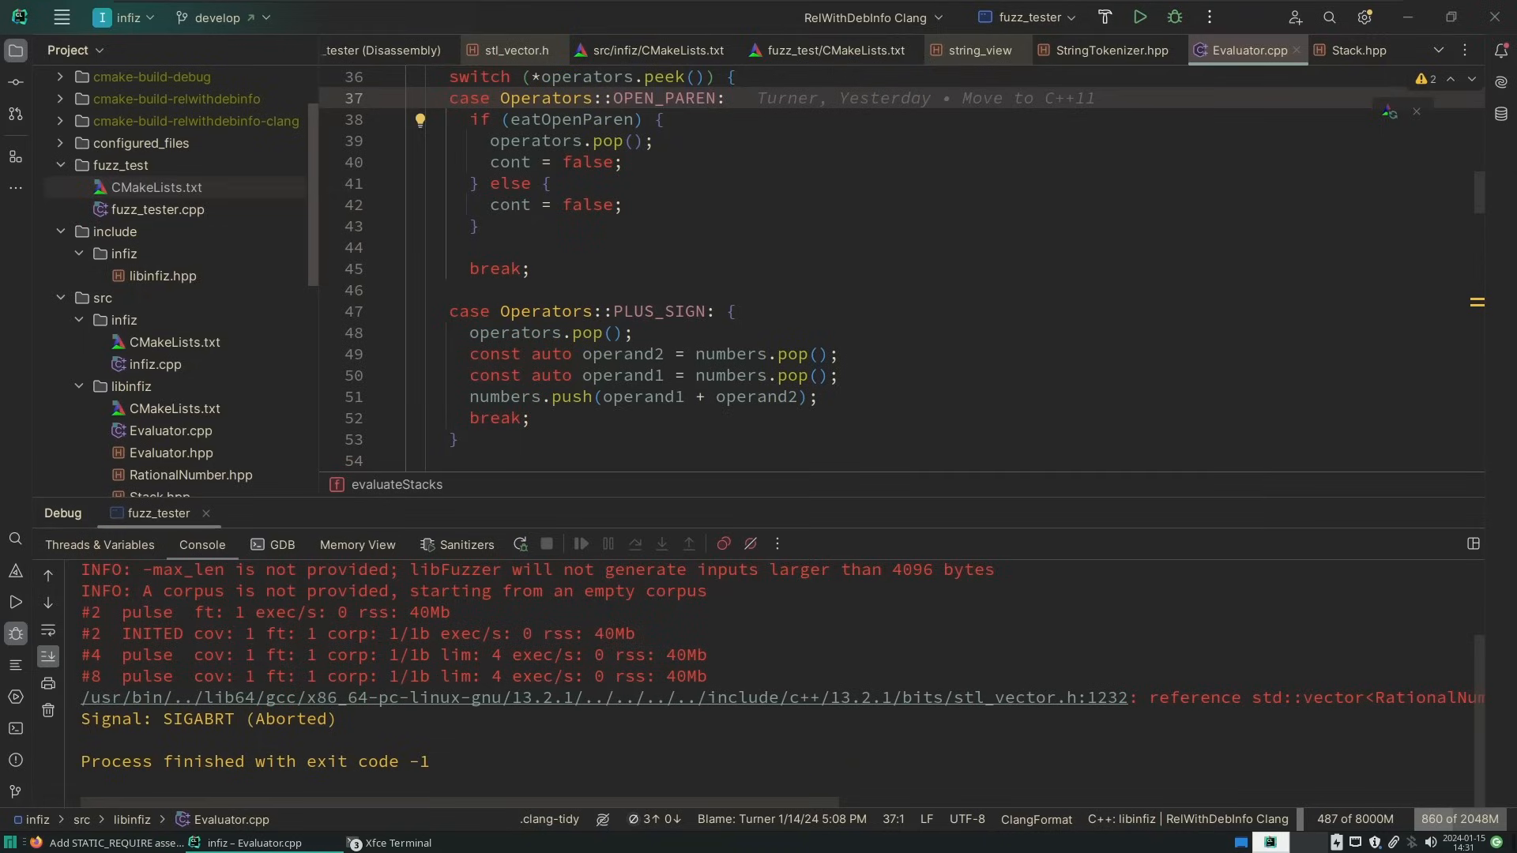
pyautogui.moveTo(750, 416)
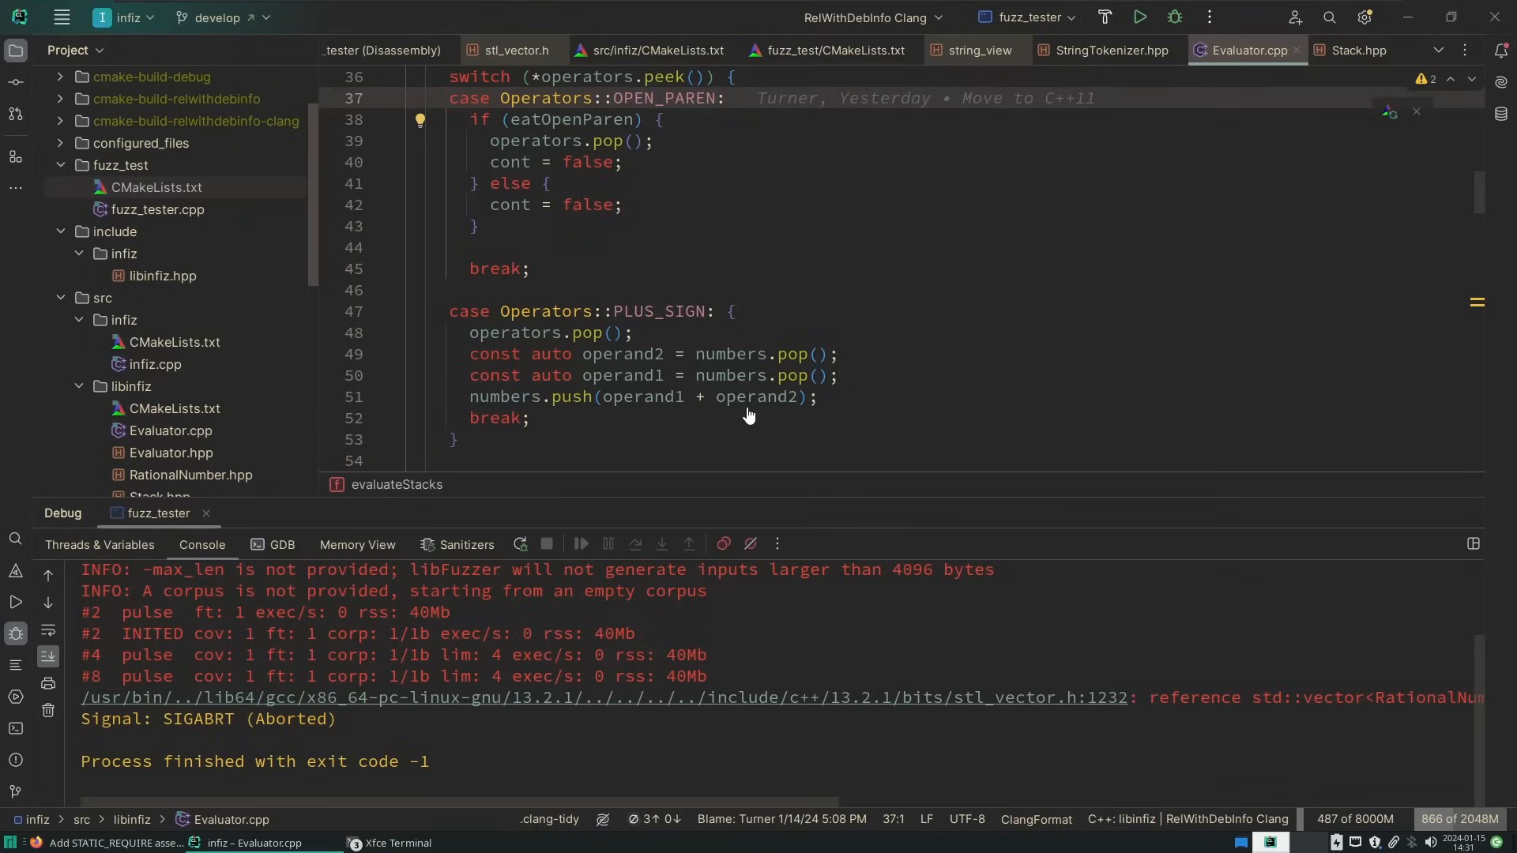
# Jump from the addition case's operand pops to Stack::pop in Stack.hpp and scroll through it
pyautogui.click(791, 353)
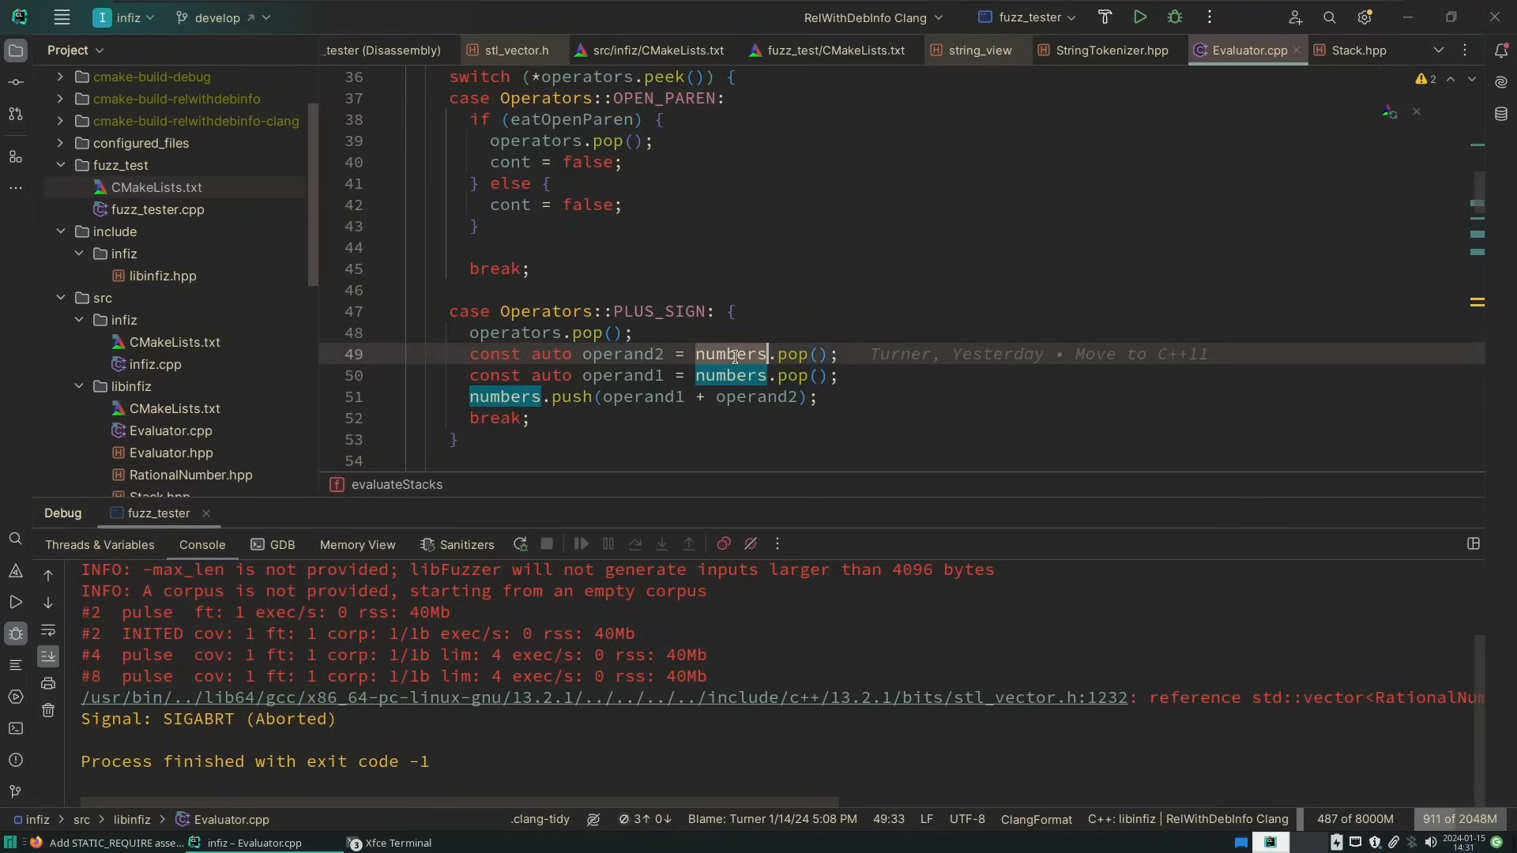
pyautogui.click(1355, 49)
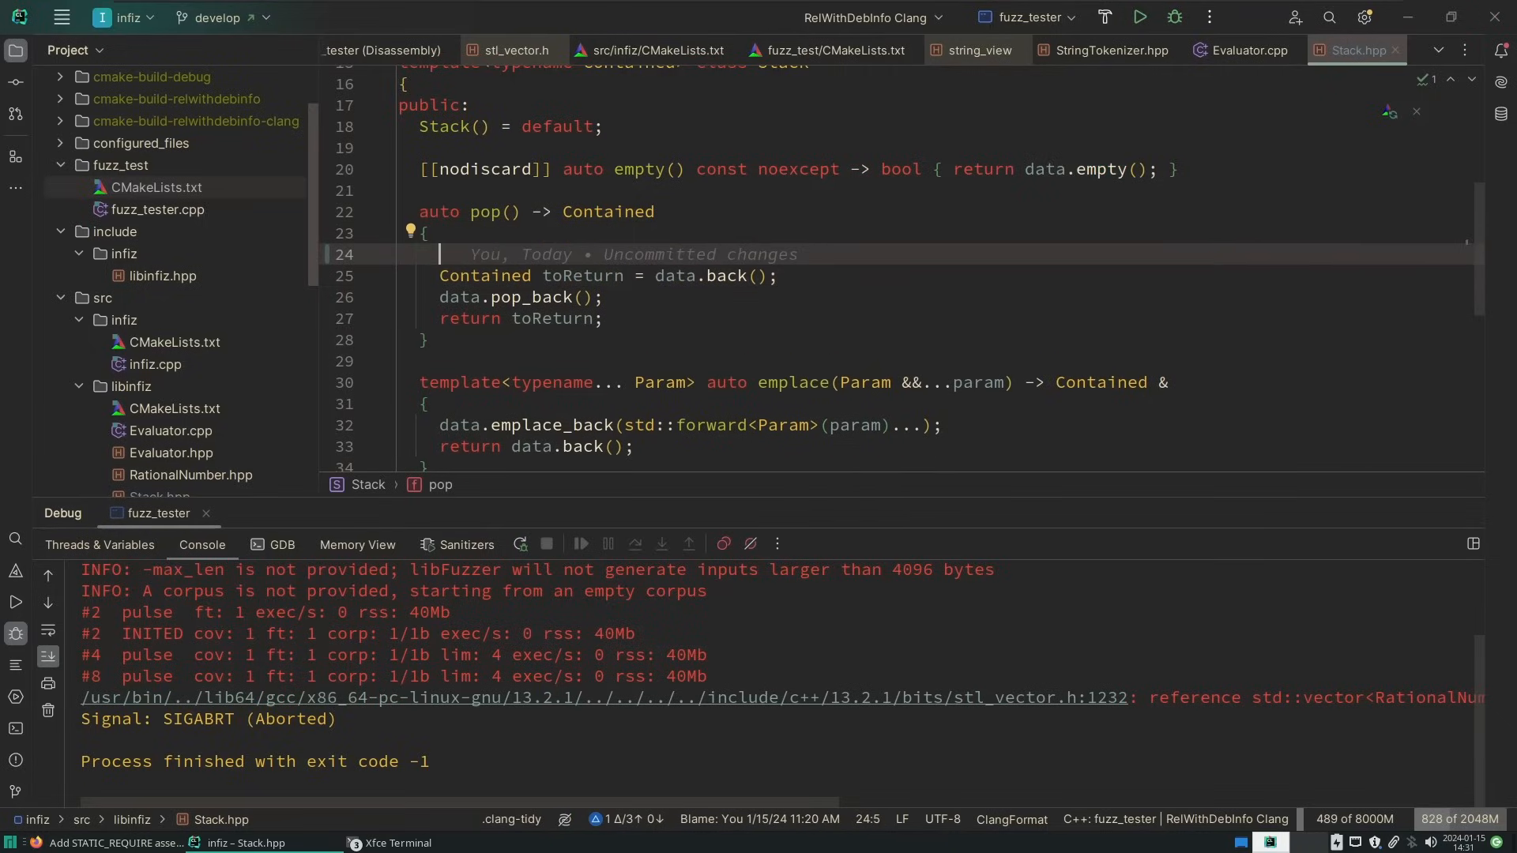
pyautogui.scroll(3)
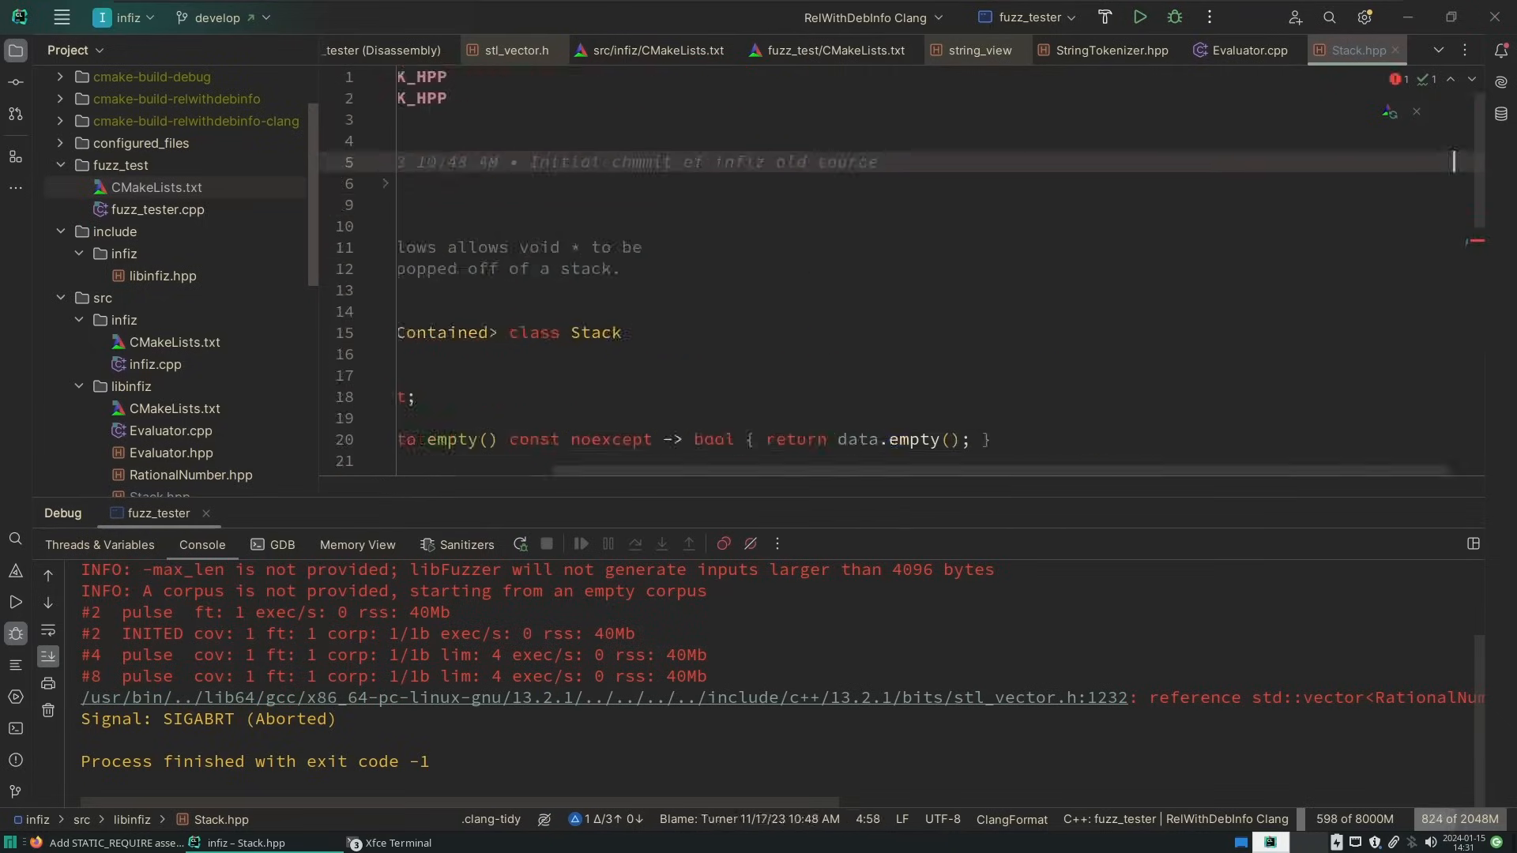
pyautogui.scroll(-3)
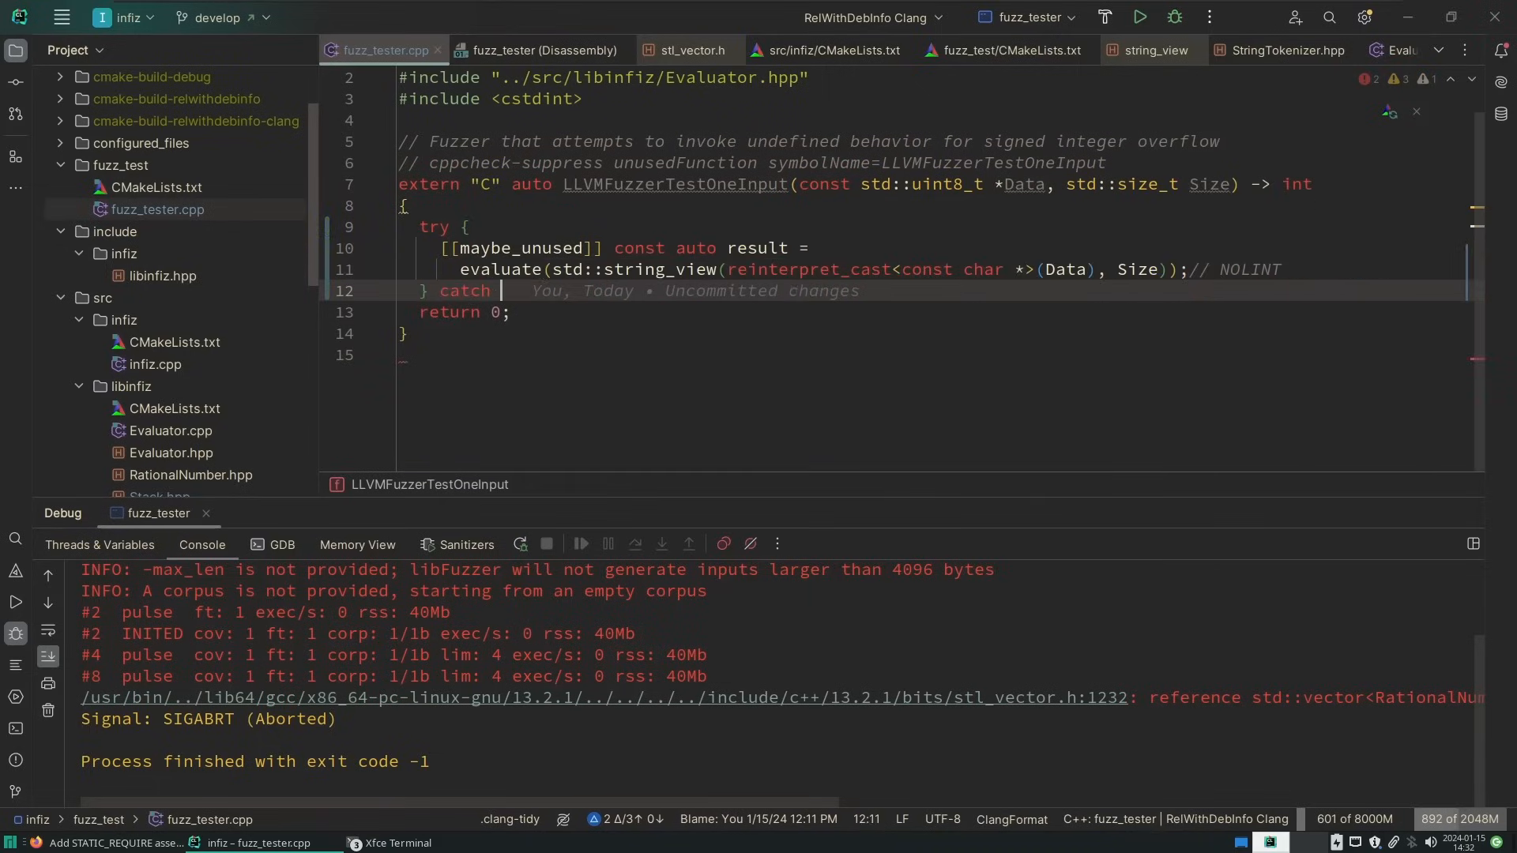
# Catch const std::runtime_error & as malformed input in fuzz_tester.cpp and rebuild fuzz_tester
pyautogui.write('(const std::runtime_error &) {')
pyautogui.write('// malformed input, but not a memory error!')
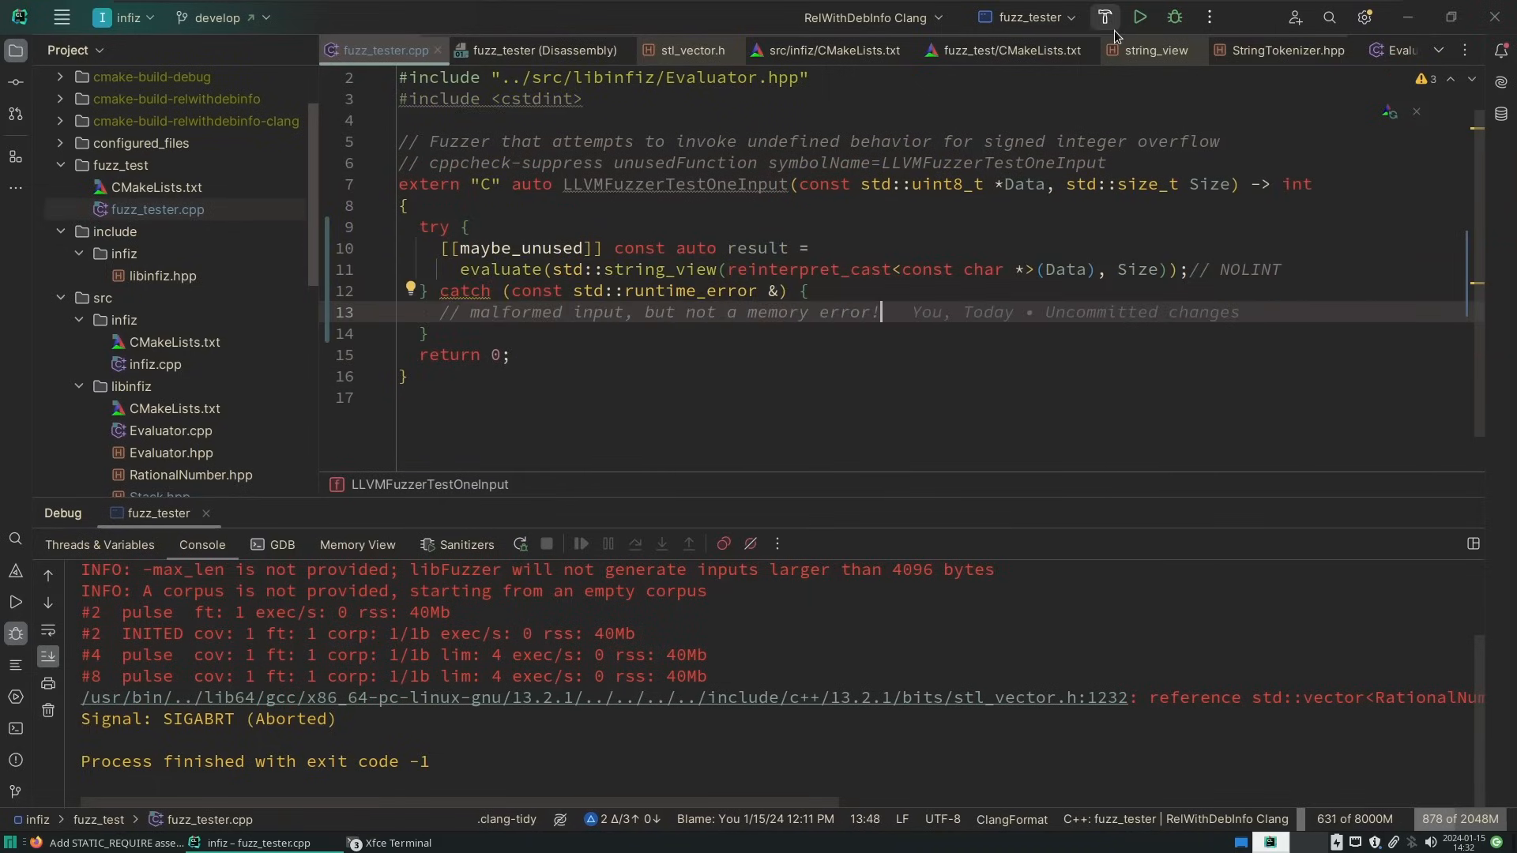
pyautogui.click(1102, 17)
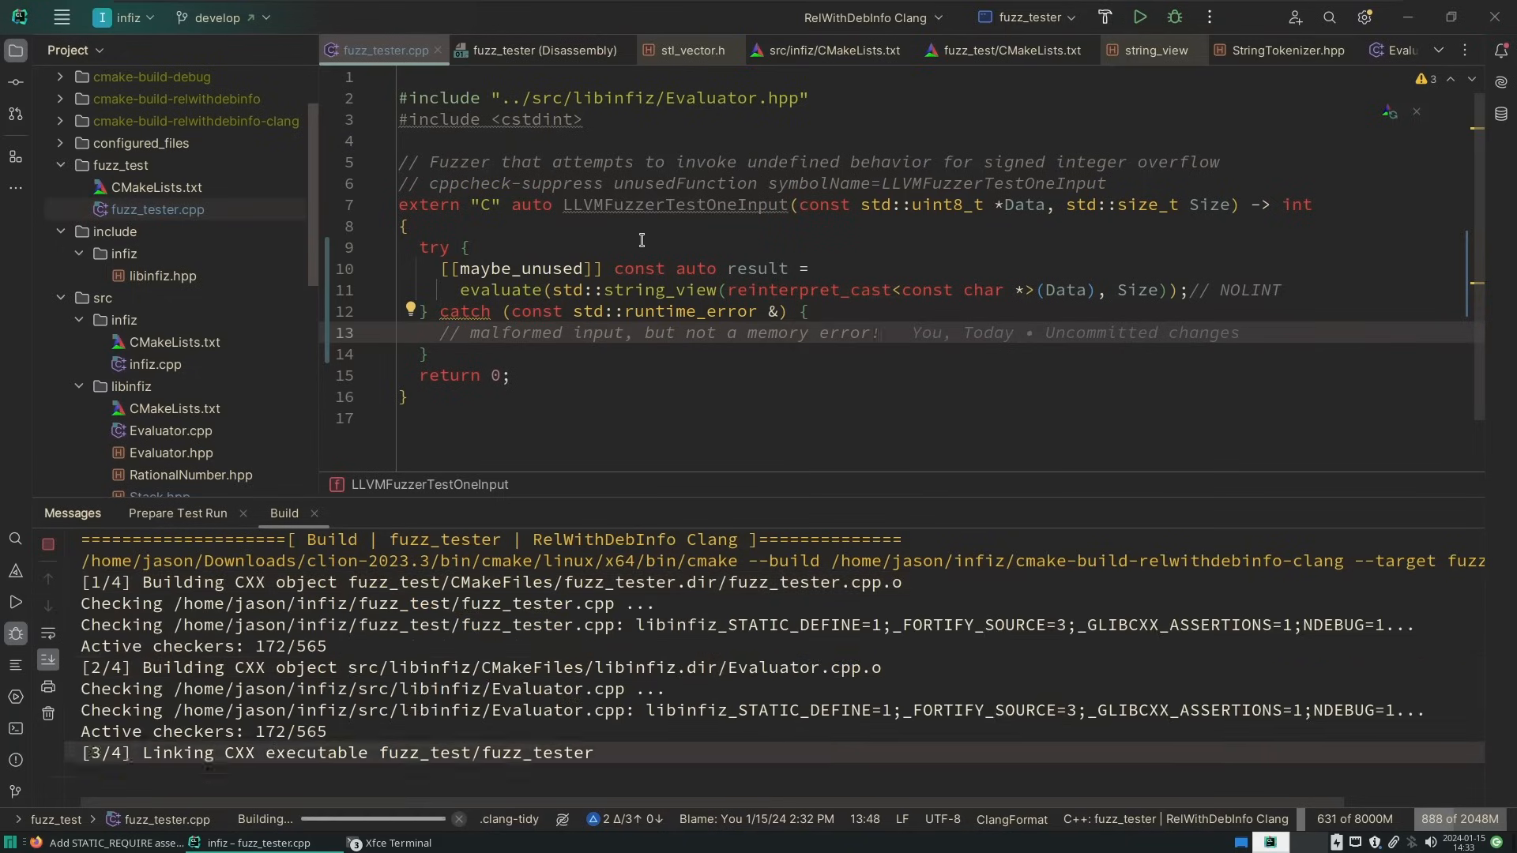
# Run fuzz_tester, then add an if (gcd == 0) return *this; guard to simplify()
pyautogui.click(1139, 17)
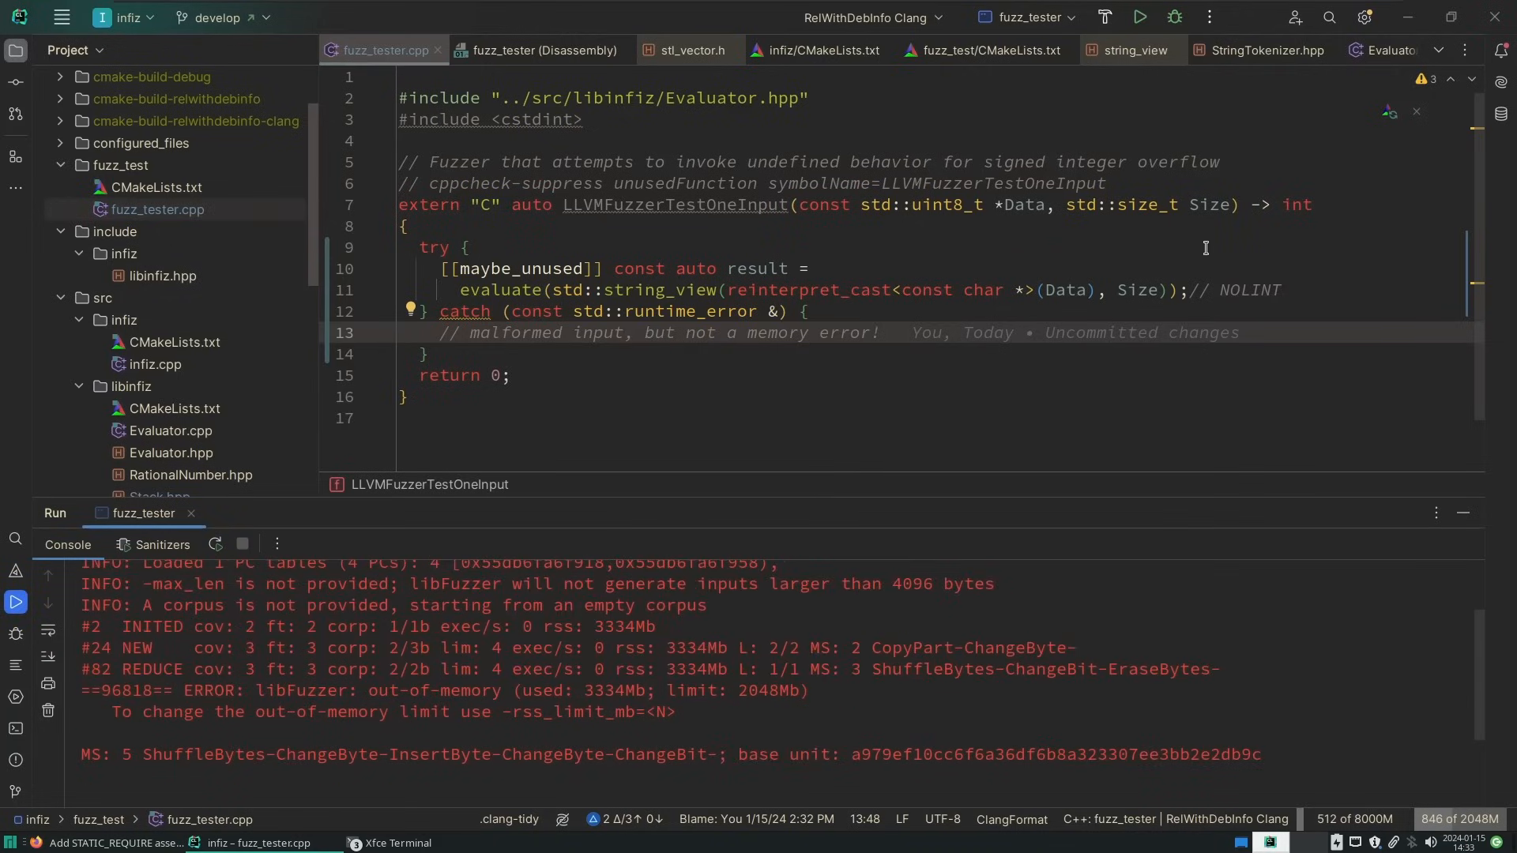
pyautogui.click(1173, 17)
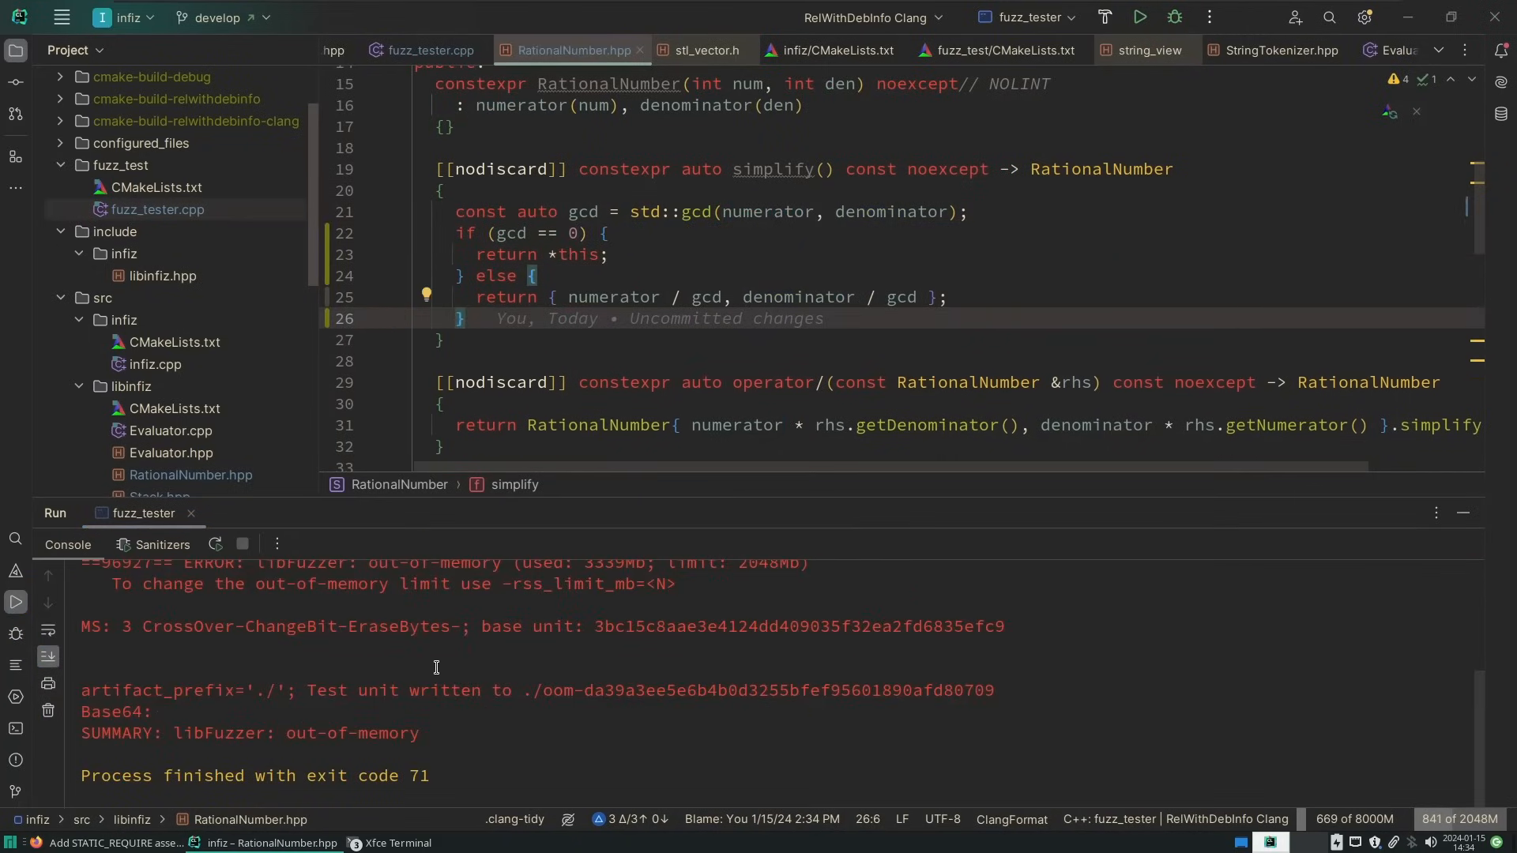
pyautogui.moveTo(15, 696)
pyautogui.write('cat')
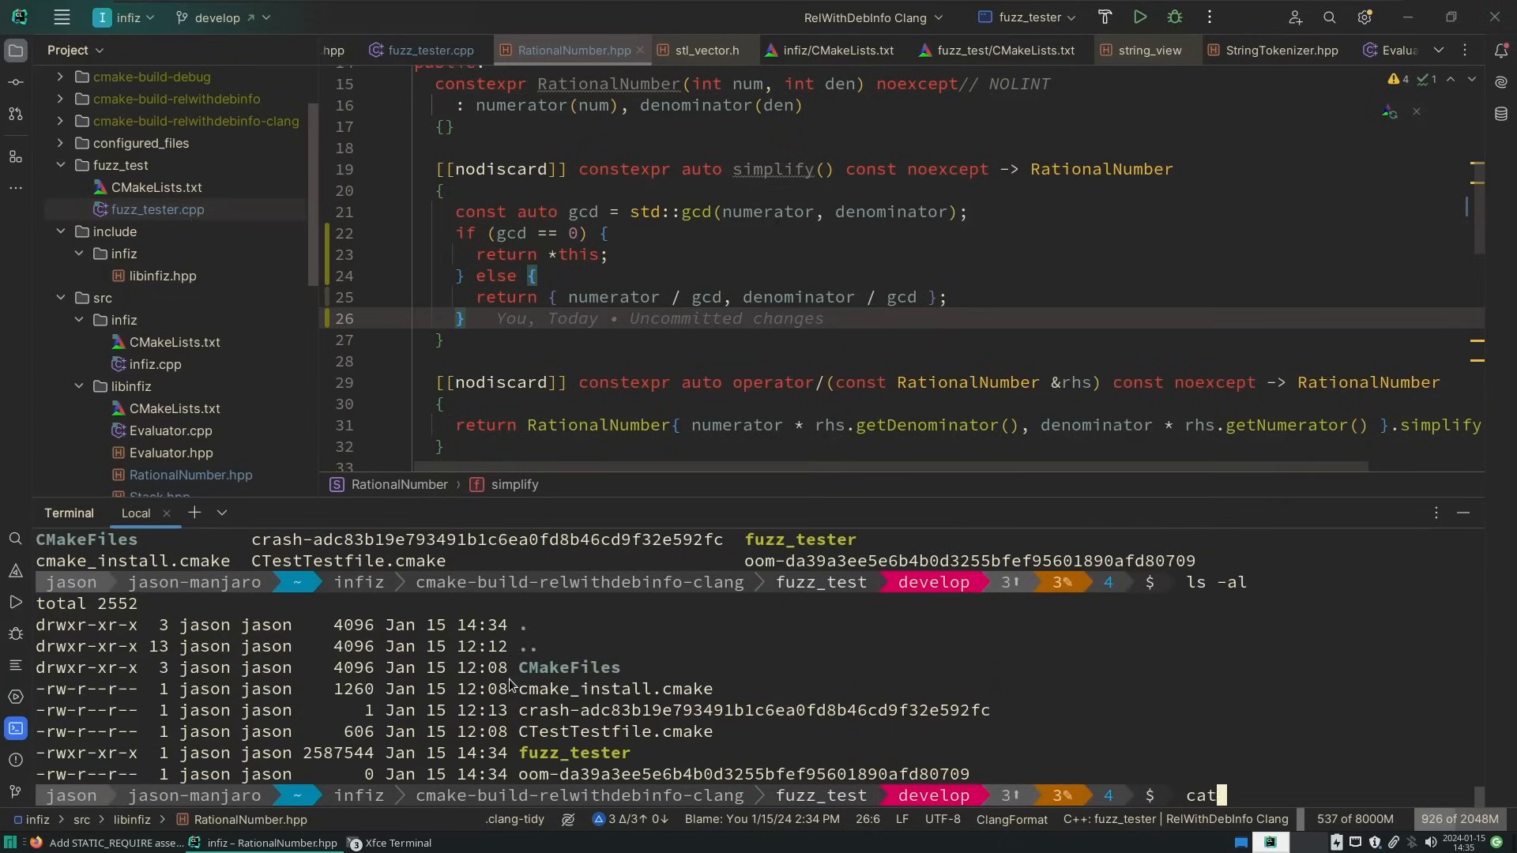
# Show the out-of-memory artifact's contents in the terminal and rerun ./fuzz_tester
pyautogui.press('Return')
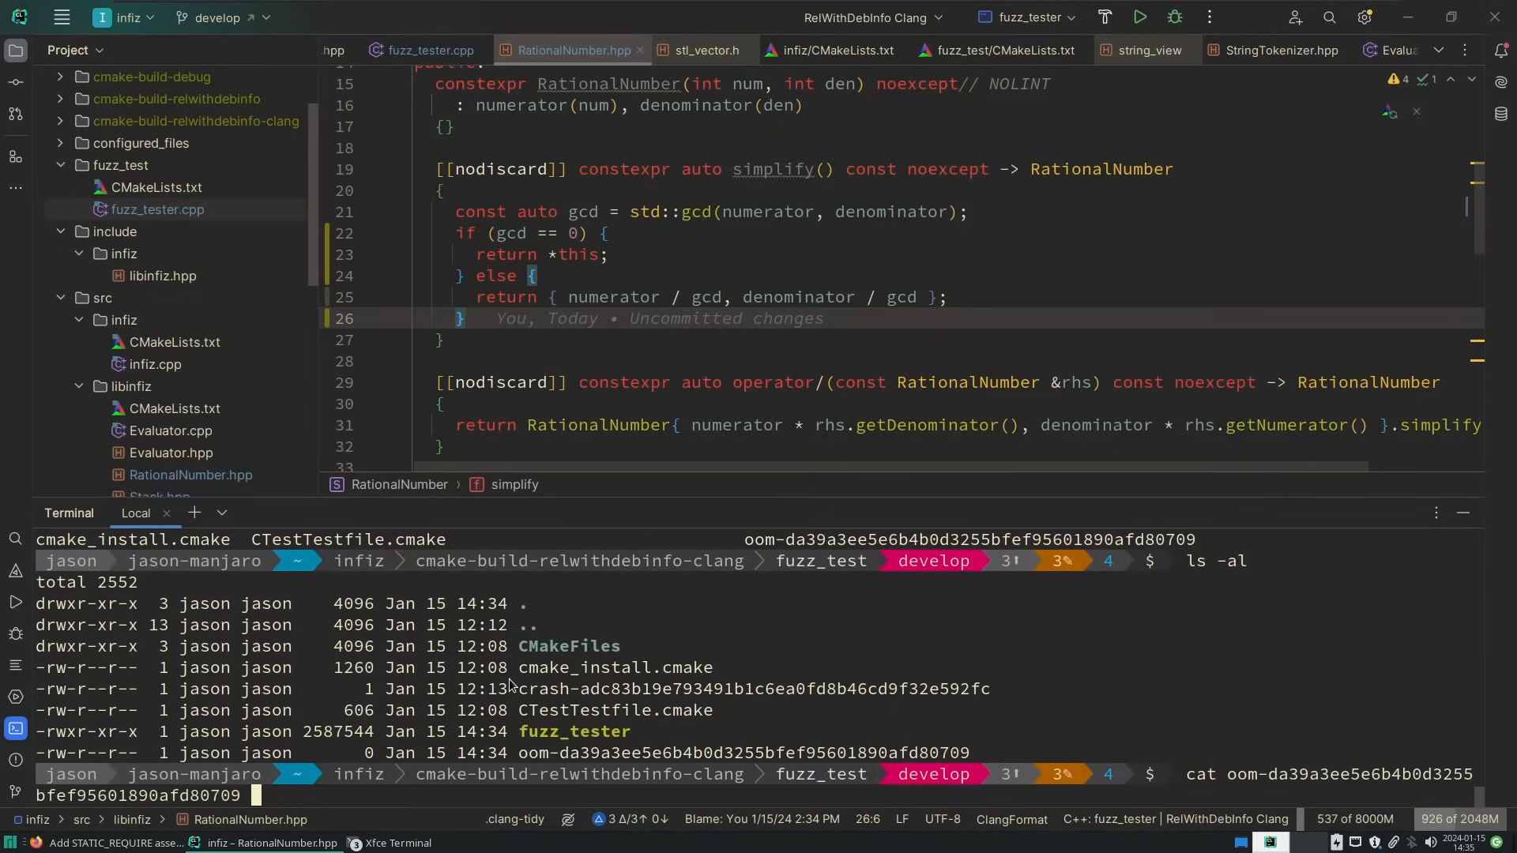
pyautogui.press('Return')
pyautogui.write('./fuzz_tester')
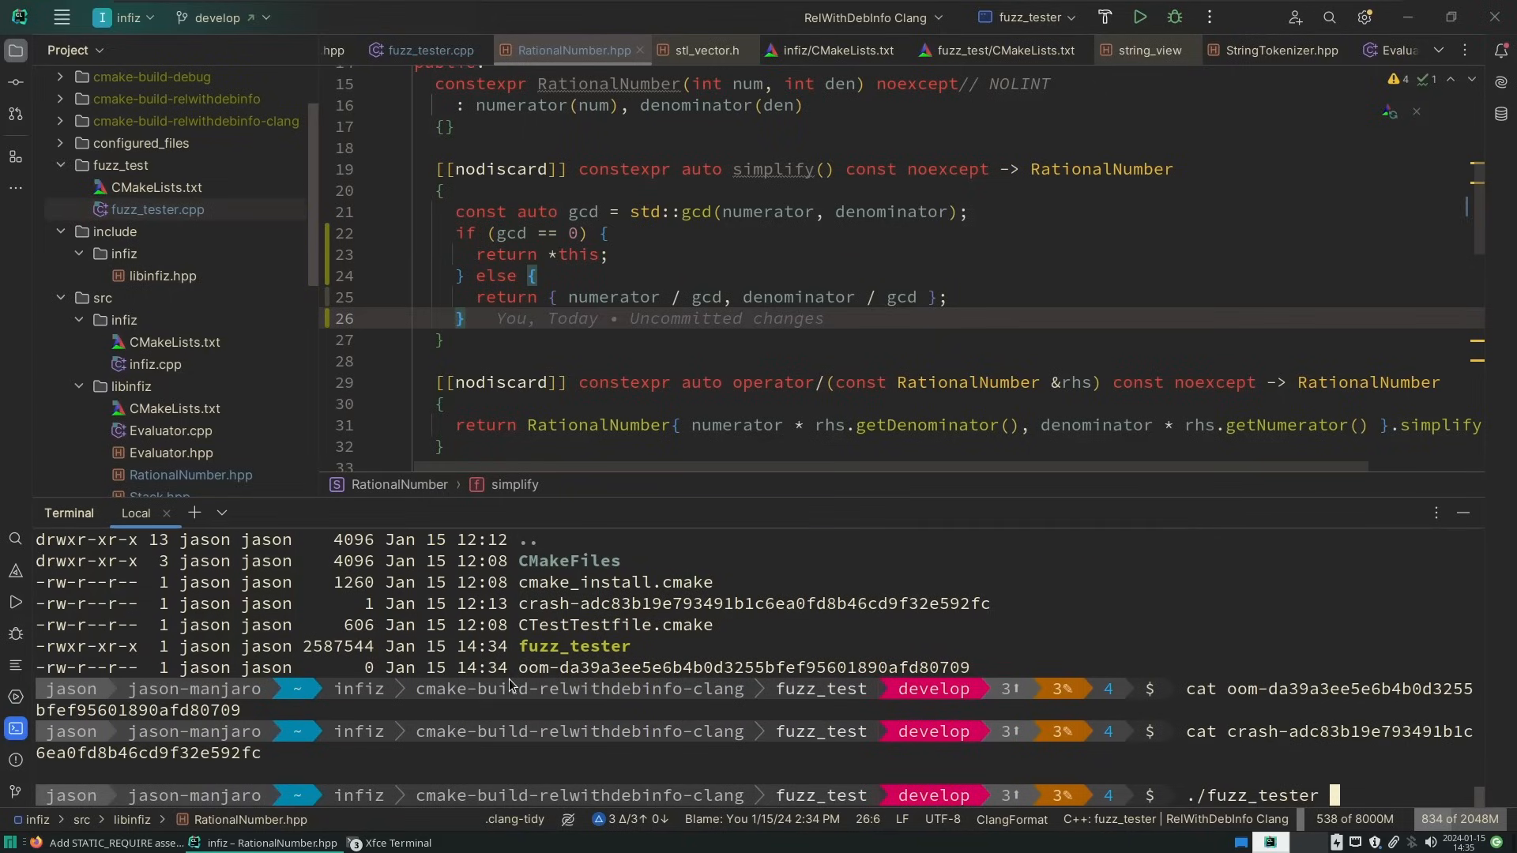
pyautogui.press('Return')
pyautogui.write('ls -')
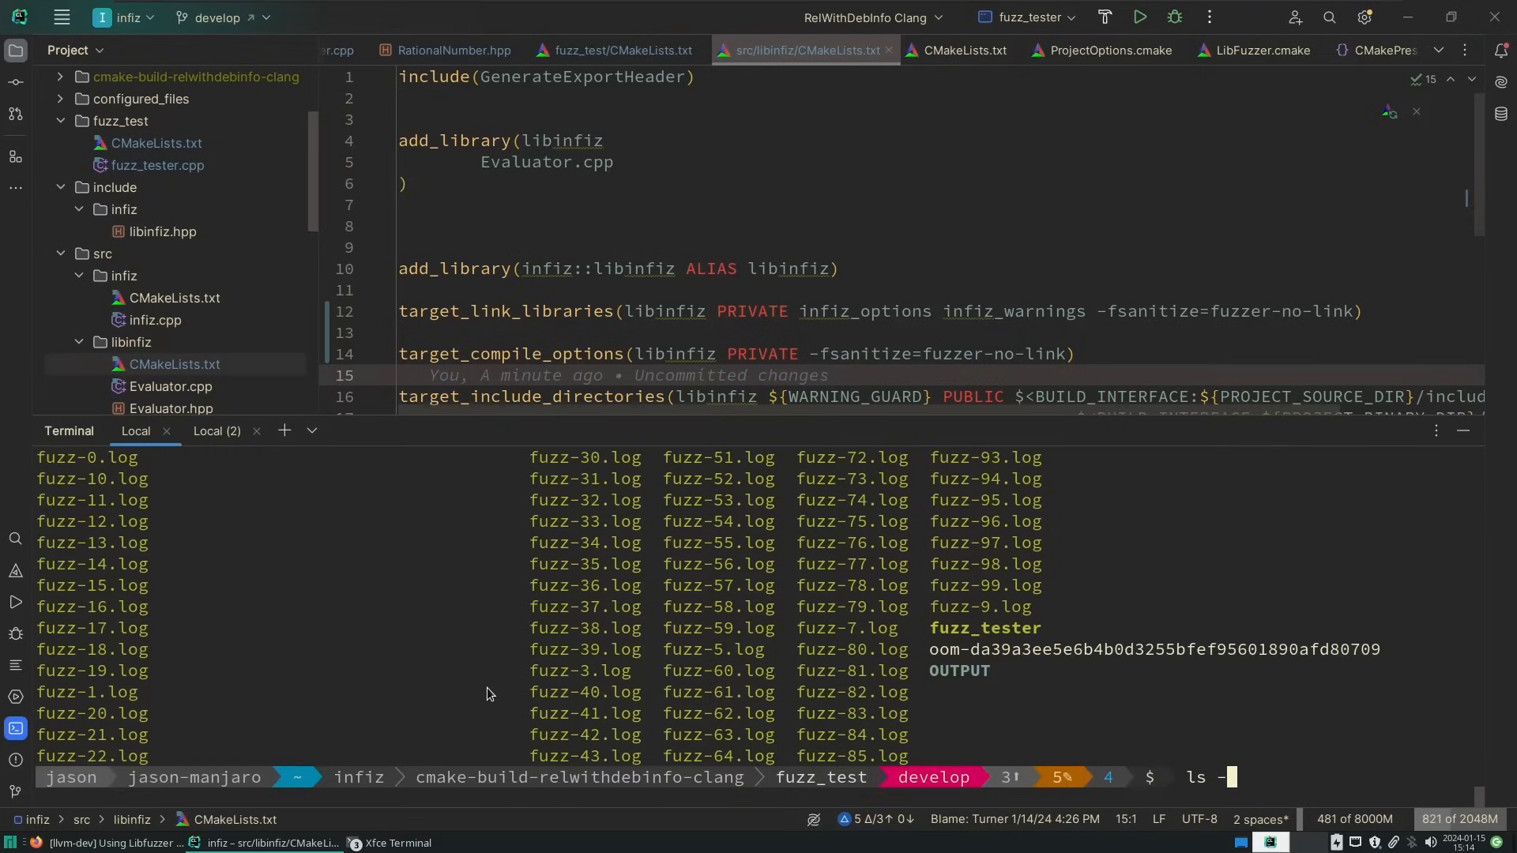
# List the crash files in detail with ls -al crash-*
pyautogui.write('al')
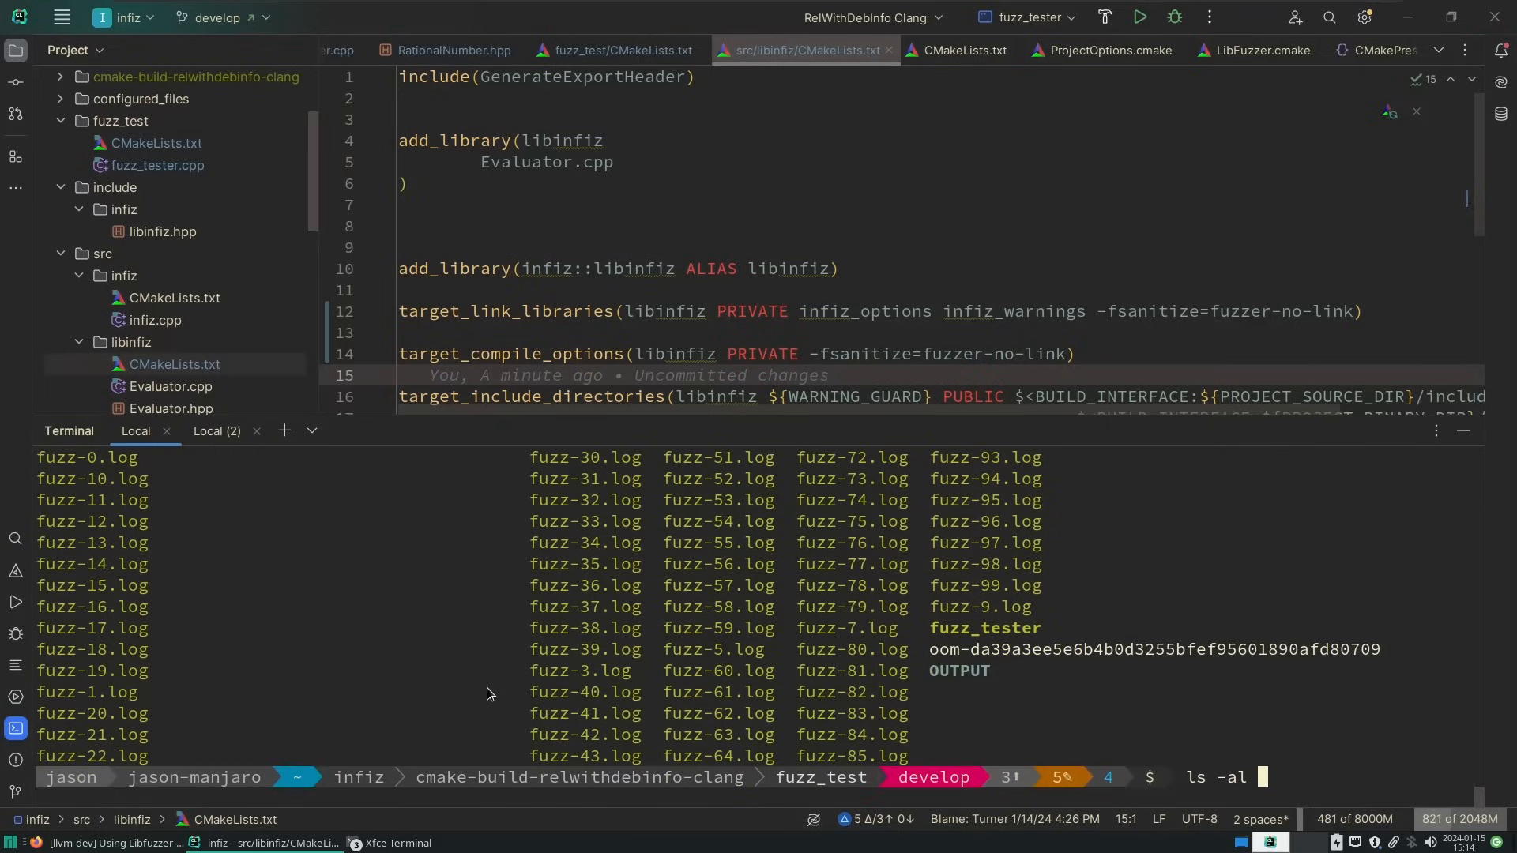
pyautogui.write('crash-*')
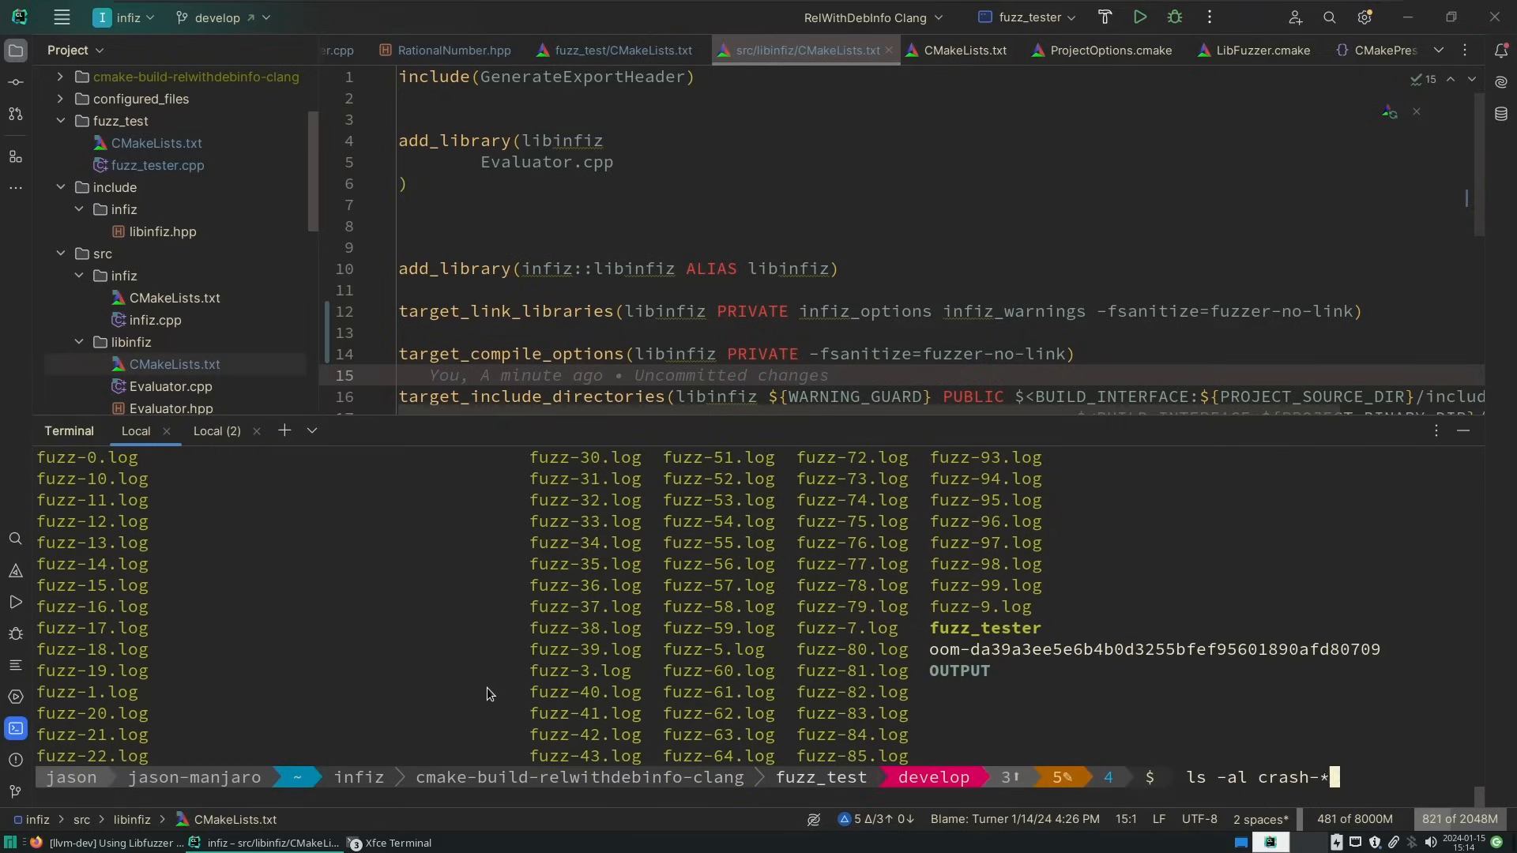
pyautogui.press('Return')
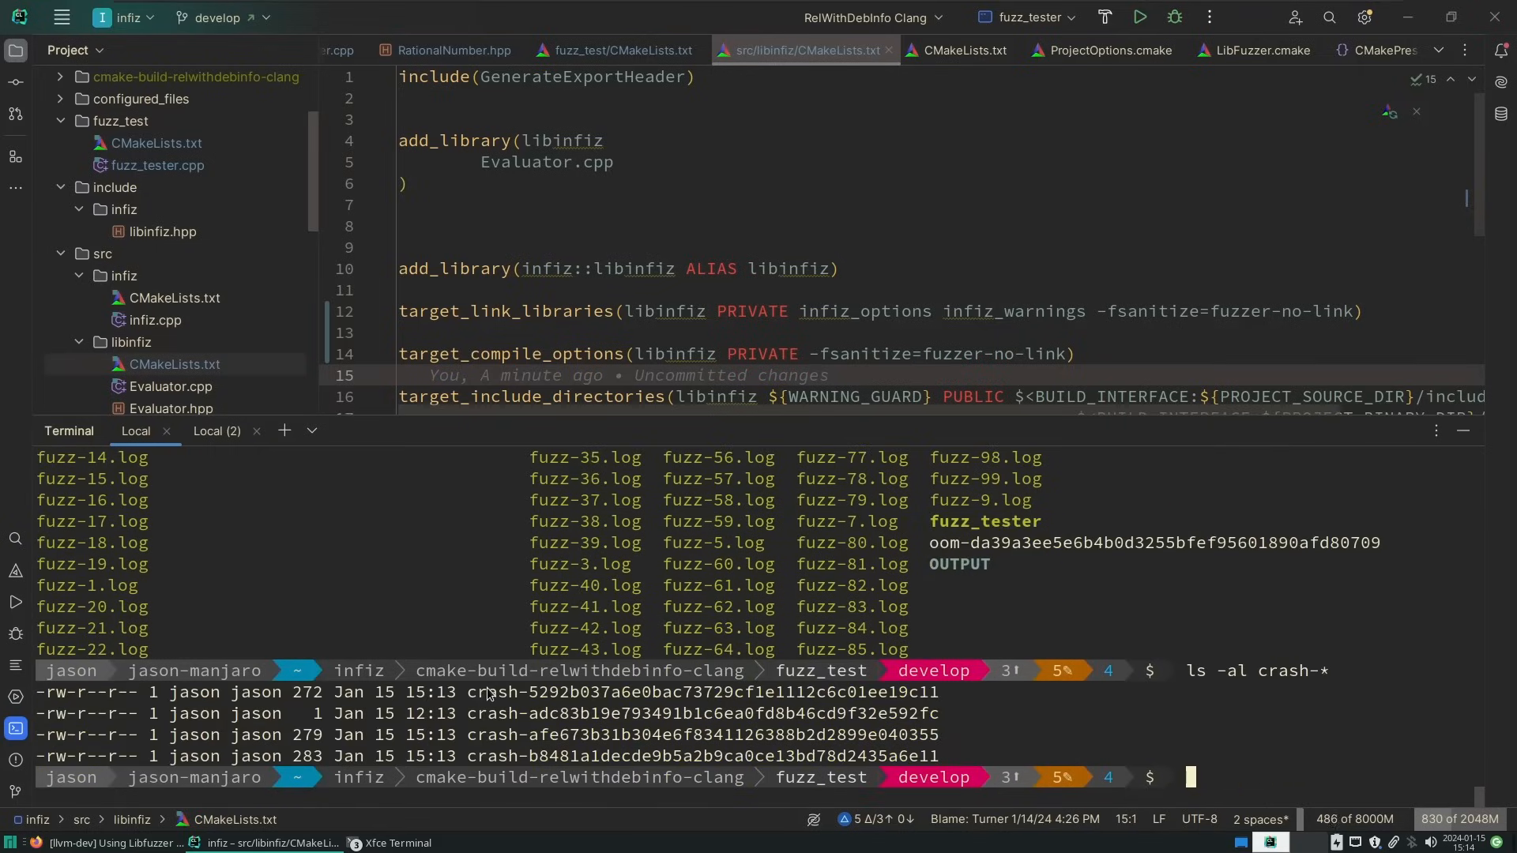
# Show the first crash file's garbled arithmetic expression with cat
pyautogui.write('cat')
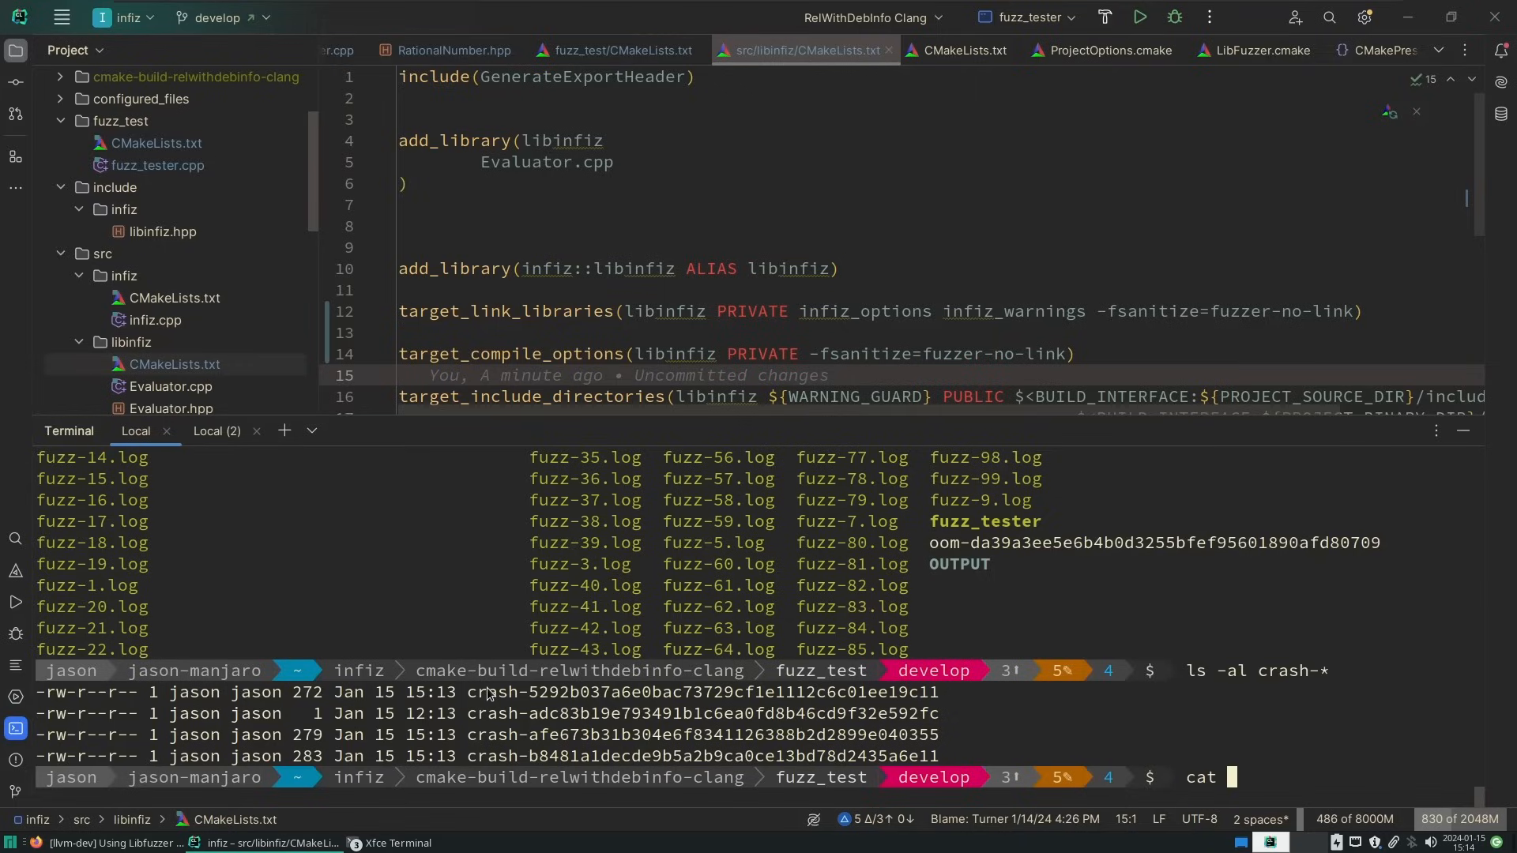
pyautogui.write('crash-5292b037a6e0bac73729cf1e1112c6c01ee19c11')
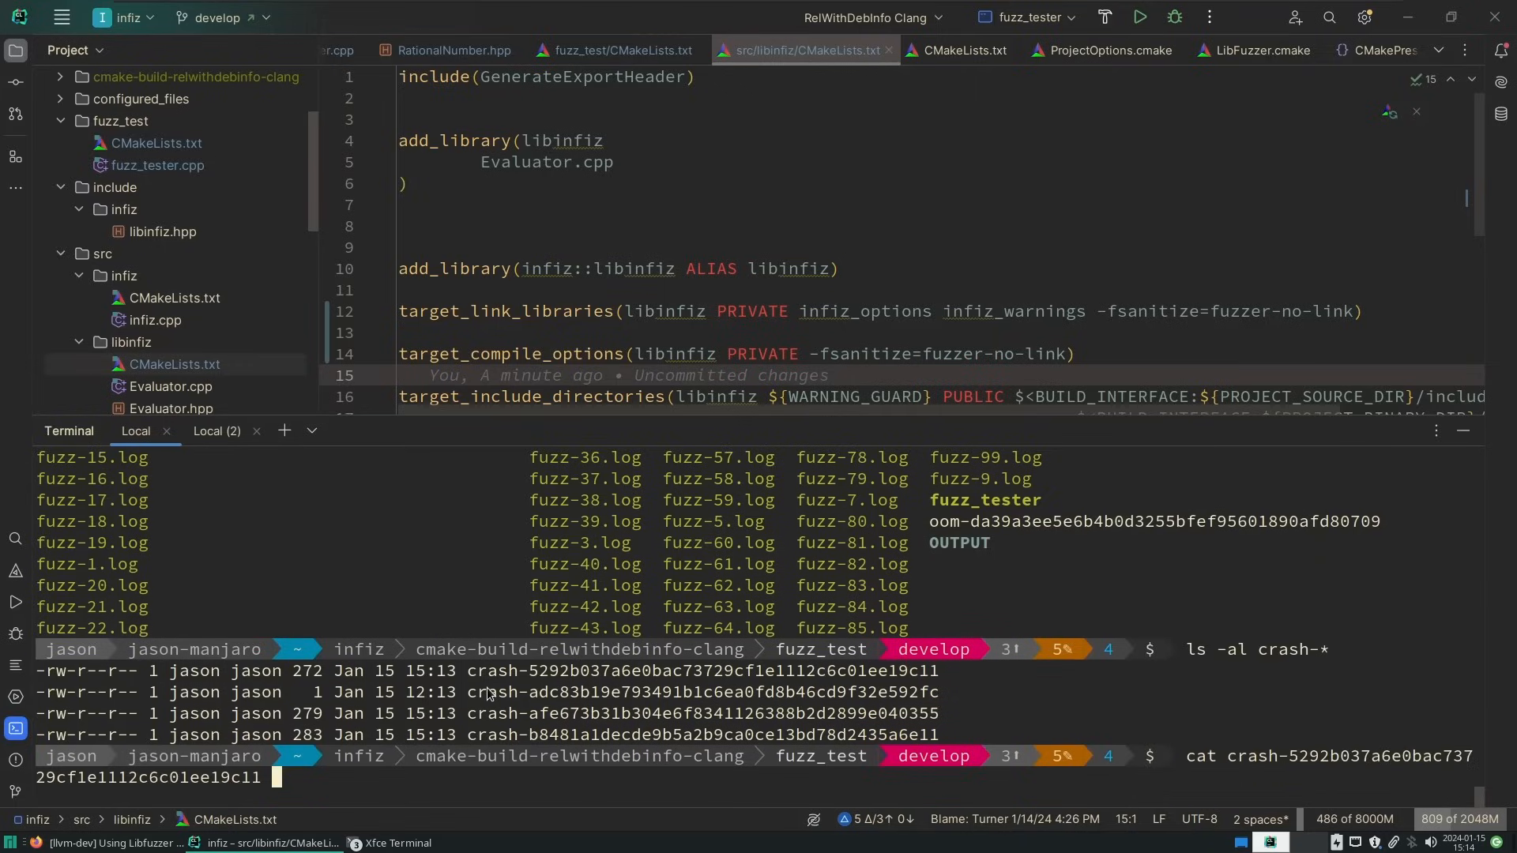
pyautogui.press('Return')
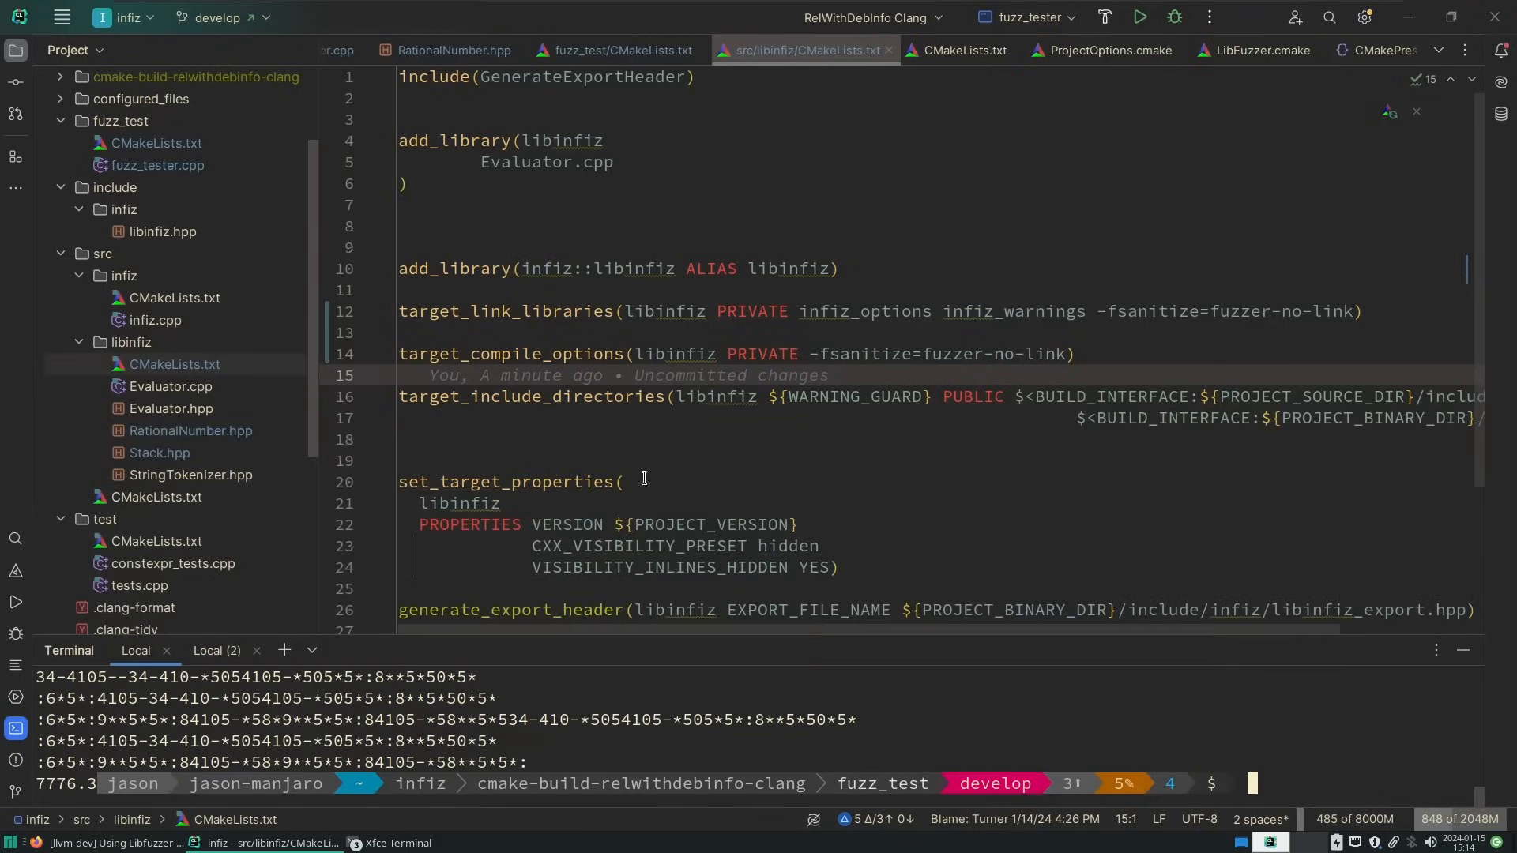
# Start an if (infiz_ condition in libinfiz's CMakeLists and check fuzz_test/CMakeLists.txt option names
pyautogui.write('if (infiz_')
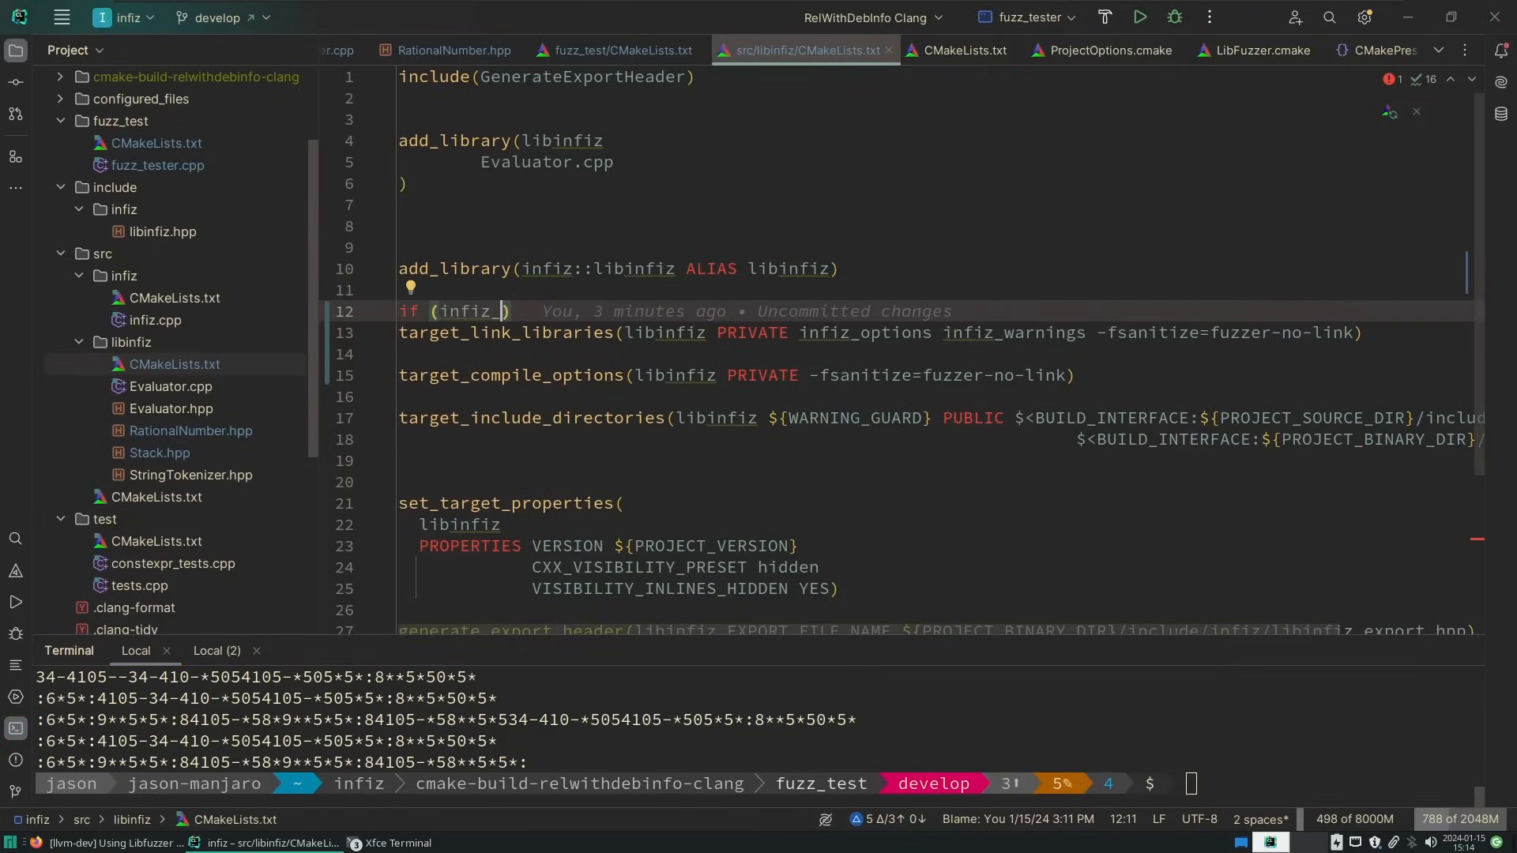
pyautogui.click(621, 49)
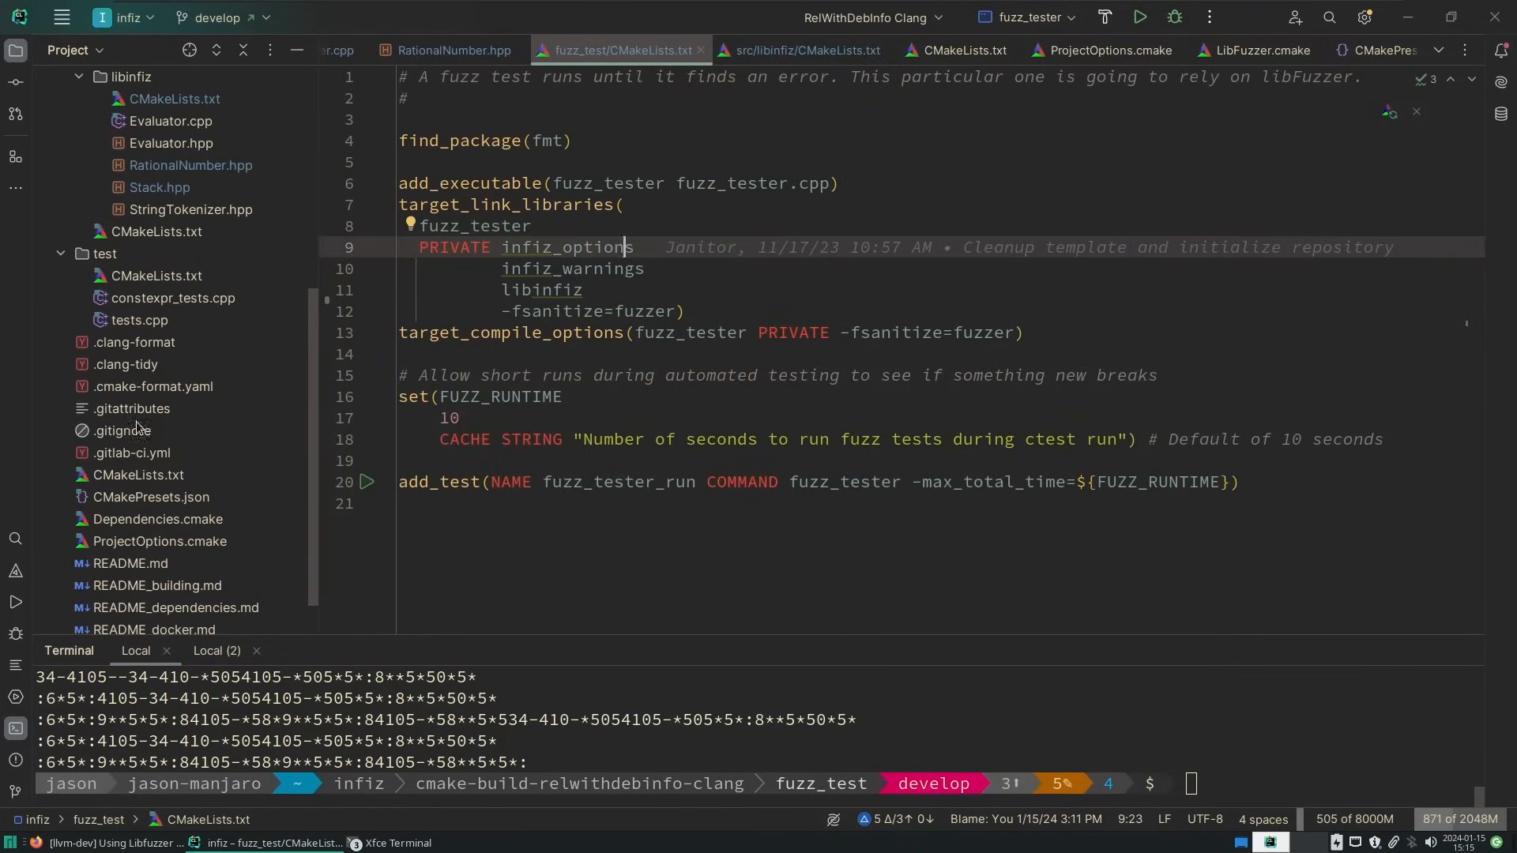
pyautogui.click(798, 51)
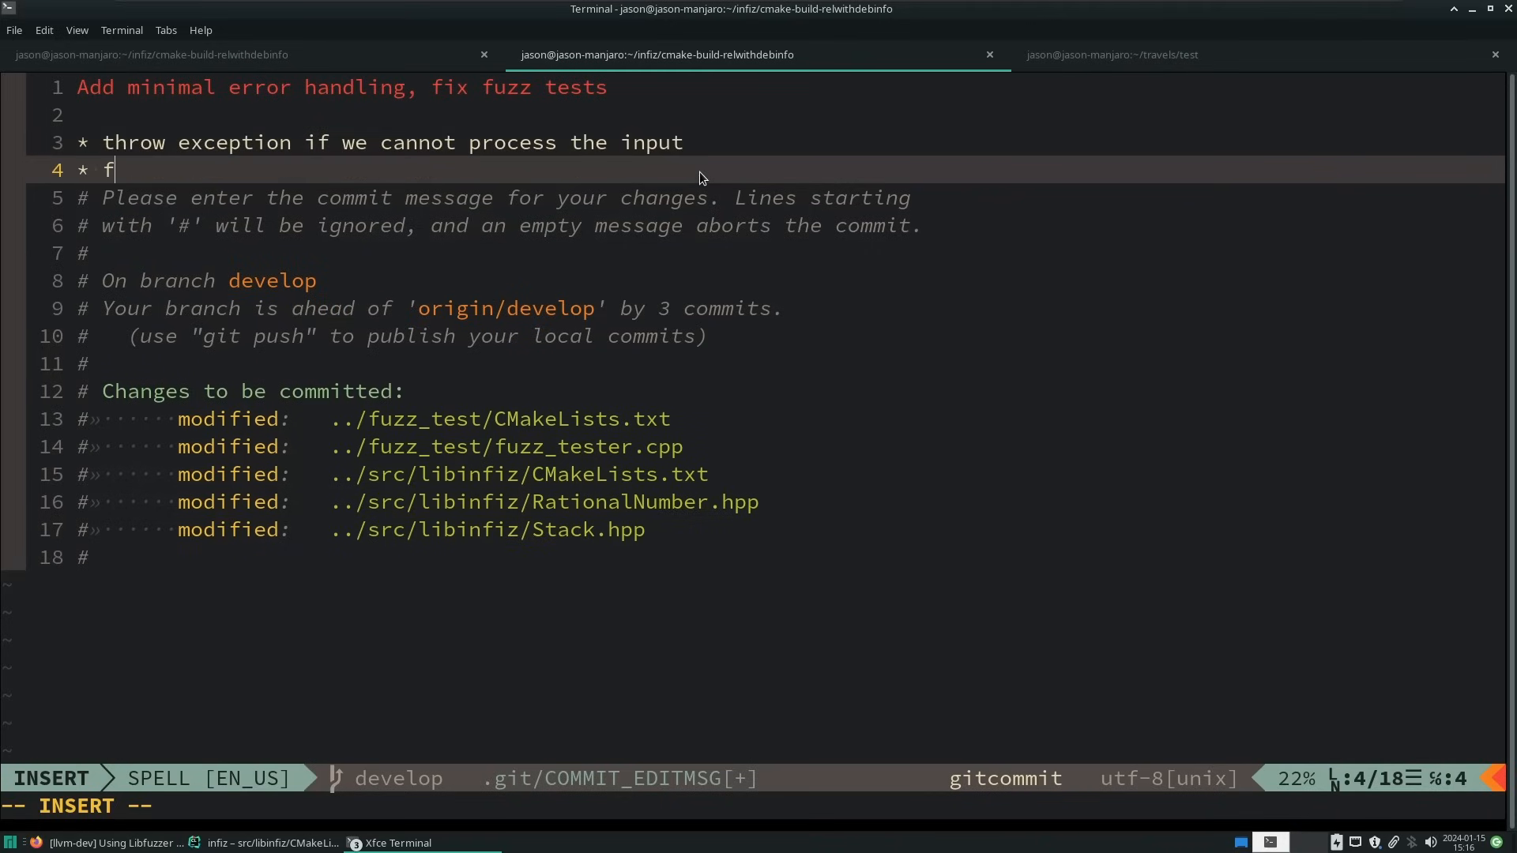
# Add the commit bullet 'fix libinfiz to compile with fuzzer' to the message
pyautogui.write('ix libinfiz to compile with fuzzer')
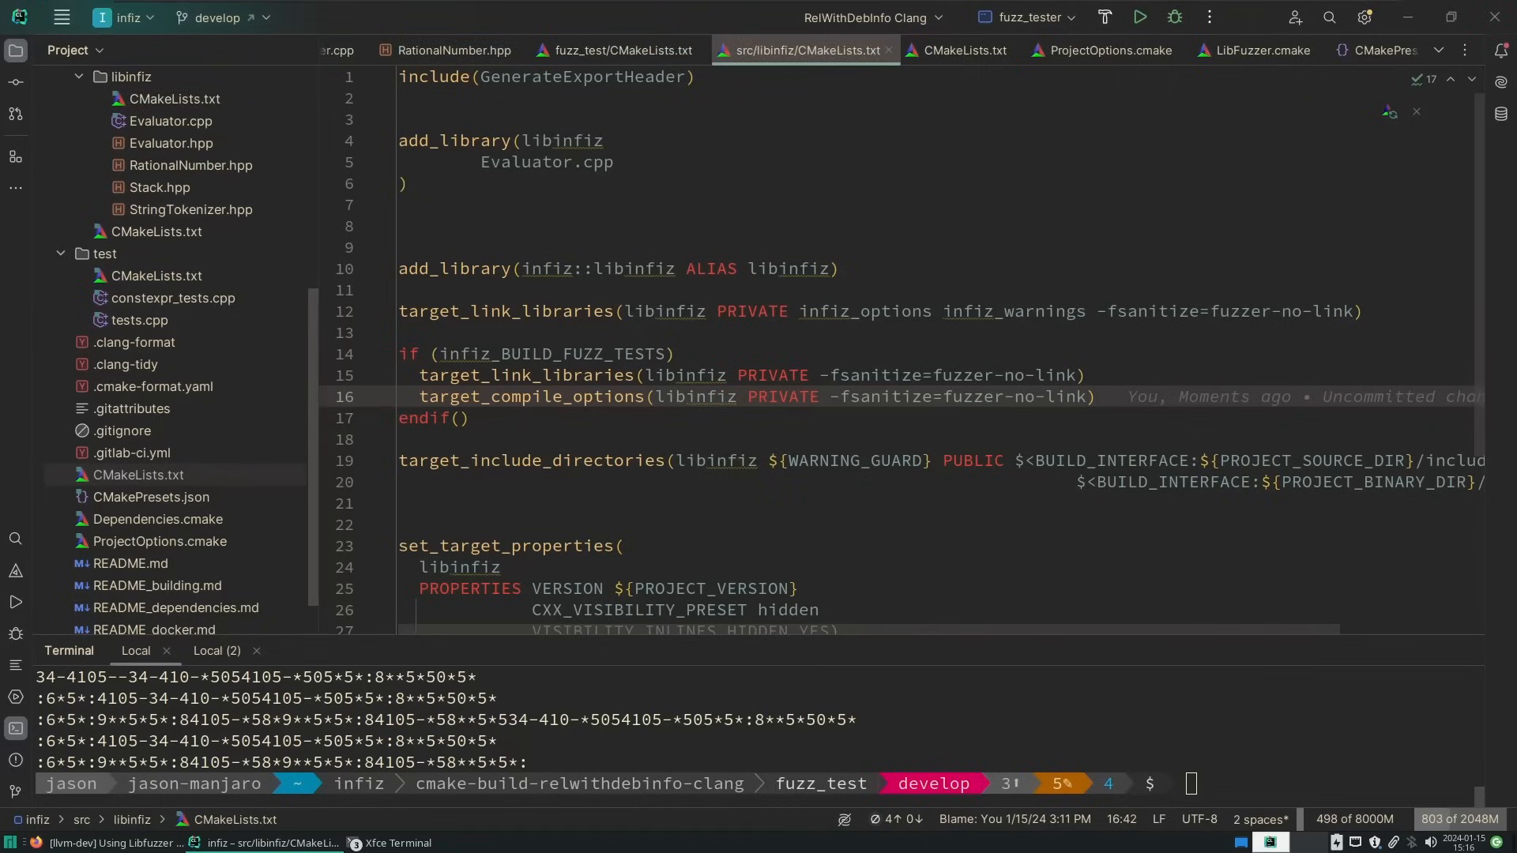
# Review the committed infiz_BUILD_FUZZ_TESTS condition, then open the top-level CMakeLists.txt
pyautogui.click(794, 353)
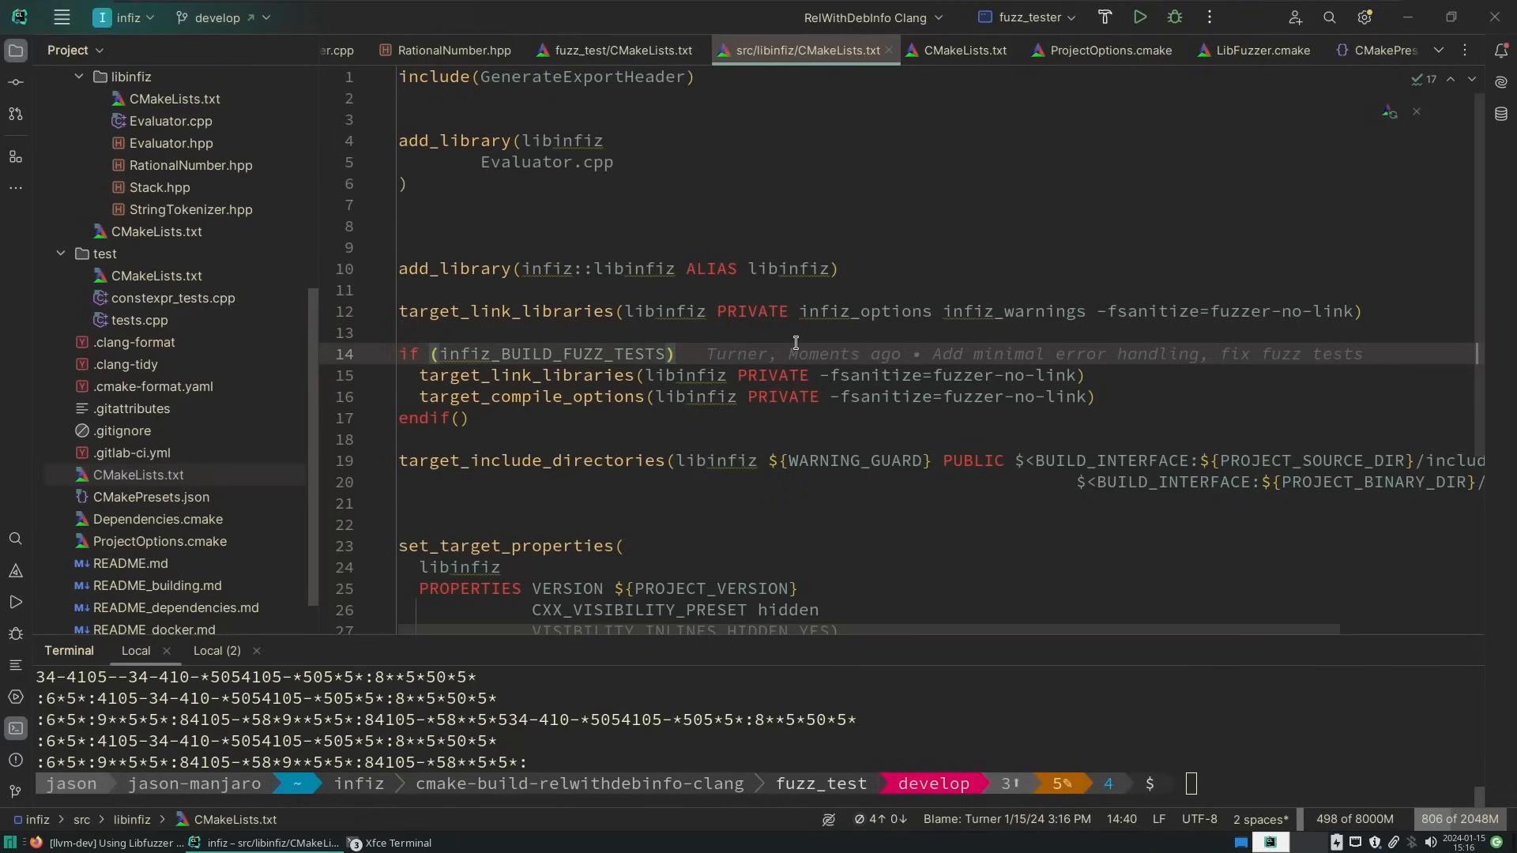
pyautogui.click(435, 77)
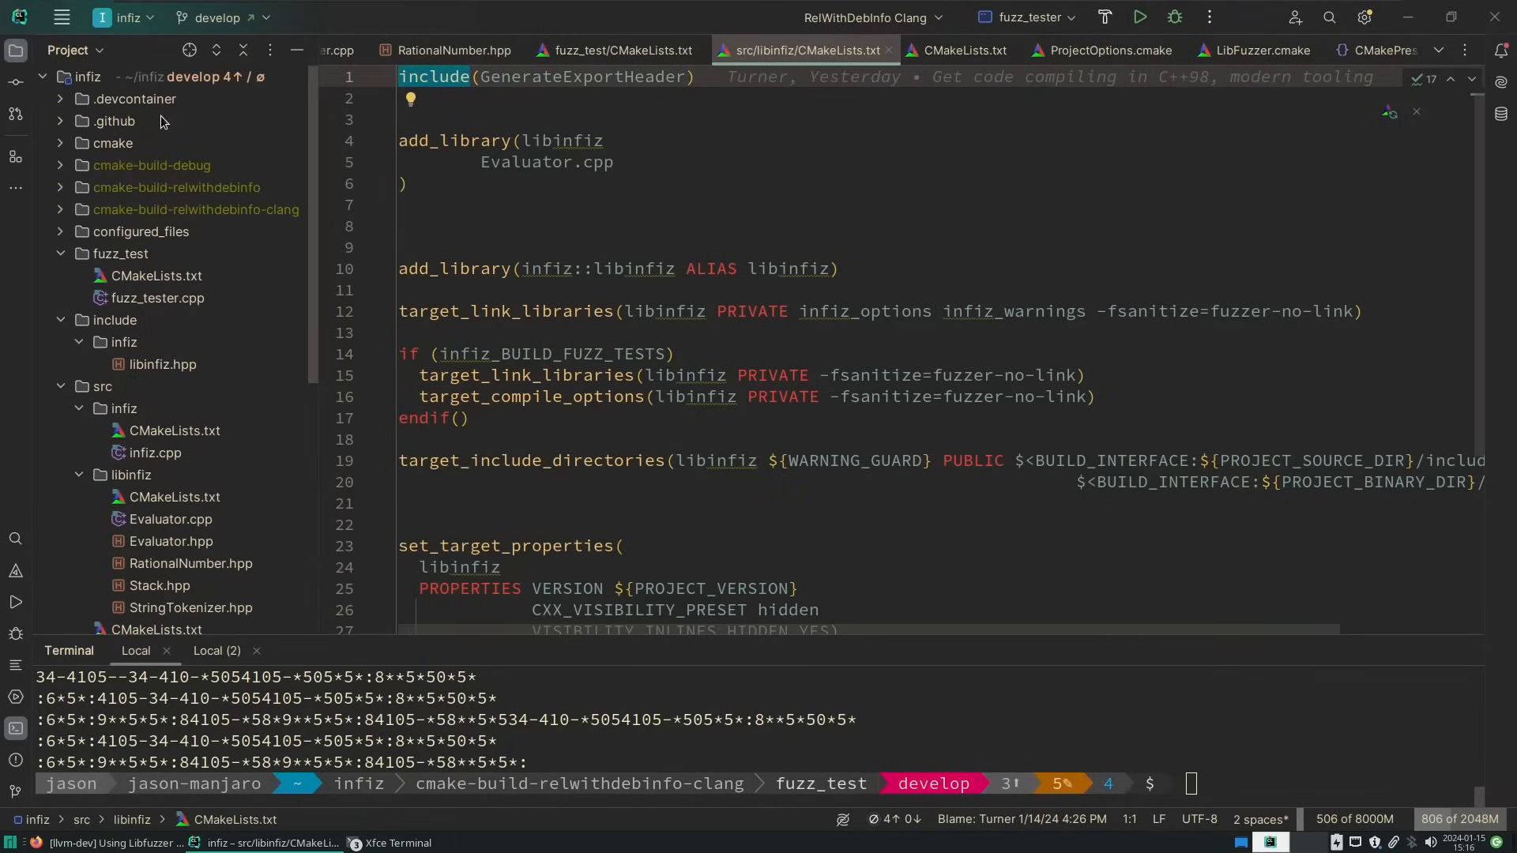
pyautogui.scroll(-3)
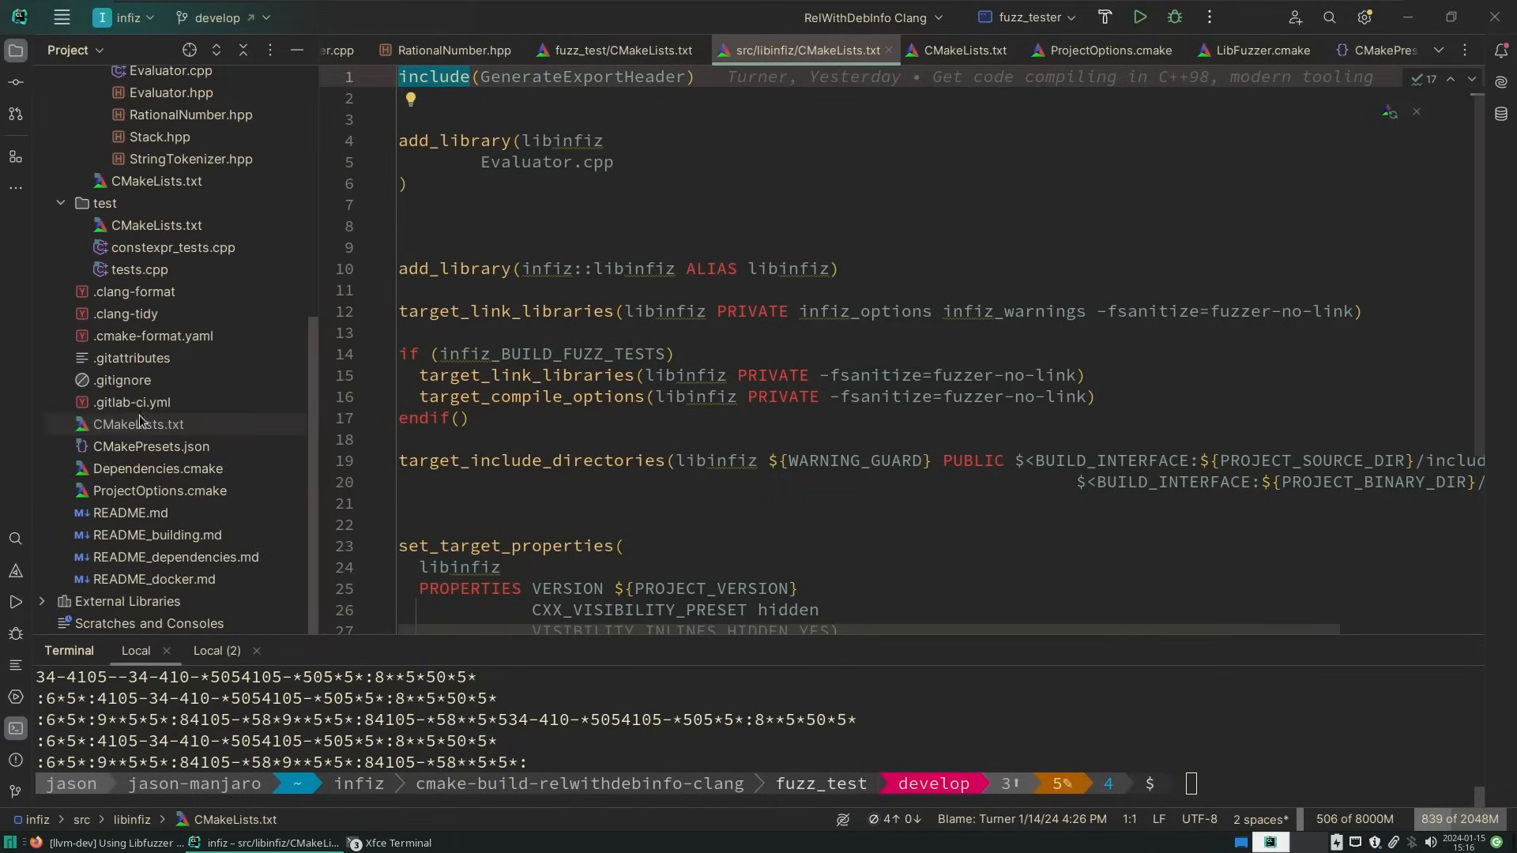
pyautogui.click(961, 49)
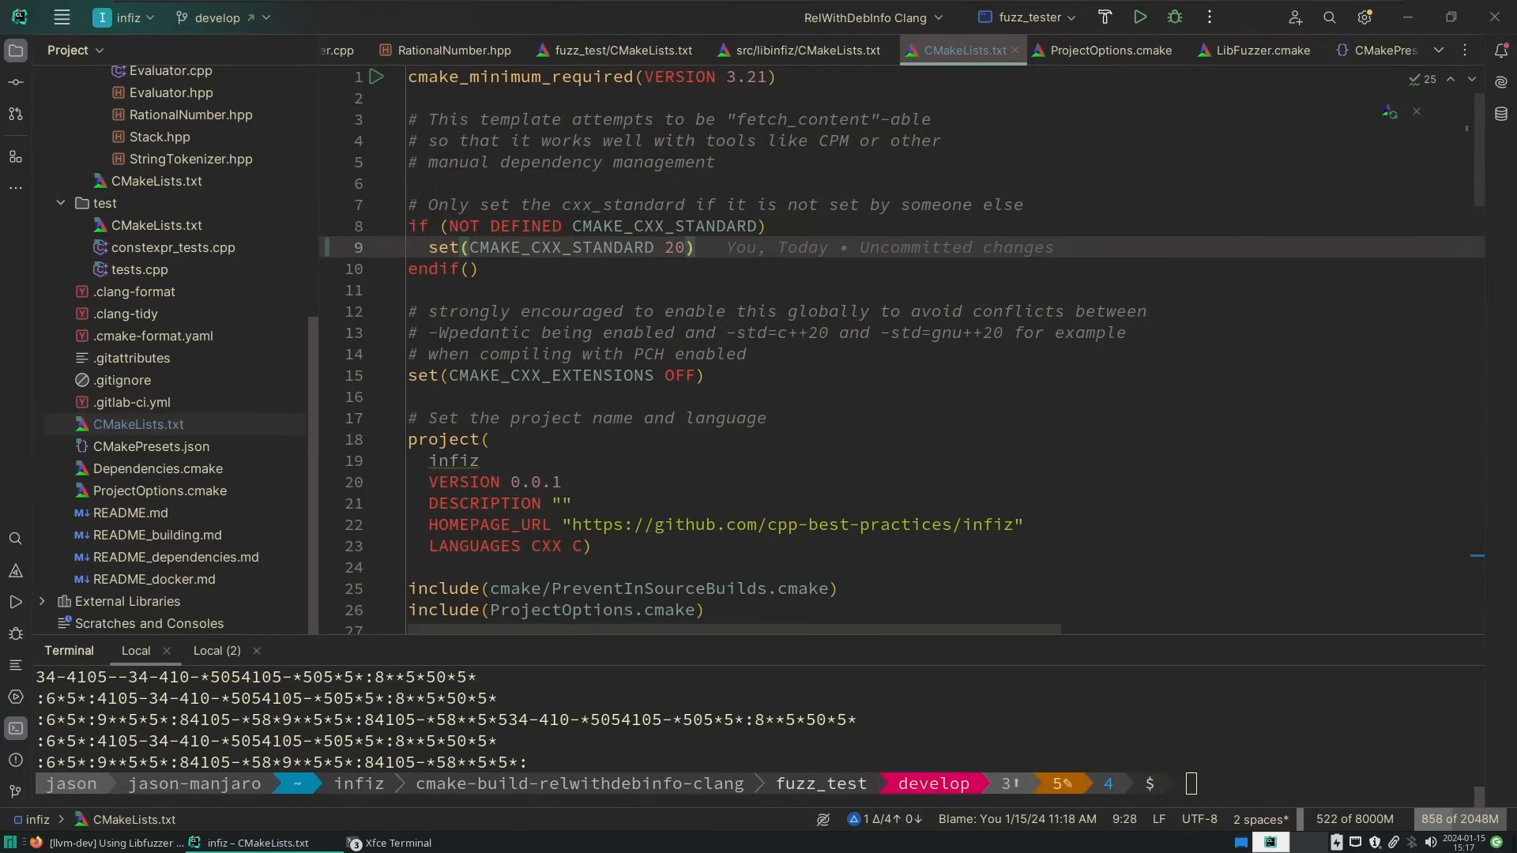
# Scroll through Evaluator.cpp, then open Evaluator.hpp with its Operators enum and evaluate declaration
pyautogui.click(1083, 49)
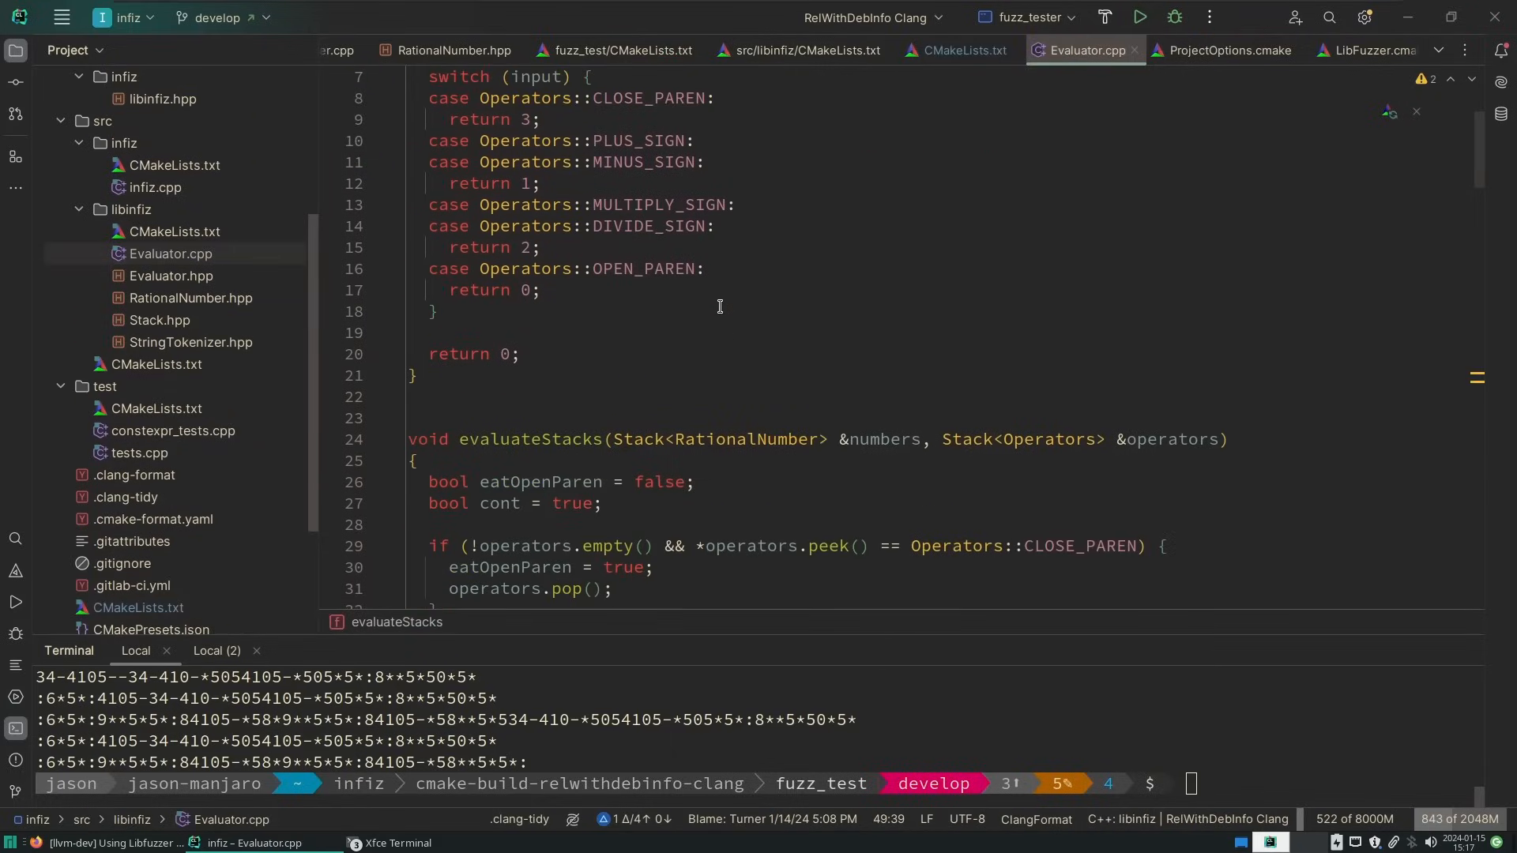
pyautogui.scroll(-3)
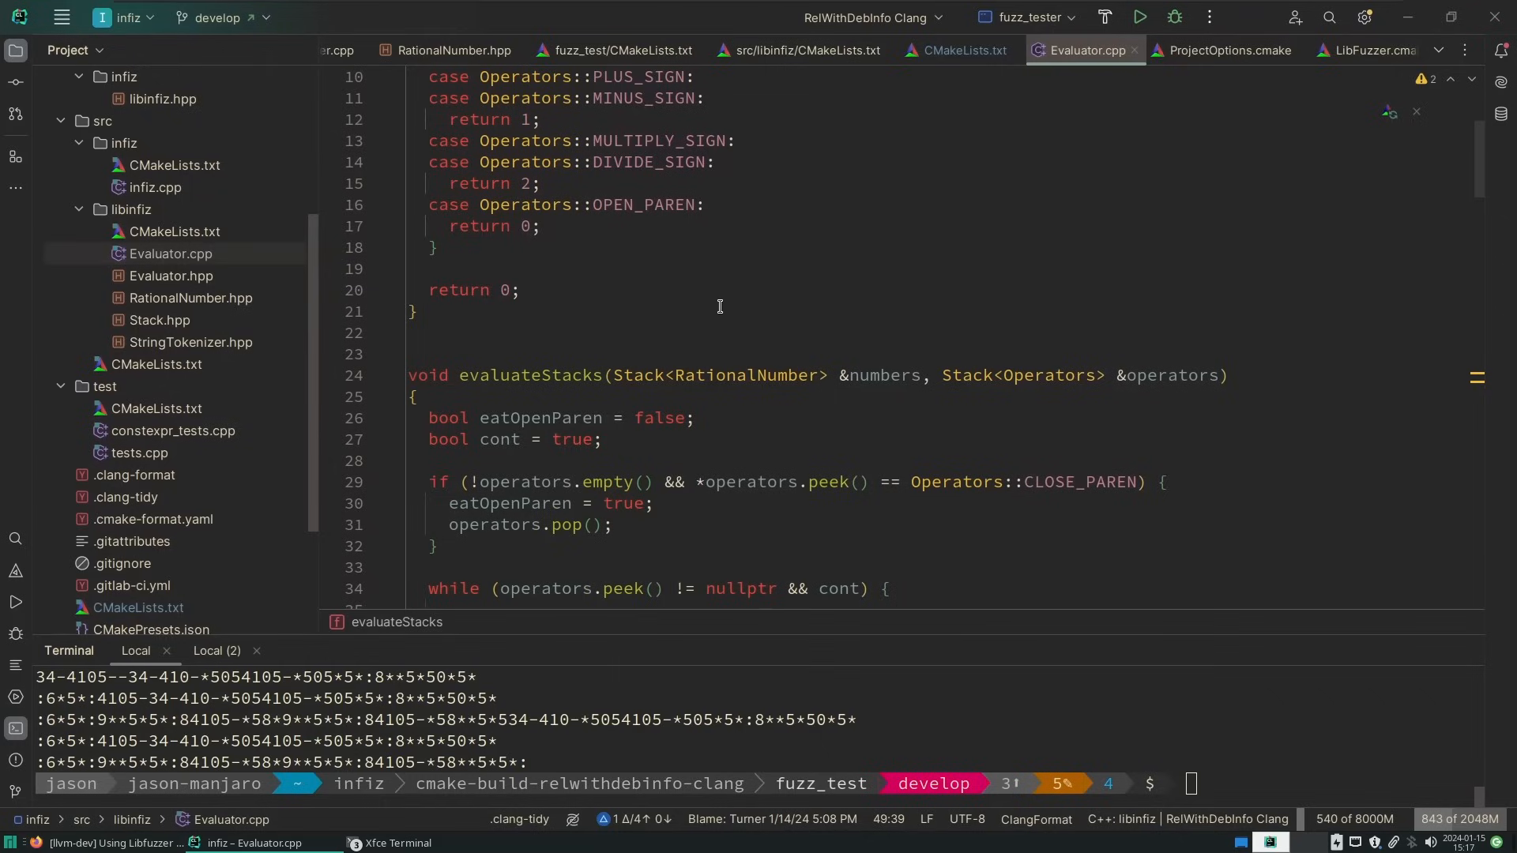
pyautogui.scroll(-3)
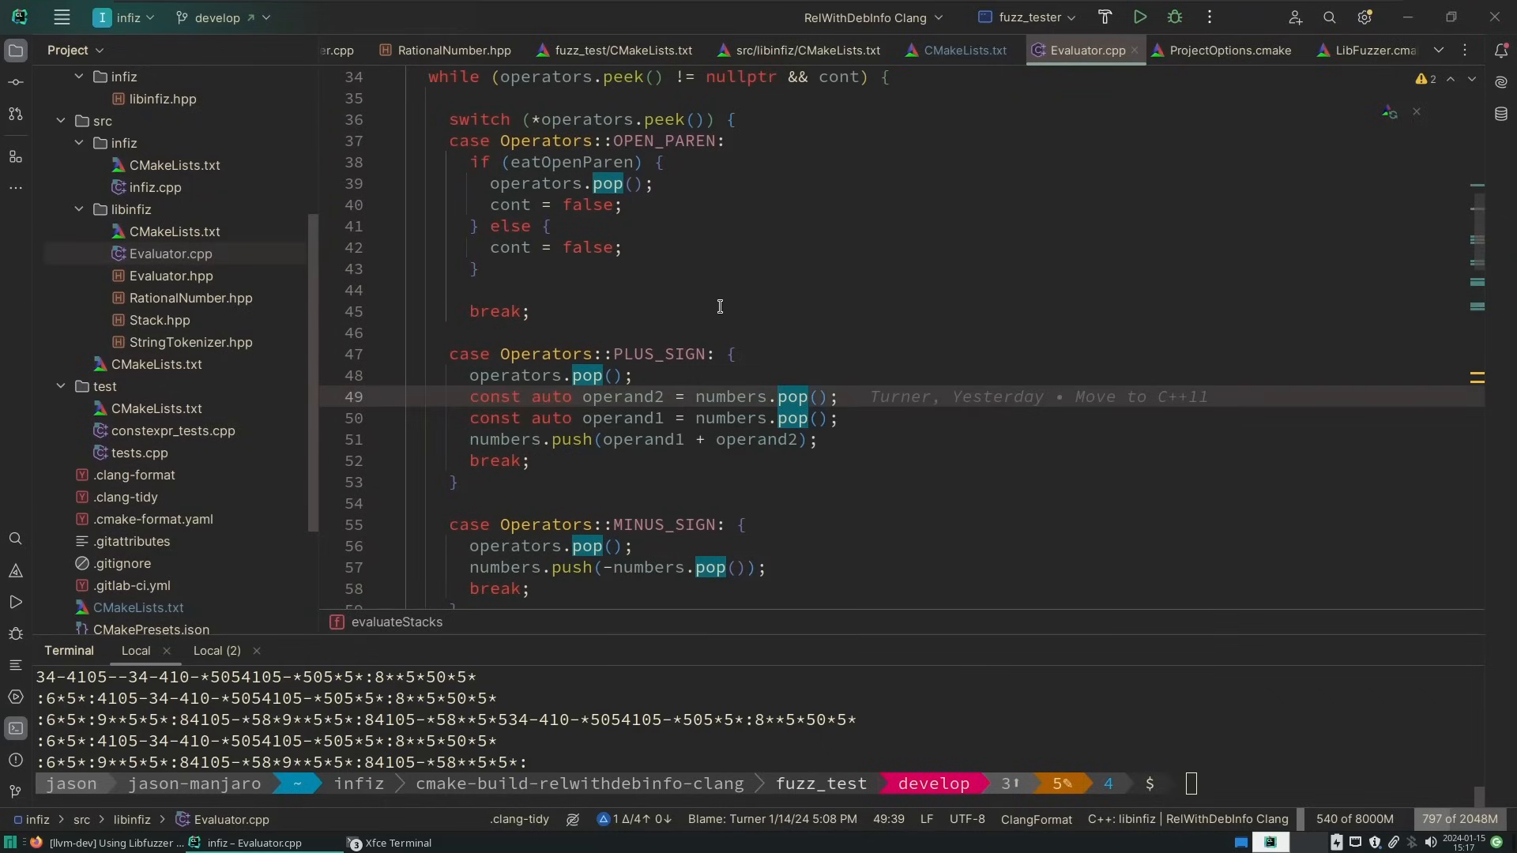
pyautogui.click(171, 275)
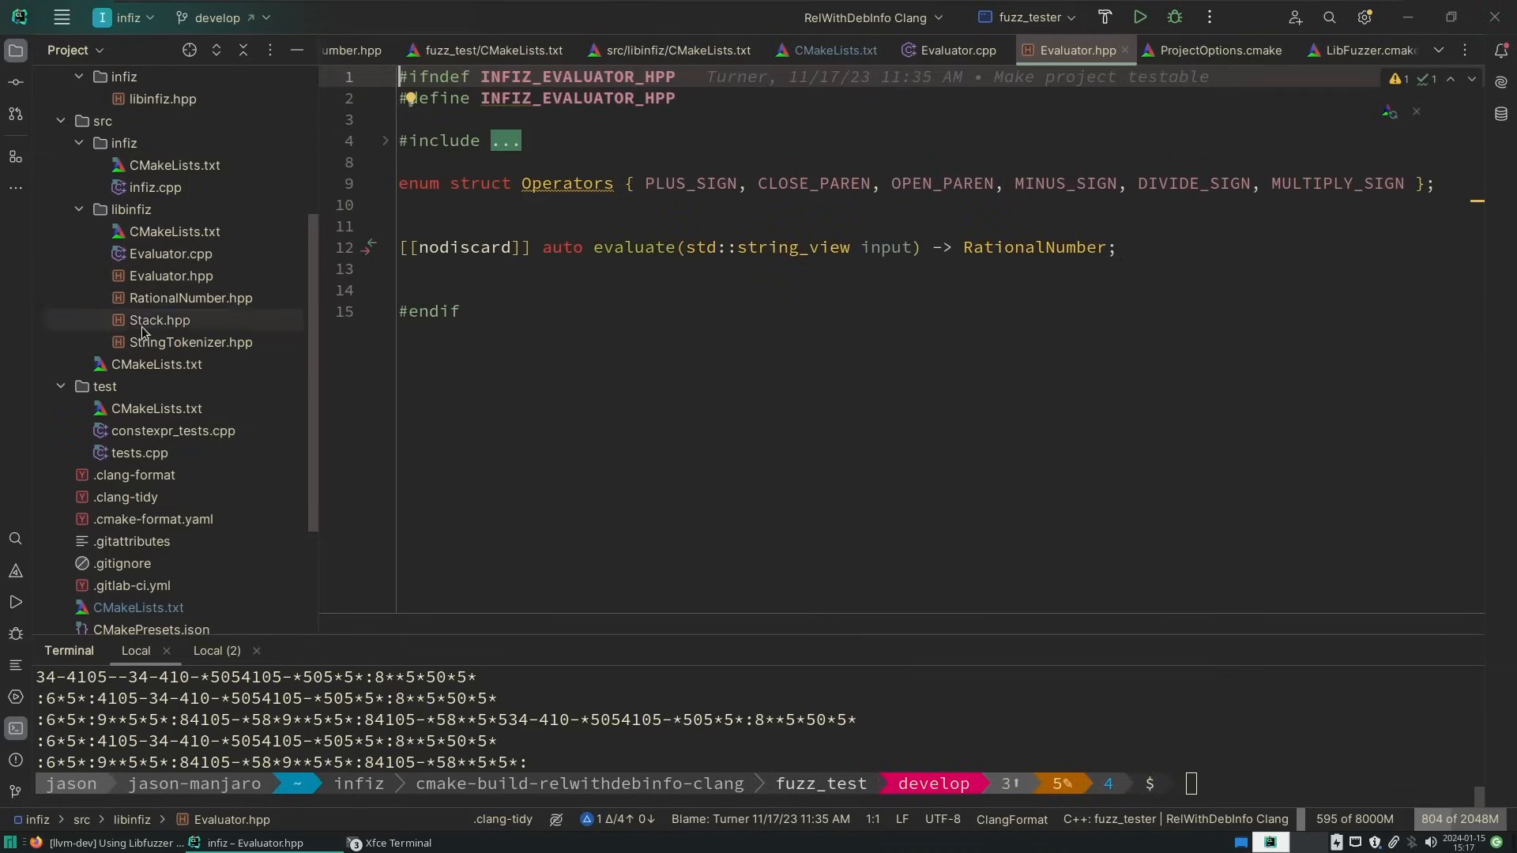
# Browse Stack.hpp, StringTokenizer.hpp and Evaluator.hpp, then return to the top of Evaluator.cpp
pyautogui.click(159, 319)
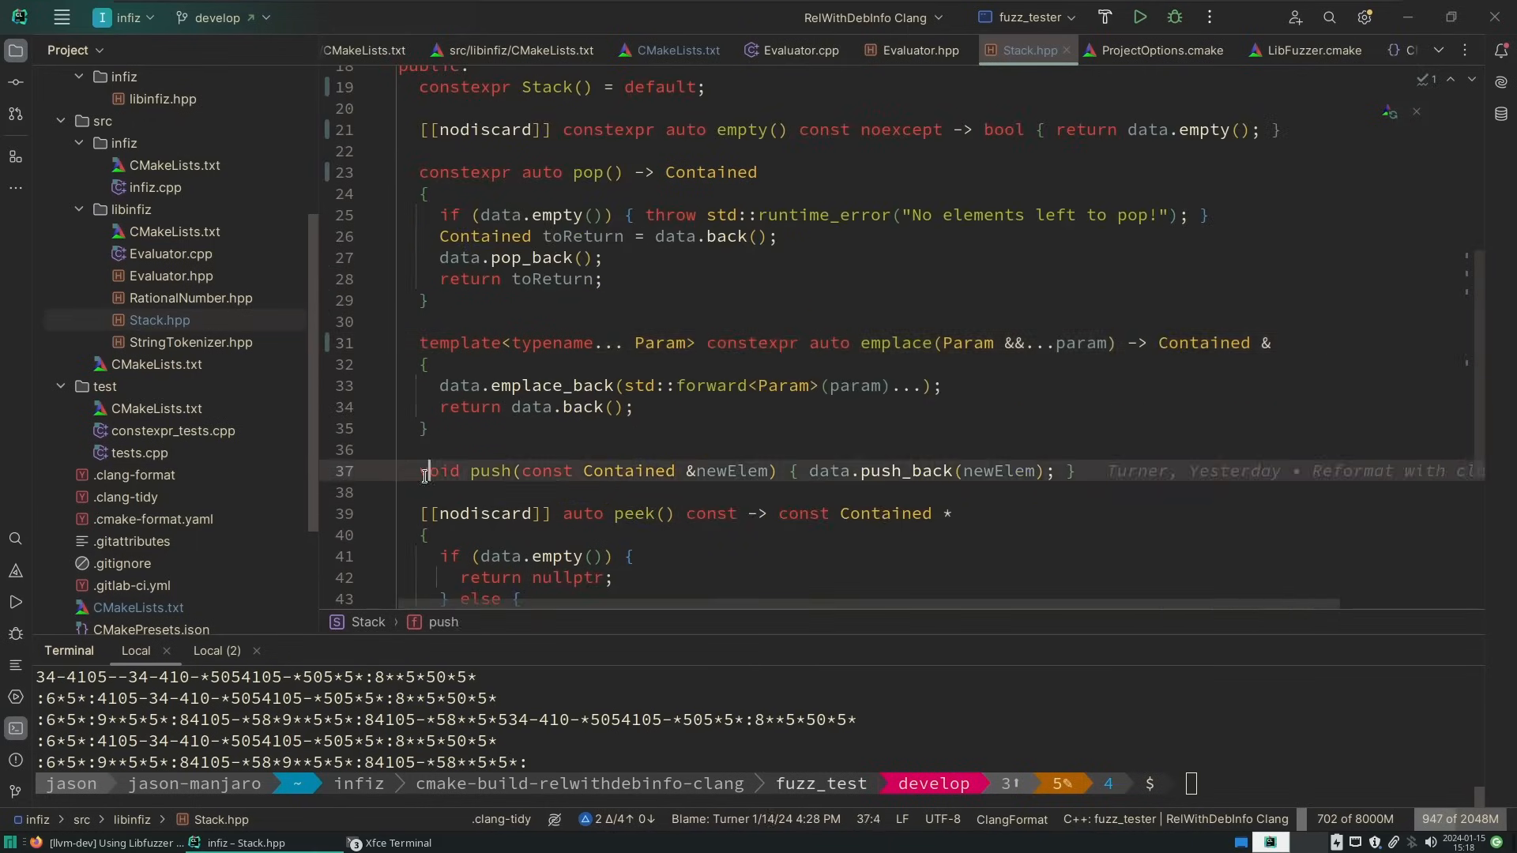
pyautogui.scroll(3)
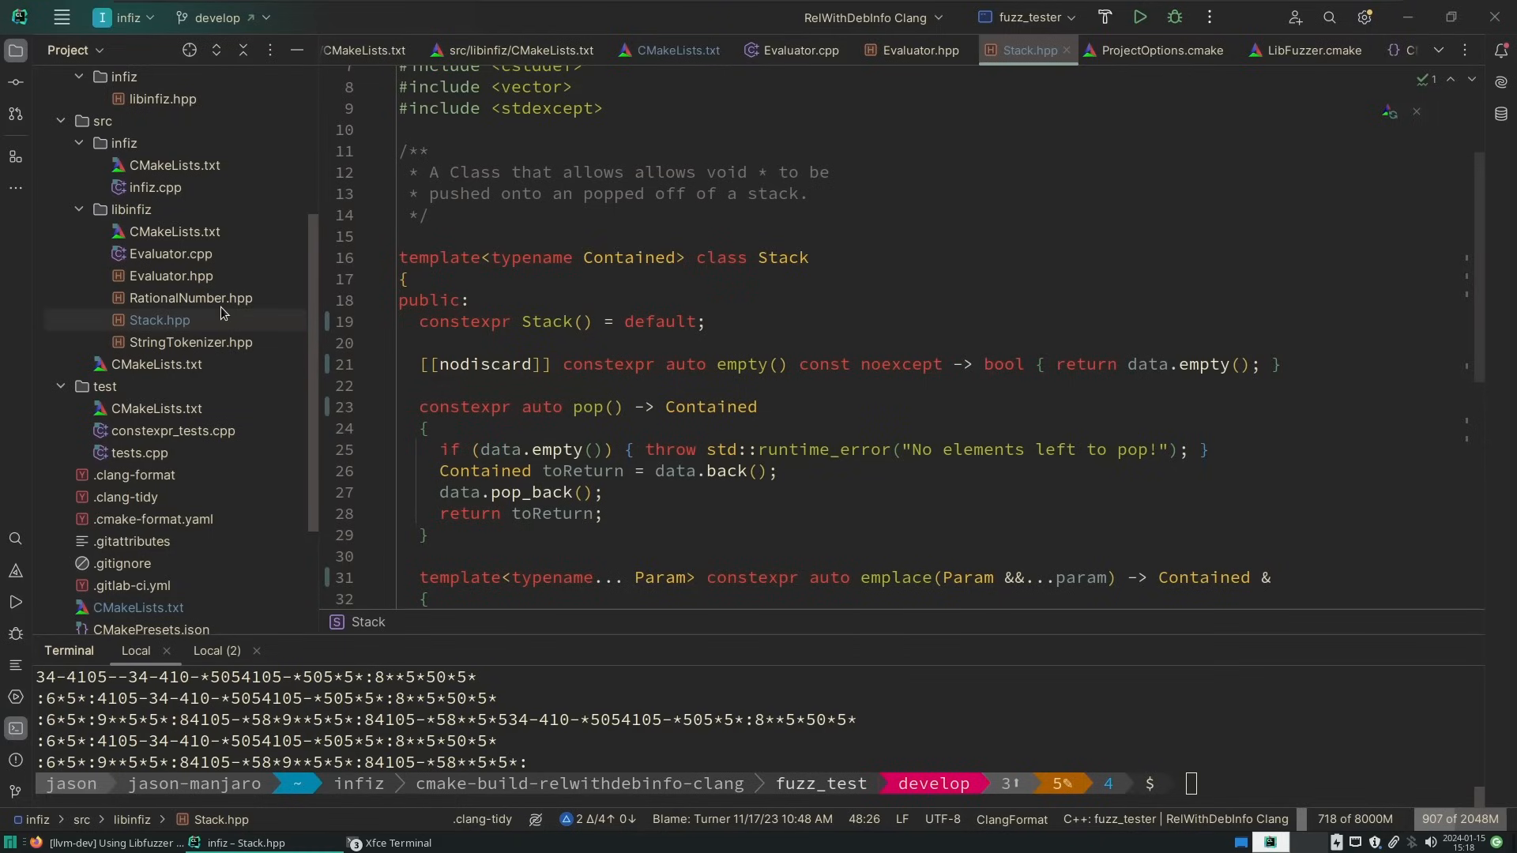
pyautogui.click(189, 297)
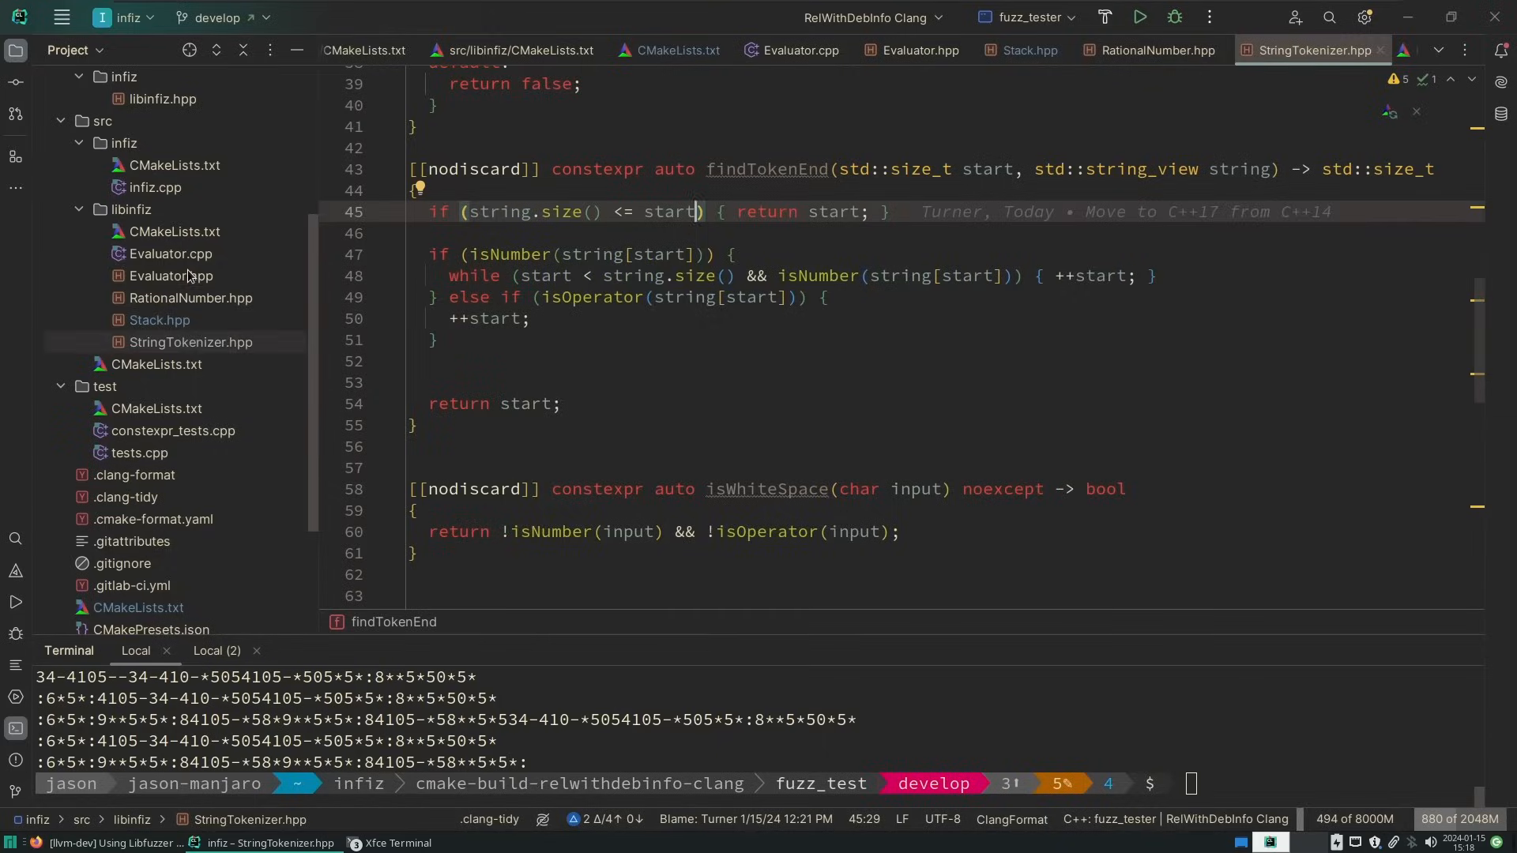
pyautogui.click(917, 51)
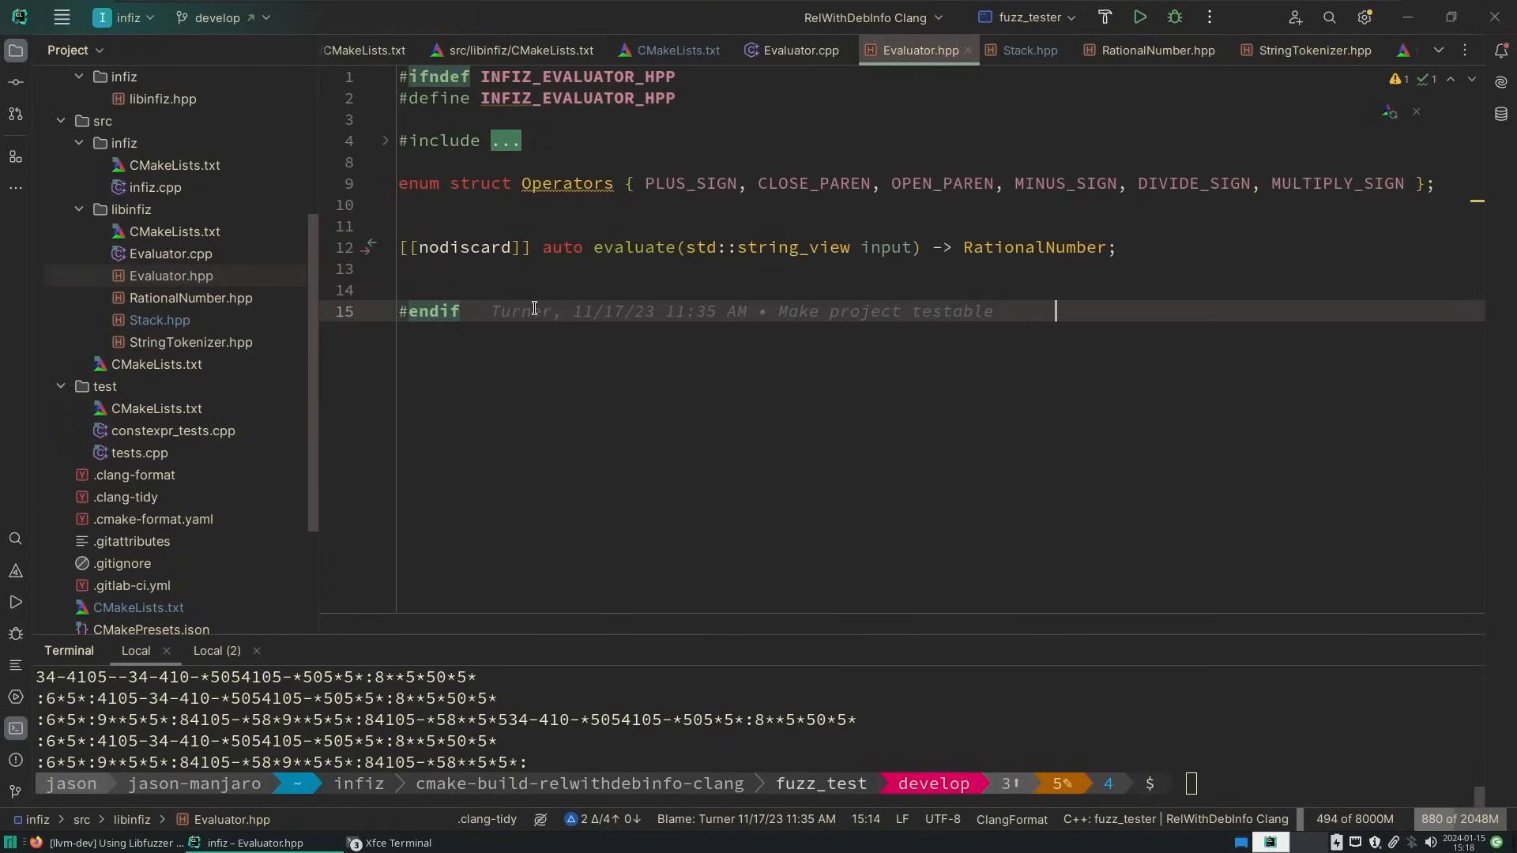
pyautogui.click(797, 49)
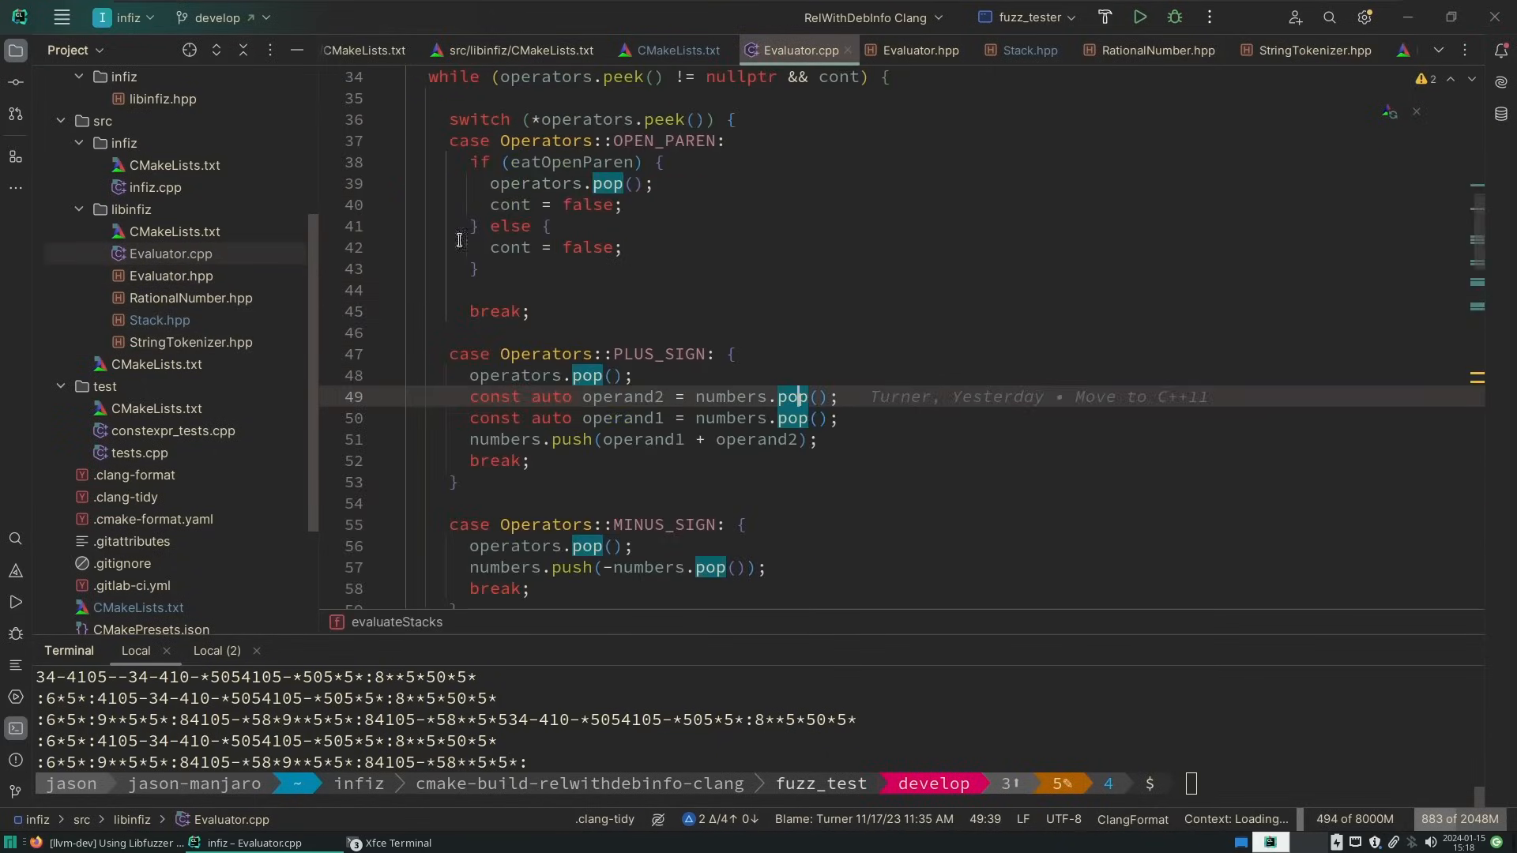
pyautogui.press('ctrl+Home')
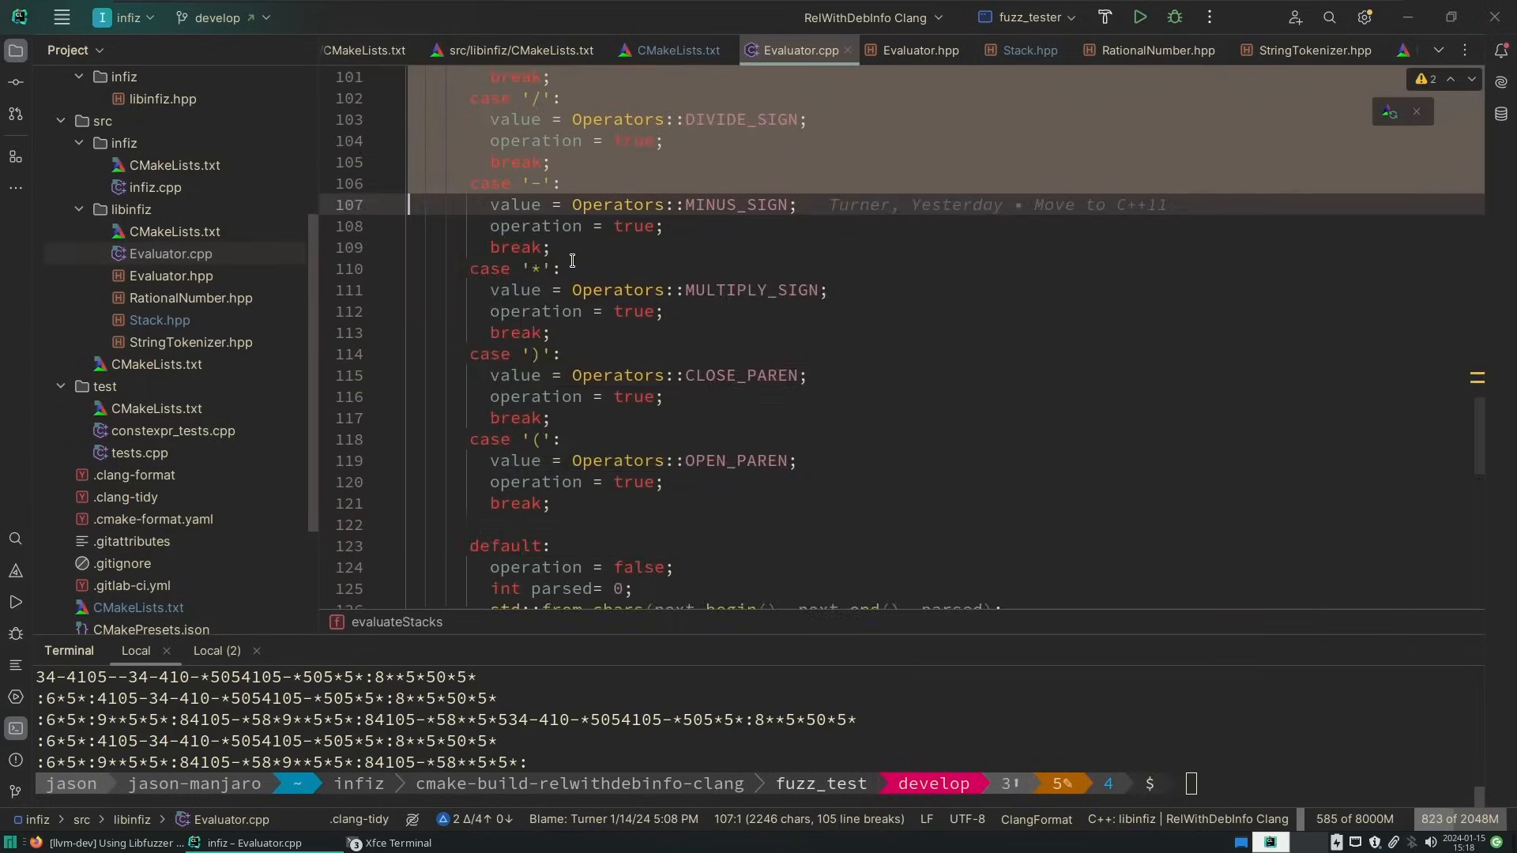
# Move the evaluator code into Evaluator.hpp before #endif, then build
pyautogui.click(172, 276)
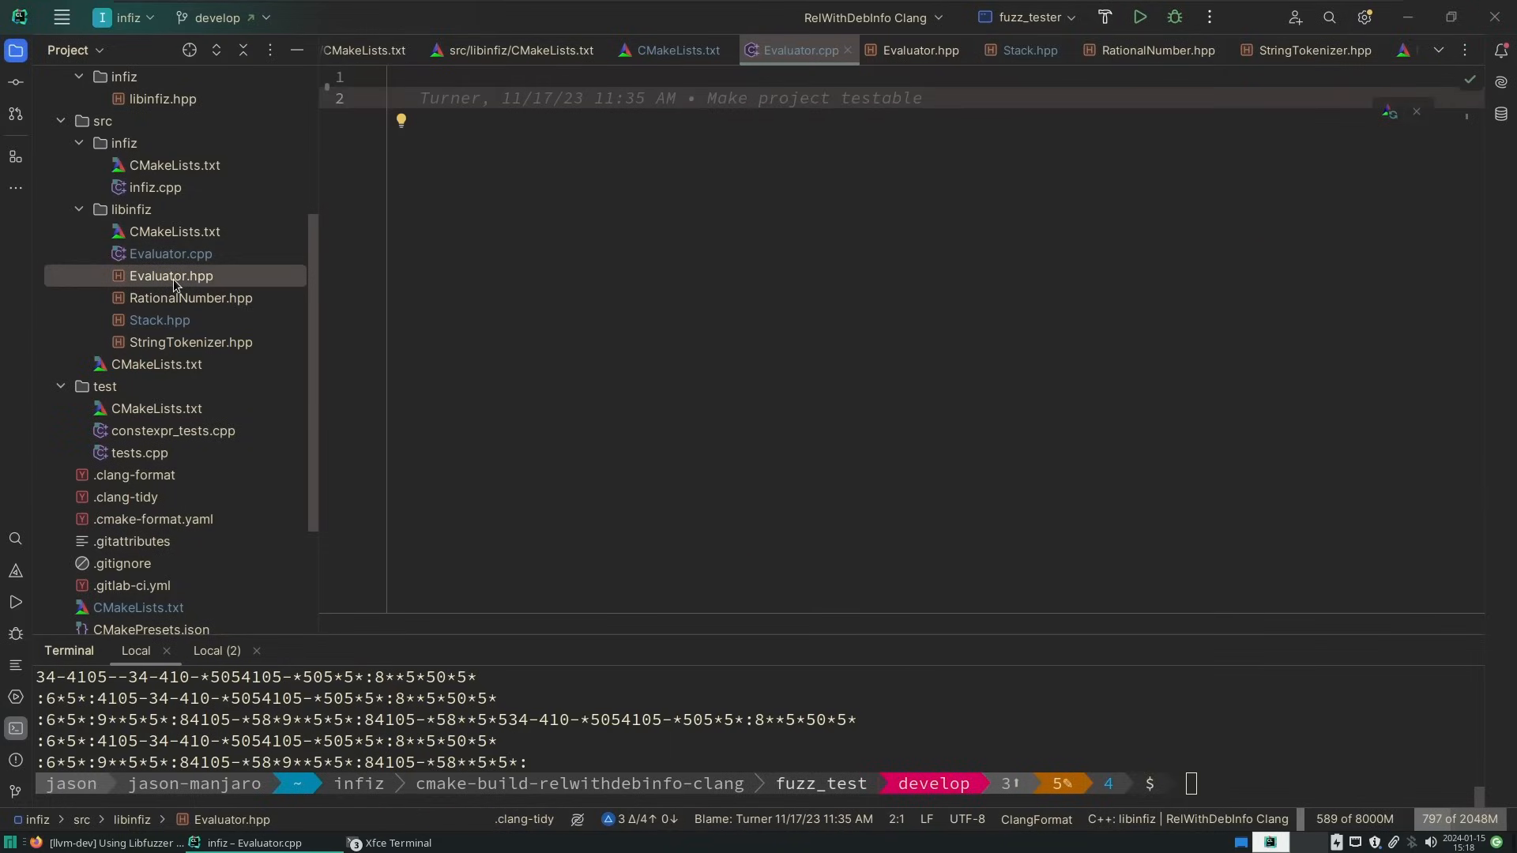
pyautogui.click(171, 276)
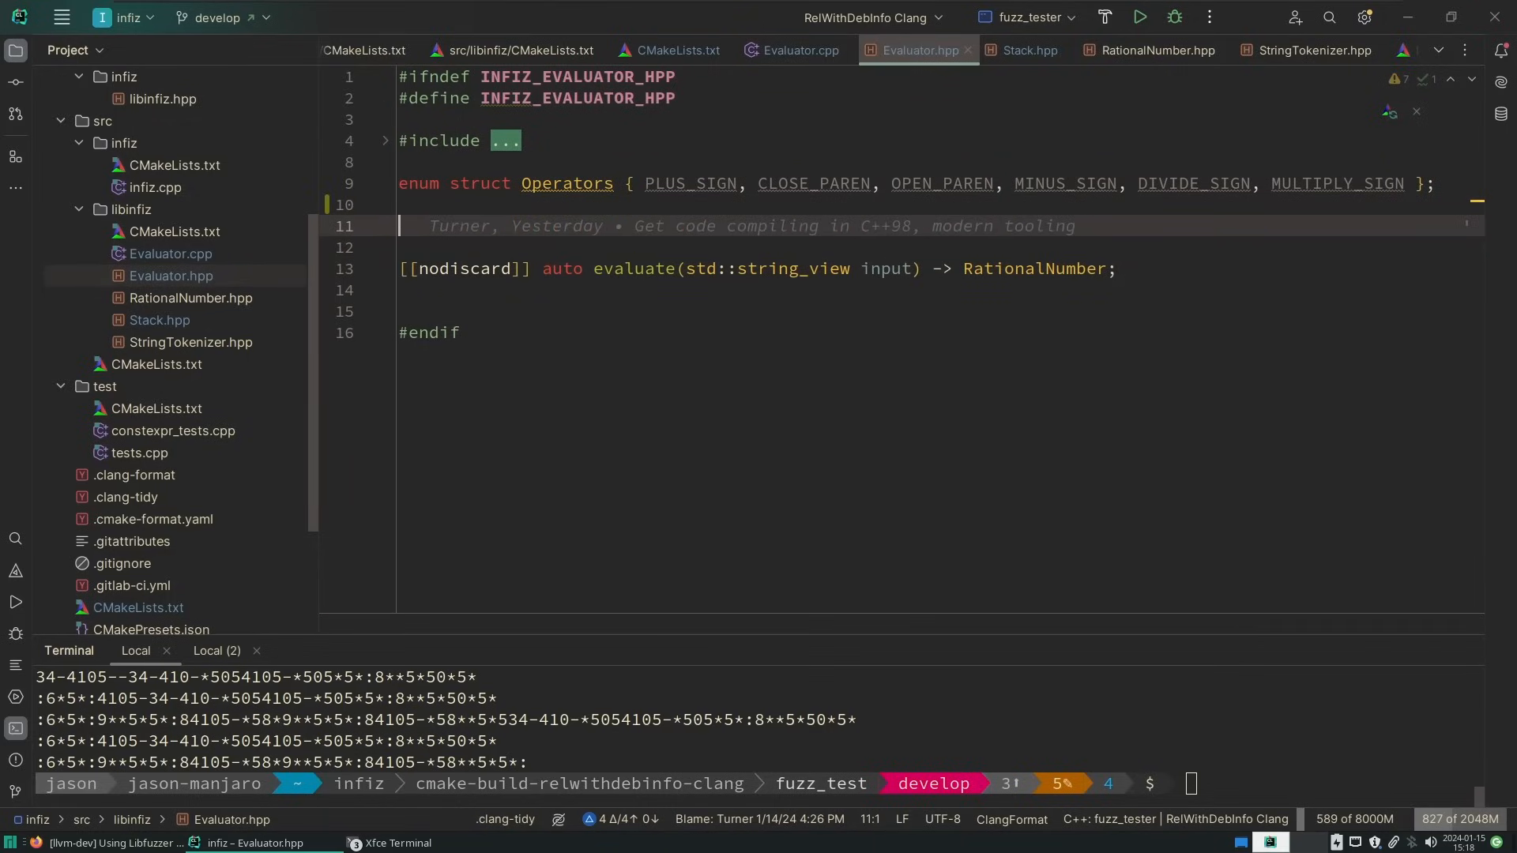
pyautogui.scroll(-3)
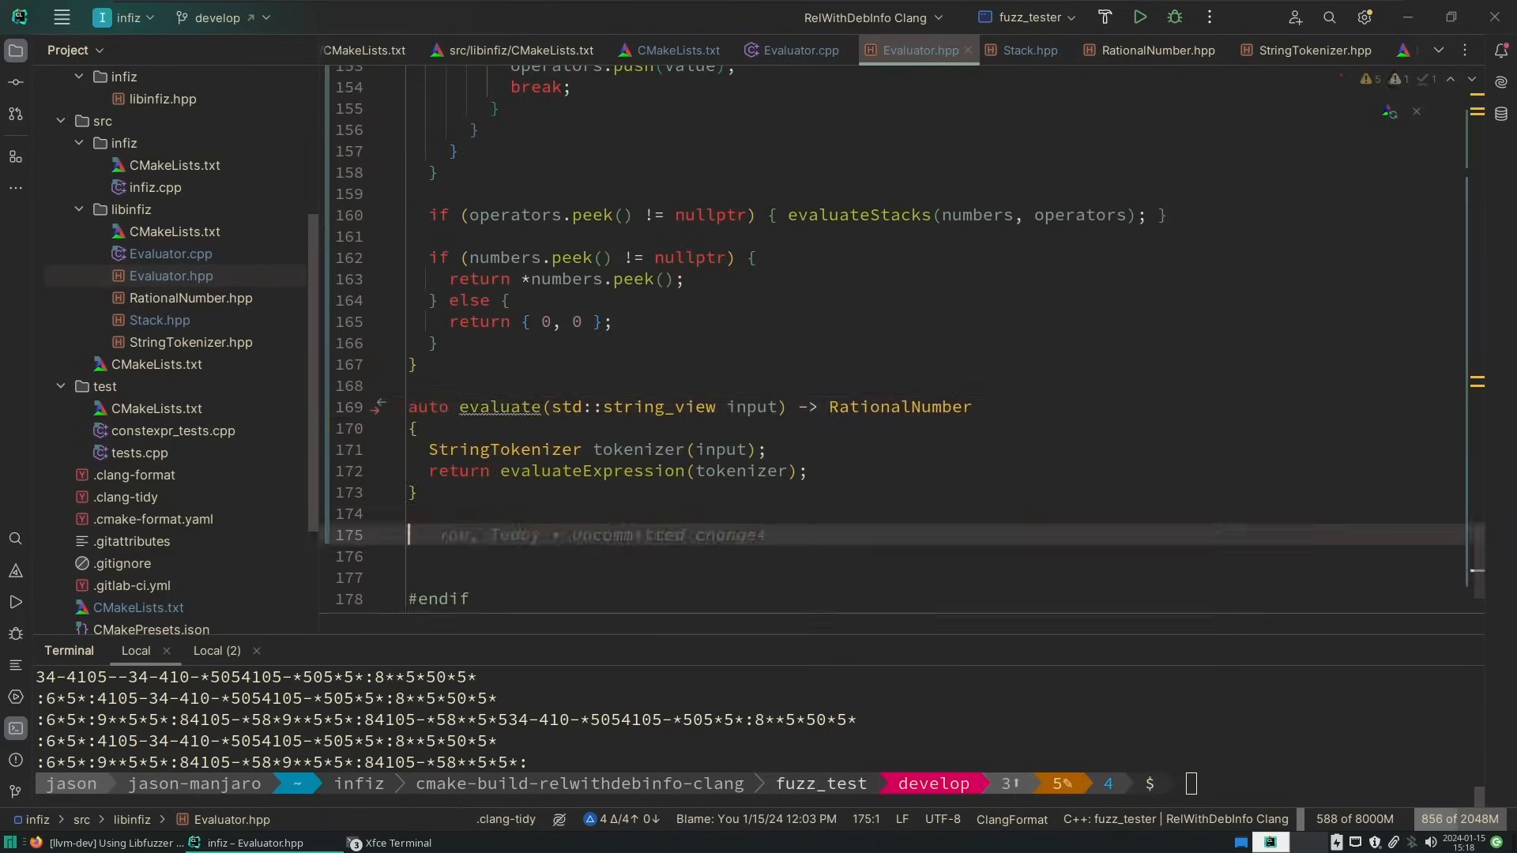
pyautogui.scroll(3)
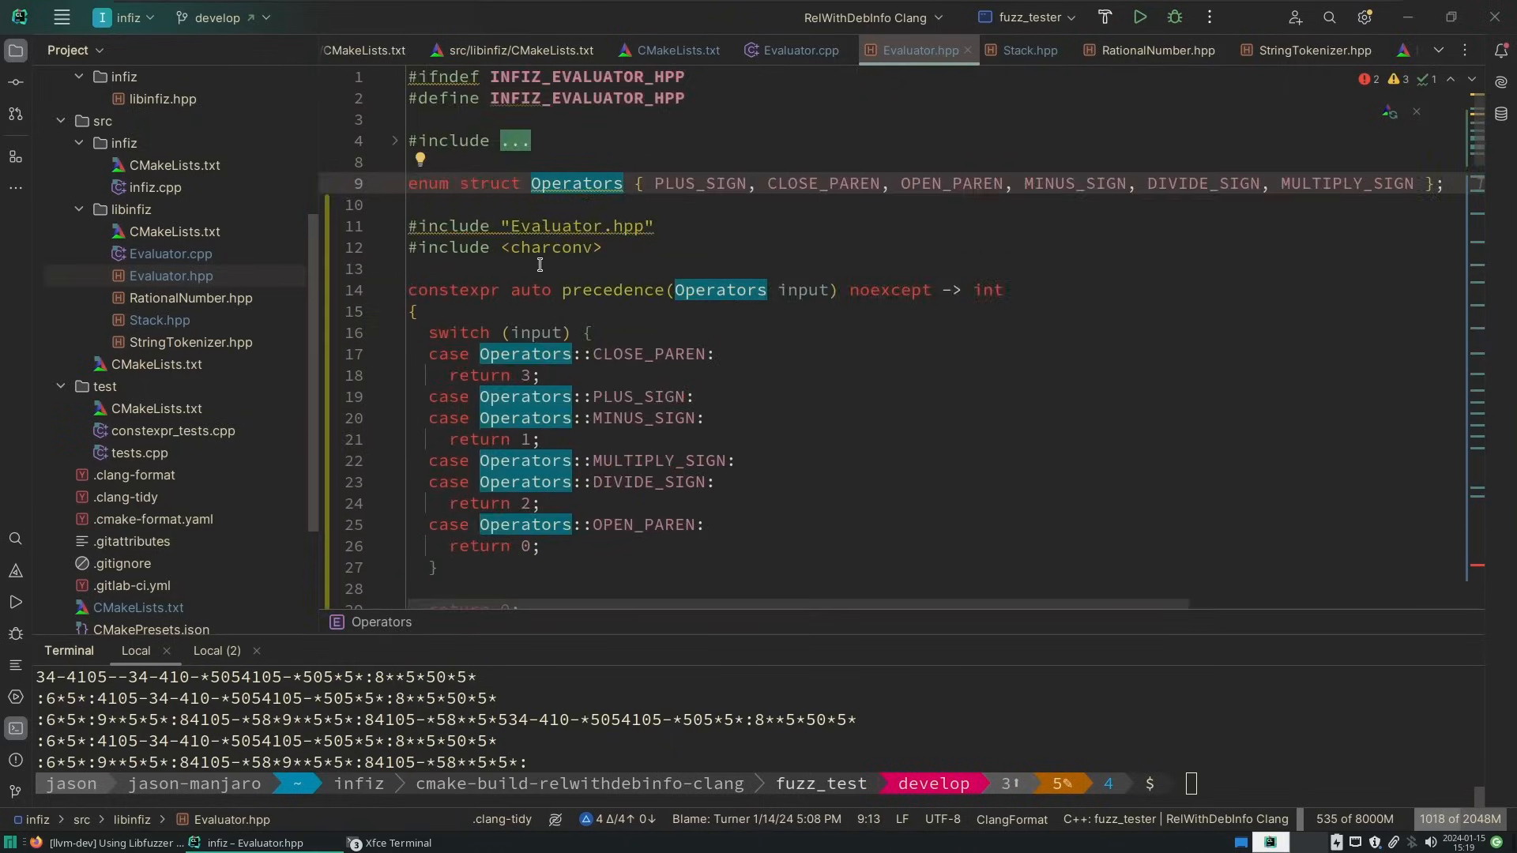
pyautogui.click(1027, 49)
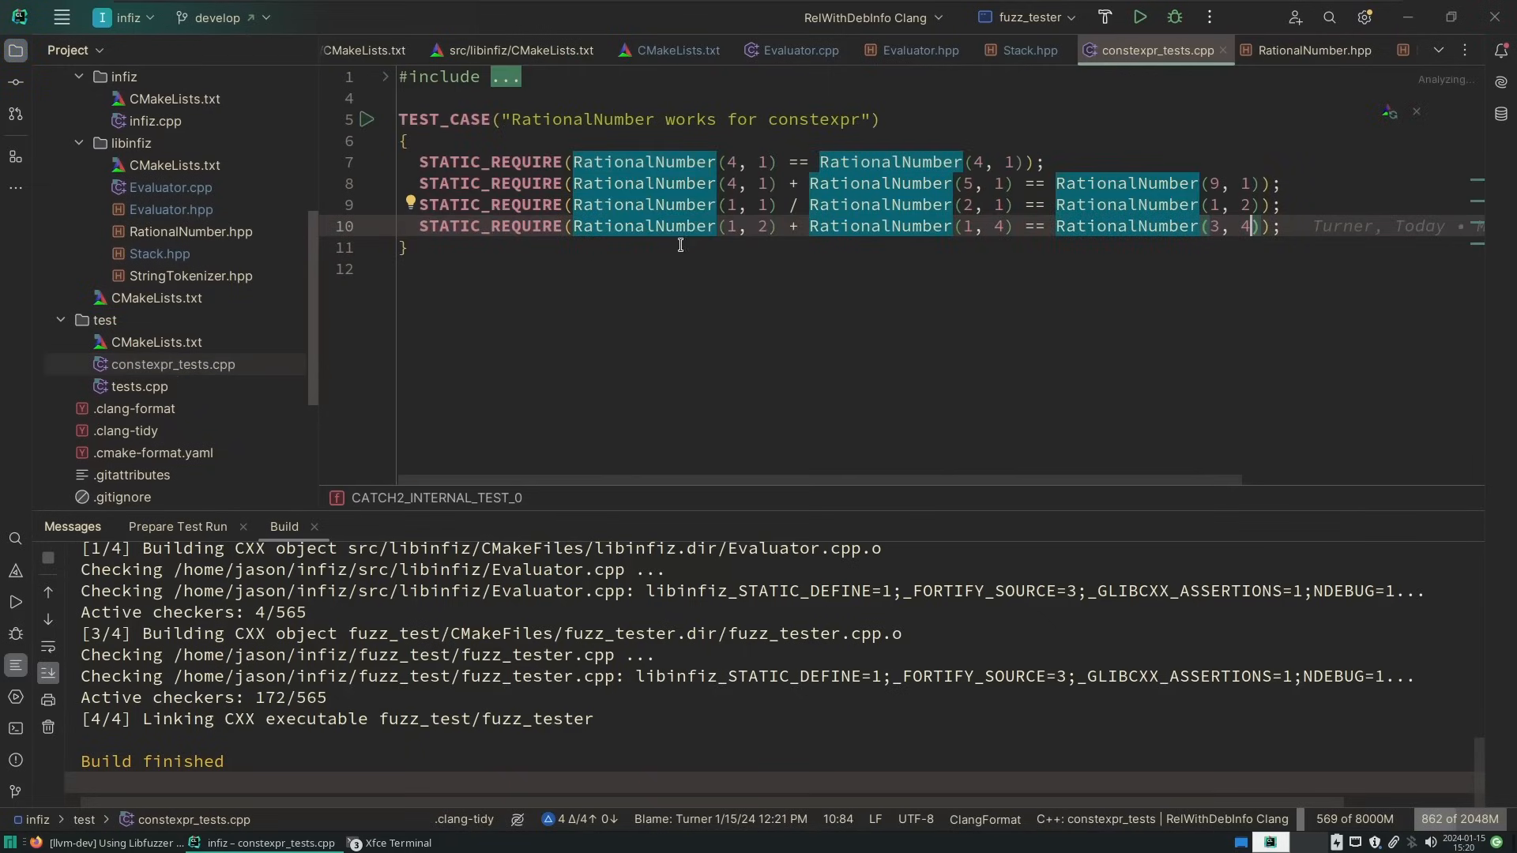
# Copy the Combinations and Grouping test case from tests.cpp into constexpr_tests.cpp
pyautogui.click(139, 387)
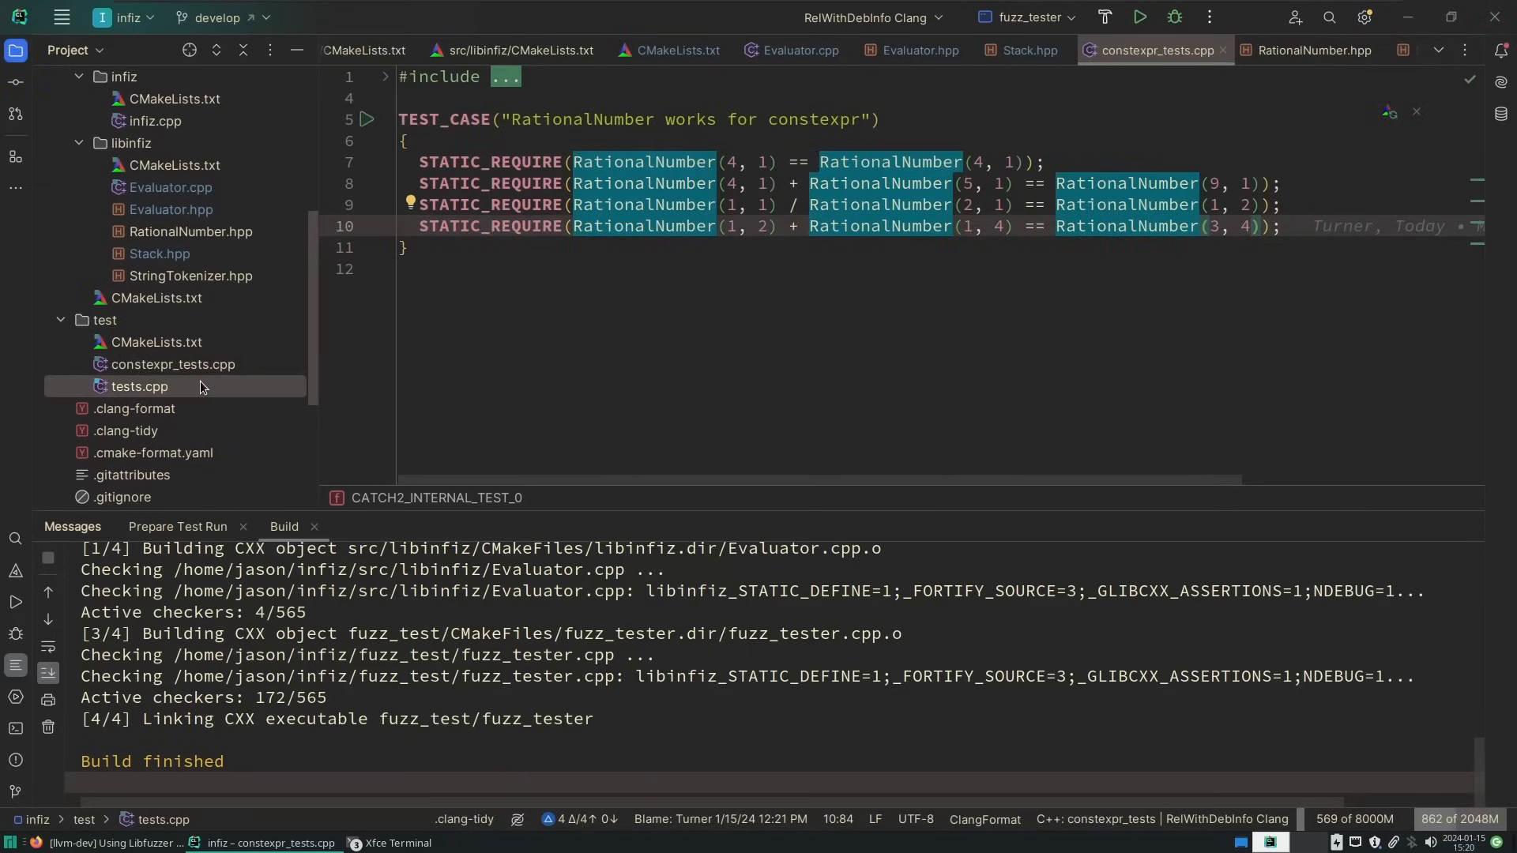
pyautogui.click(138, 387)
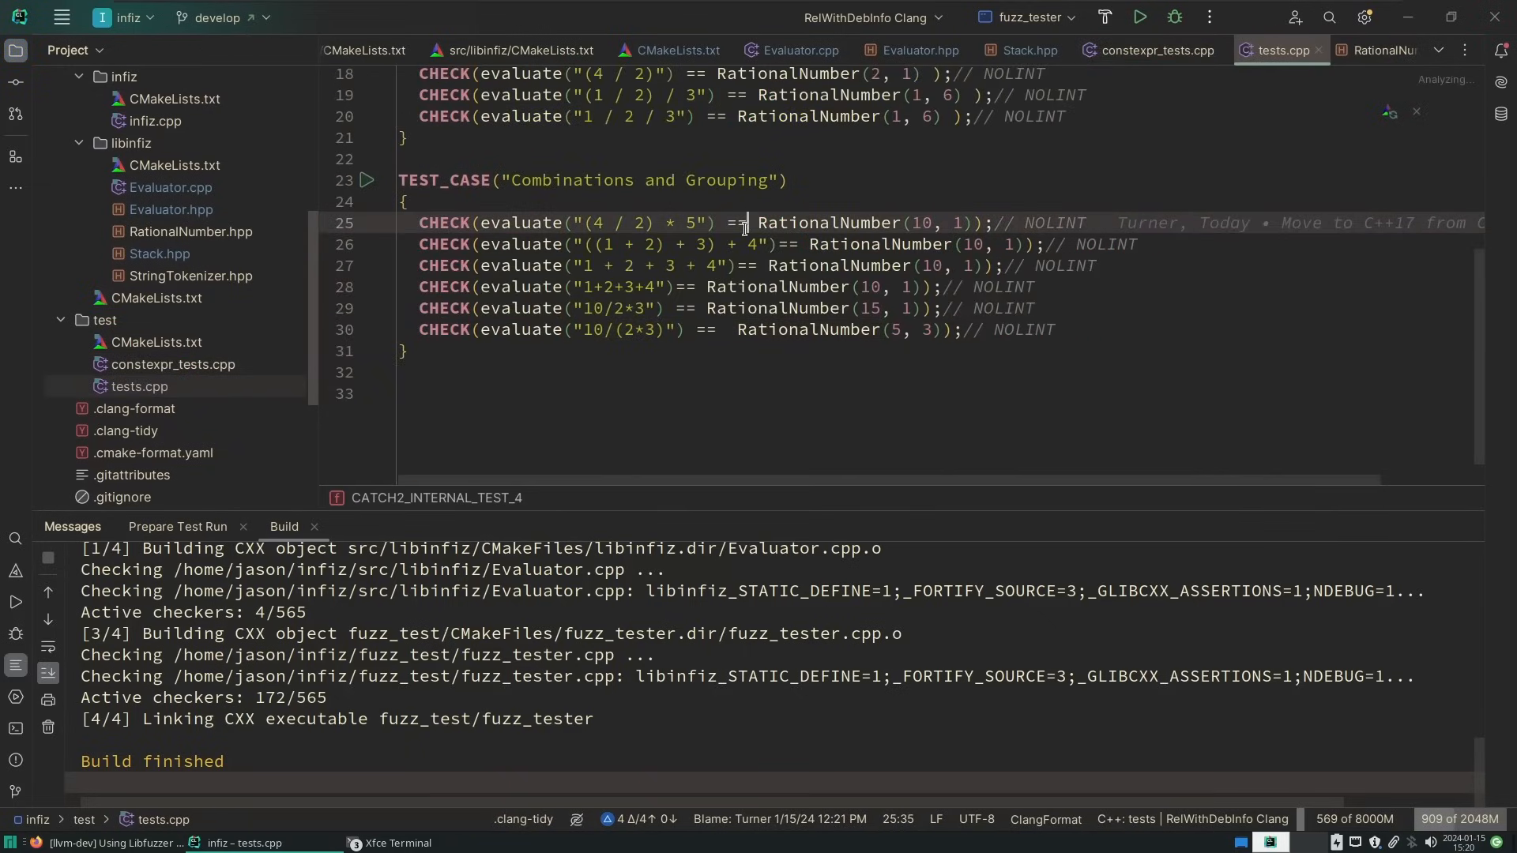
pyautogui.click(445, 180)
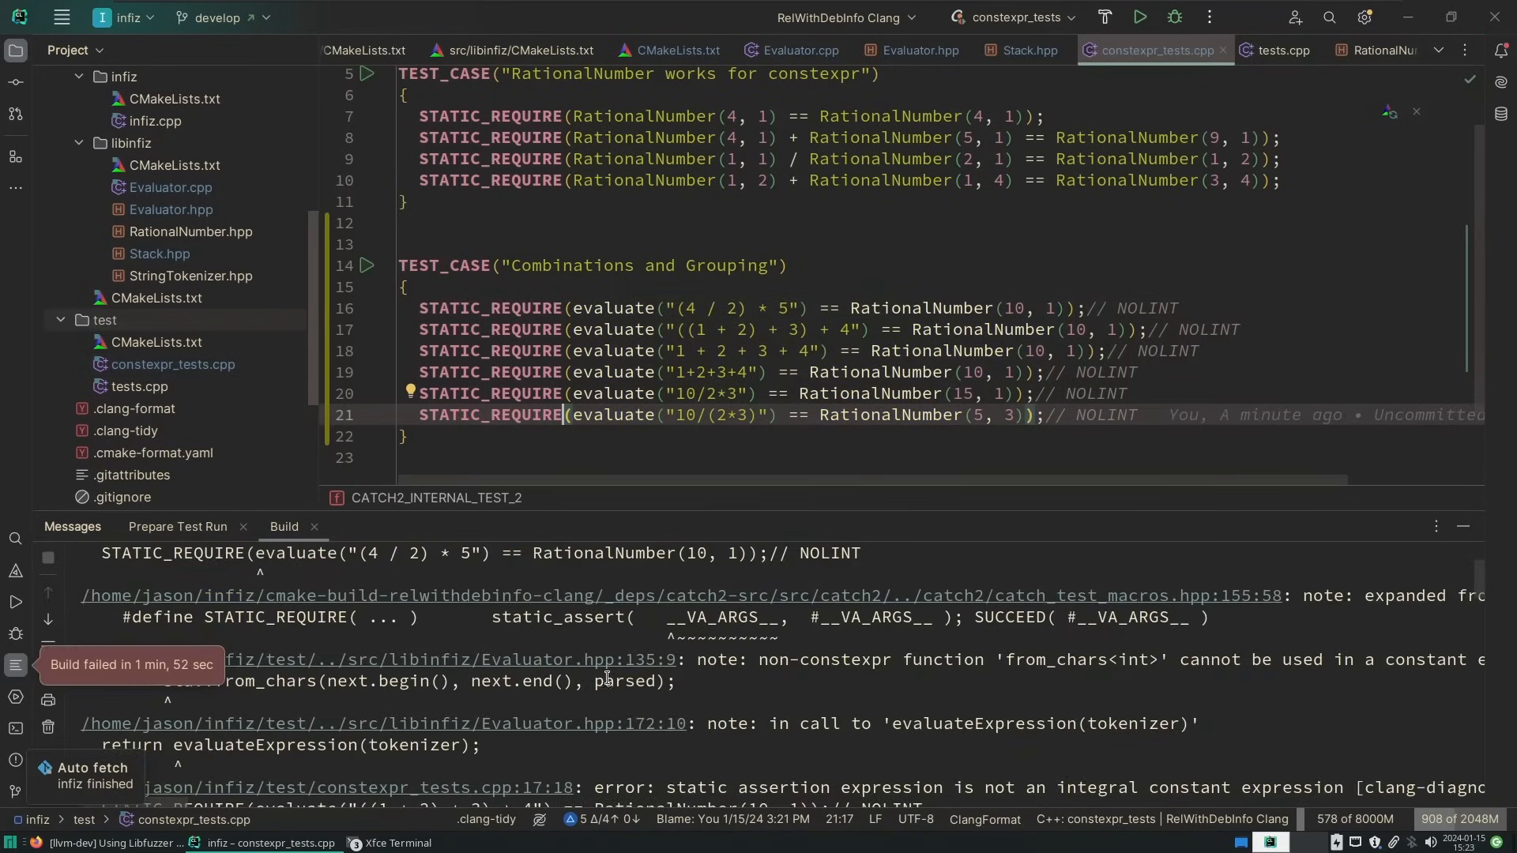
# Jump to the failing from_chars call and write a constexpr std::integral from_chars template
pyautogui.click(367, 658)
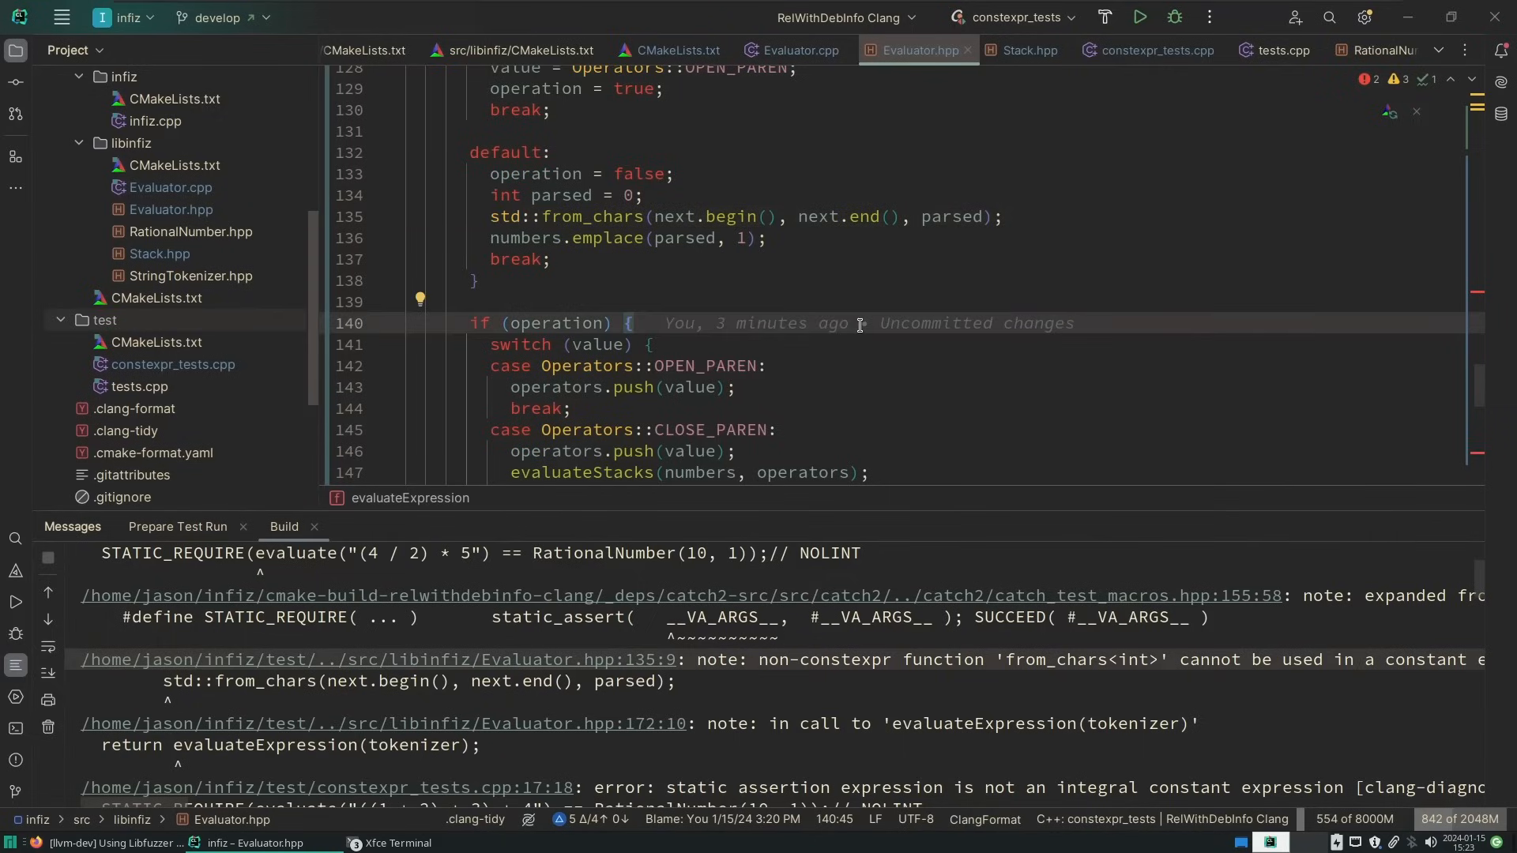
pyautogui.click(1289, 322)
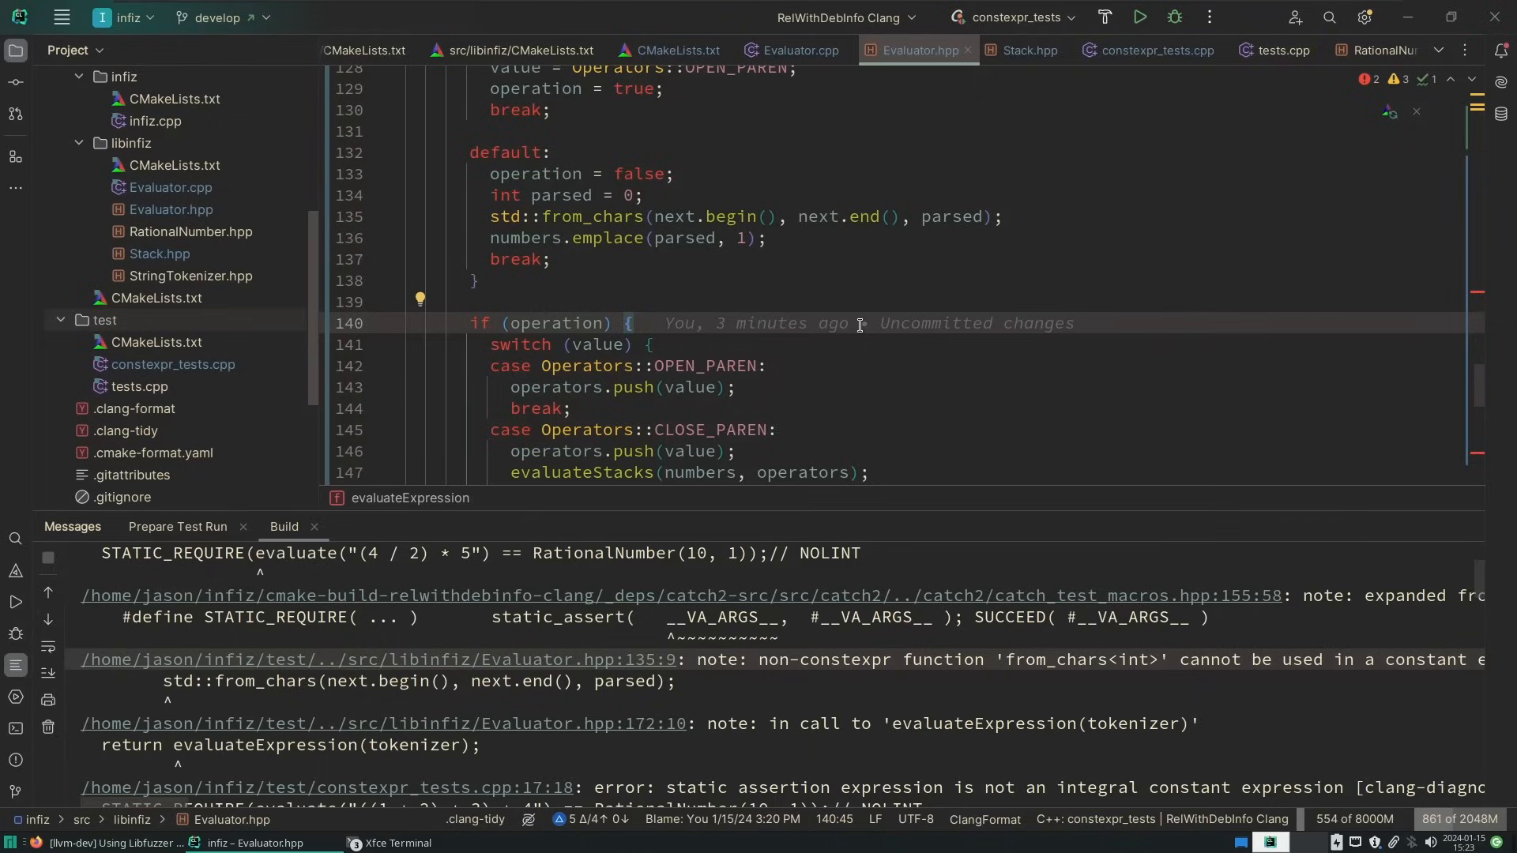
pyautogui.scroll(3)
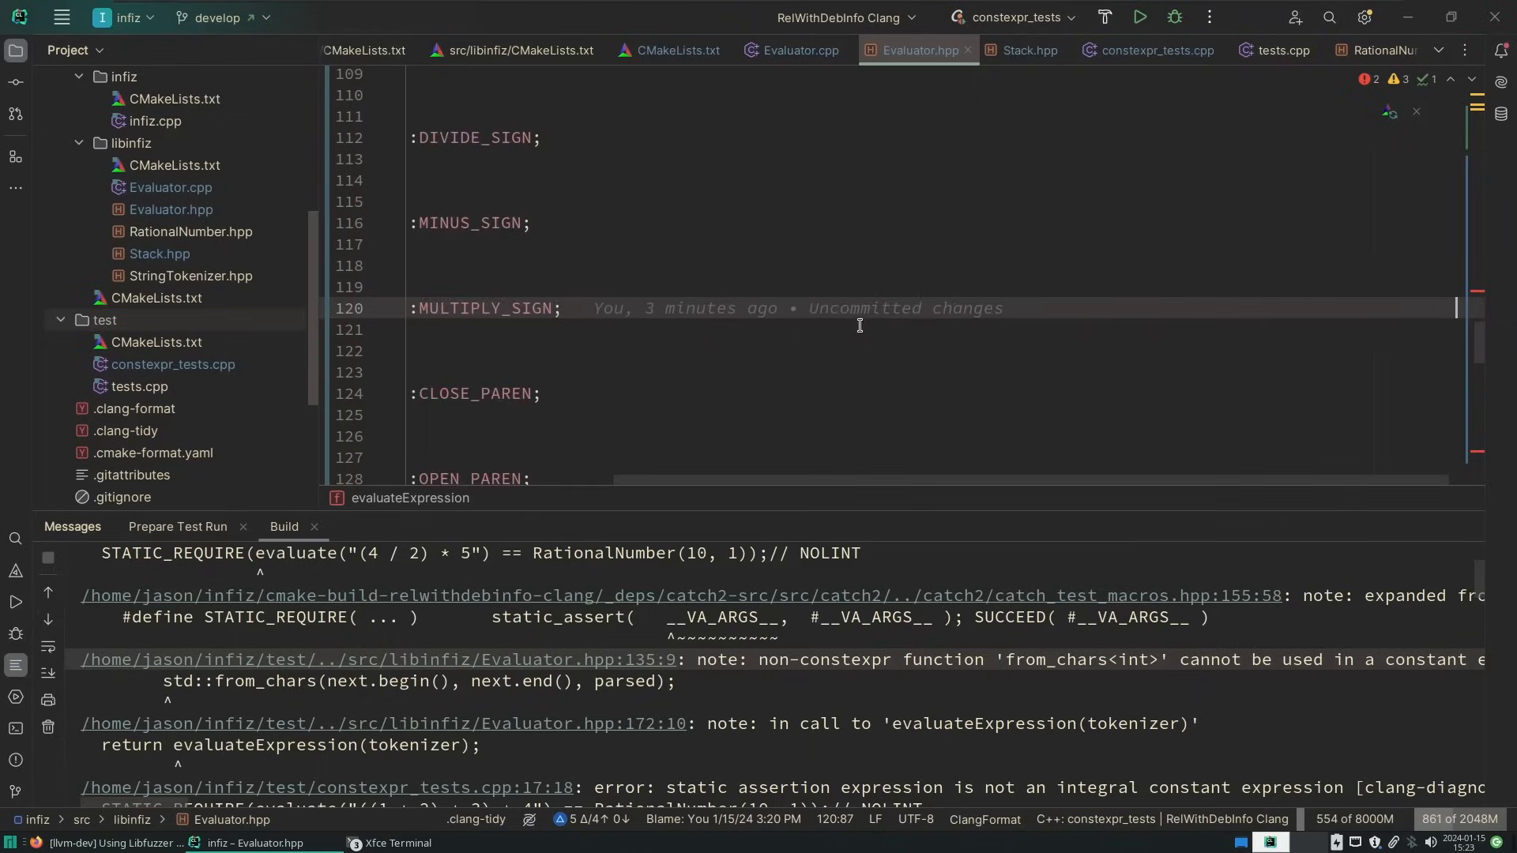
pyautogui.scroll(3)
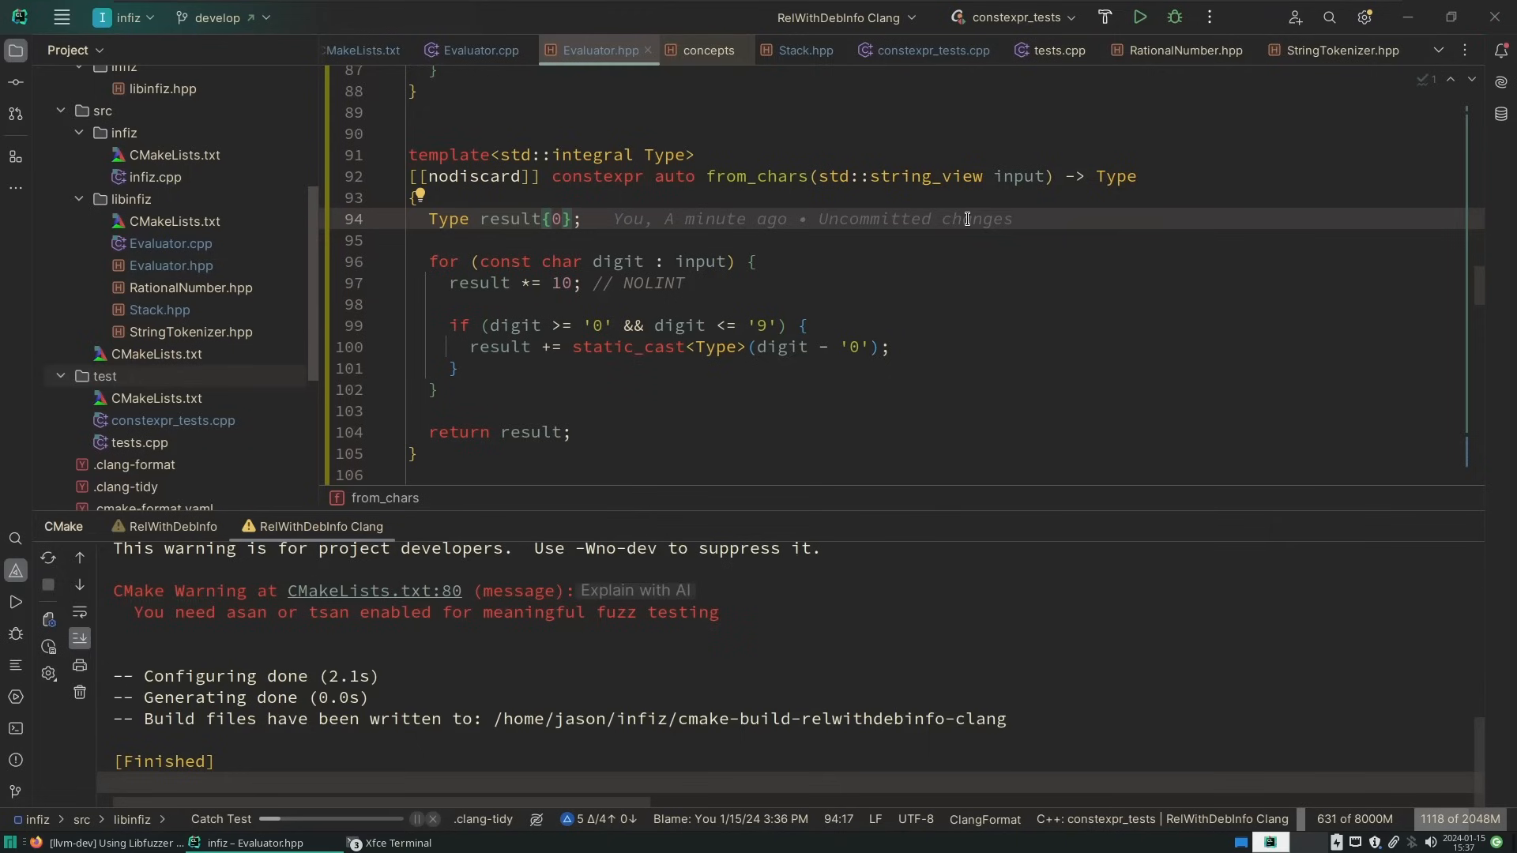
# Move the Addition and Division tests into constexpr_tests.cpp, converting CHECK to STATIC_REQUIRE
pyautogui.click(930, 50)
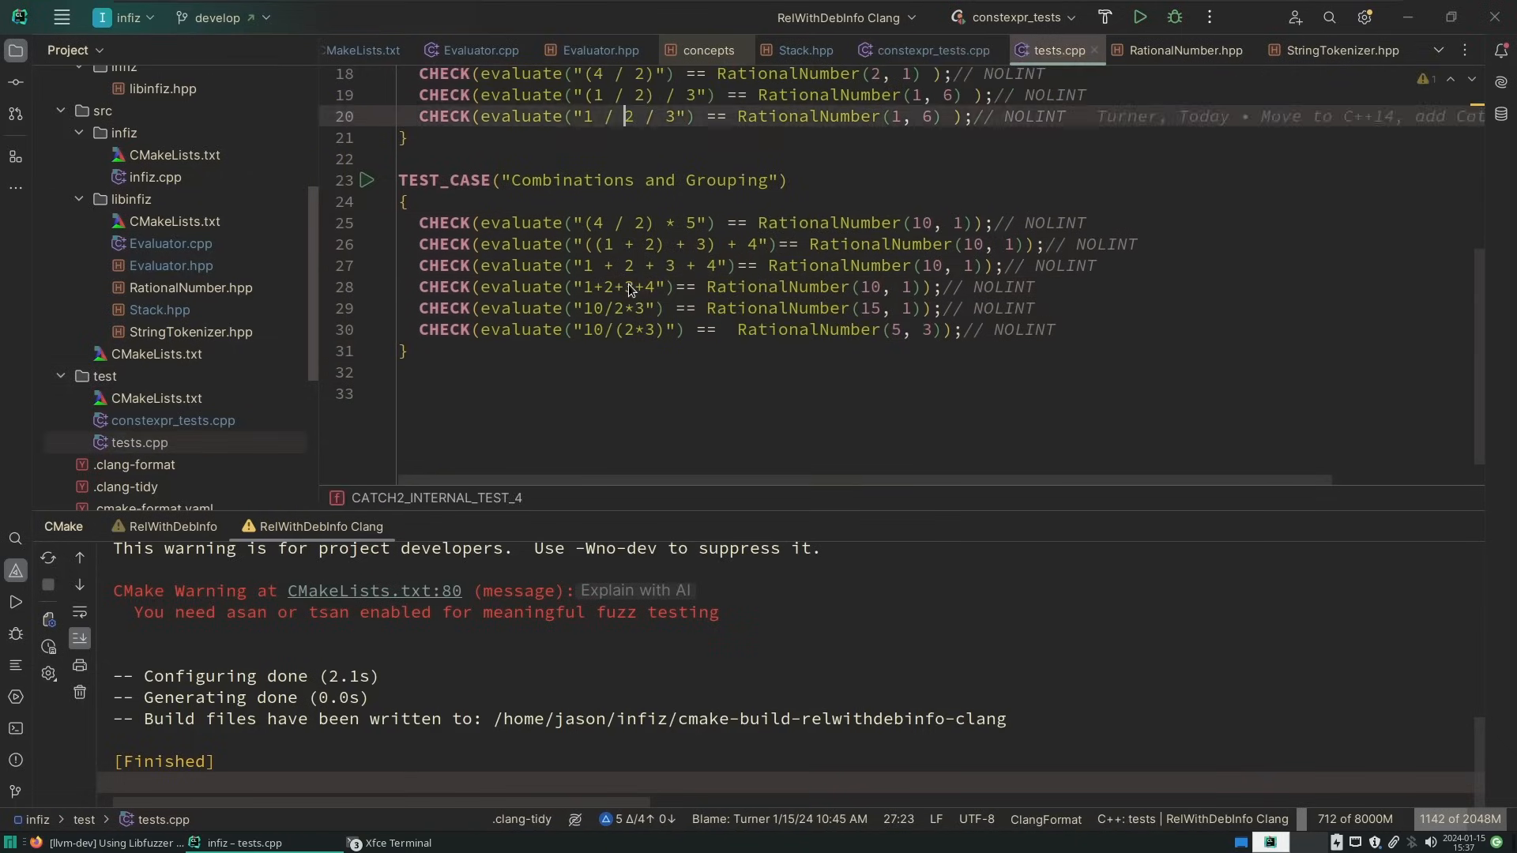
pyautogui.scroll(3)
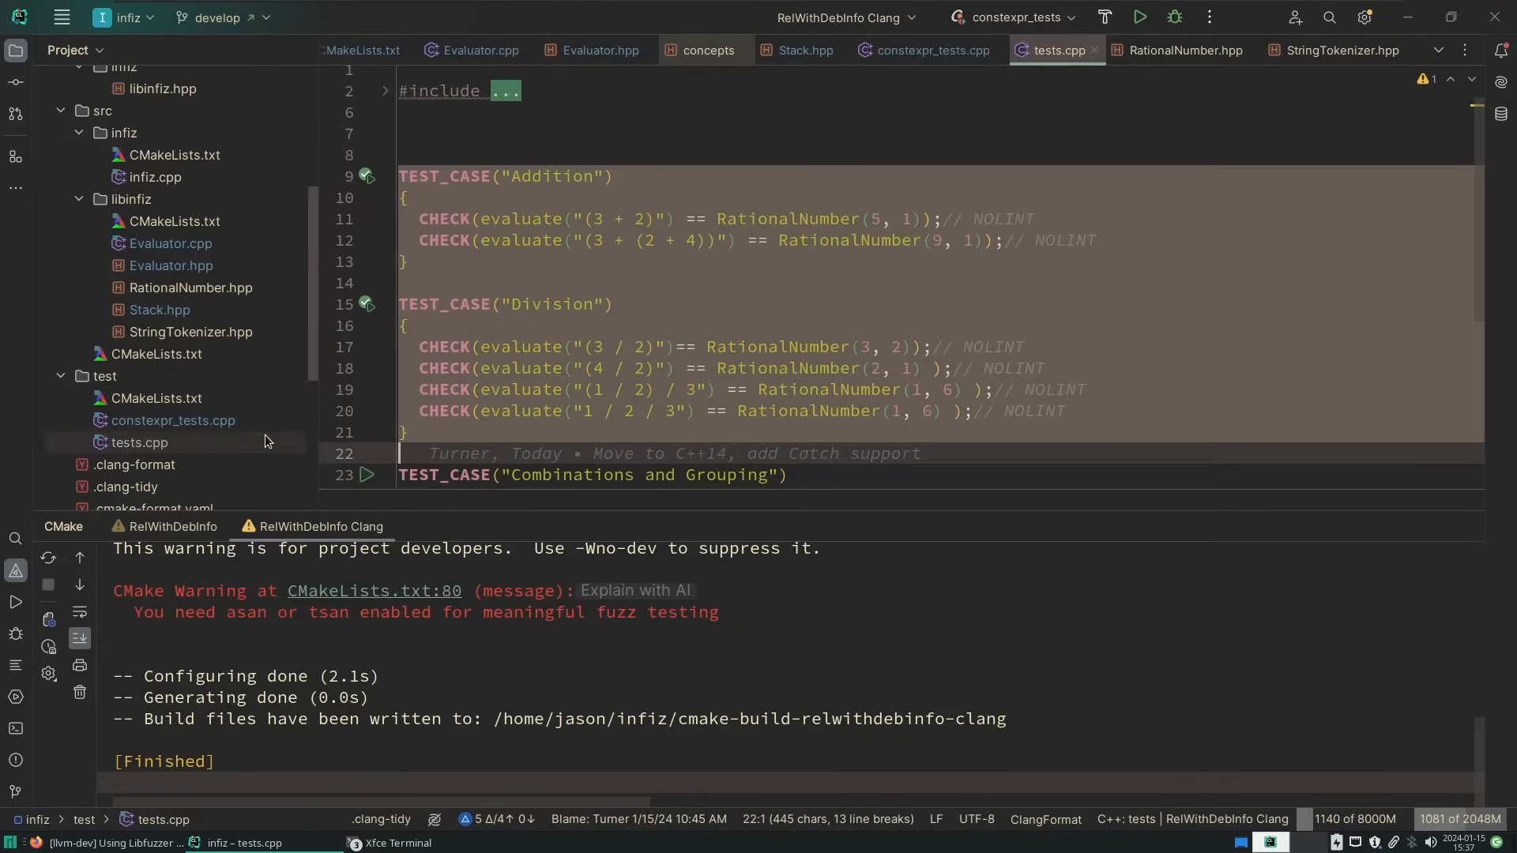
pyautogui.click(930, 49)
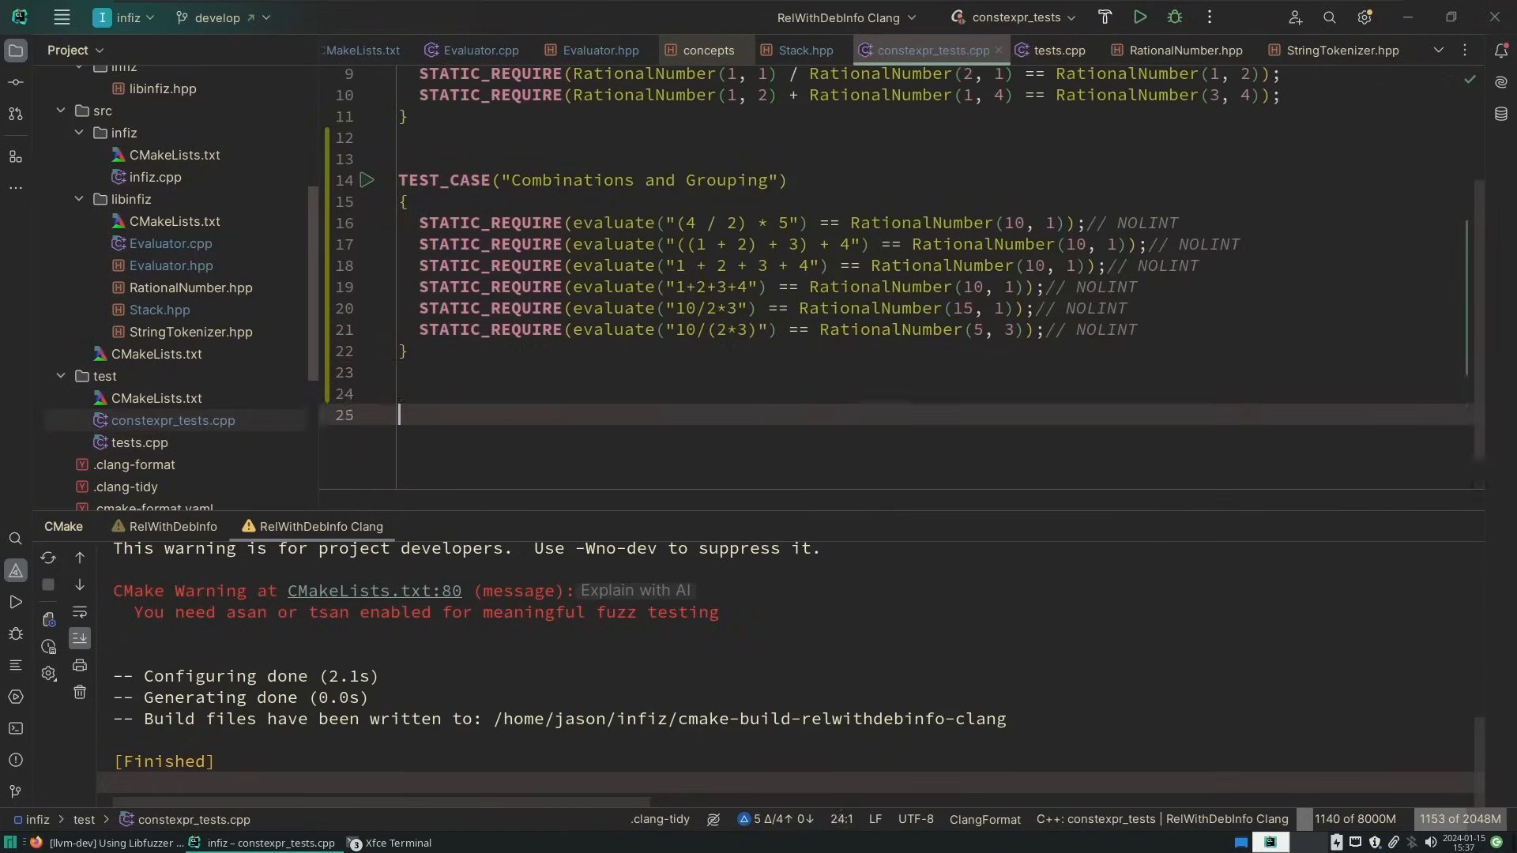
pyautogui.scroll(-3)
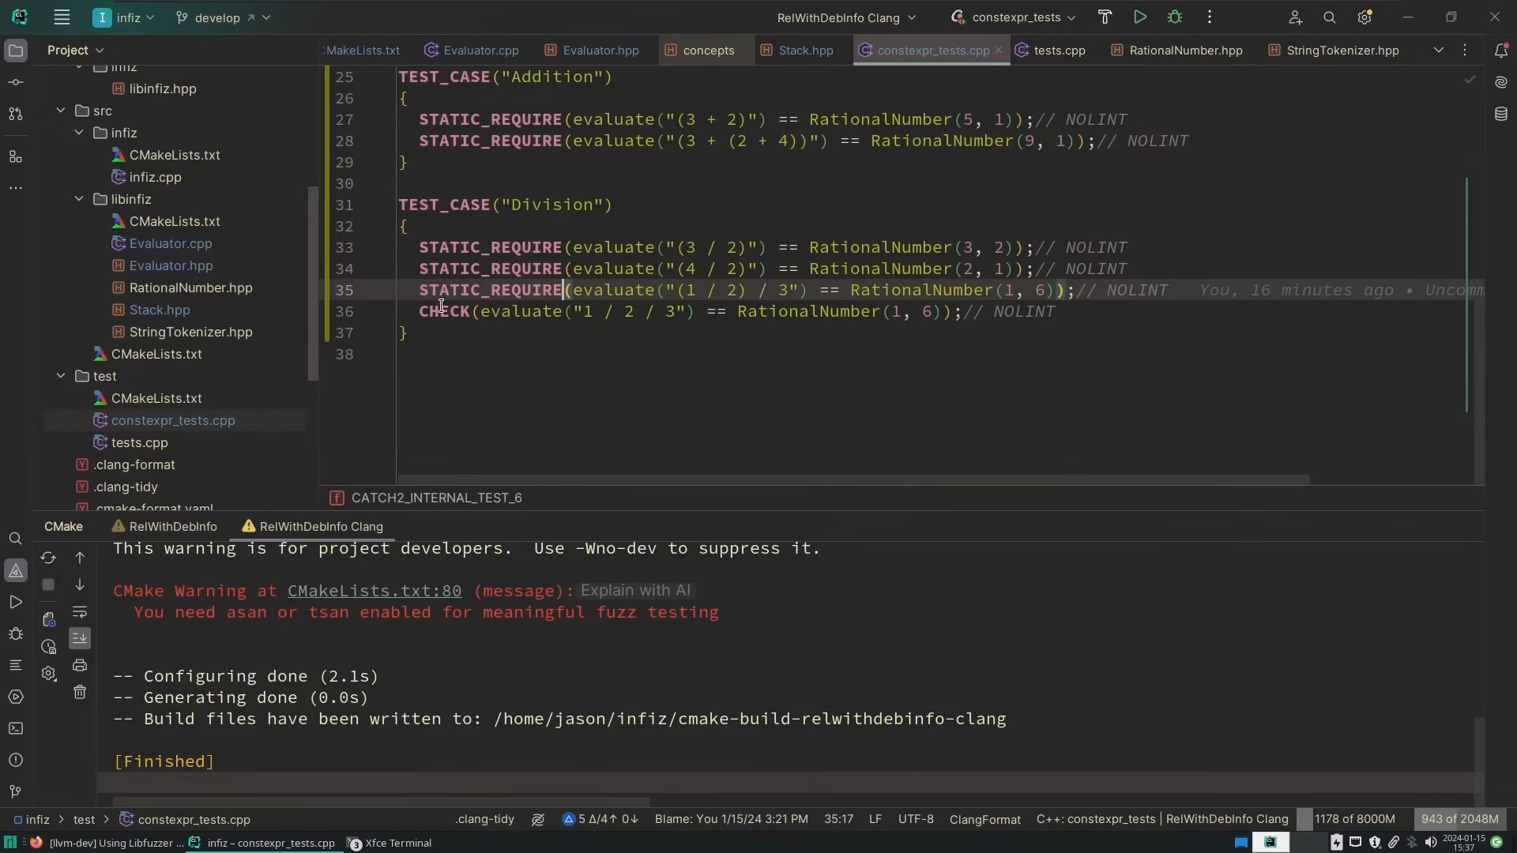
pyautogui.click(1056, 51)
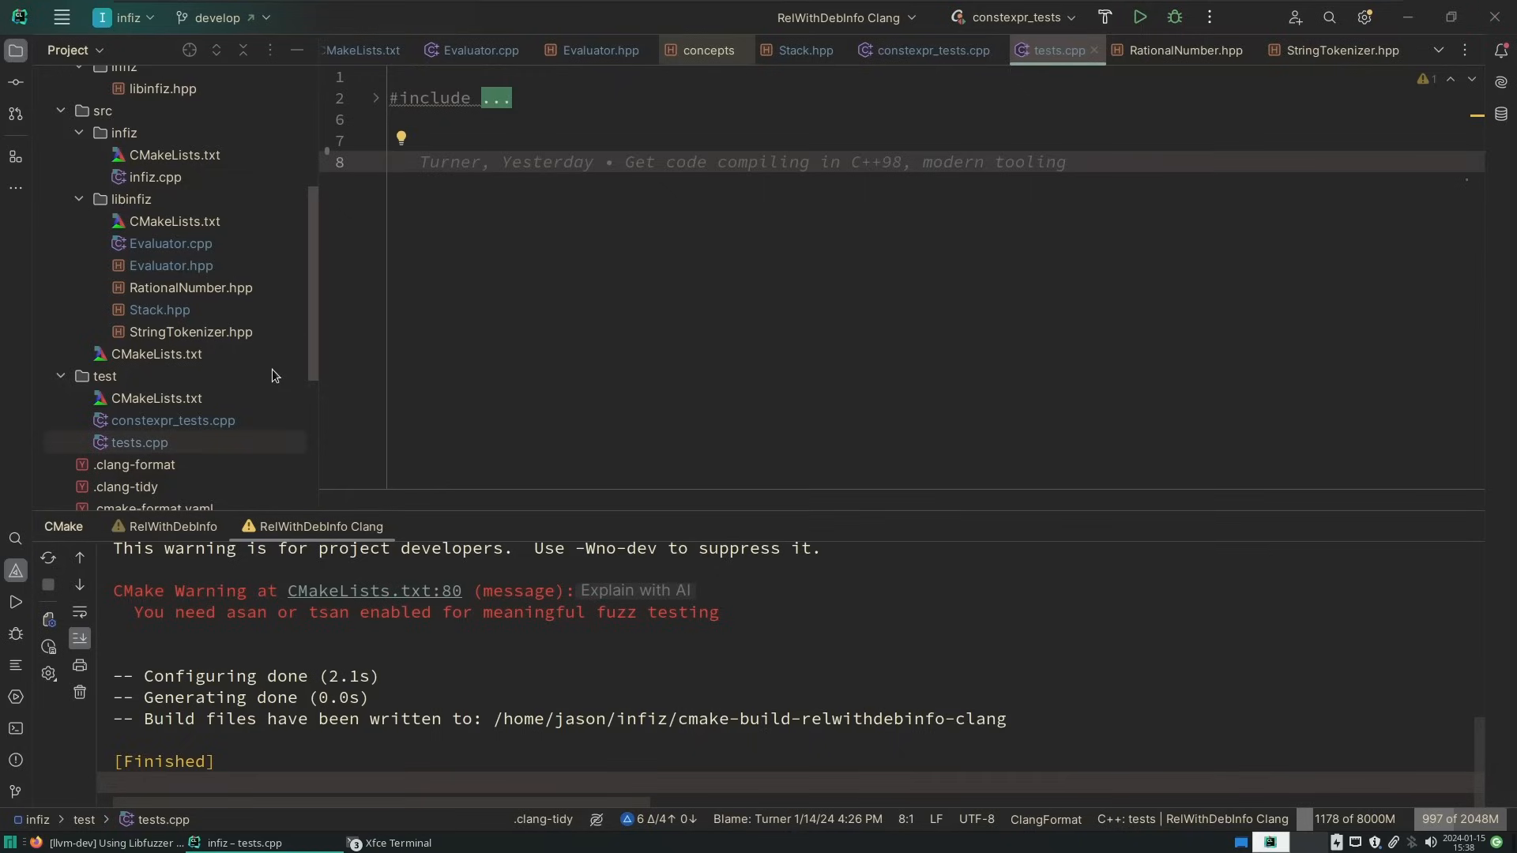
# Safe-delete Evaluator.cpp, proceeding despite the remaining CMakeLists reference
pyautogui.click(170, 243)
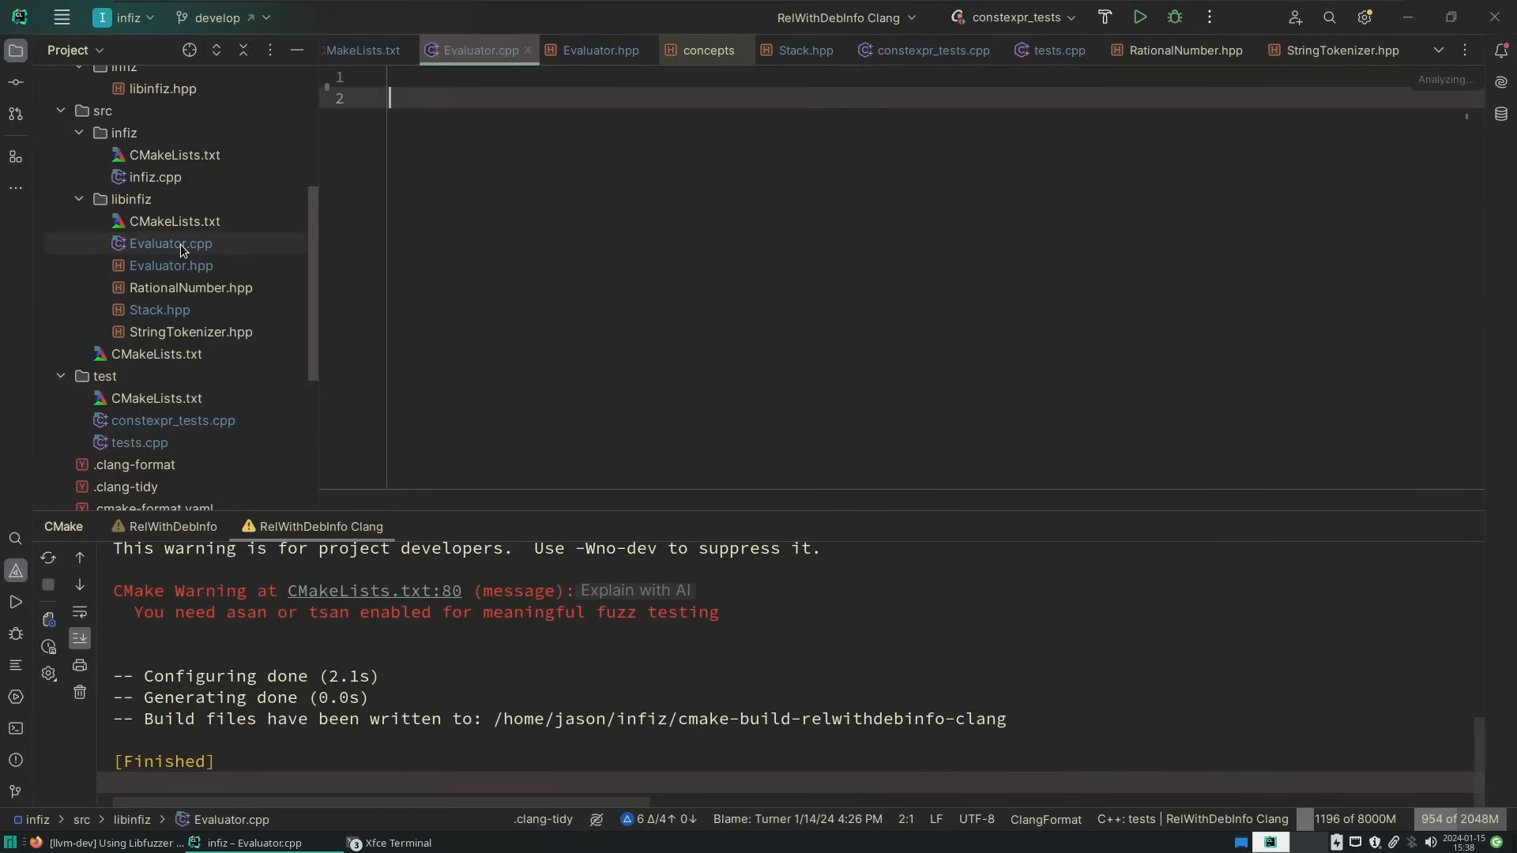
pyautogui.rightClick(169, 242)
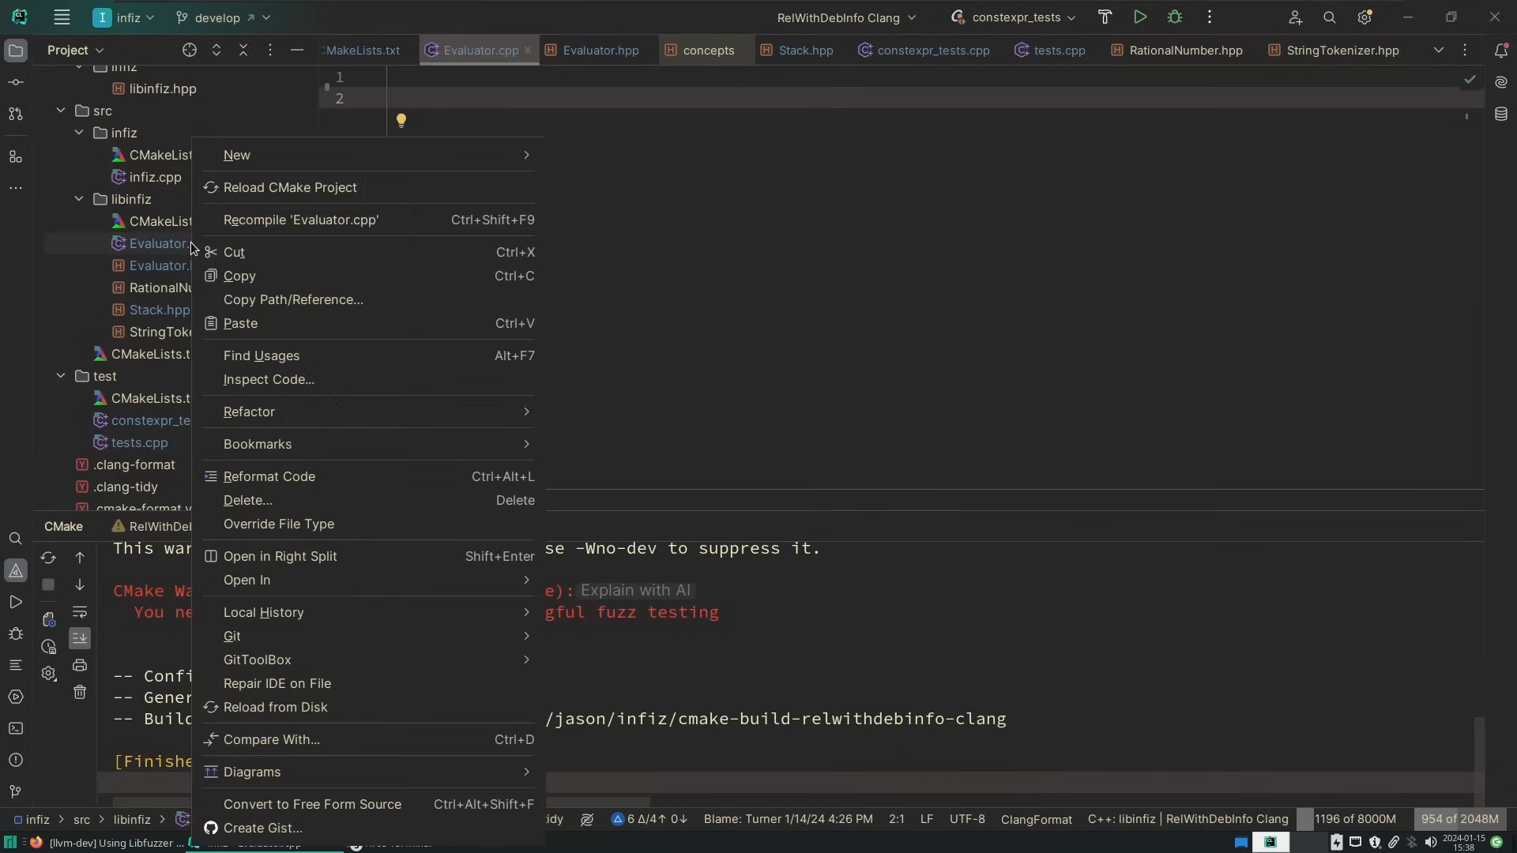
pyautogui.moveTo(268, 507)
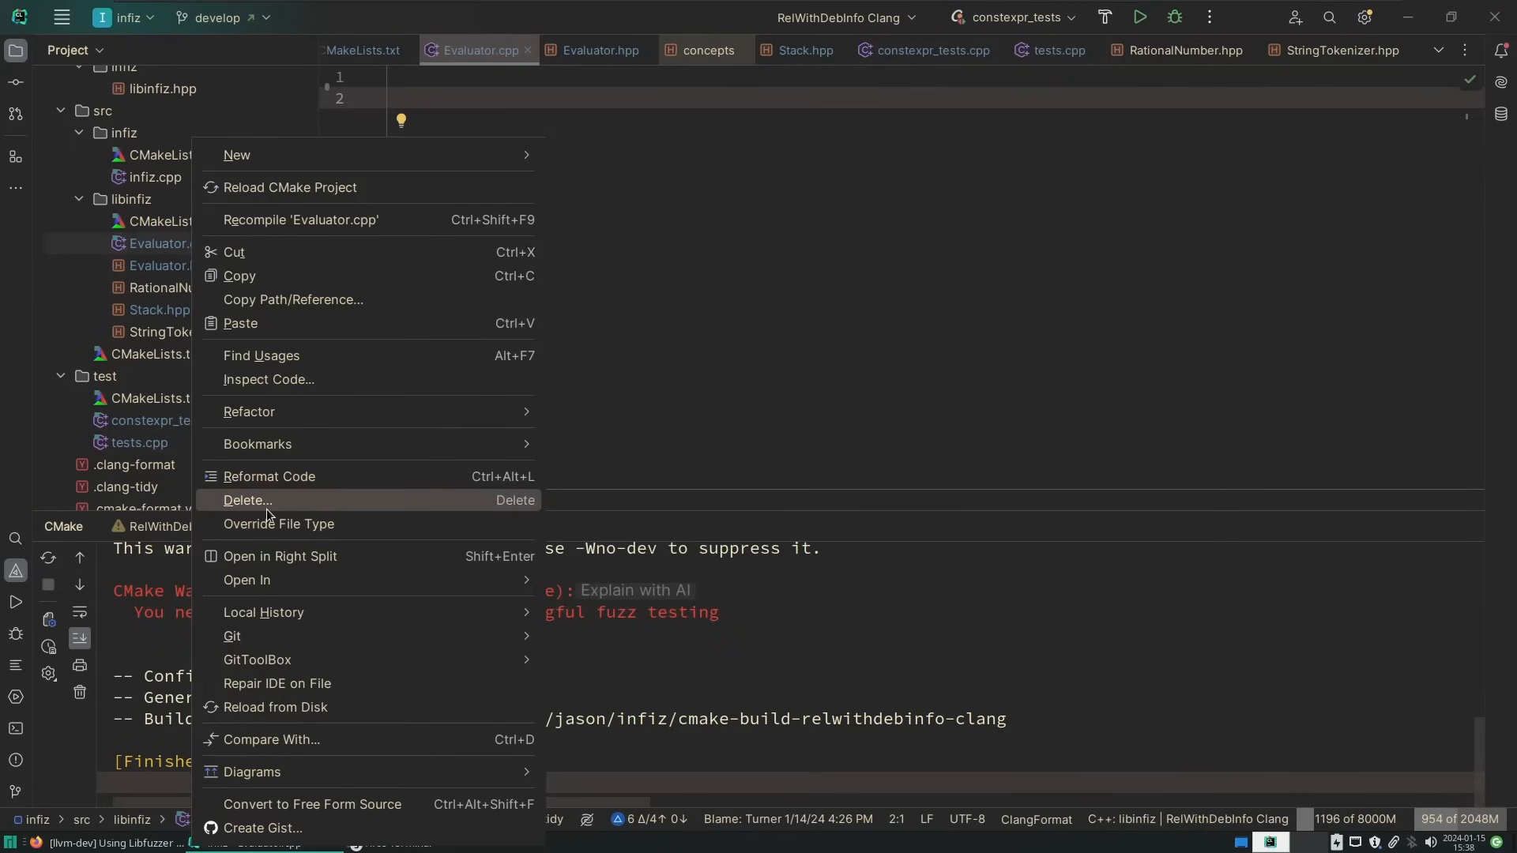
pyautogui.click(247, 500)
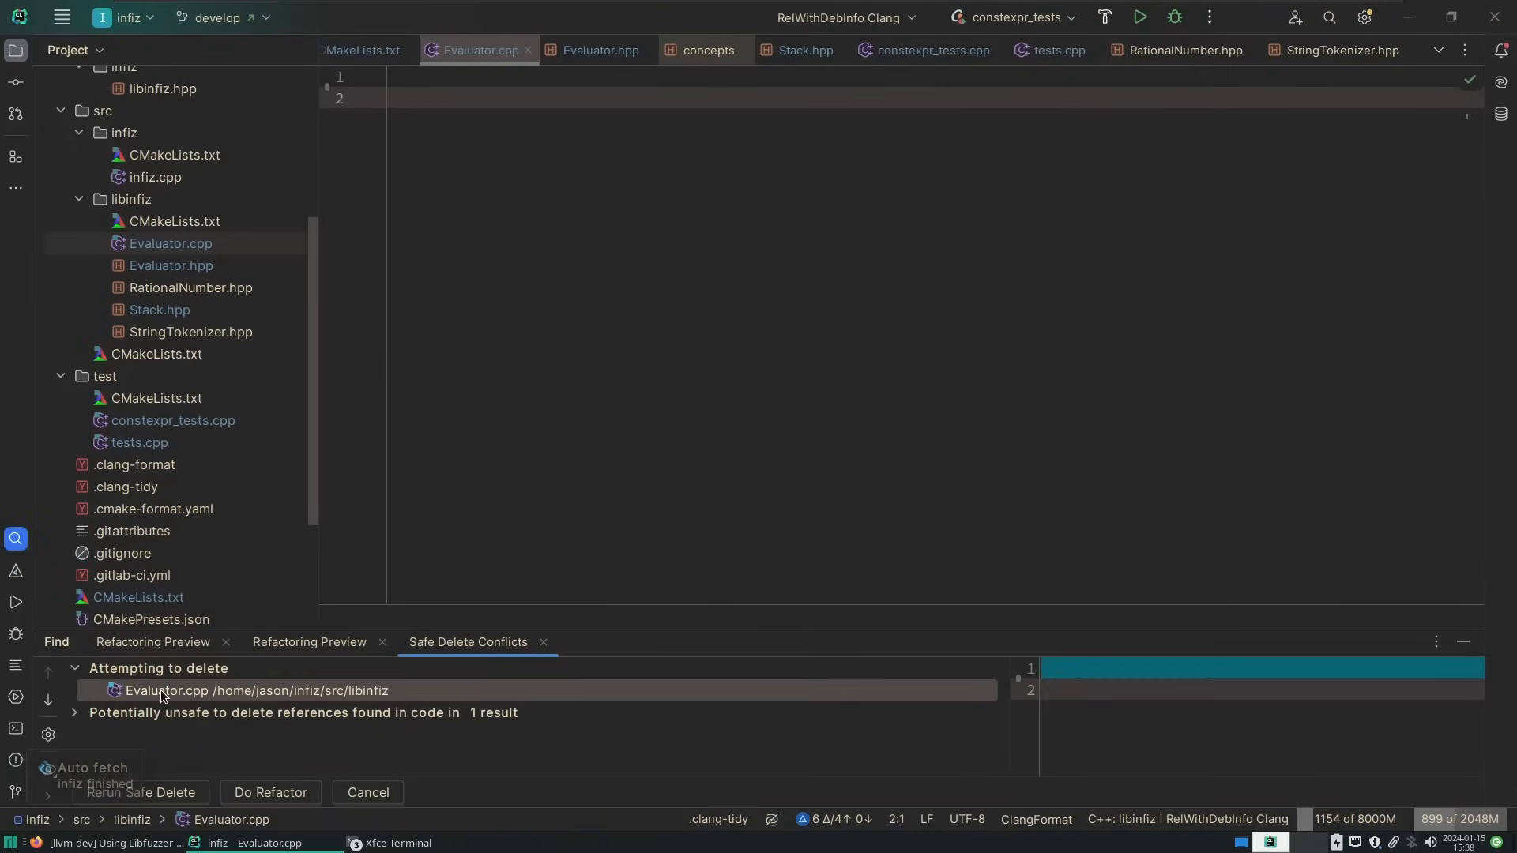
pyautogui.click(271, 792)
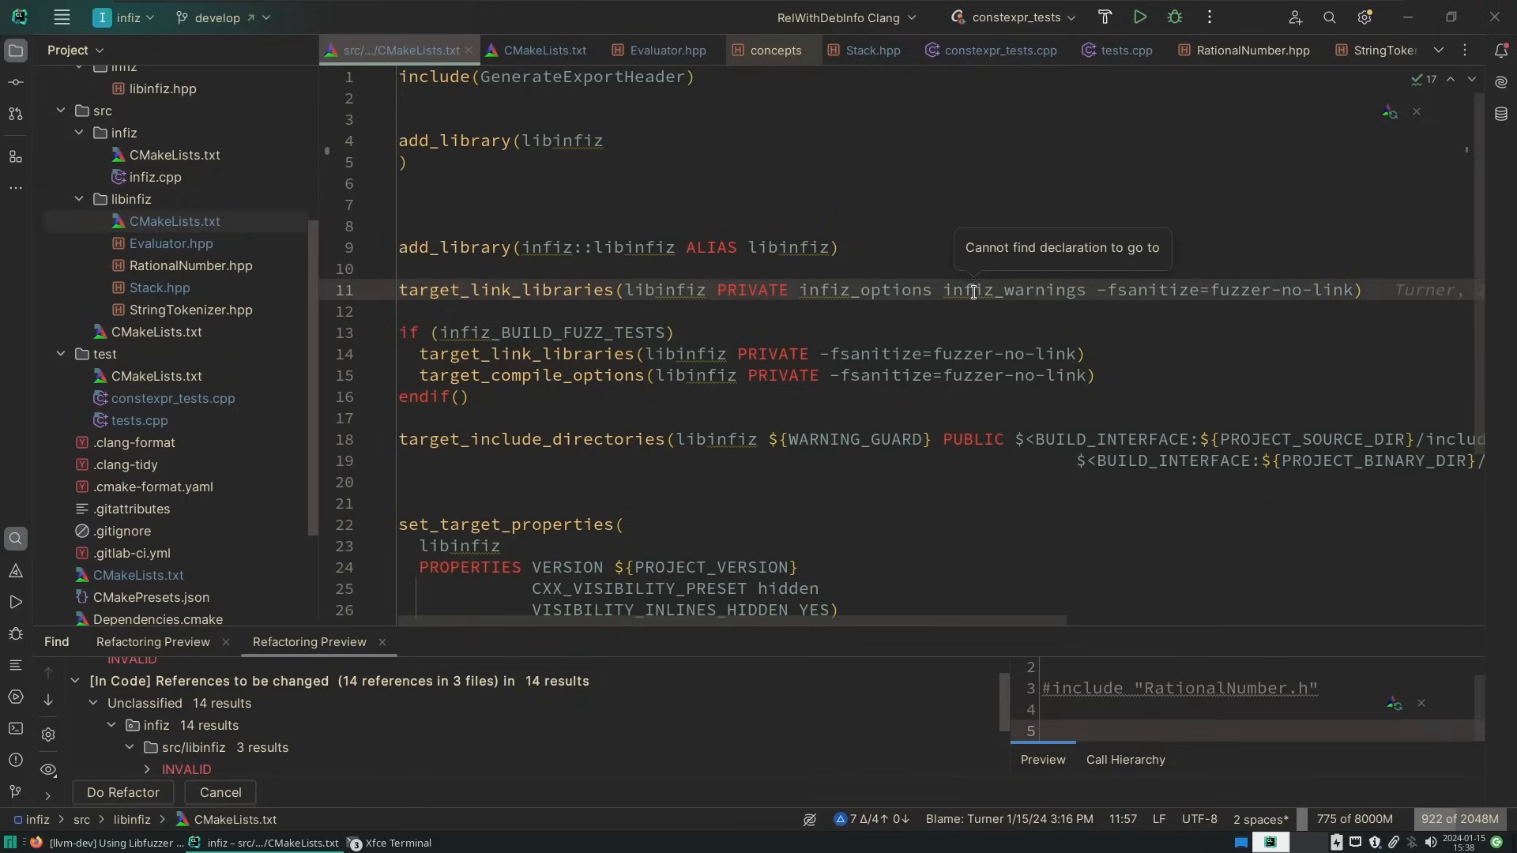
pyautogui.moveTo(276, 227)
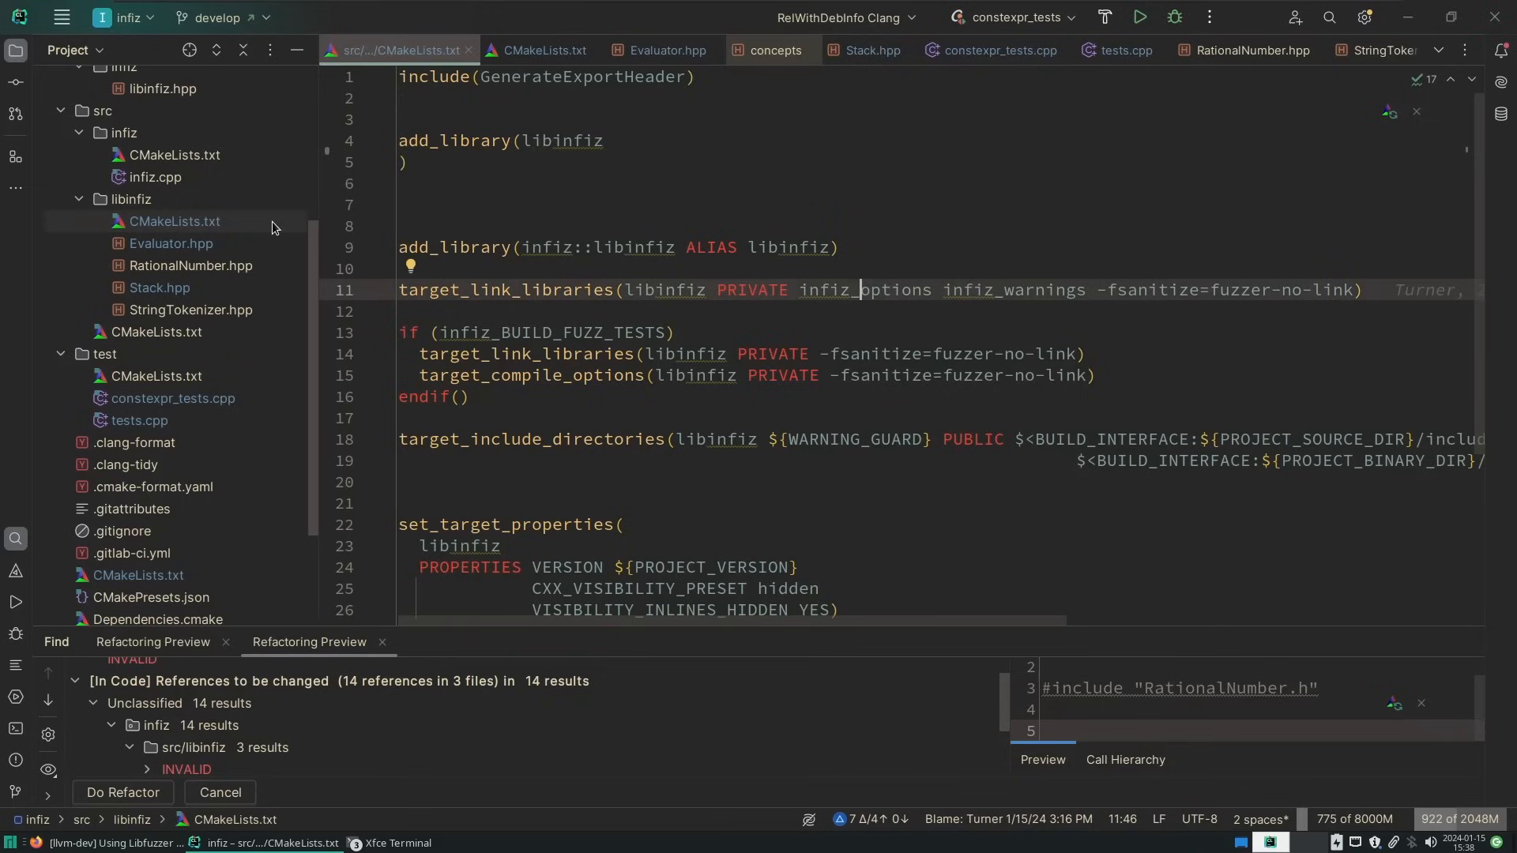
# Review CMakeLists.txt and ProjectOptions.cmake, then make libinfiz INTERFACE without private link lines
pyautogui.click(543, 50)
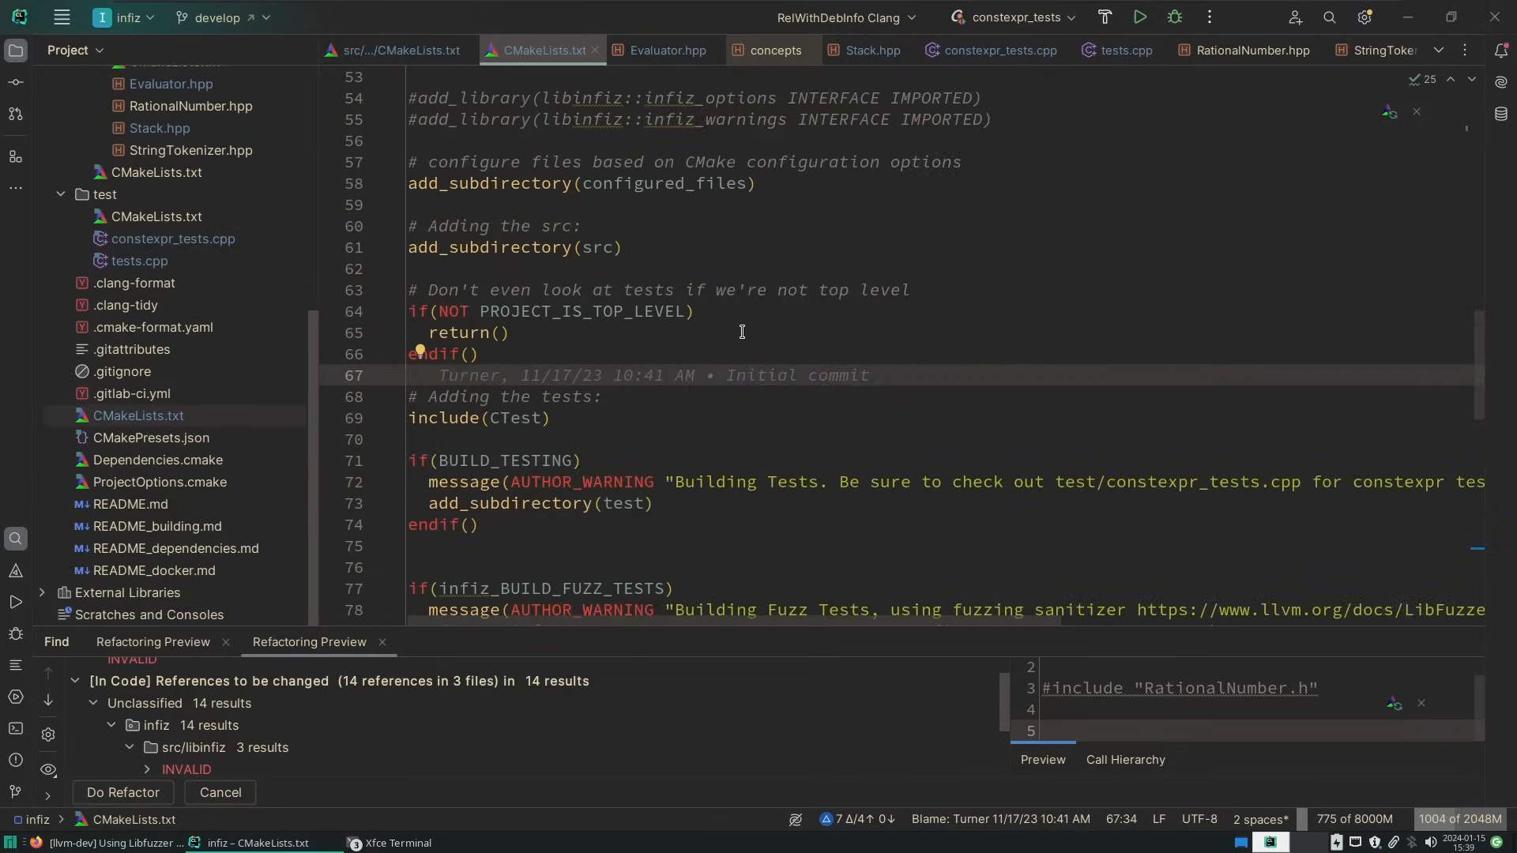
pyautogui.click(159, 482)
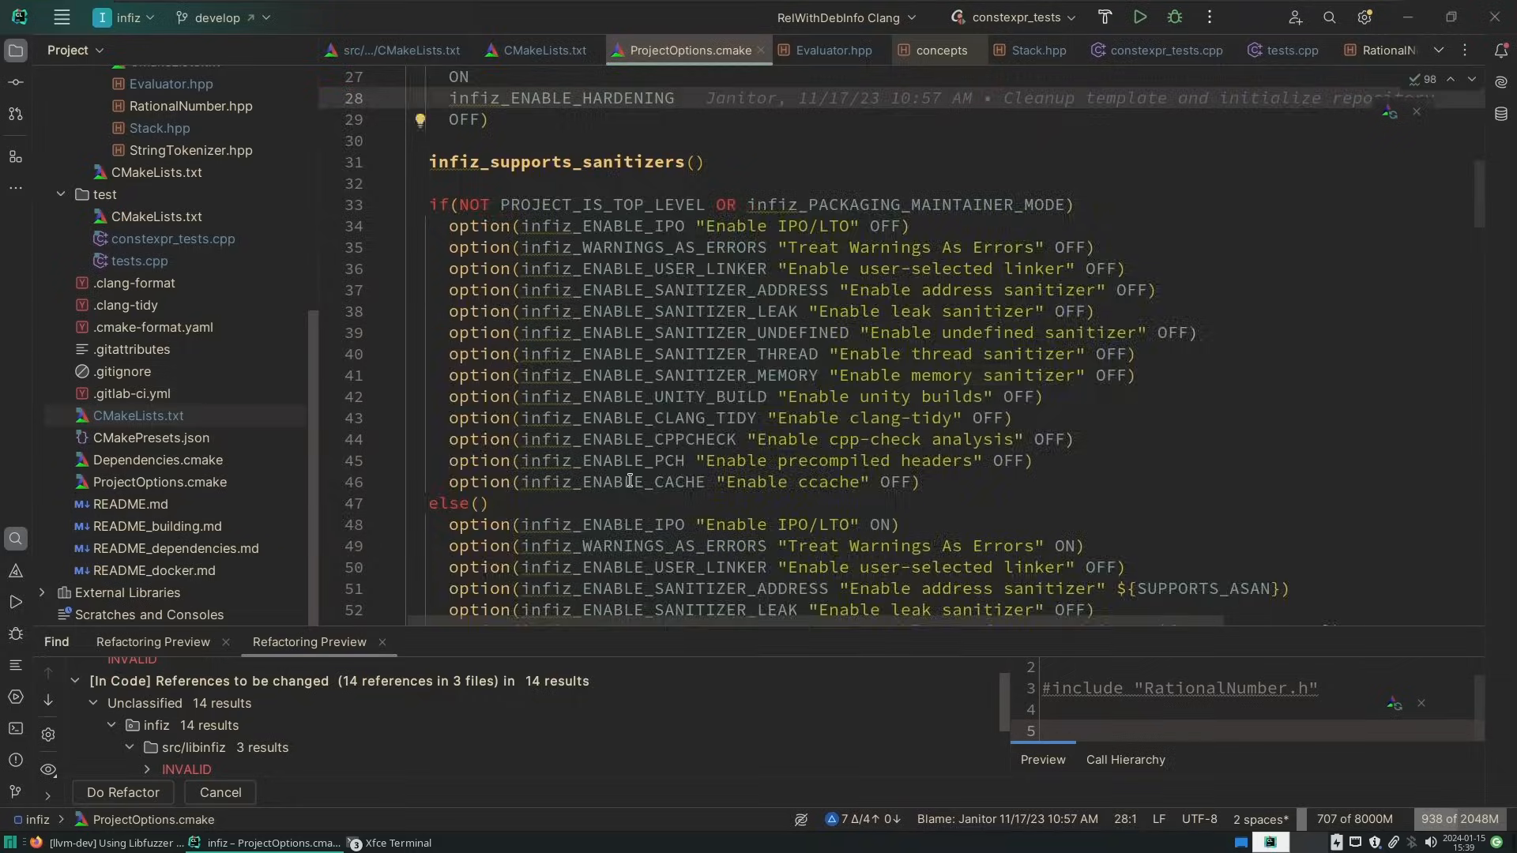
pyautogui.scroll(-3)
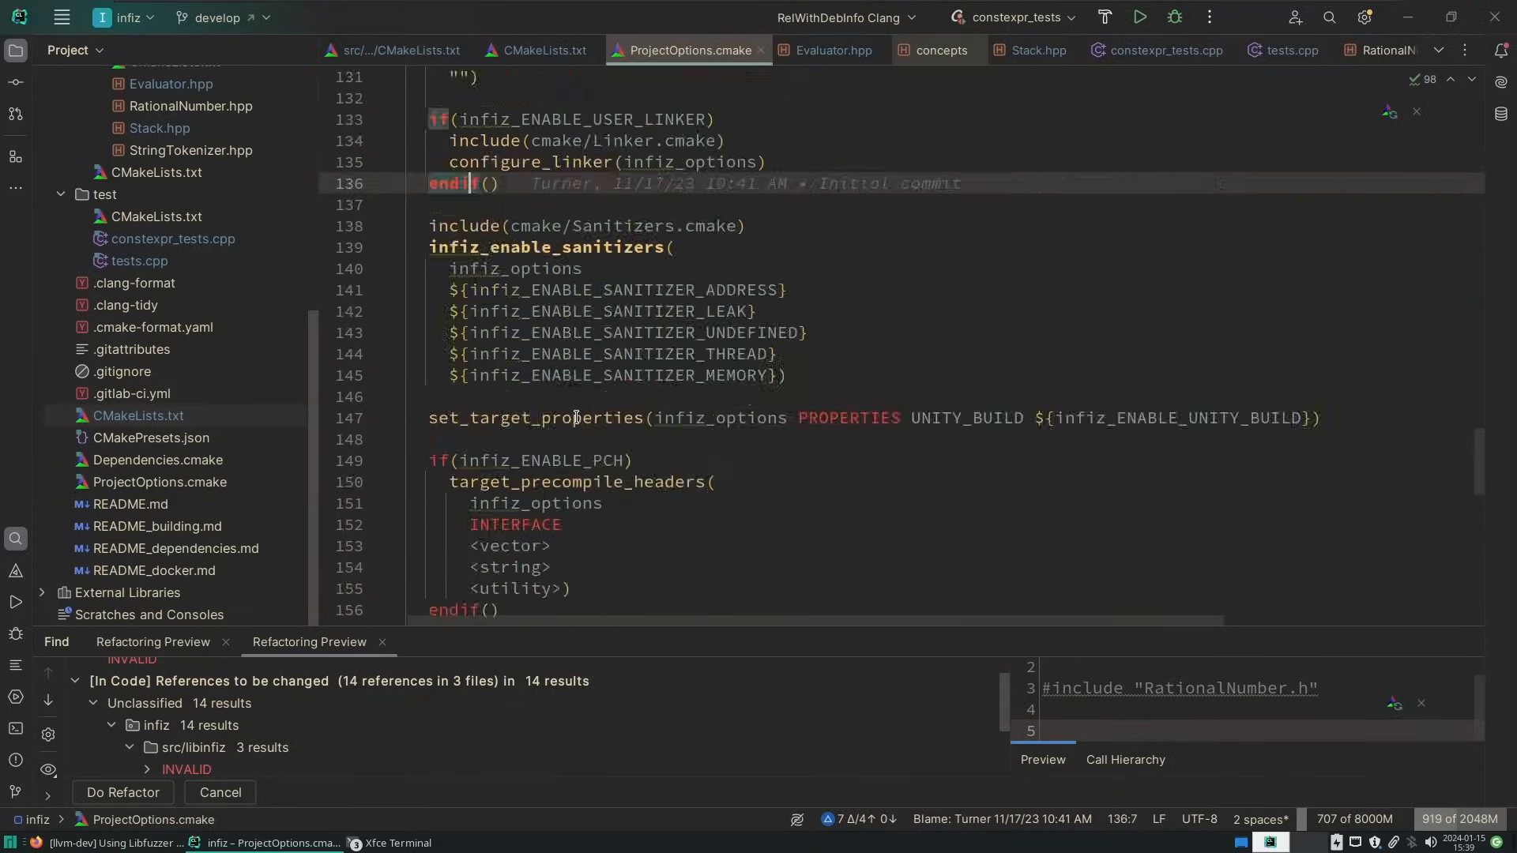
pyautogui.click(397, 51)
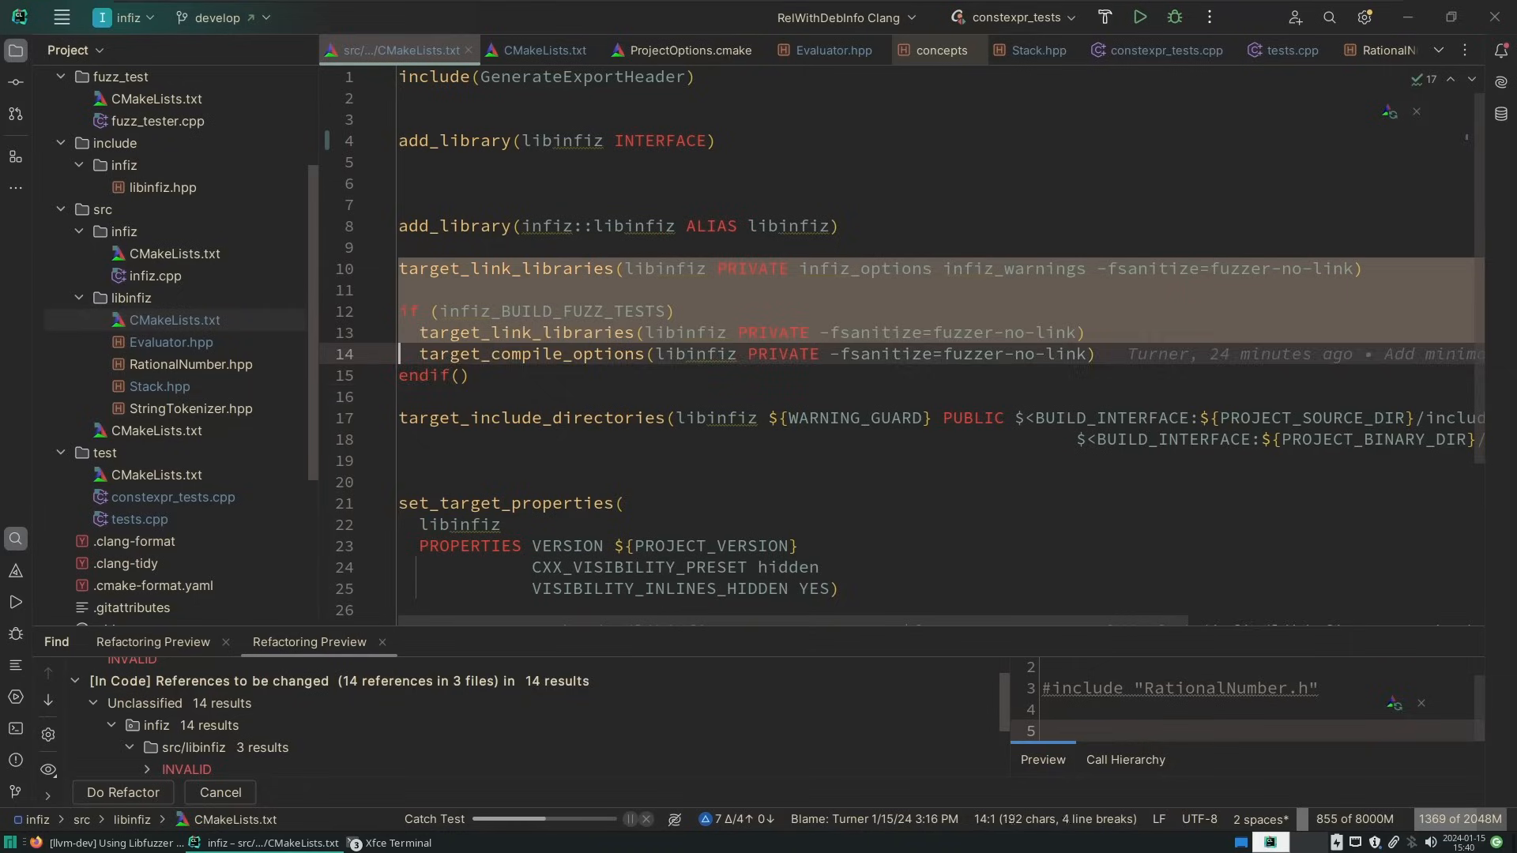
pyautogui.press('Ctrl+Z')
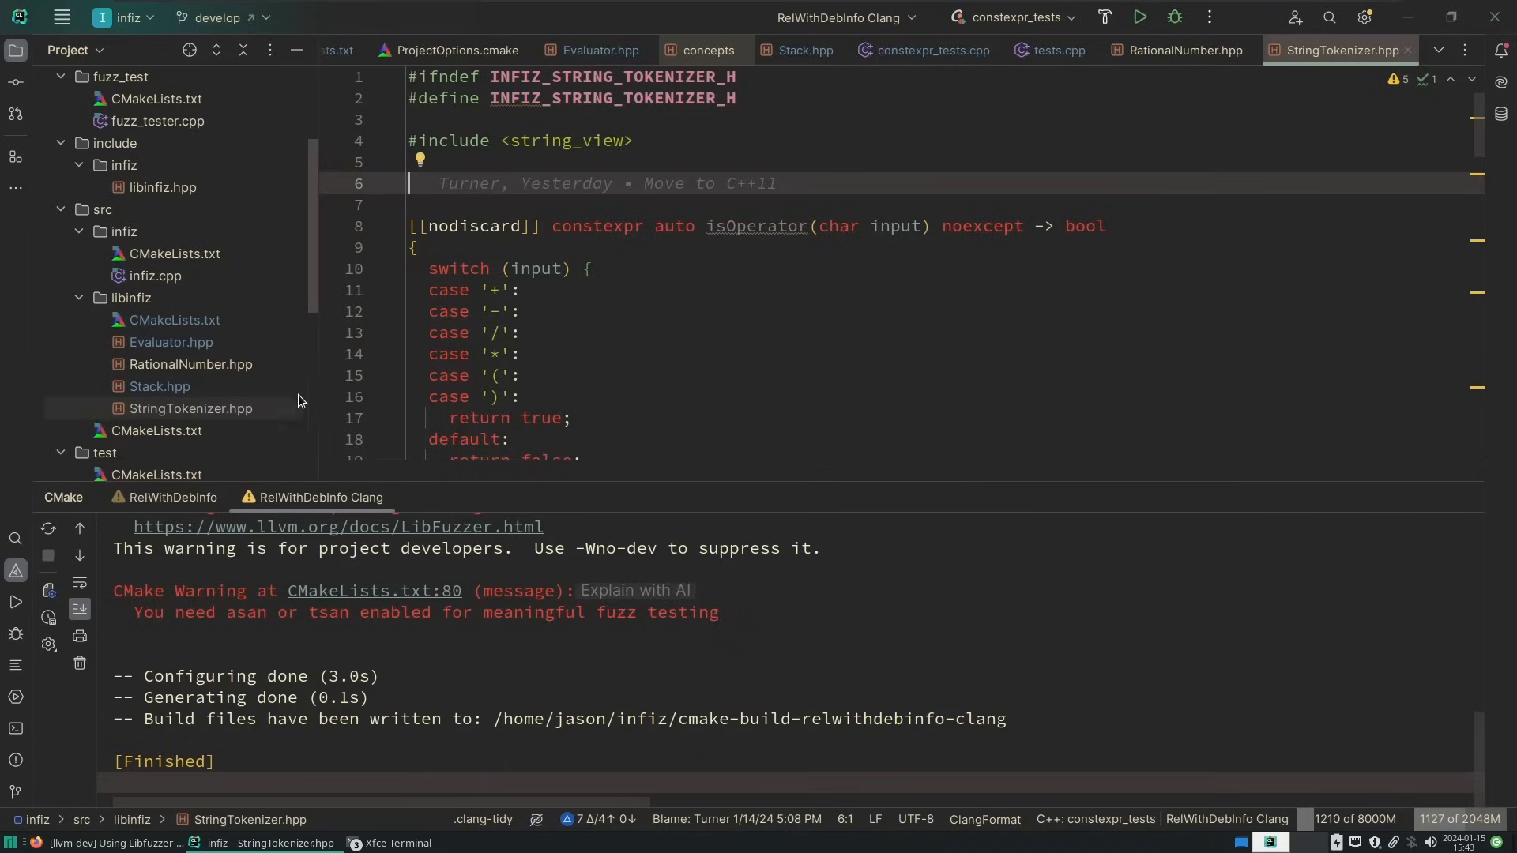
# Switch to Evaluator.hpp and scroll to the evaluate function
pyautogui.click(595, 49)
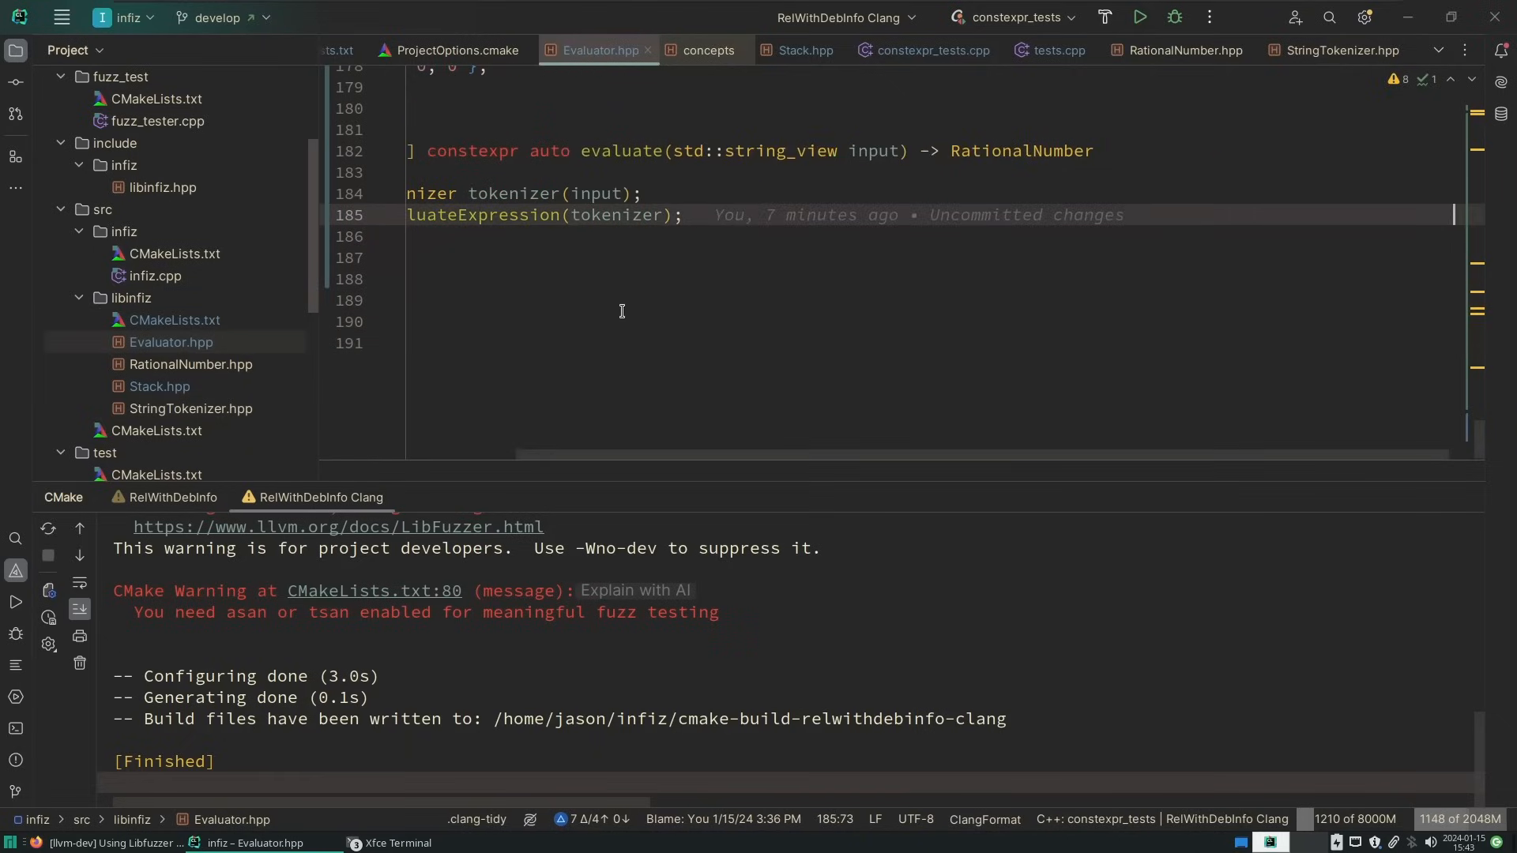
pyautogui.scroll(3)
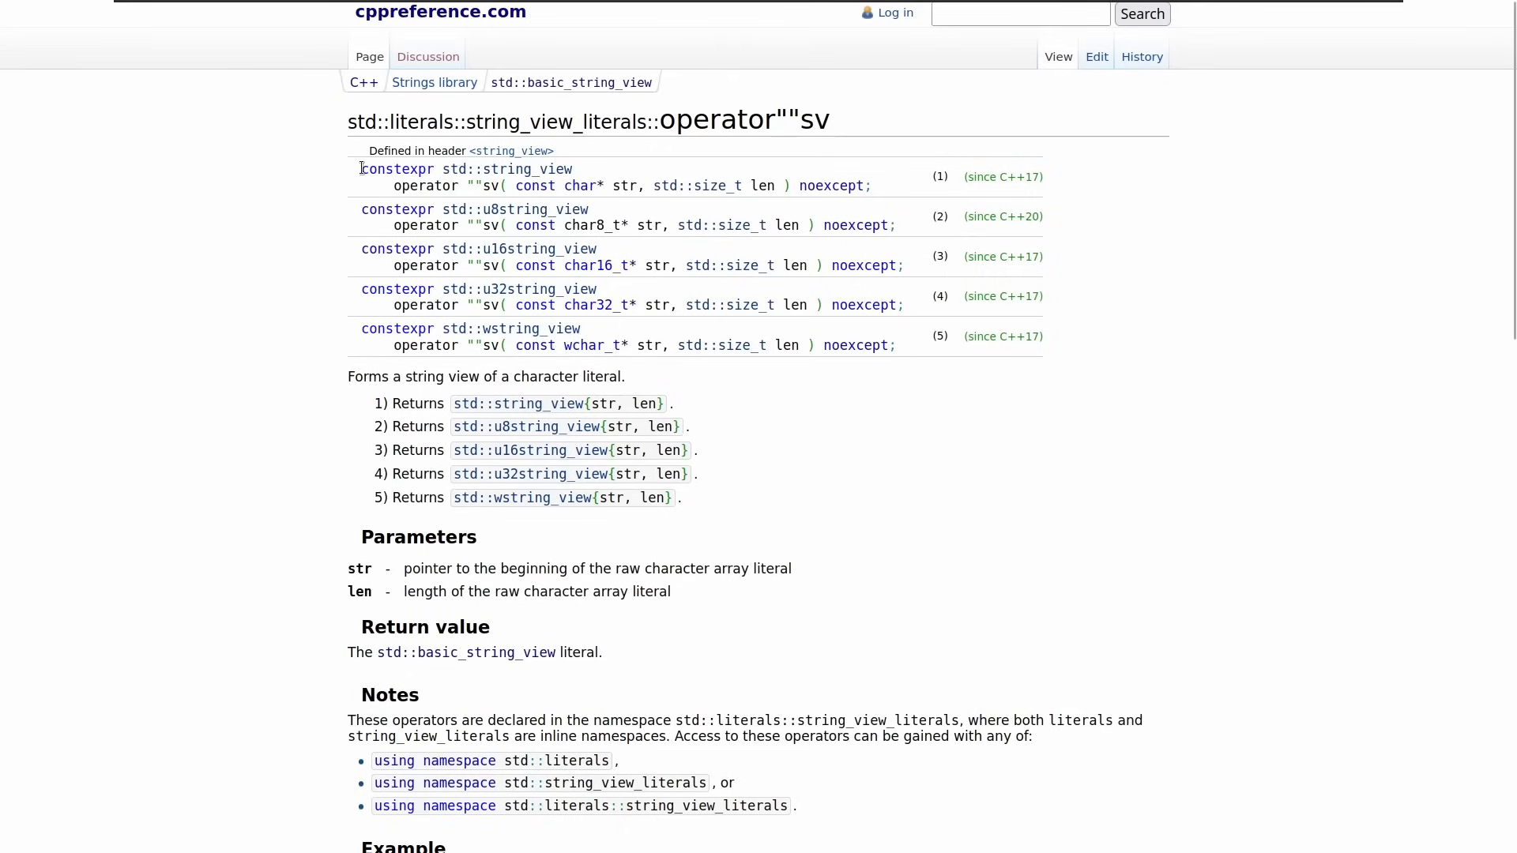
pyautogui.moveTo(1081, 346)
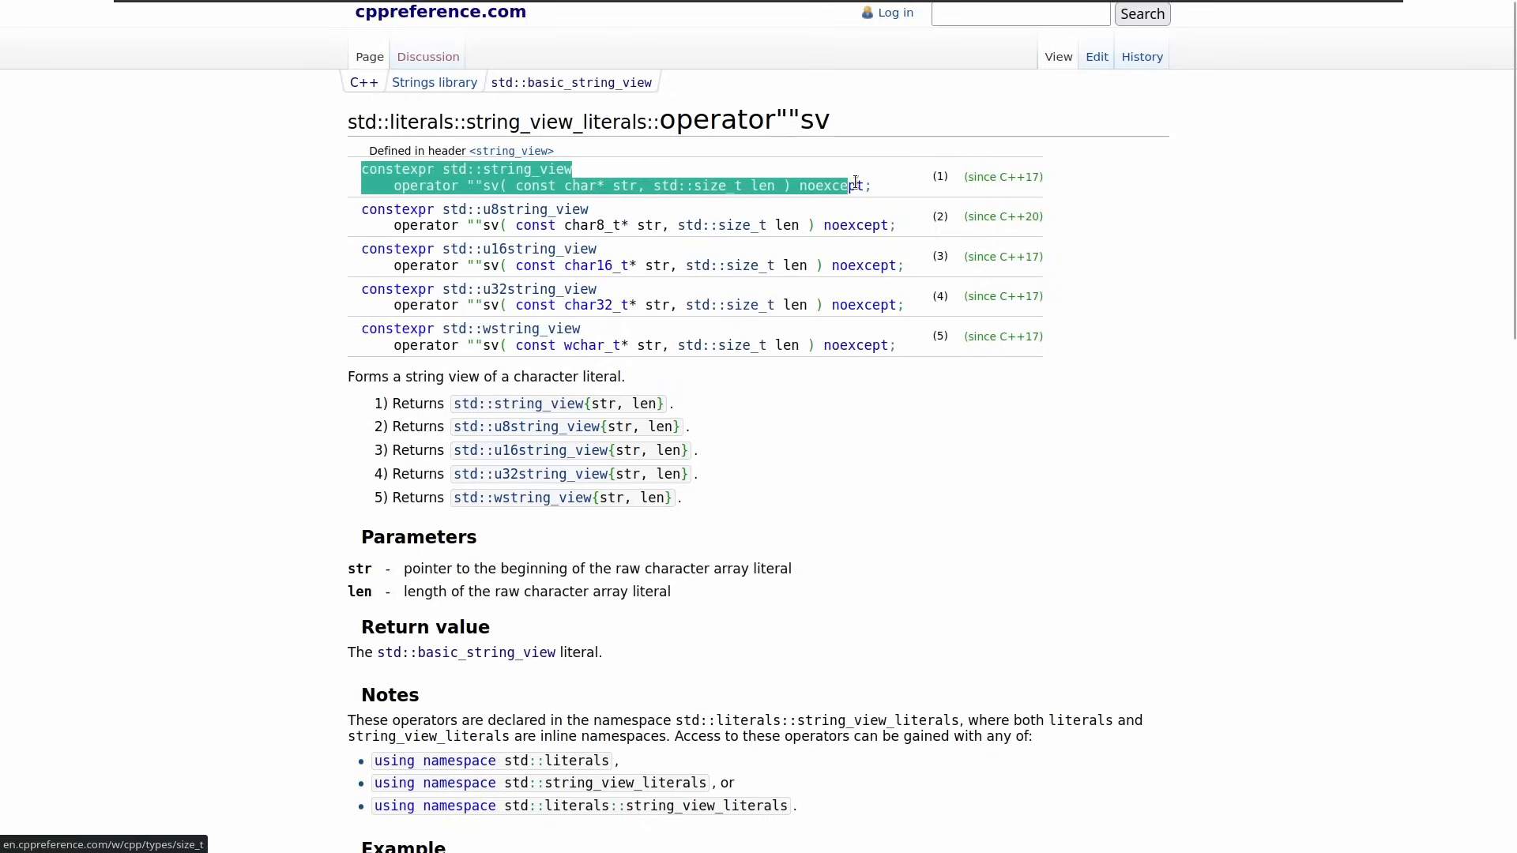
# Copy the first operator""sv declaration from cppreference
pyautogui.rightClick(849, 184)
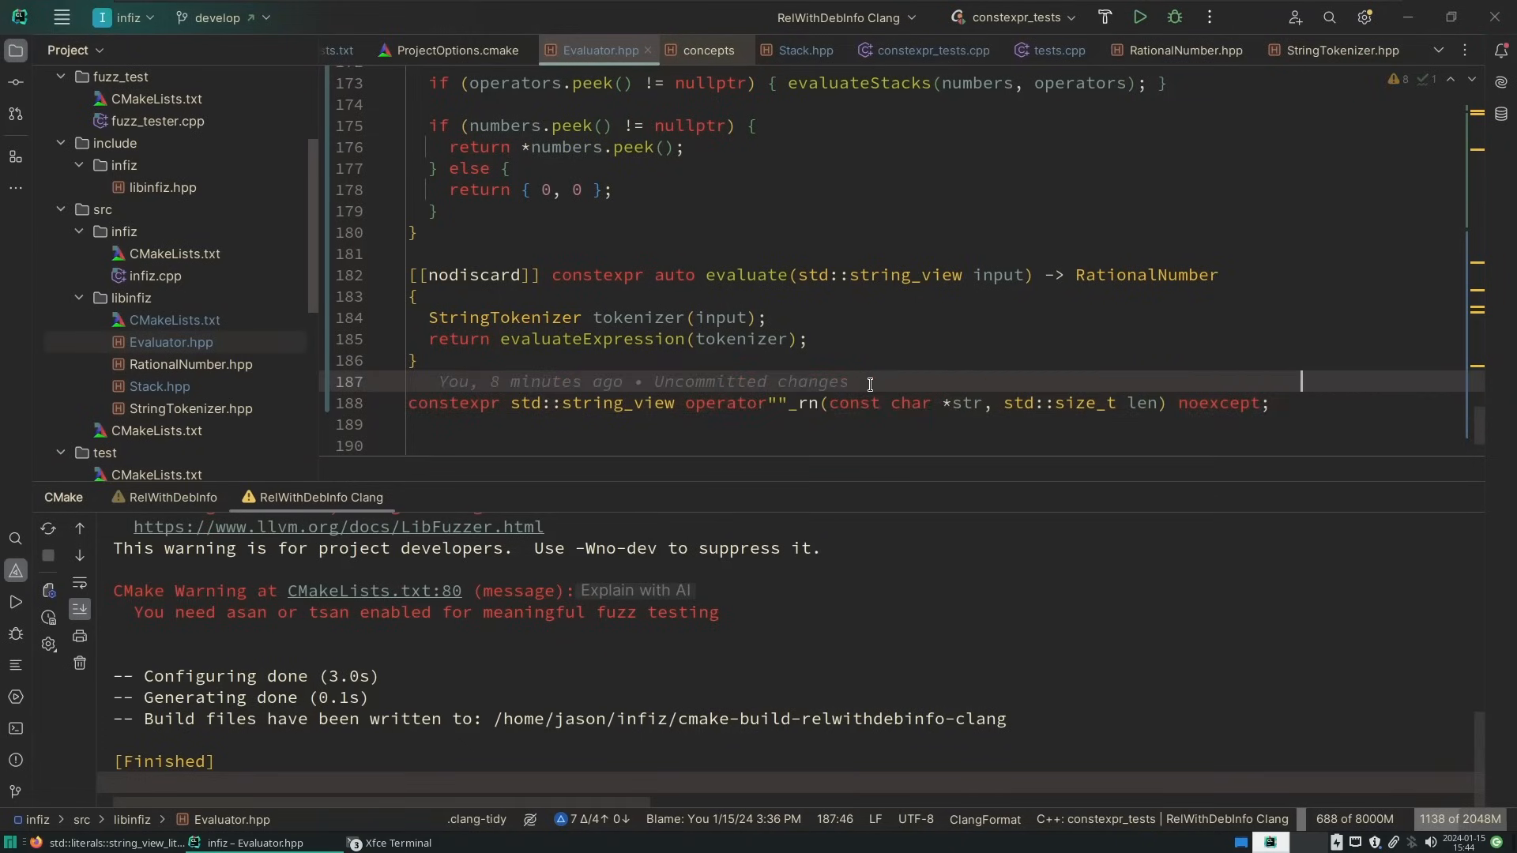
# Rewrite the pasted declaration as operator""_rn returning RationalNumber via evaluate(std::string_view(str, len))
pyautogui.click(599, 404)
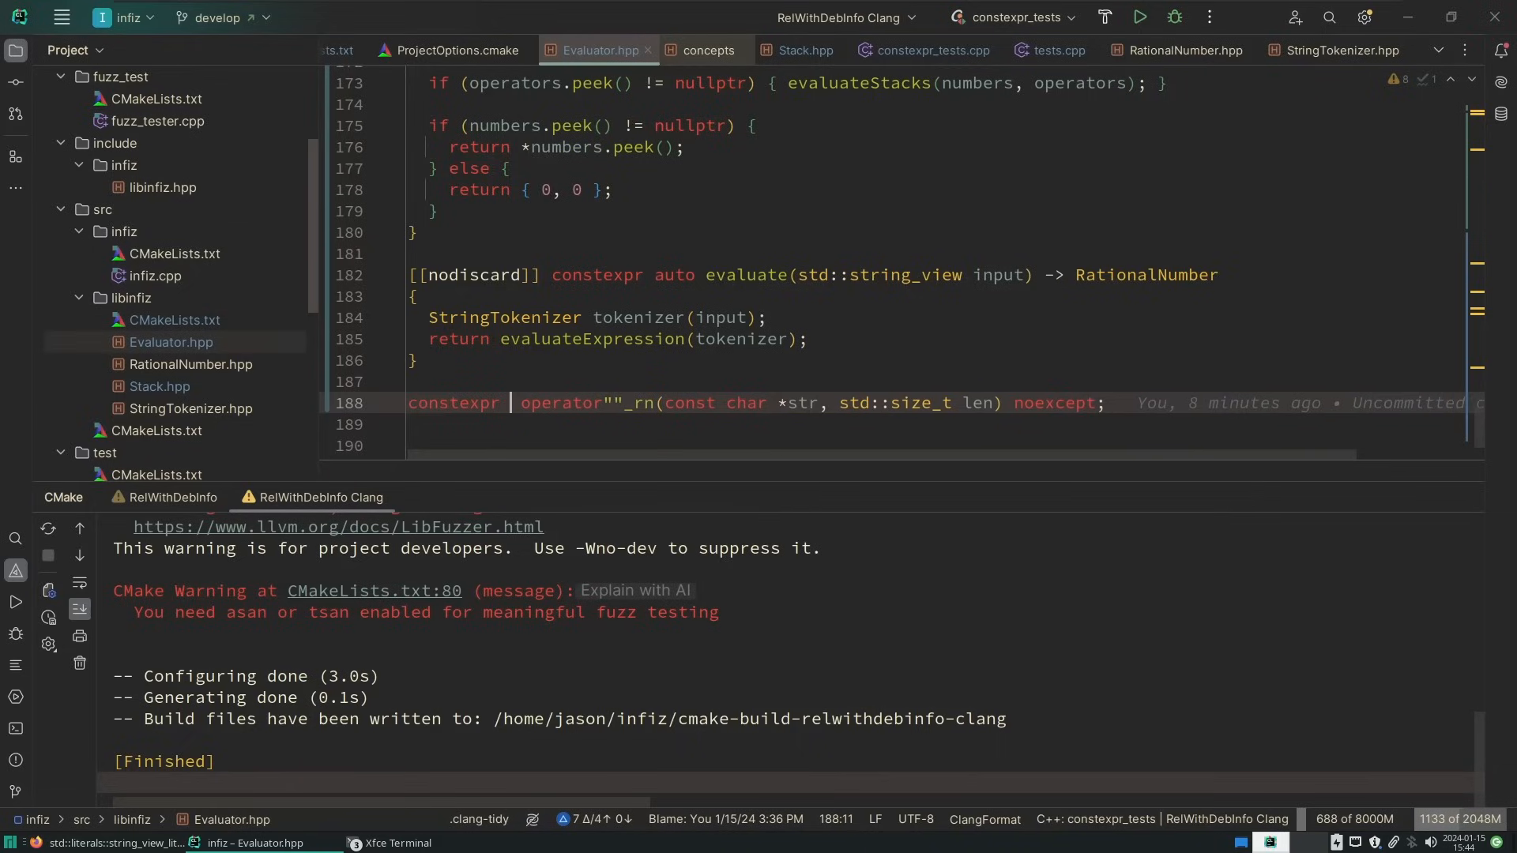
pyautogui.write('RationalNumbe')
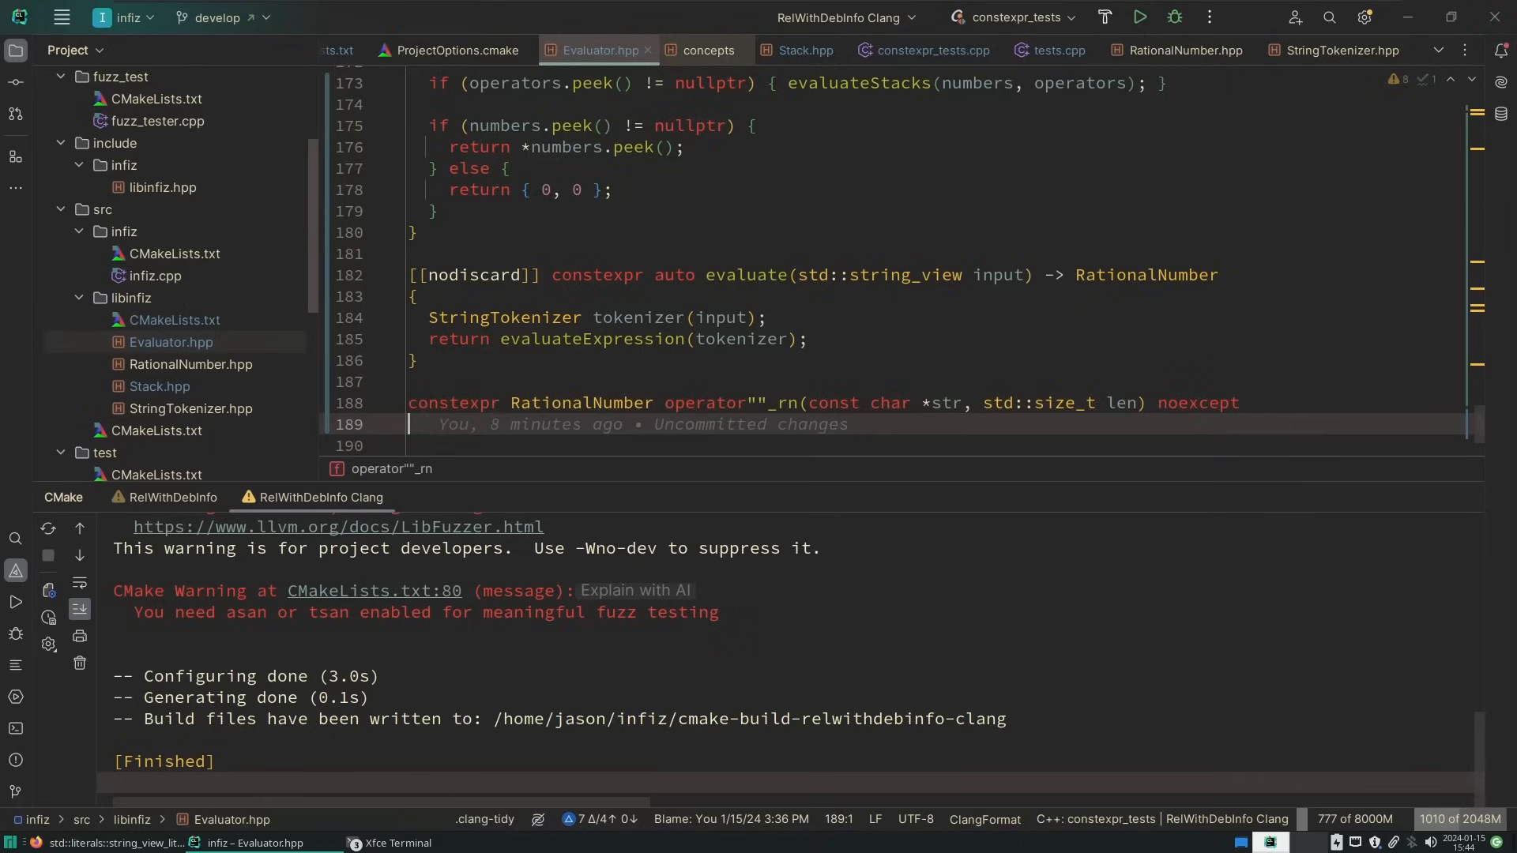
pyautogui.write('reu')
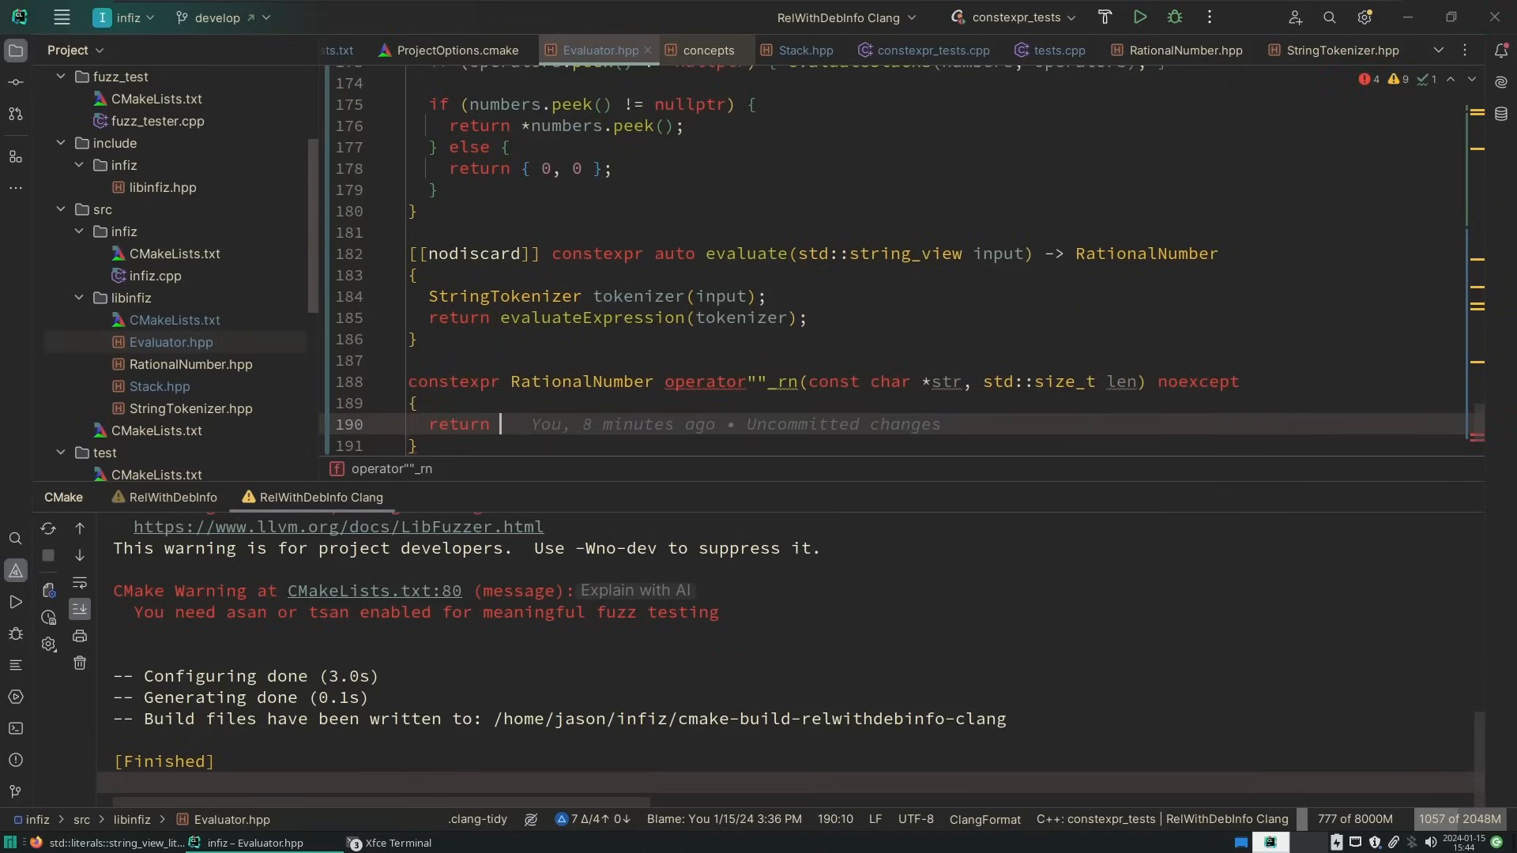
pyautogui.write('evaluate()')
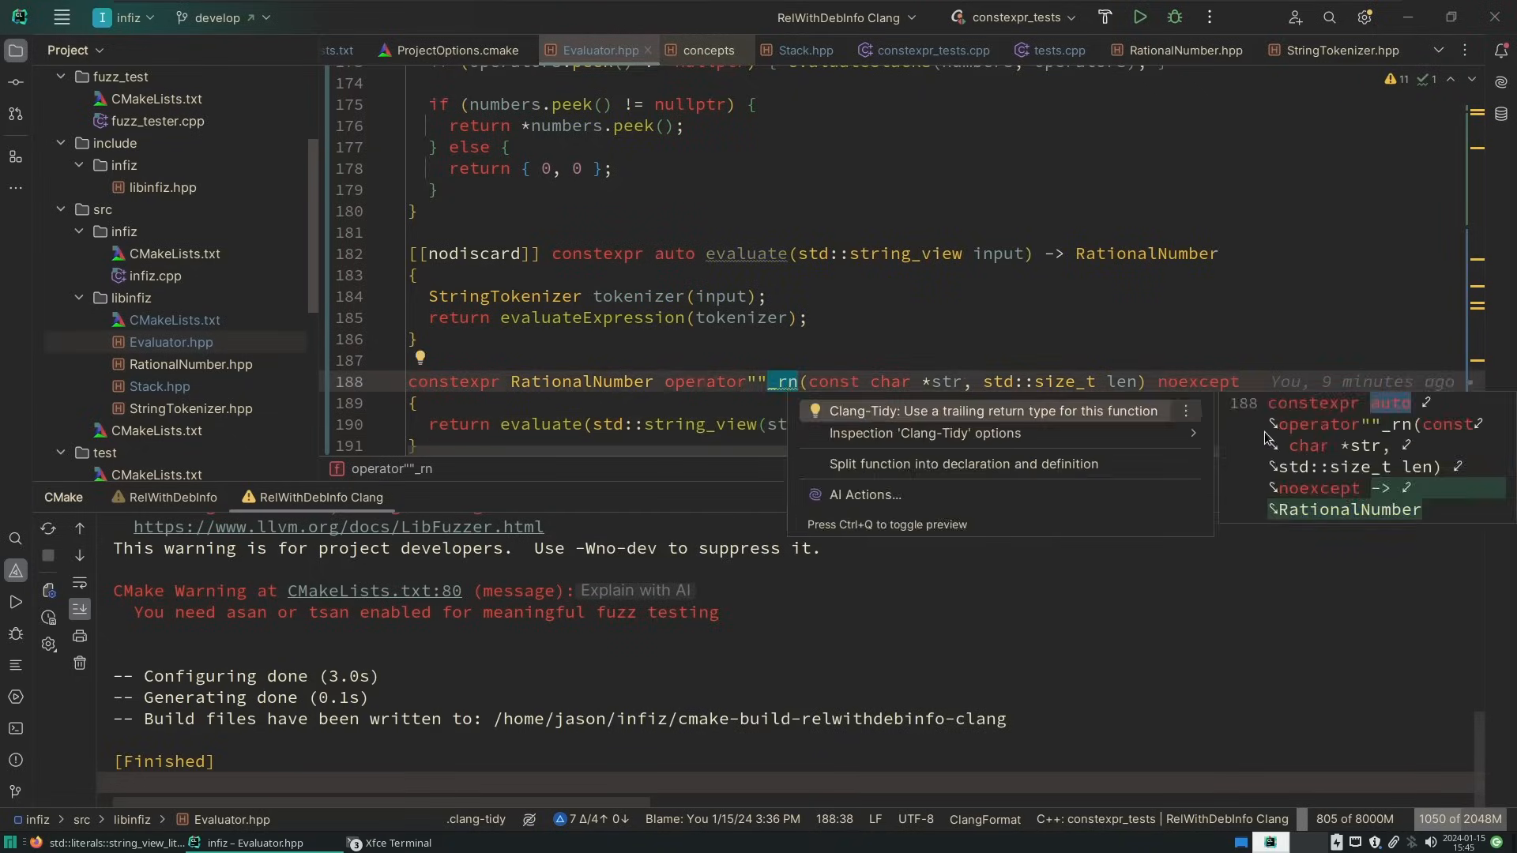
pyautogui.click(990, 410)
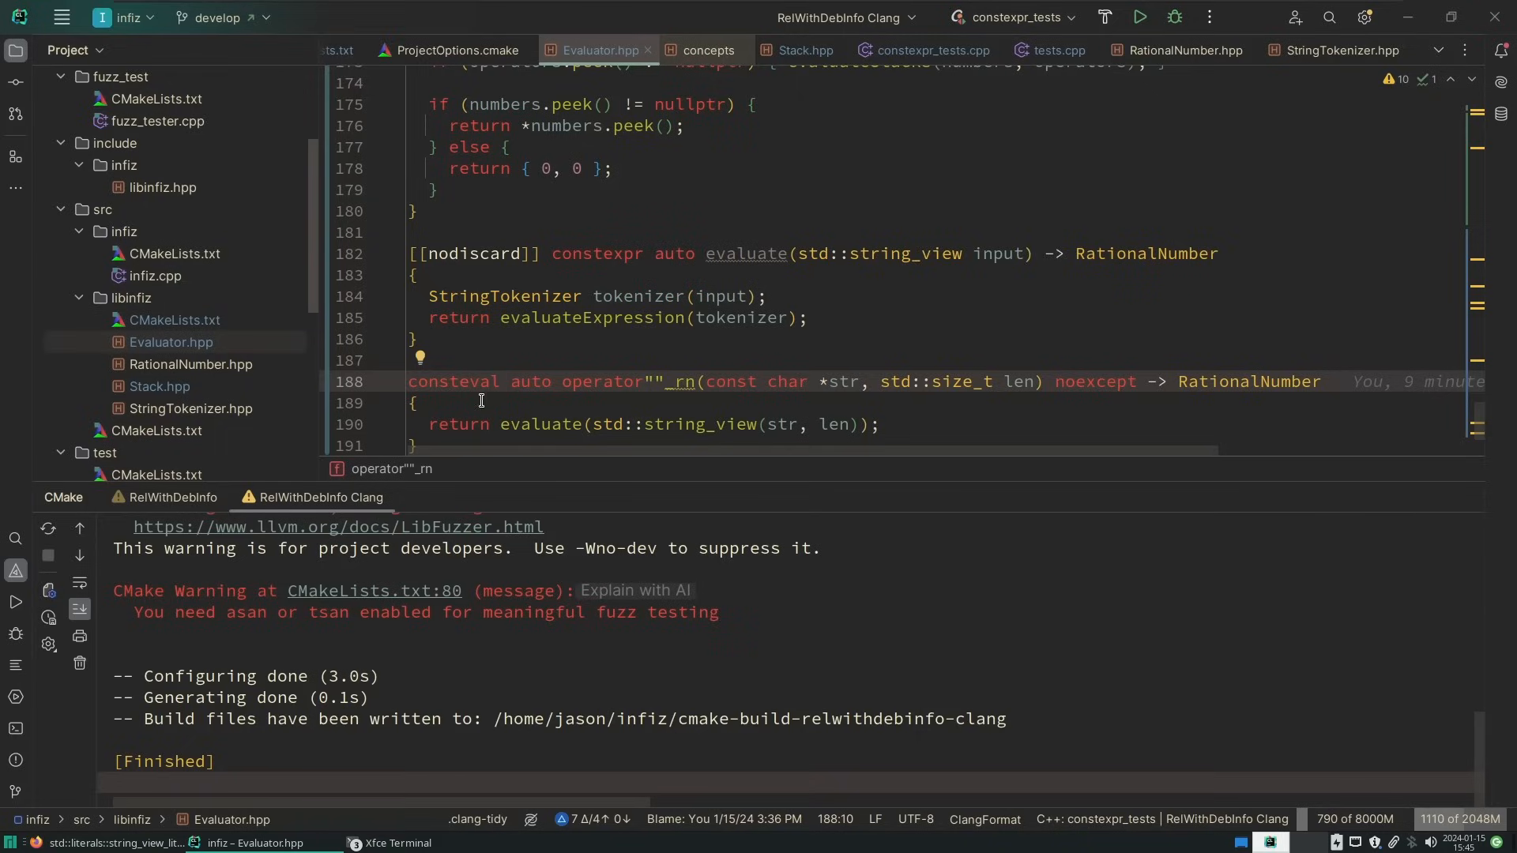
pyautogui.moveTo(677, 381)
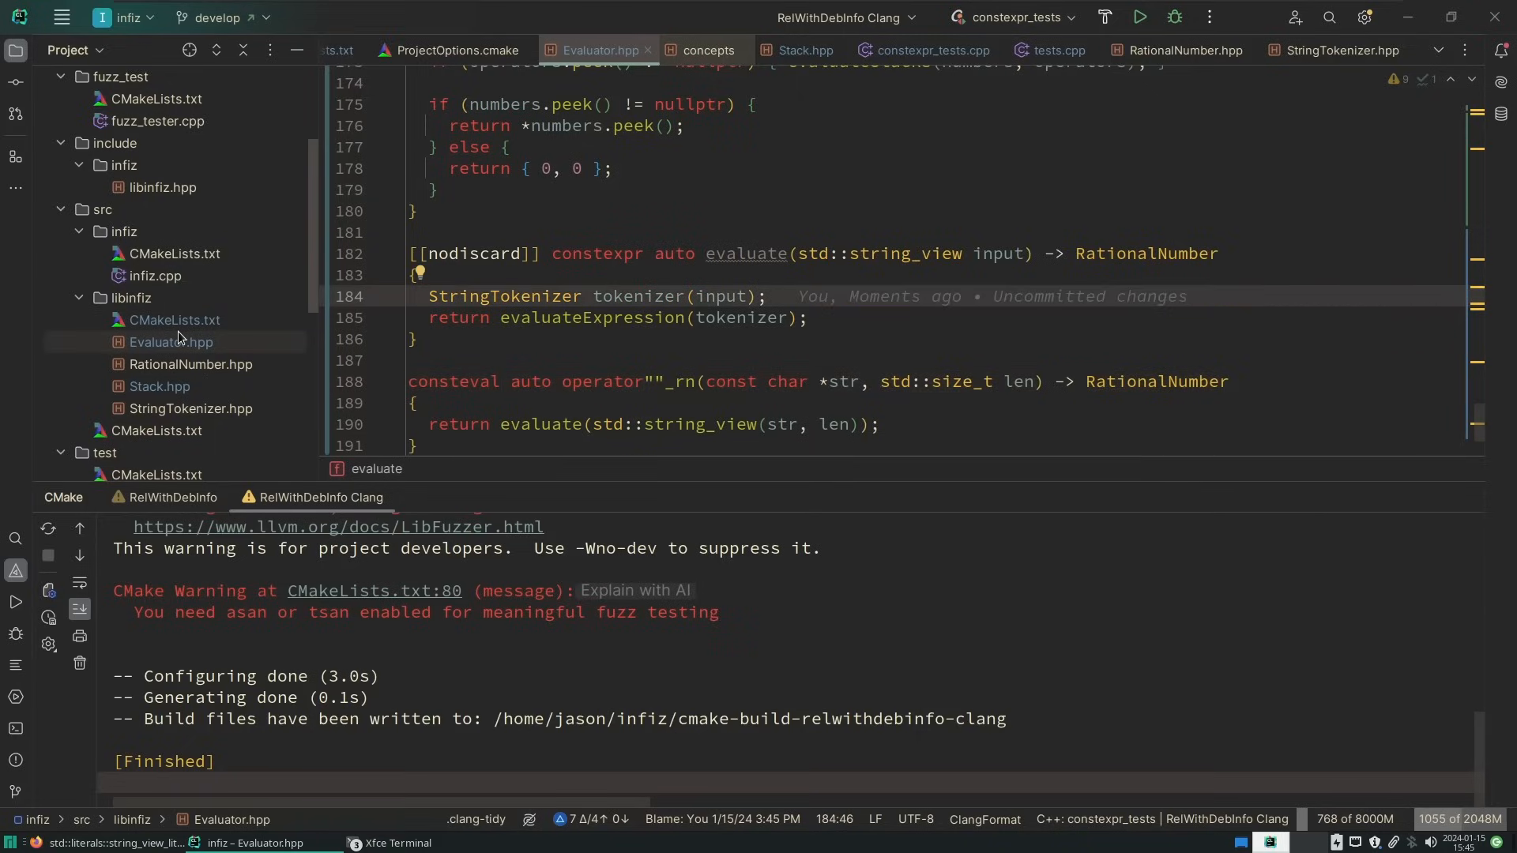
pyautogui.scroll(-3)
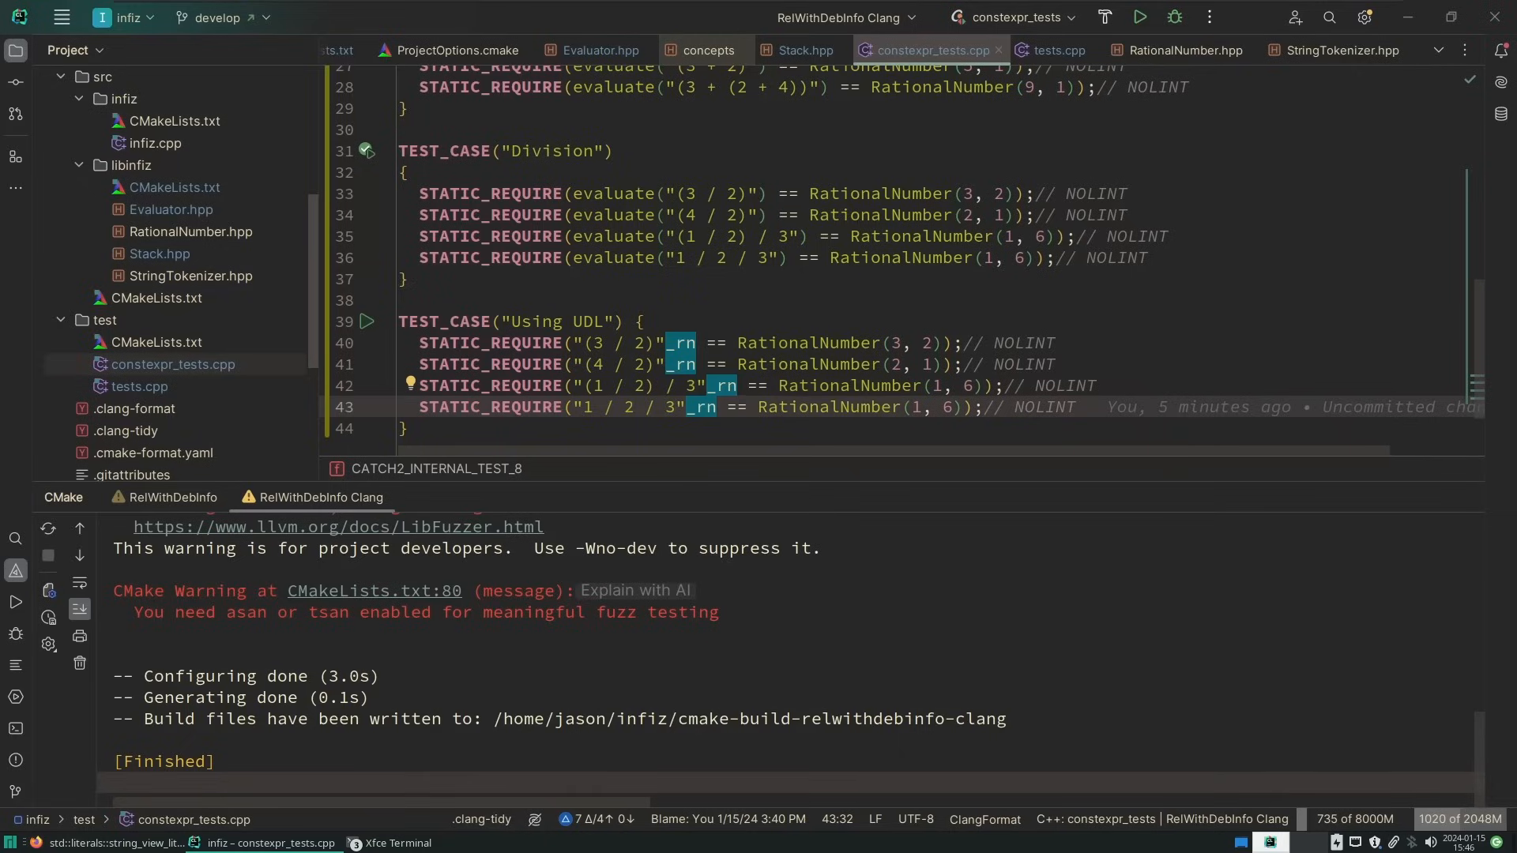
pyautogui.moveTo(750, 336)
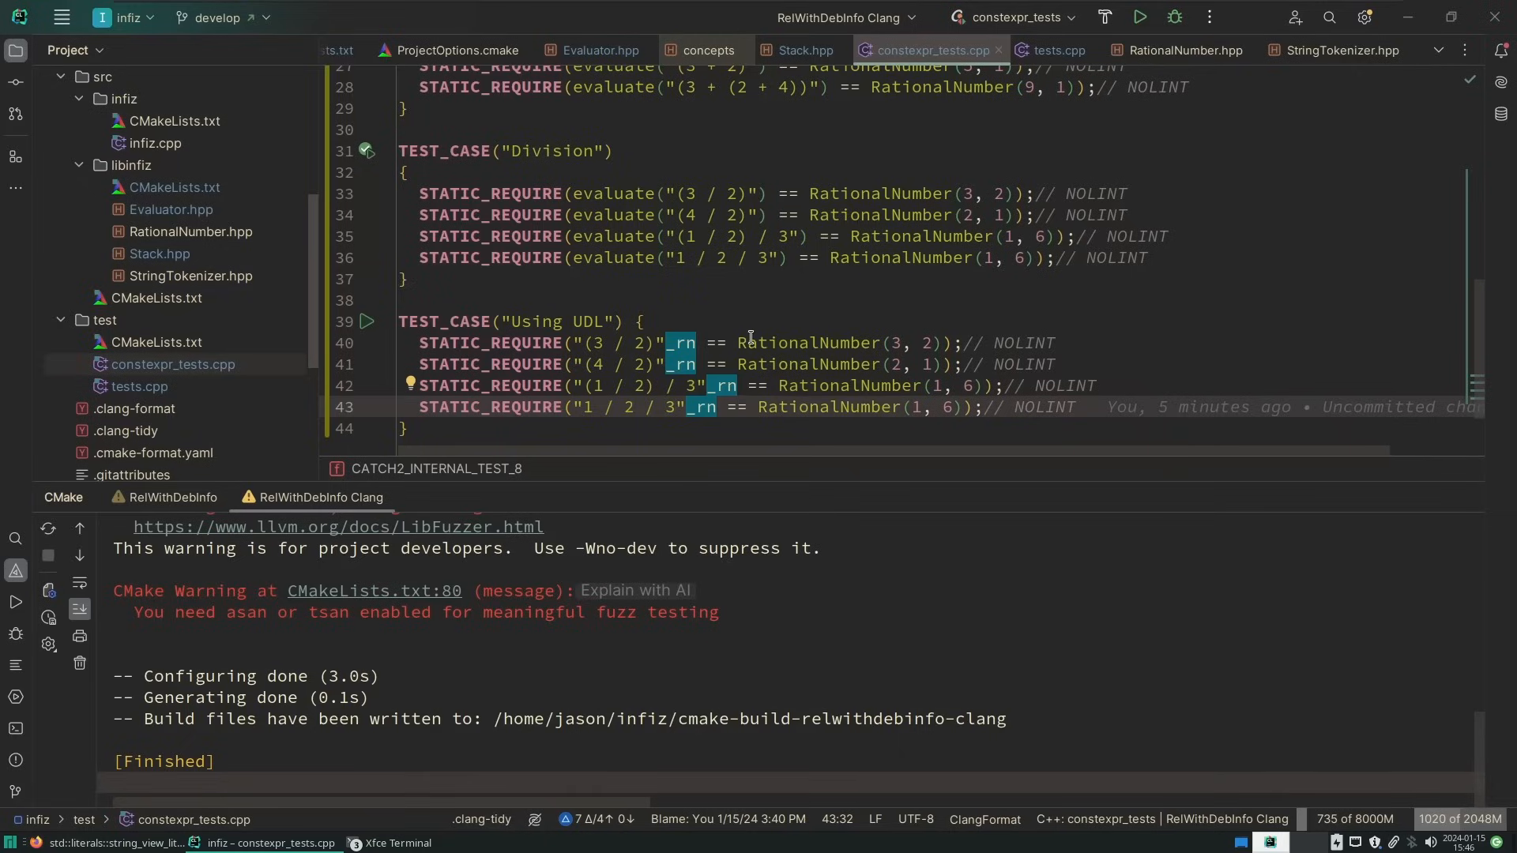
# Duplicate the Using UDL test as 'Using UDL with small fractions' checking "(1 / 1000000)"_rn
pyautogui.click(693, 327)
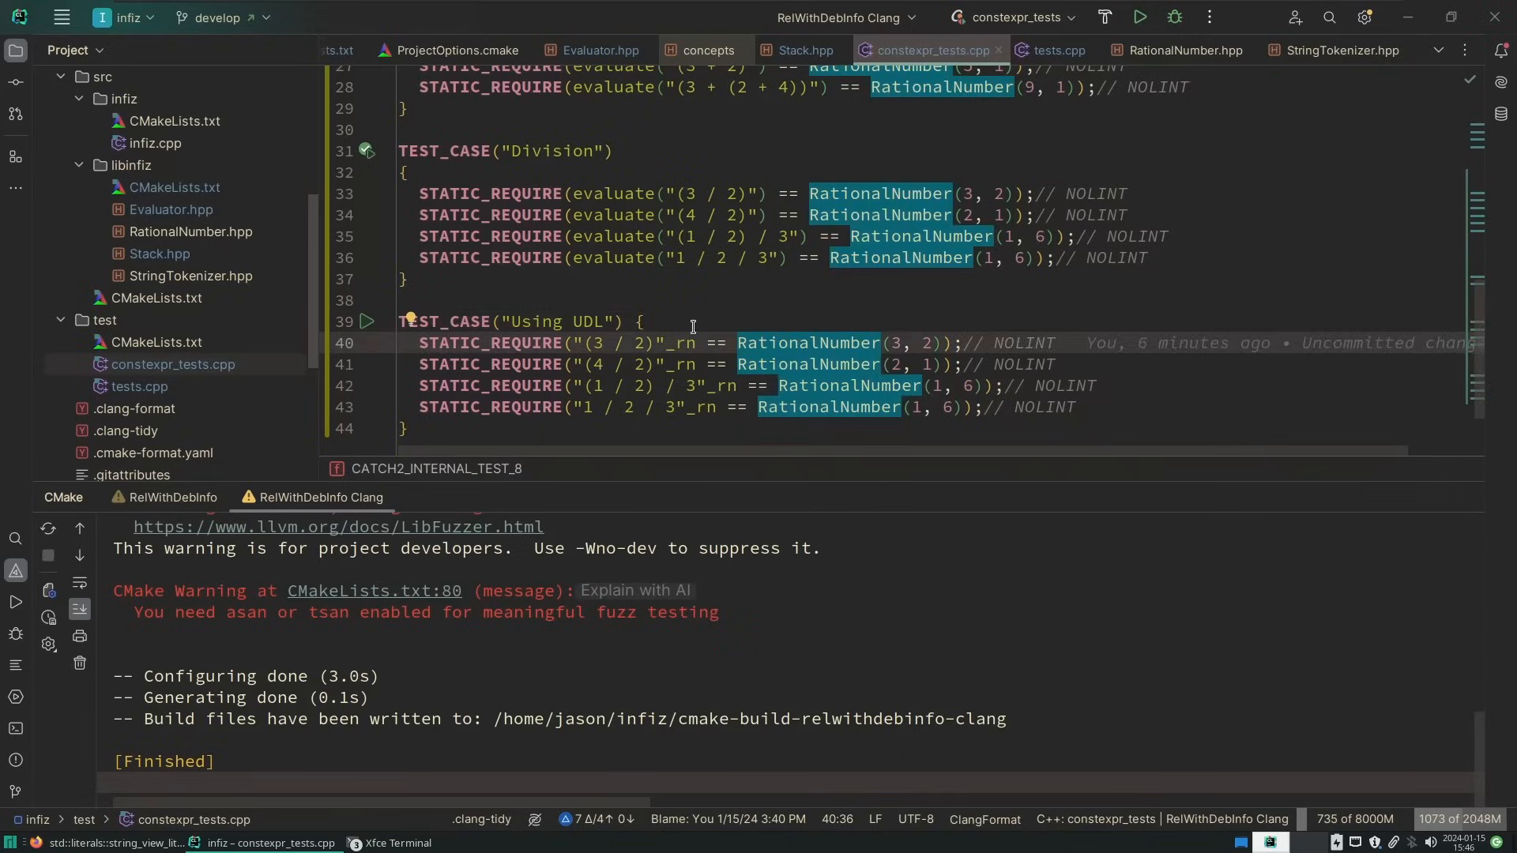
pyautogui.click(585, 322)
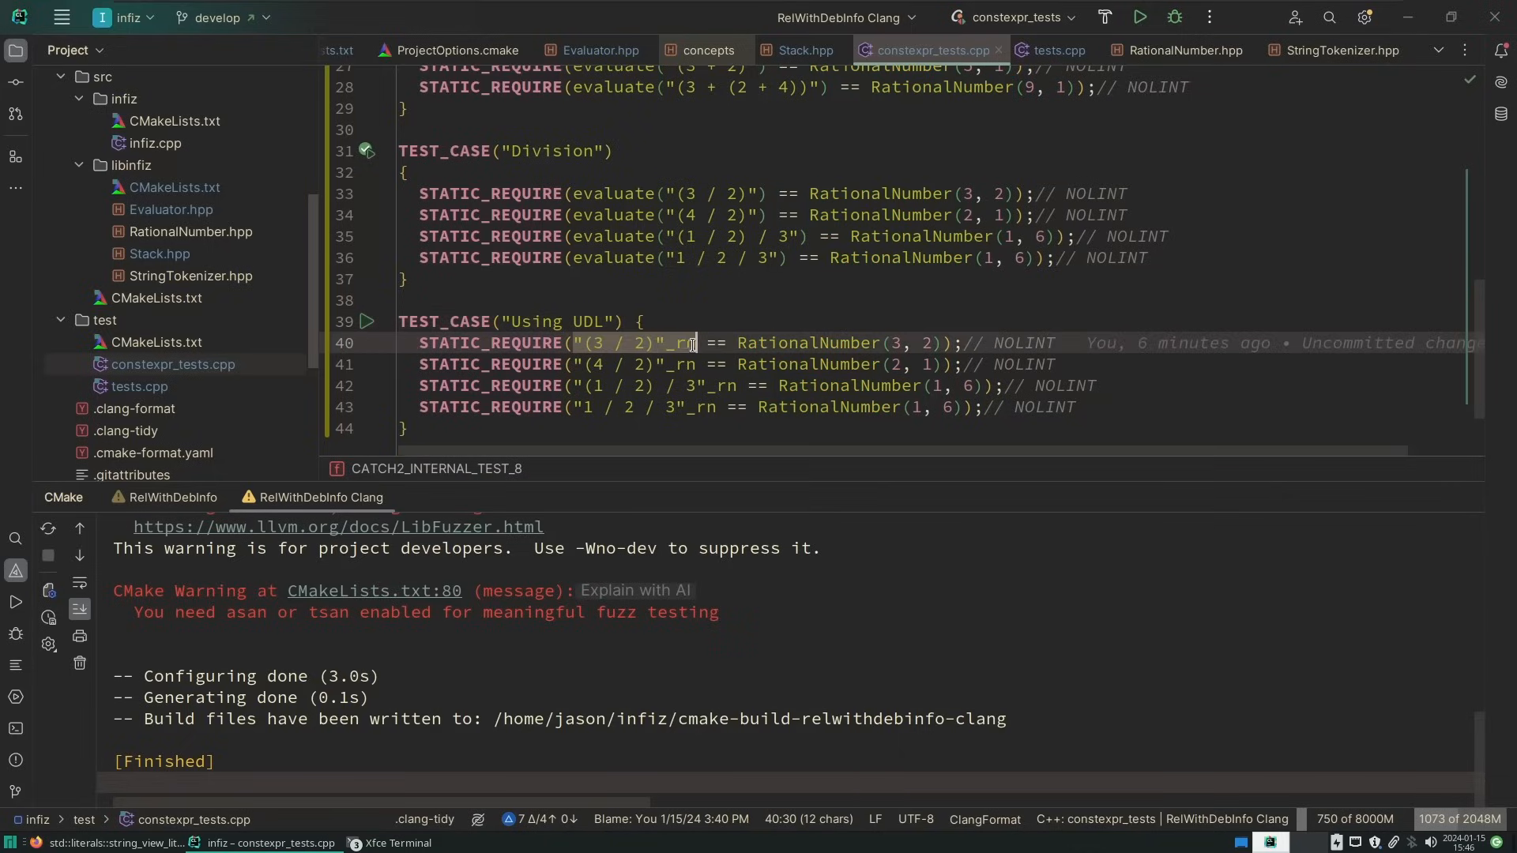
pyautogui.moveTo(802, 342)
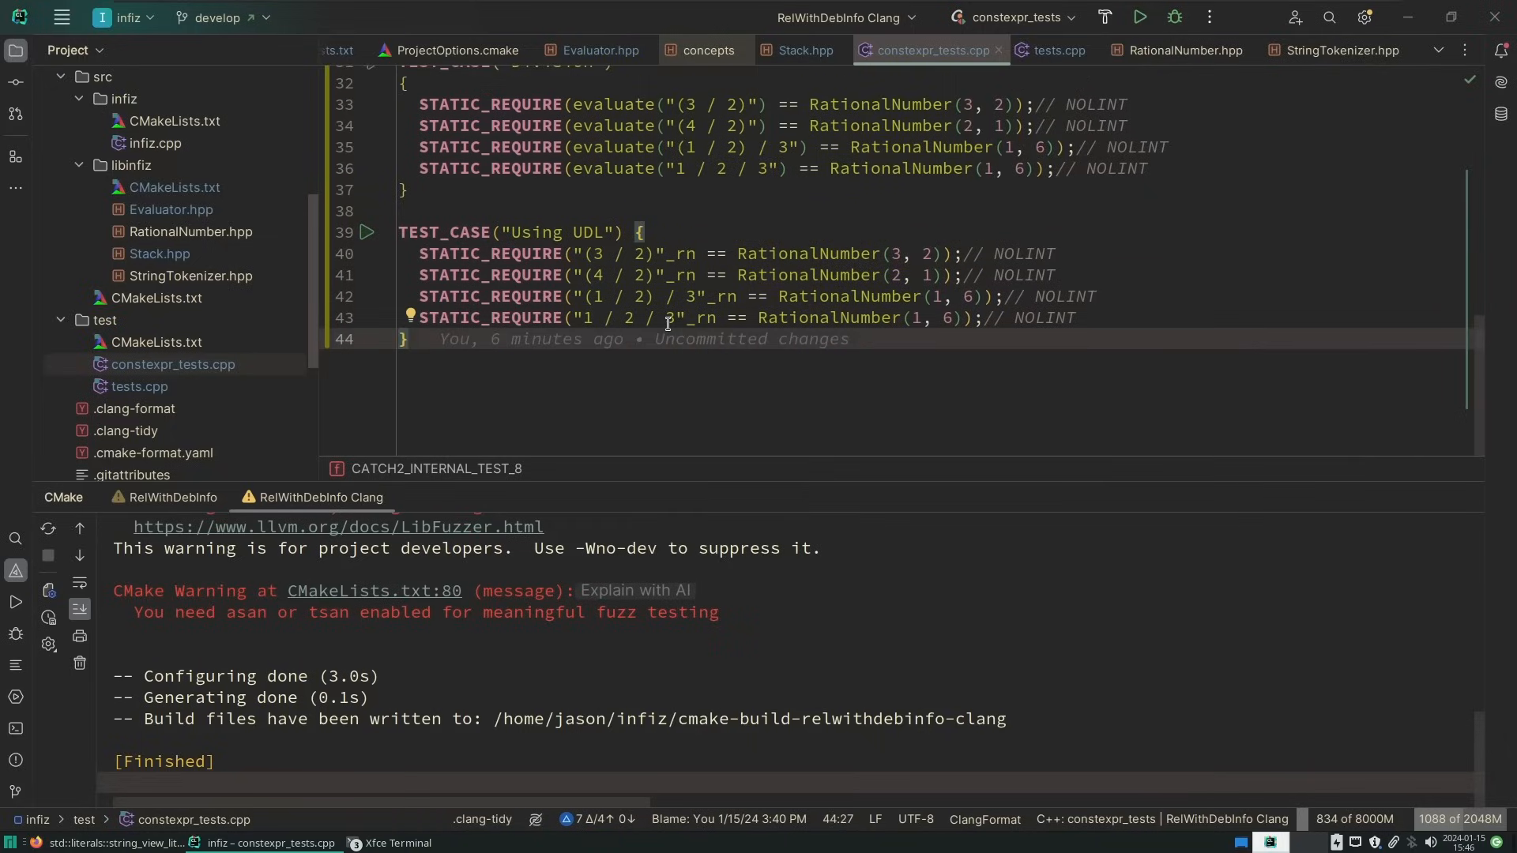
pyautogui.hscroll(3)
pyautogui.write('STATIC_REQUIRE("(1 / 1000000)"_rn == RationalNumber(1, 1000000));// NOLINT')
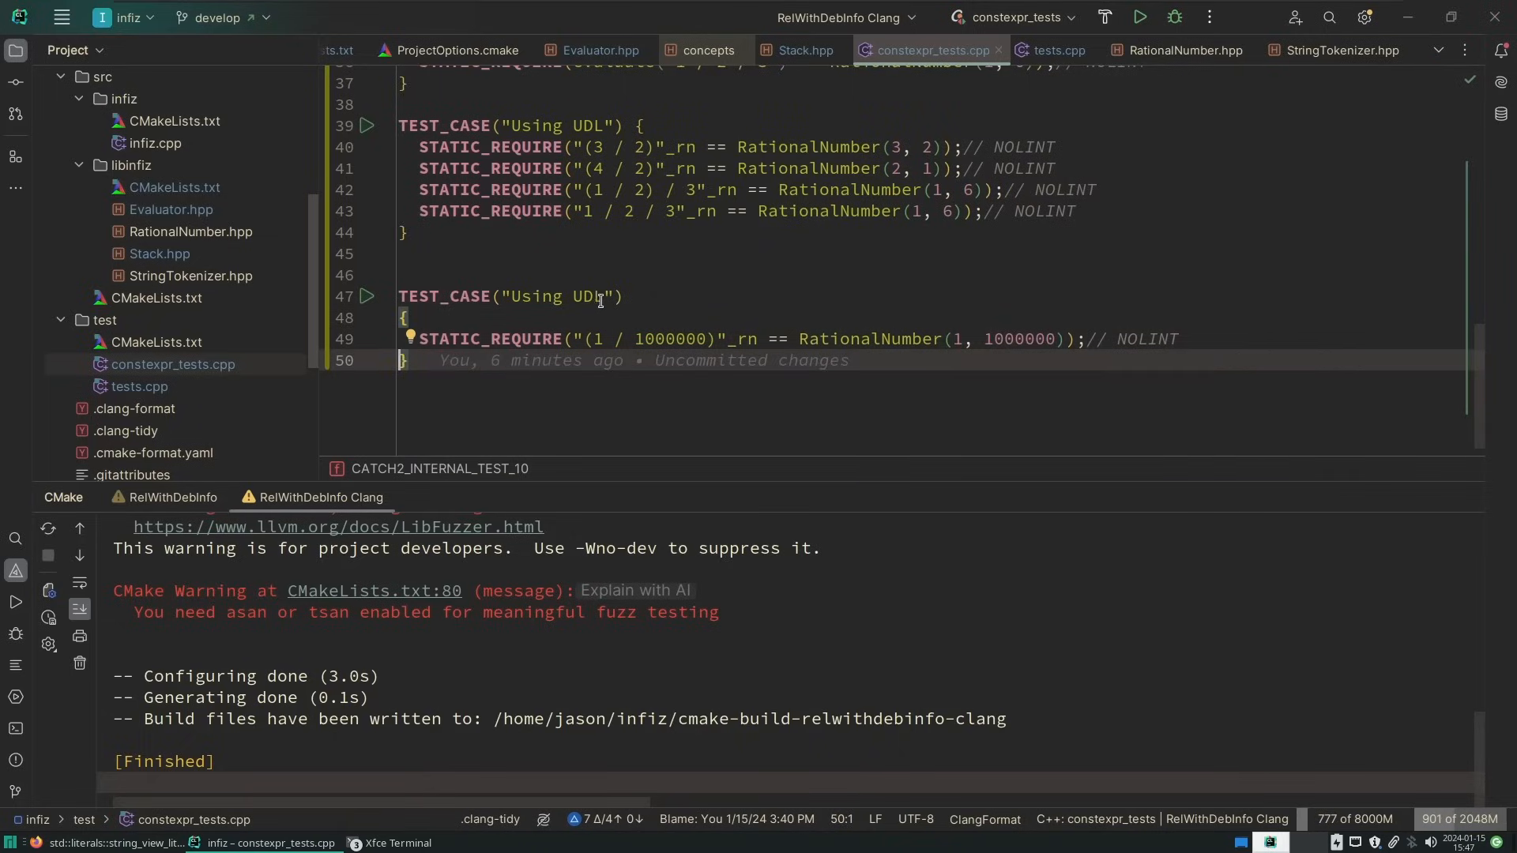
pyautogui.write('with small floating po')
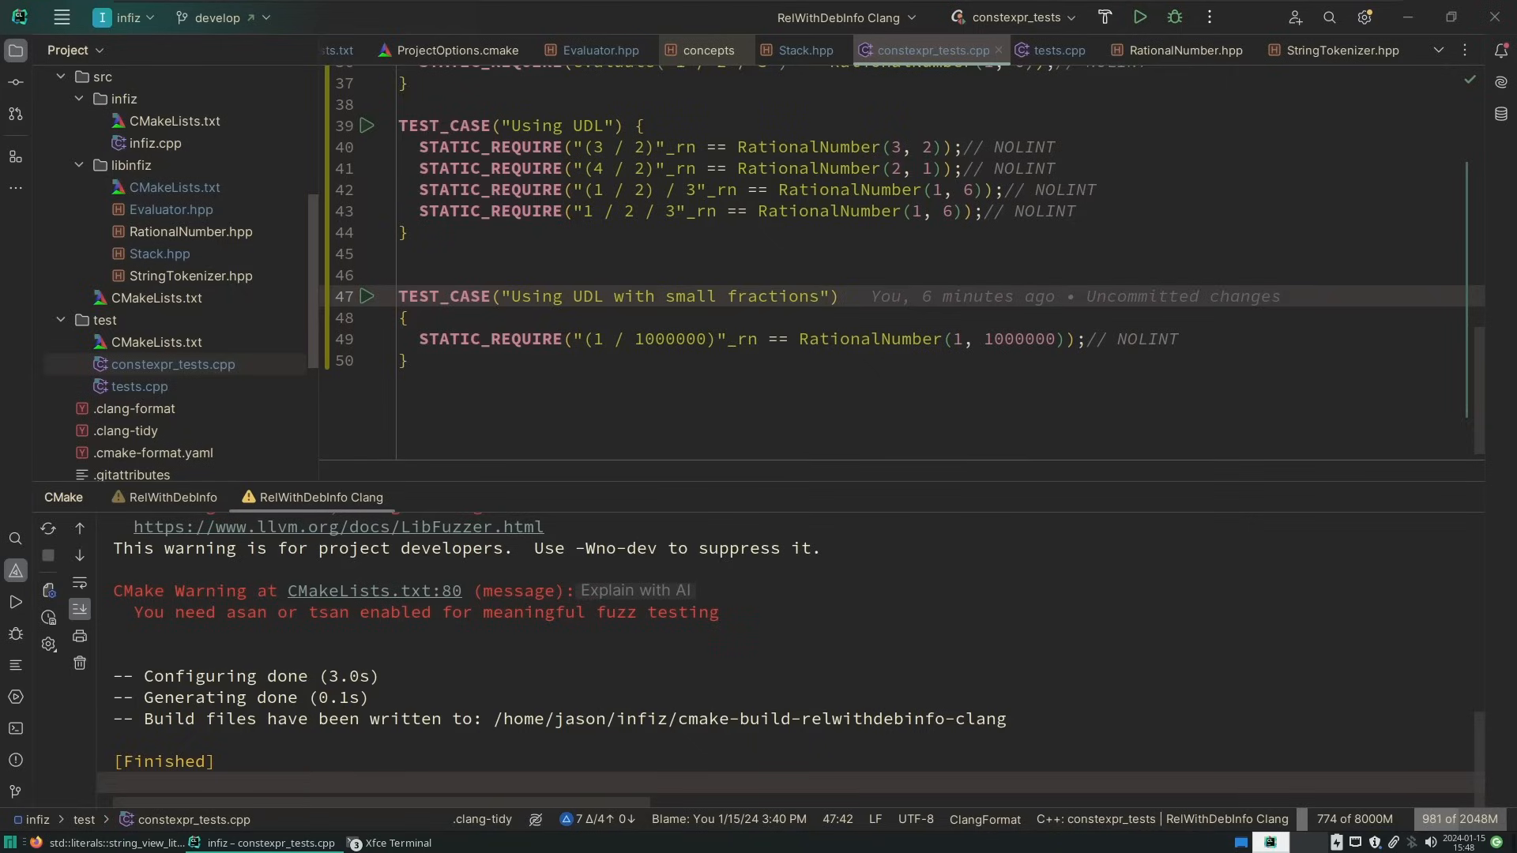
pyautogui.click(820, 296)
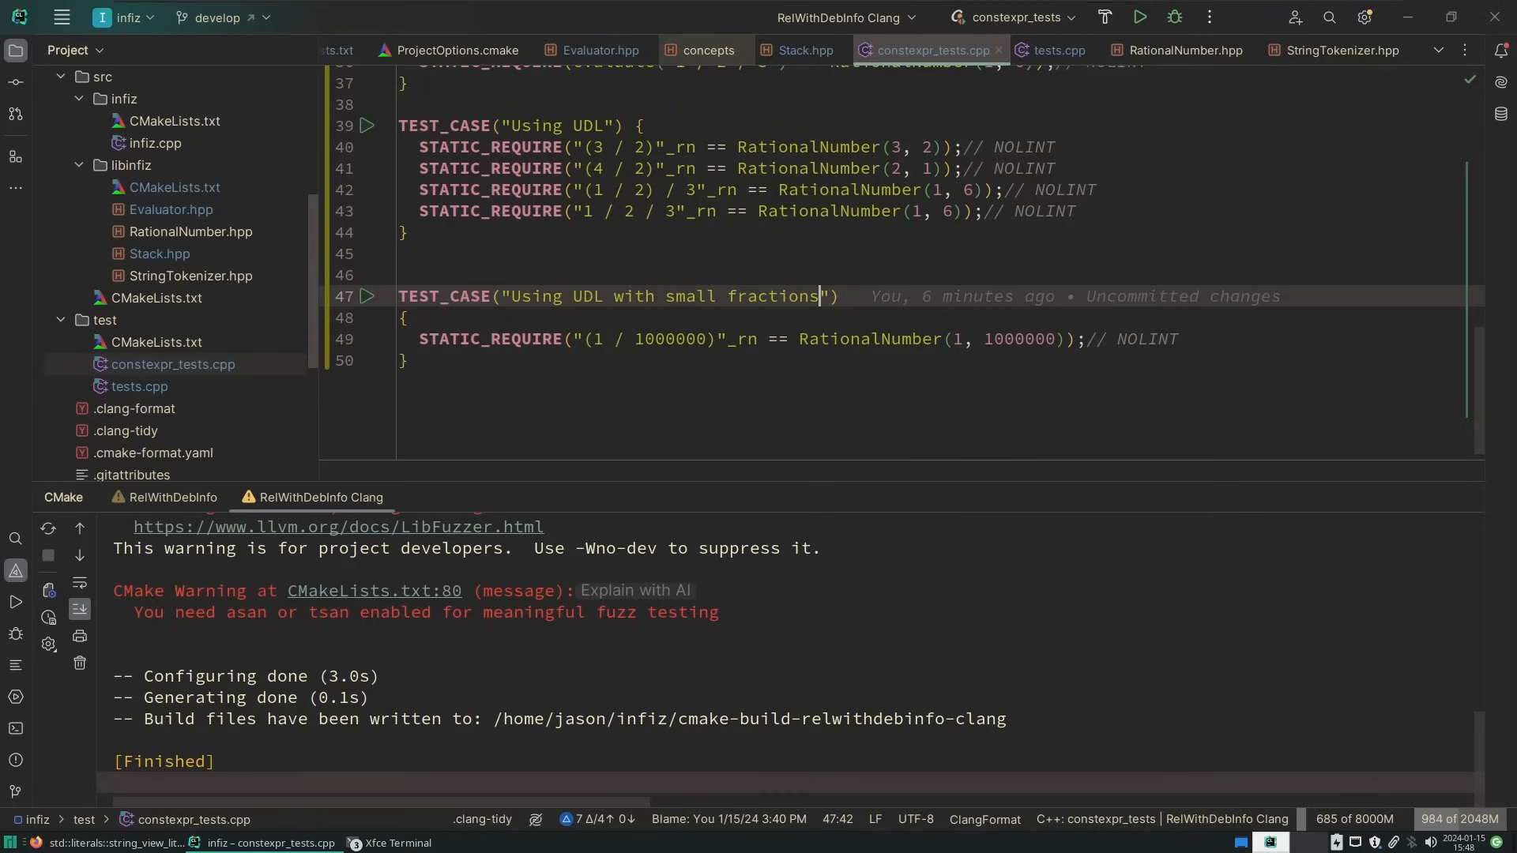
# In RationalNumber.hpp, rename getFloat to asFloat
pyautogui.click(1180, 49)
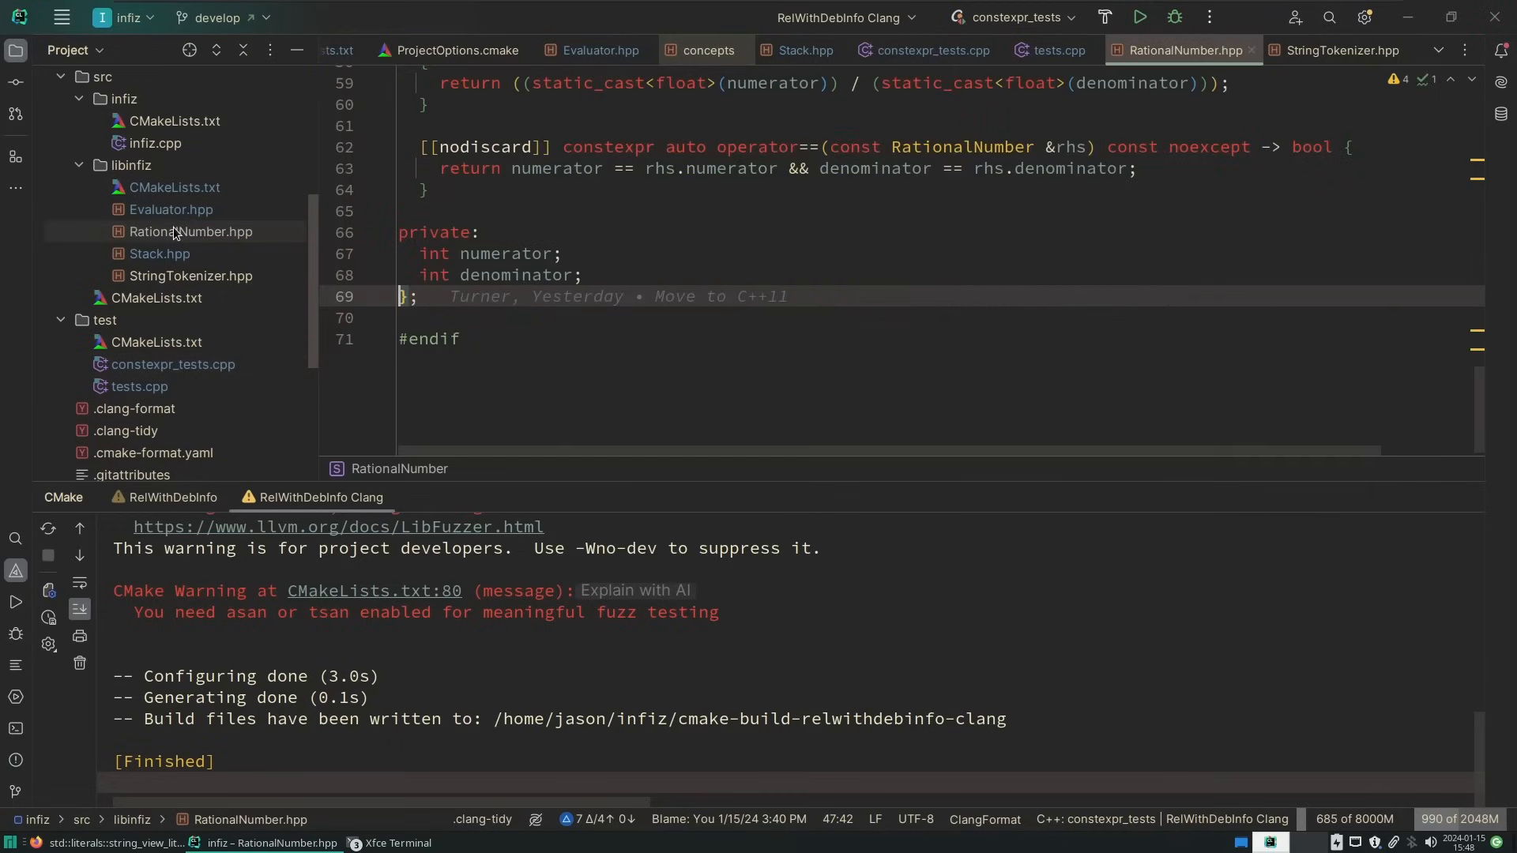
pyautogui.scroll(3)
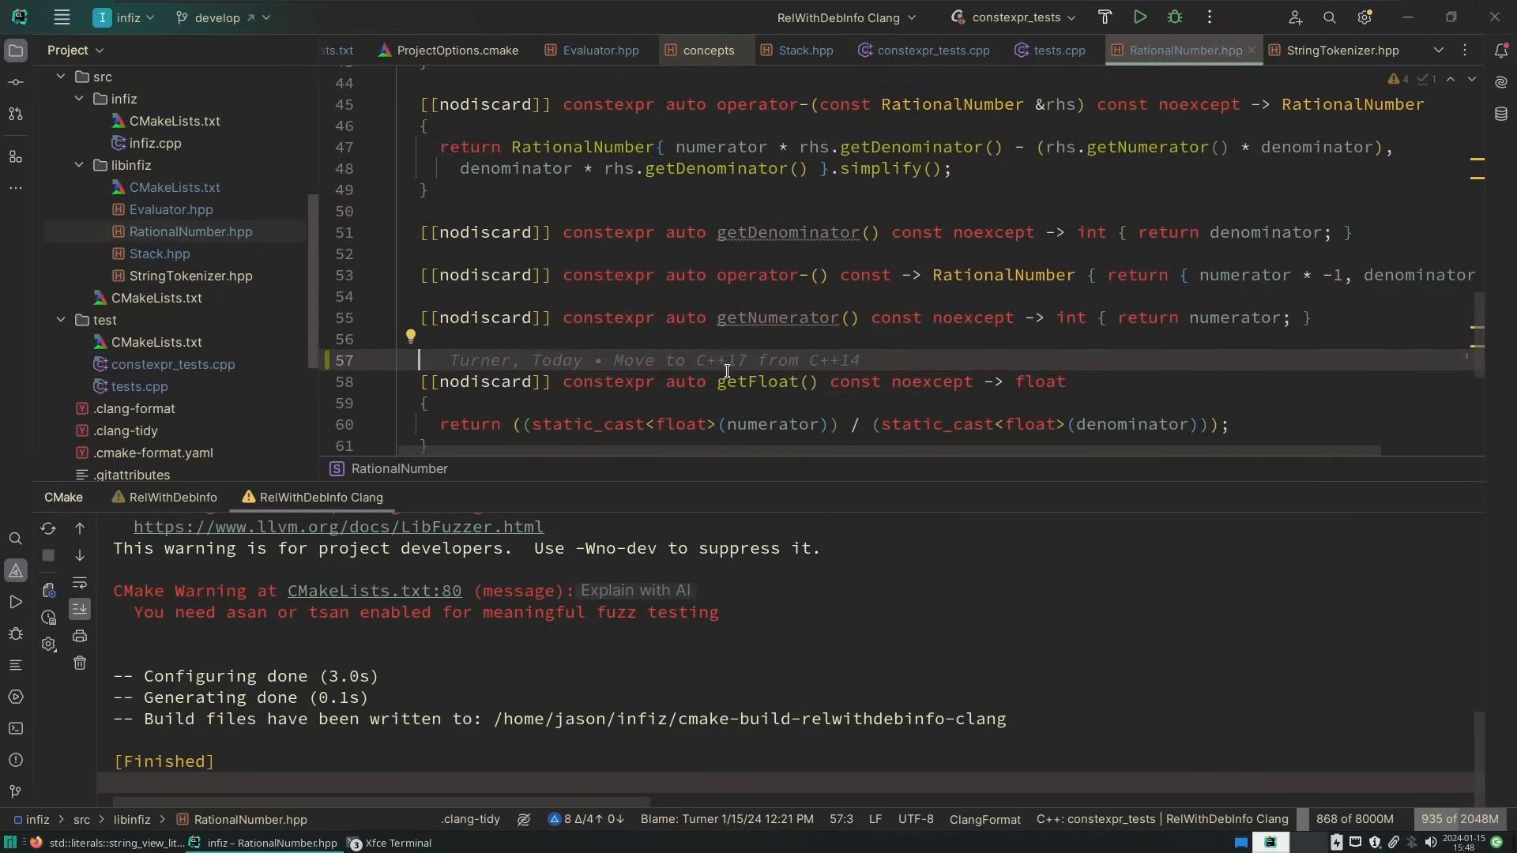
pyautogui.rightClick(724, 381)
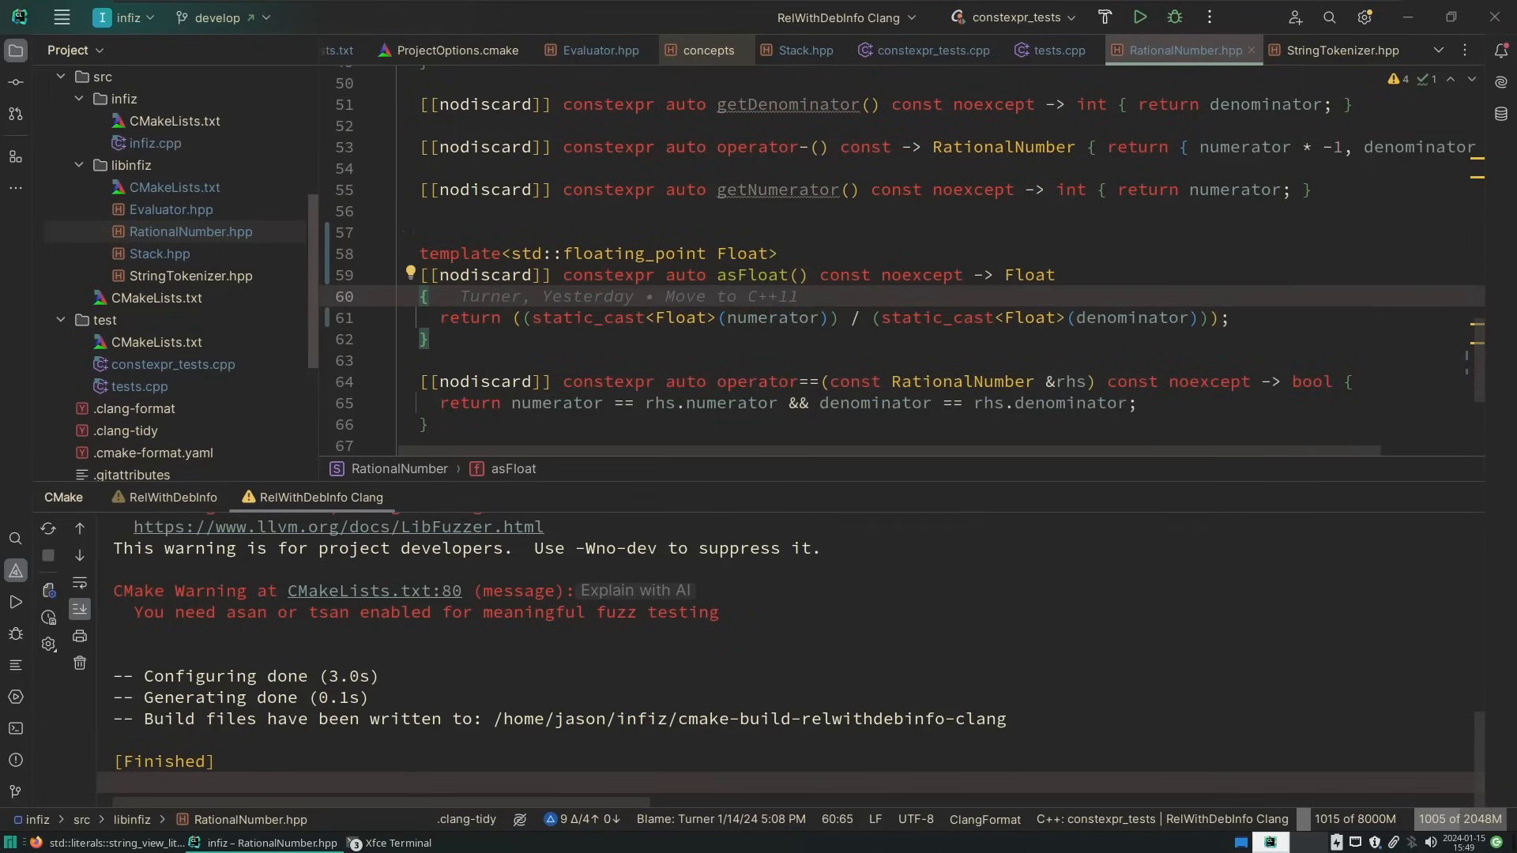
pyautogui.click(1415, 296)
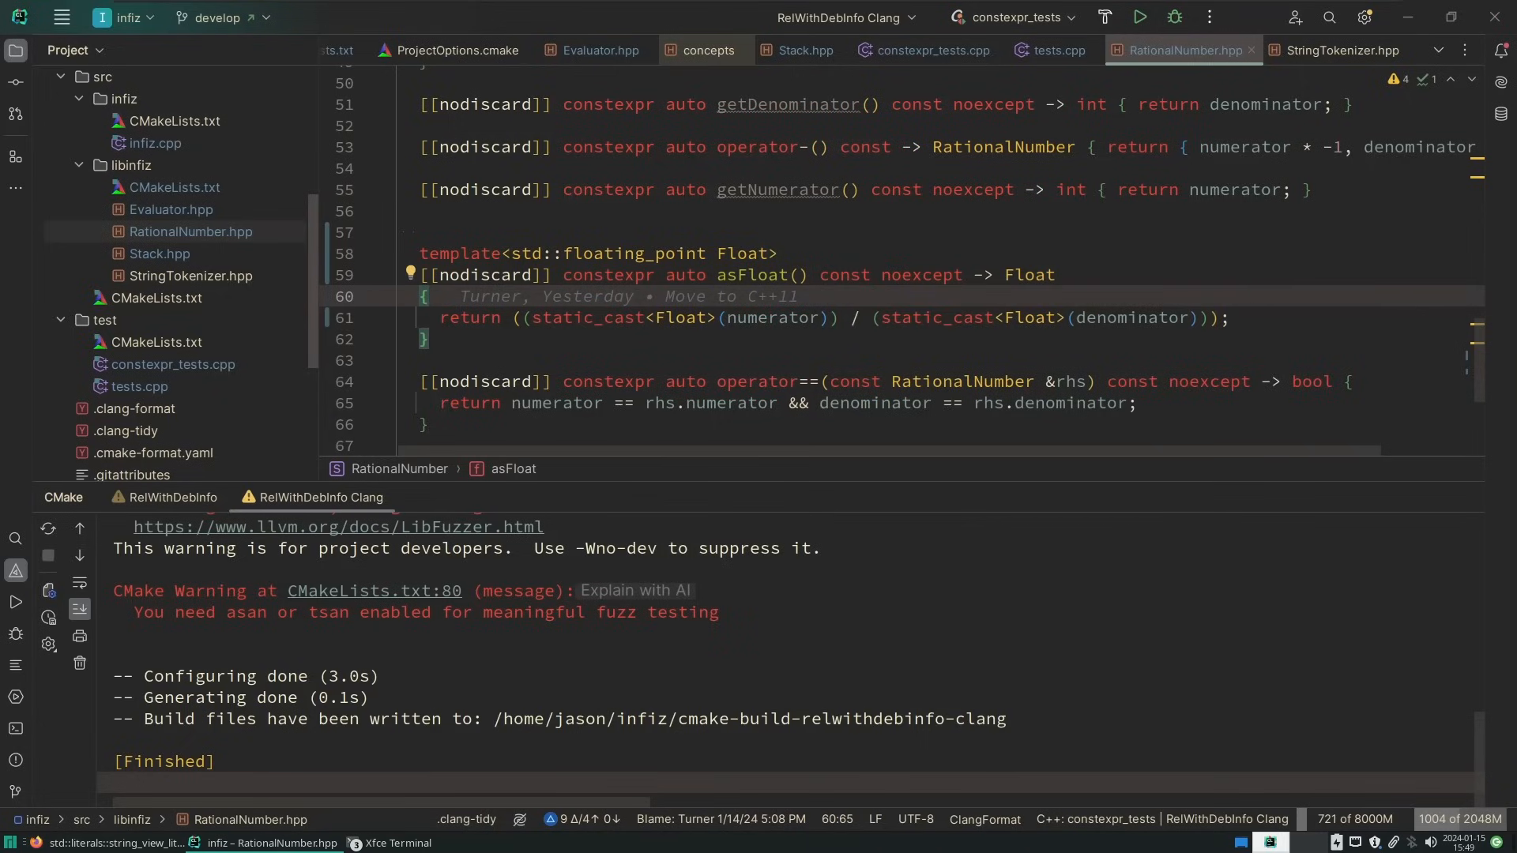
pyautogui.click(1414, 297)
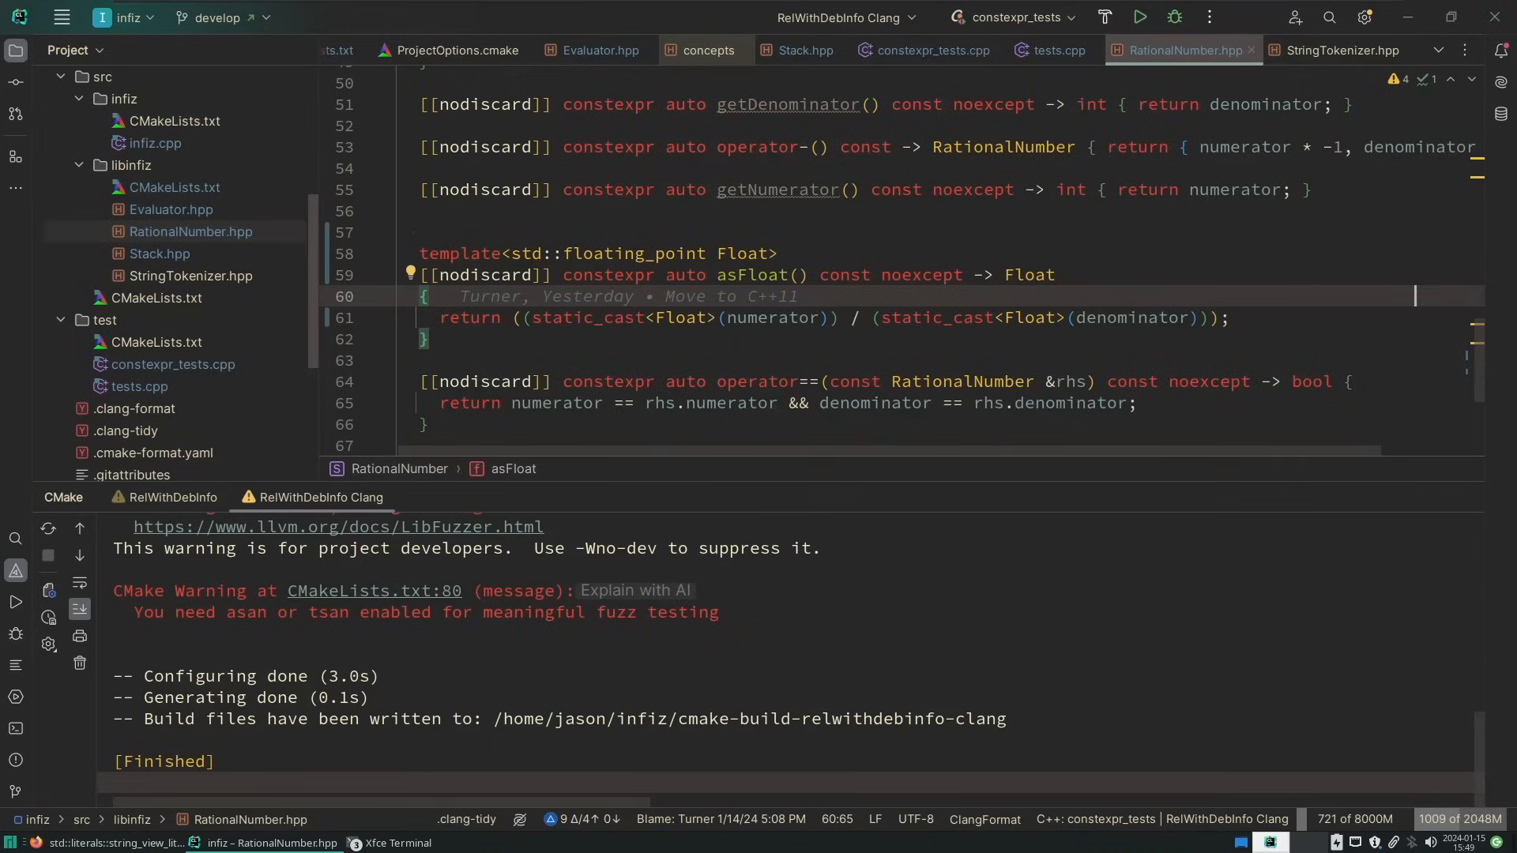
# Constrain asFloat with template<std::floating_point Float>, returning static_cast<Float>, and review the file
pyautogui.scroll(3)
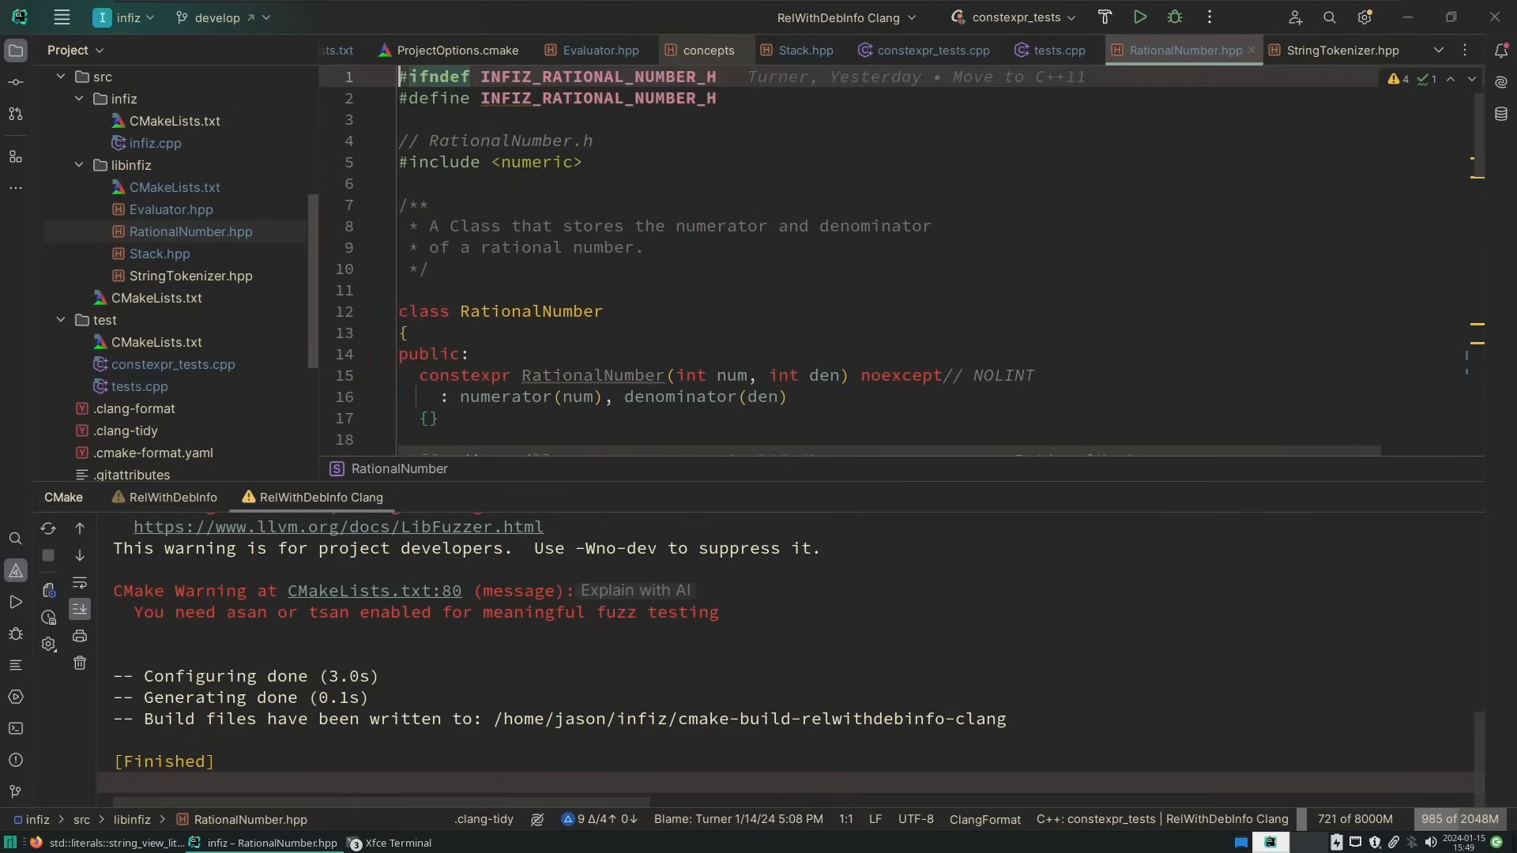
pyautogui.scroll(-3)
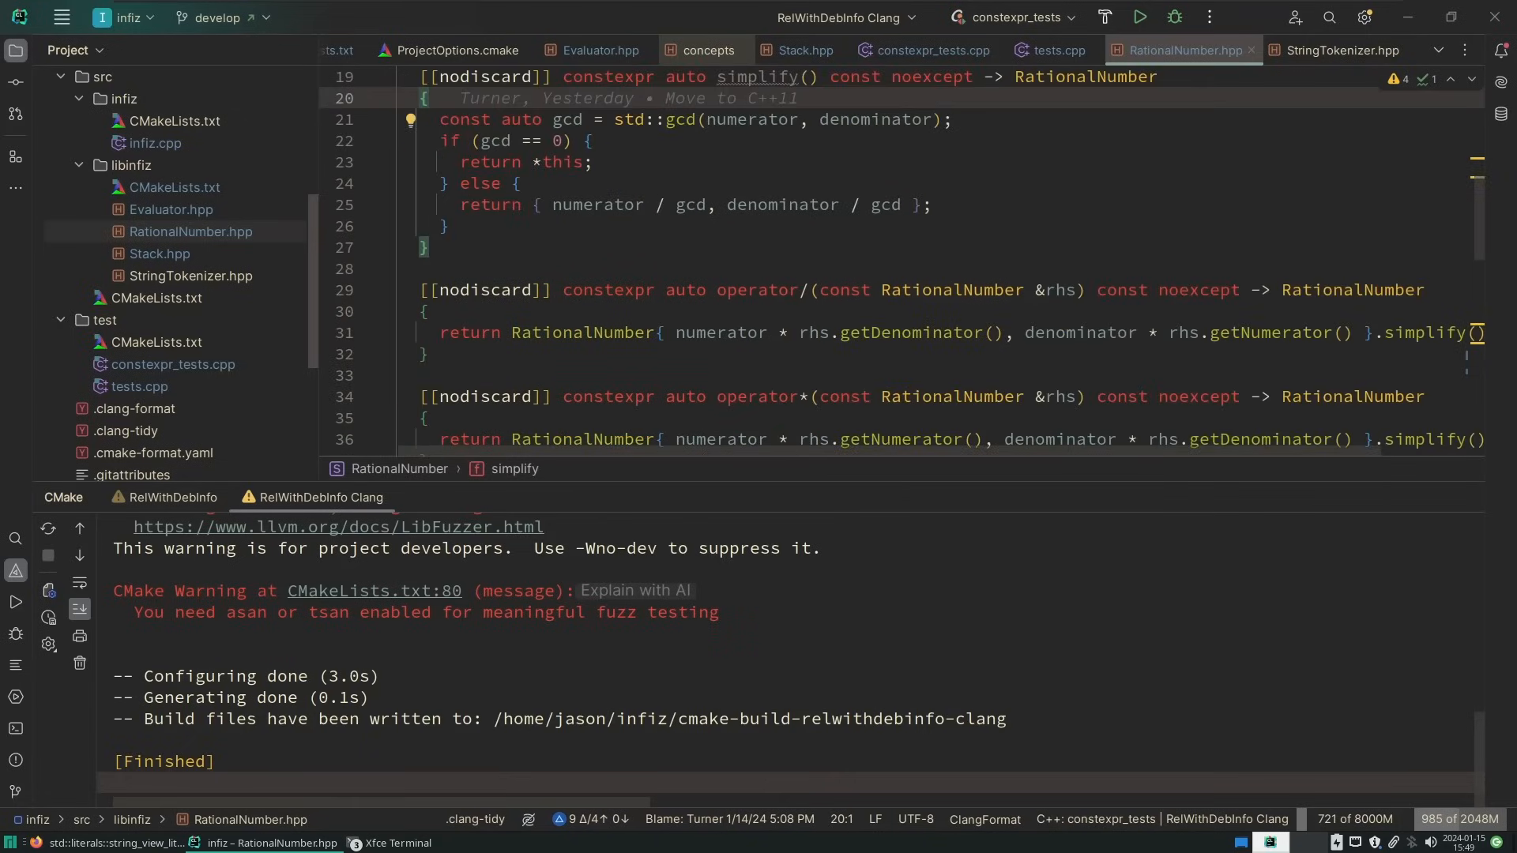
pyautogui.scroll(3)
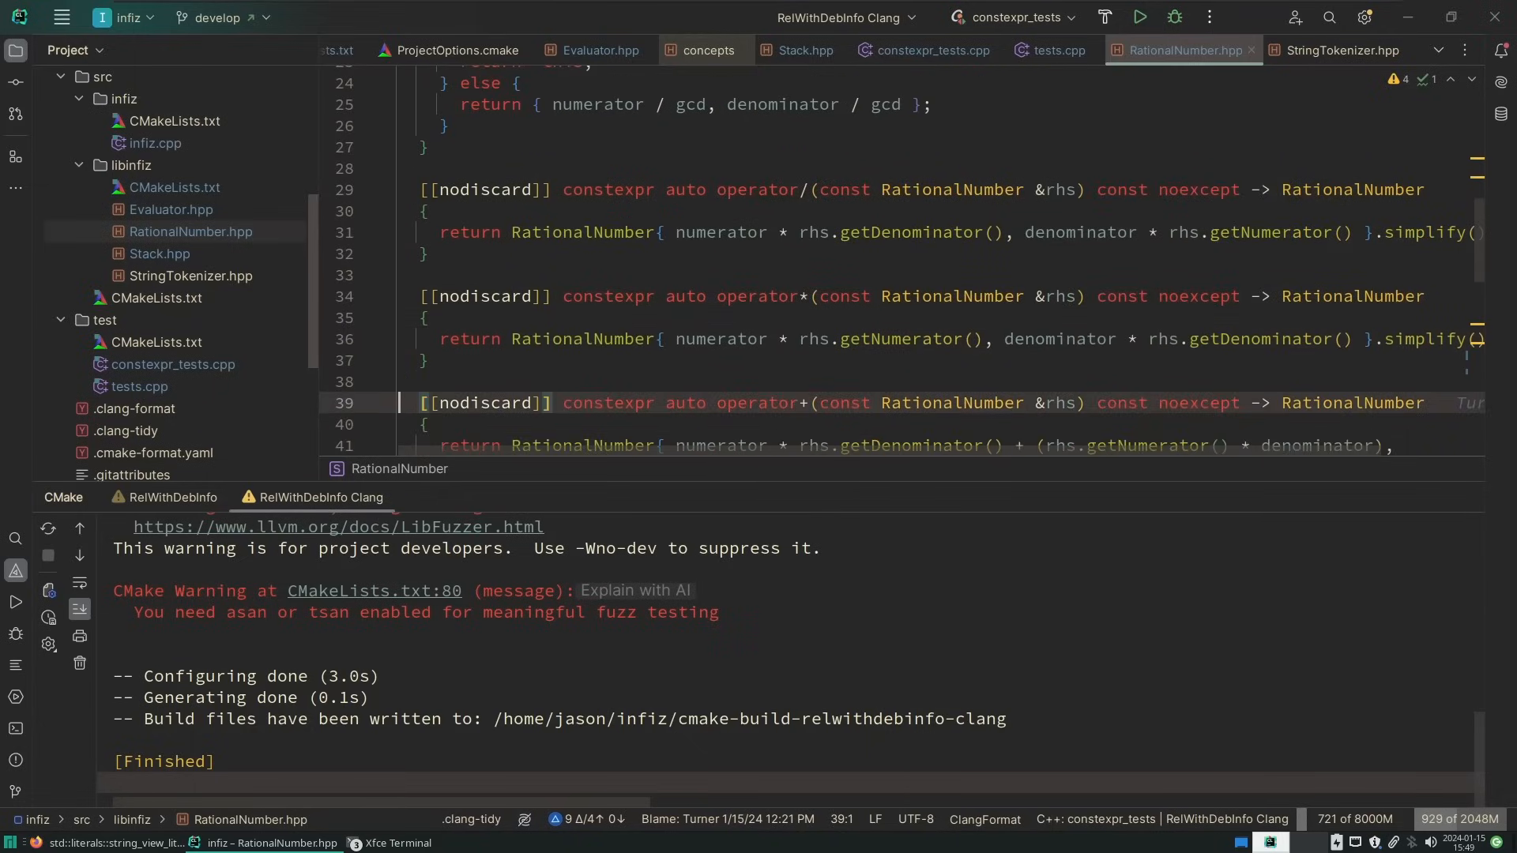
pyautogui.click(397, 189)
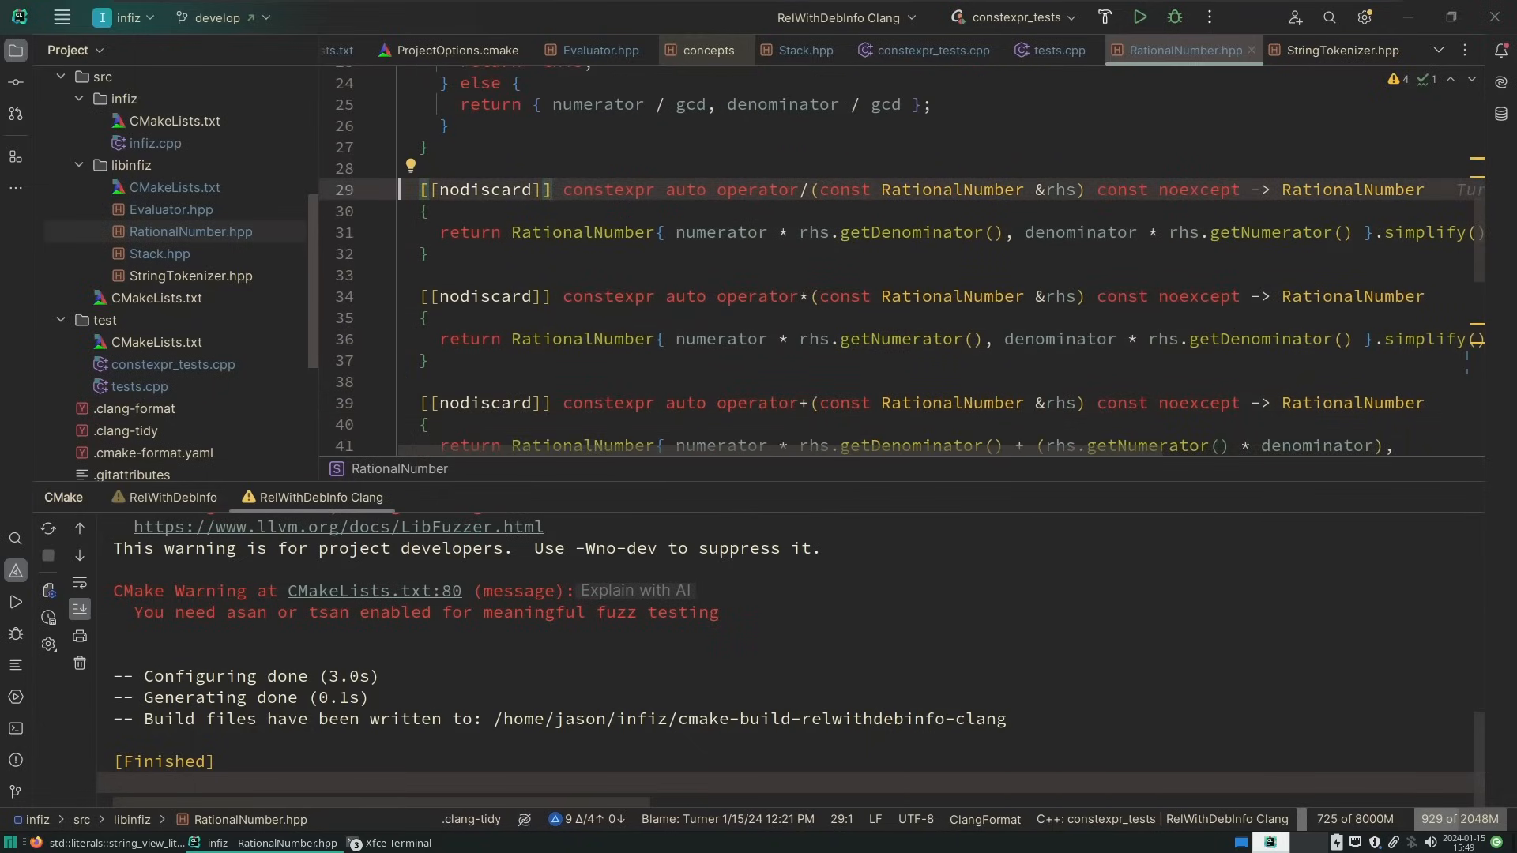
pyautogui.click(426, 211)
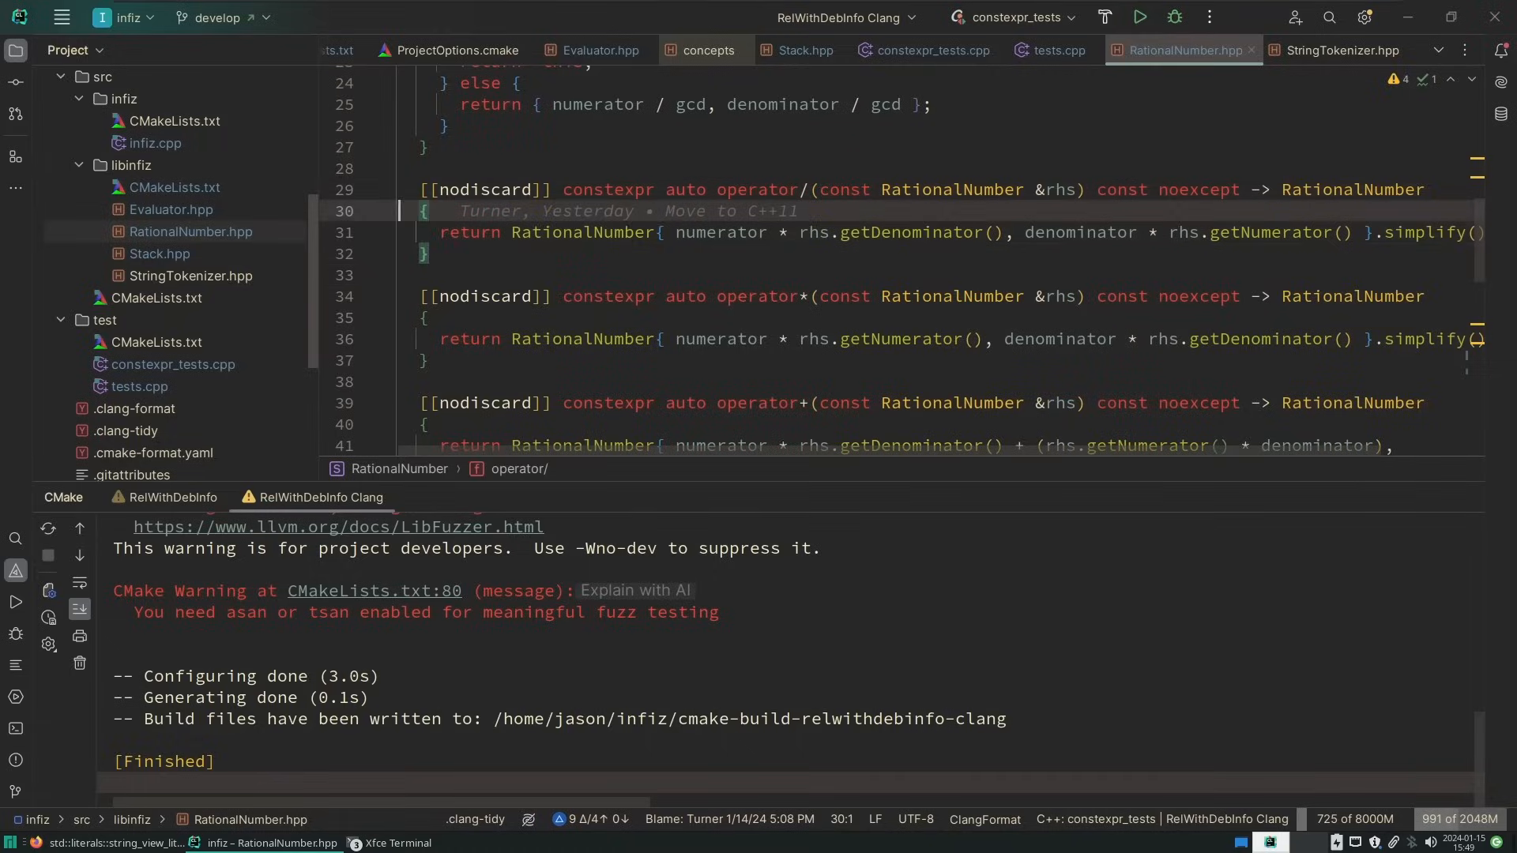
pyautogui.scroll(3)
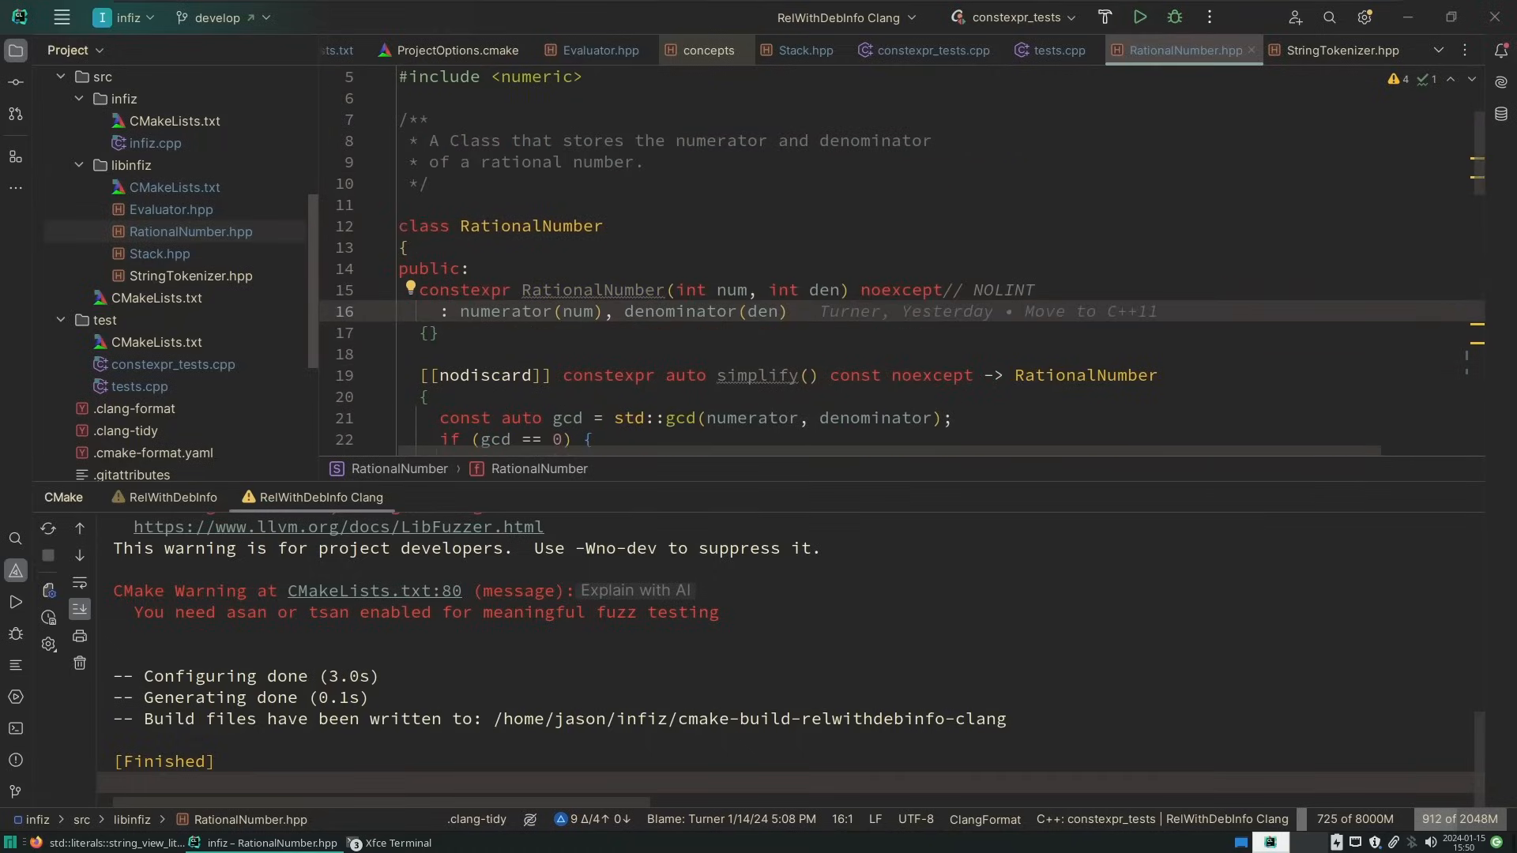
pyautogui.click(398, 311)
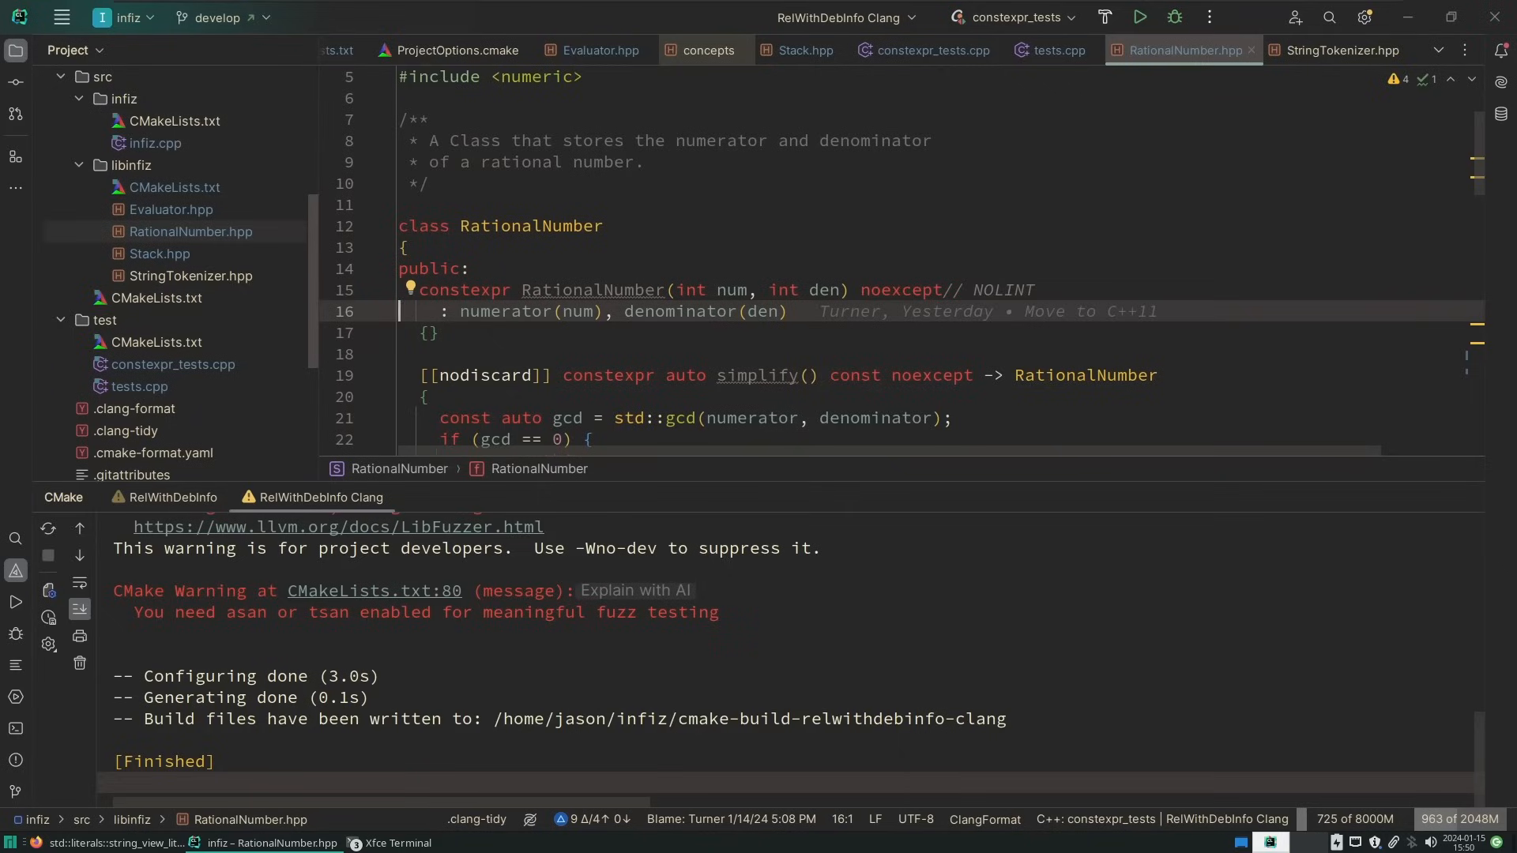
pyautogui.moveTo(864, 321)
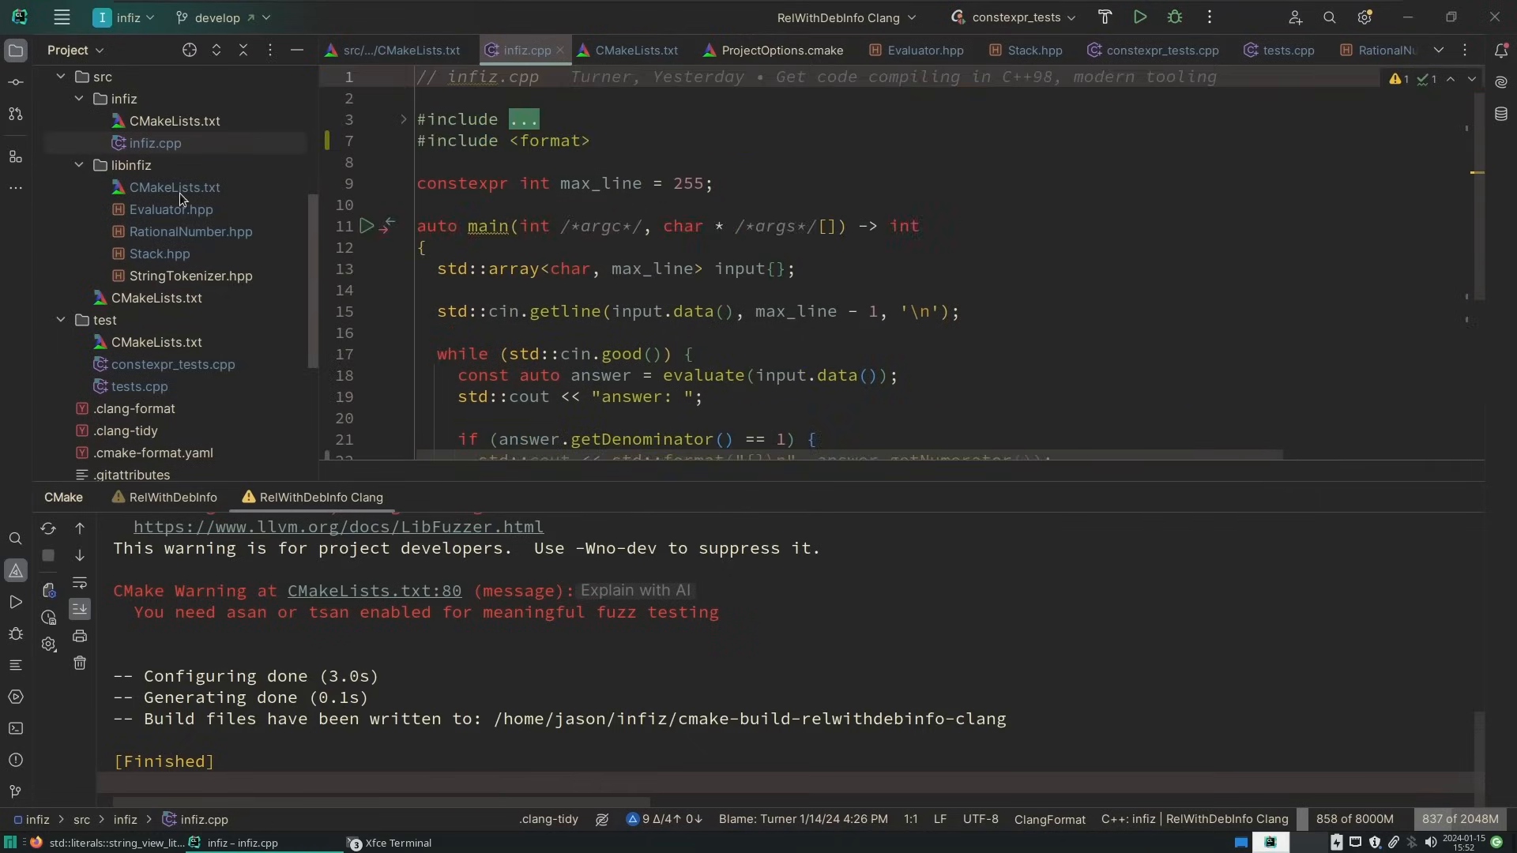
# Open Stack.hpp and scroll through the Stack class template and its member functions
pyautogui.click(921, 49)
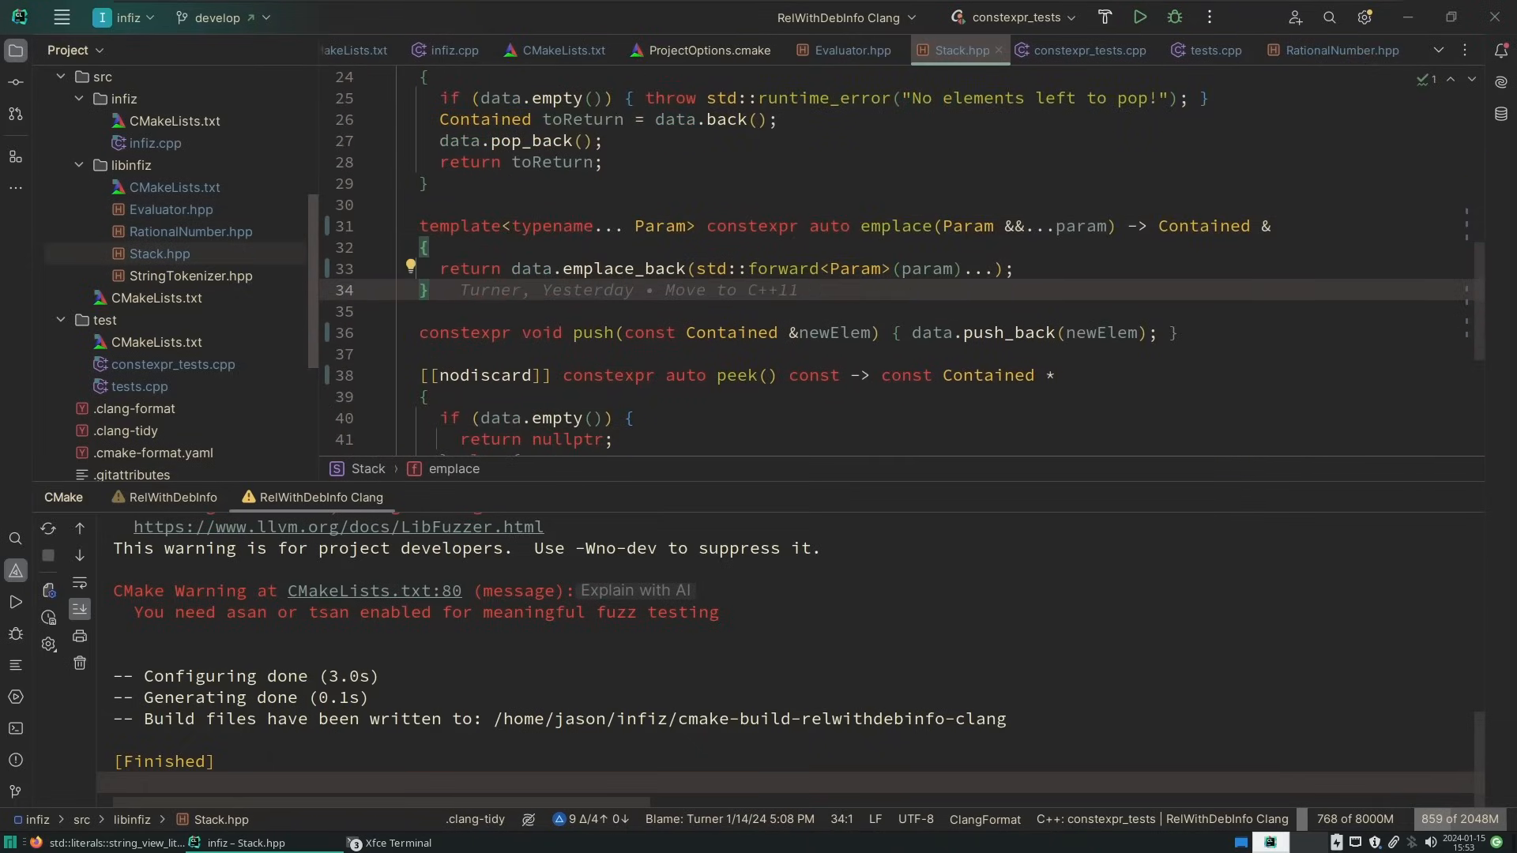
pyautogui.scroll(3)
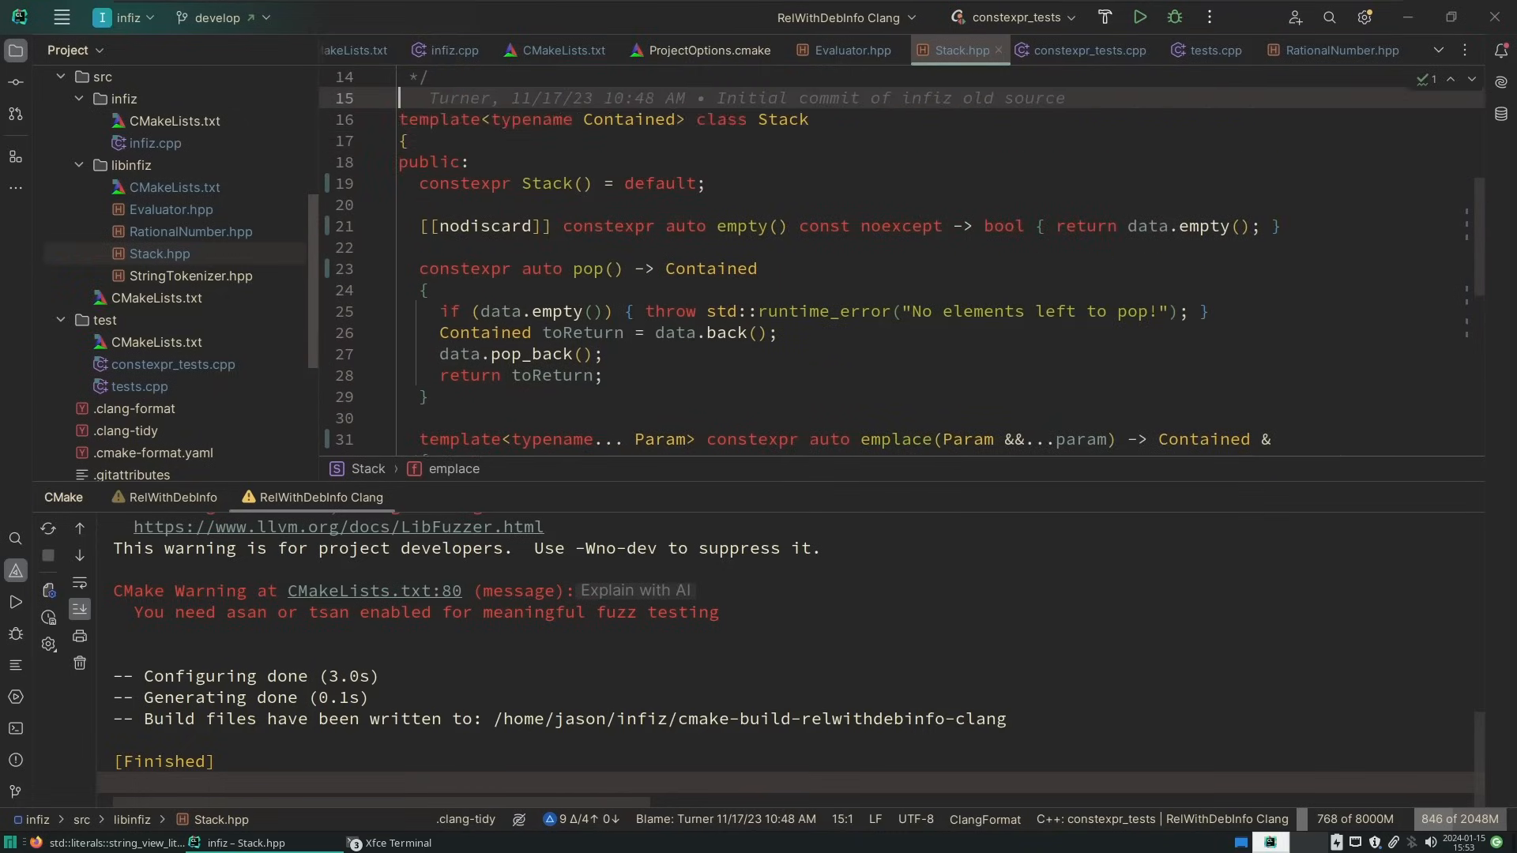
pyautogui.scroll(-3)
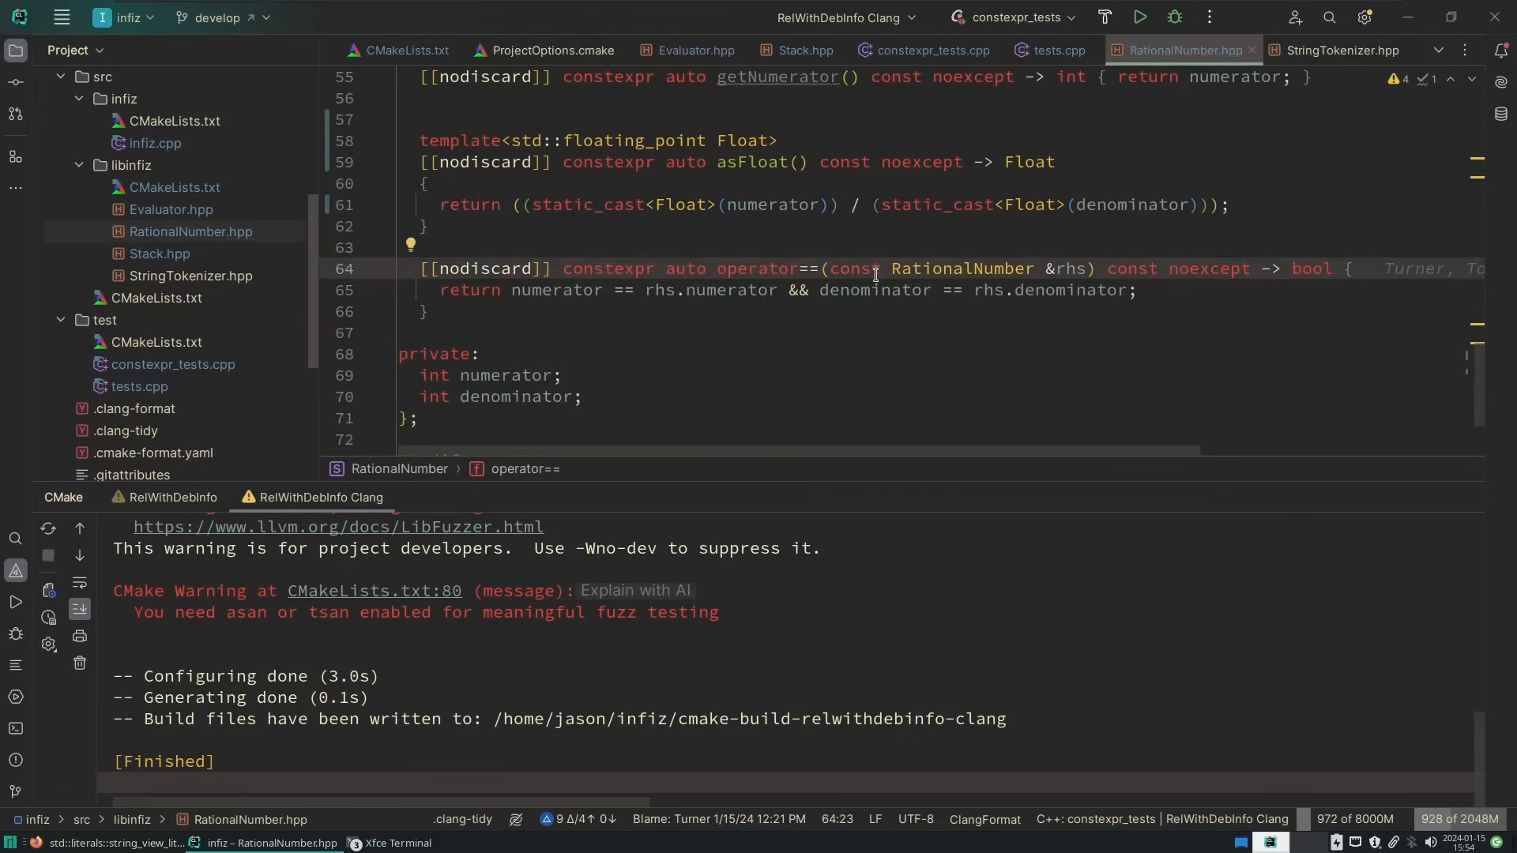
pyautogui.moveTo(1358, 252)
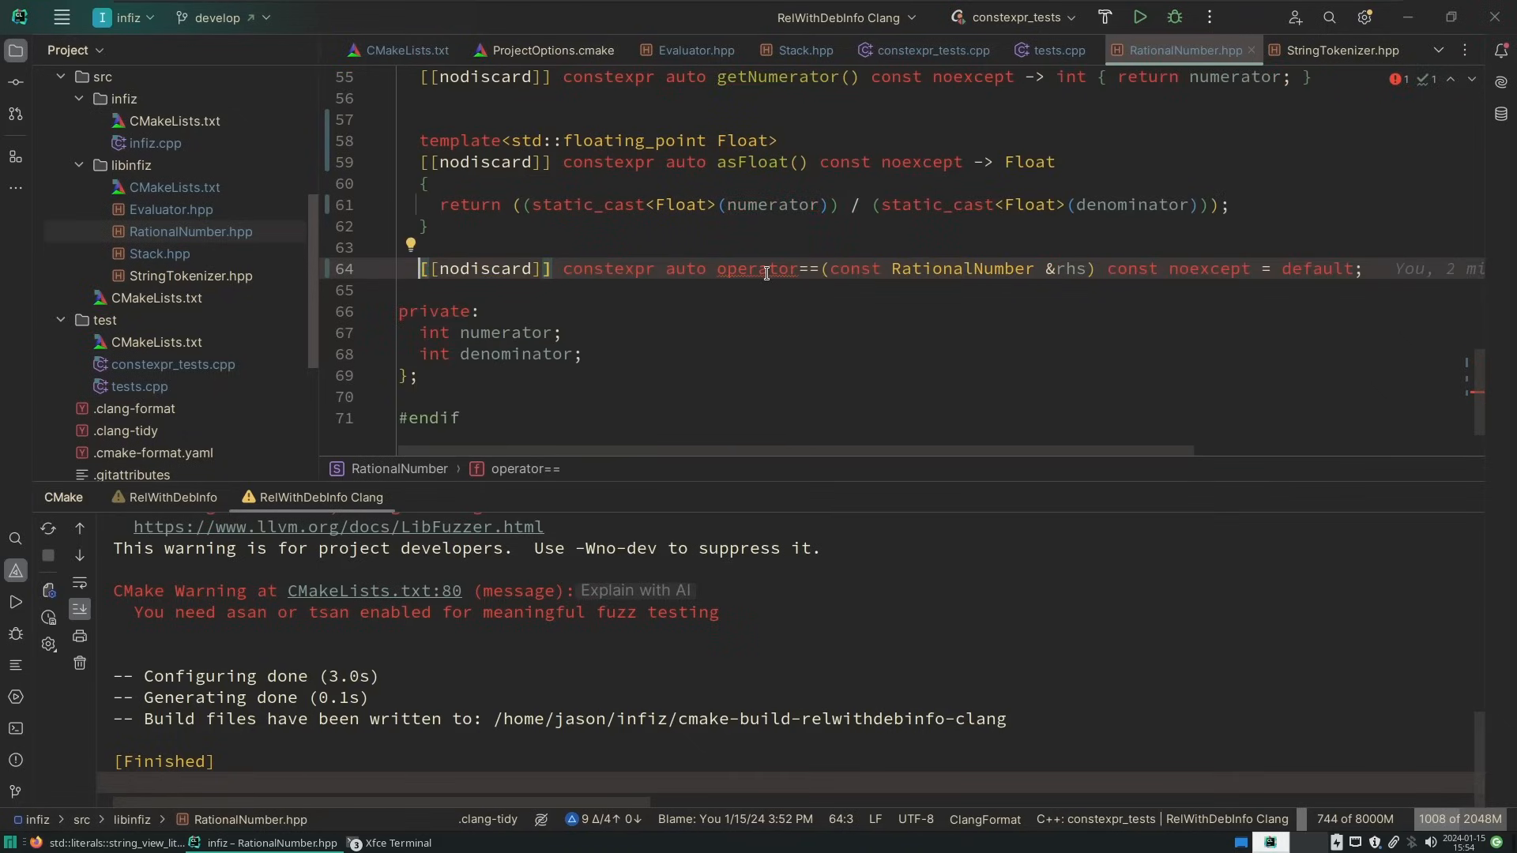
pyautogui.moveTo(764, 268)
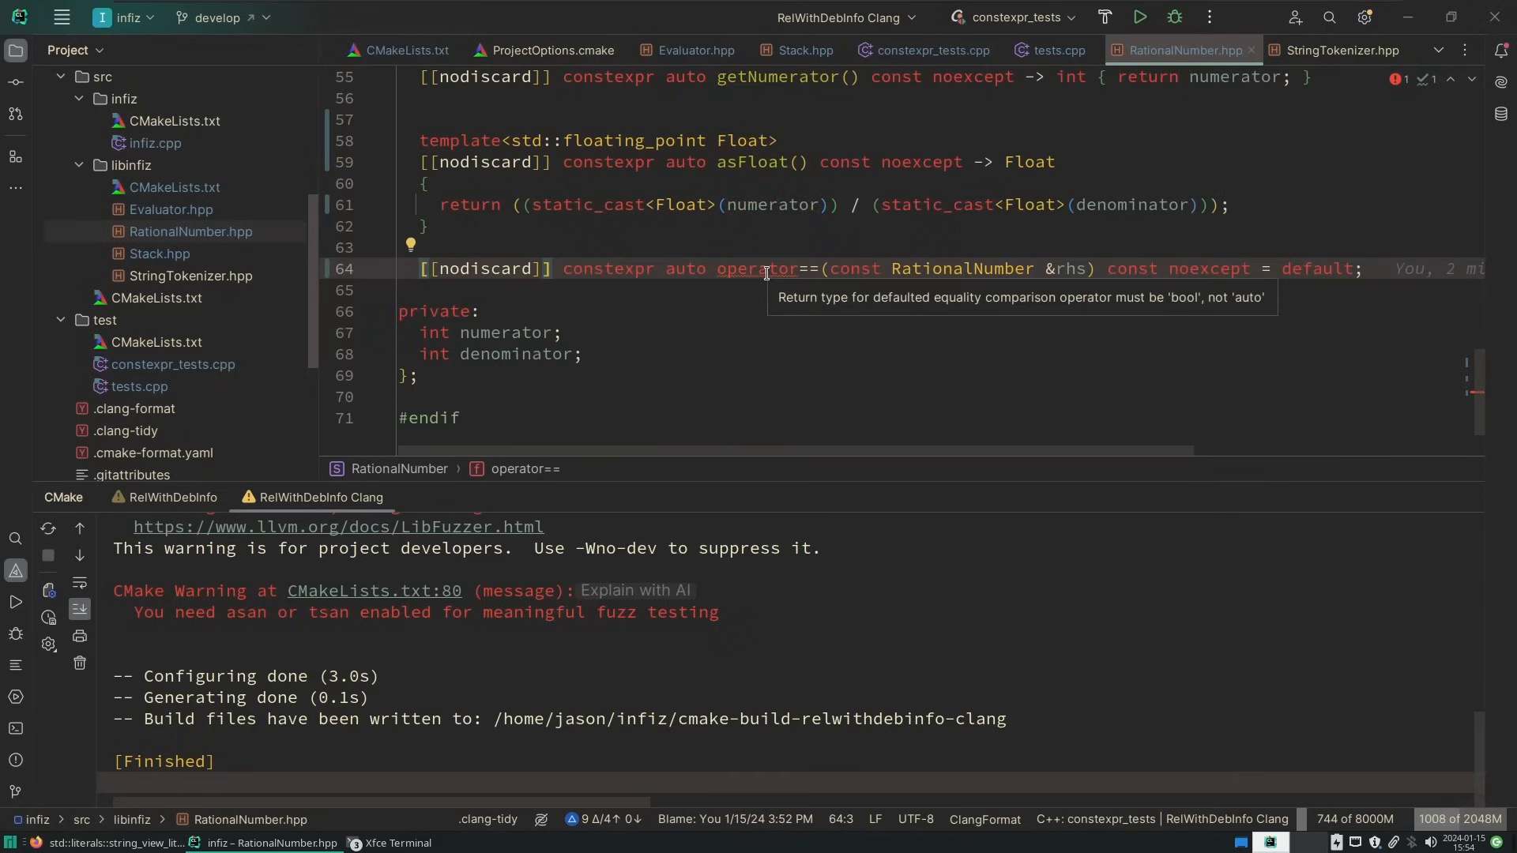
# Change RationalNumber's defaulted operator== into a defaulted operator<=>
pyautogui.write('<=')
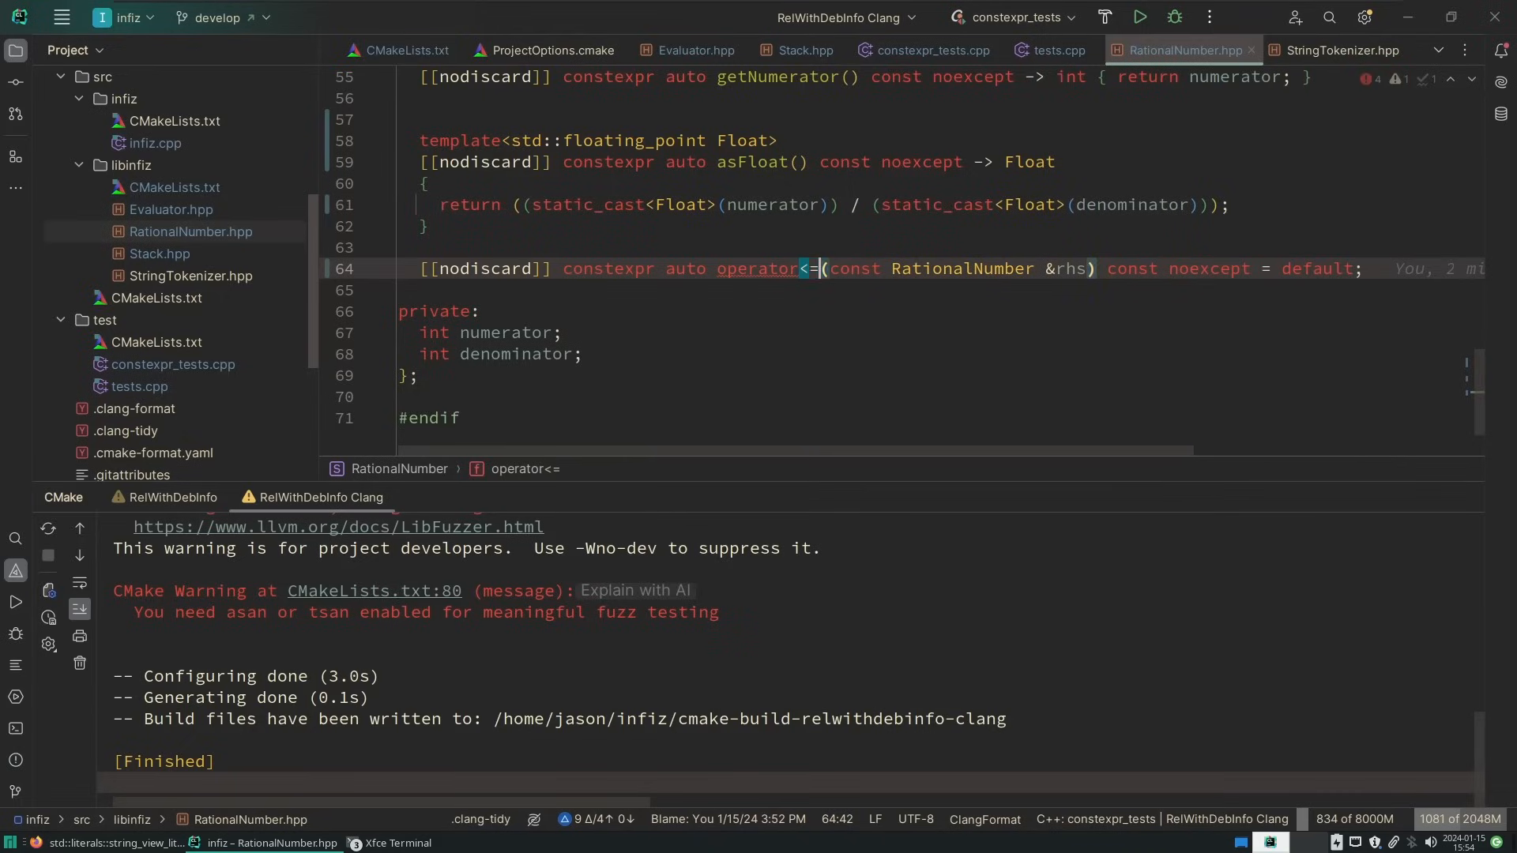
pyautogui.write('>')
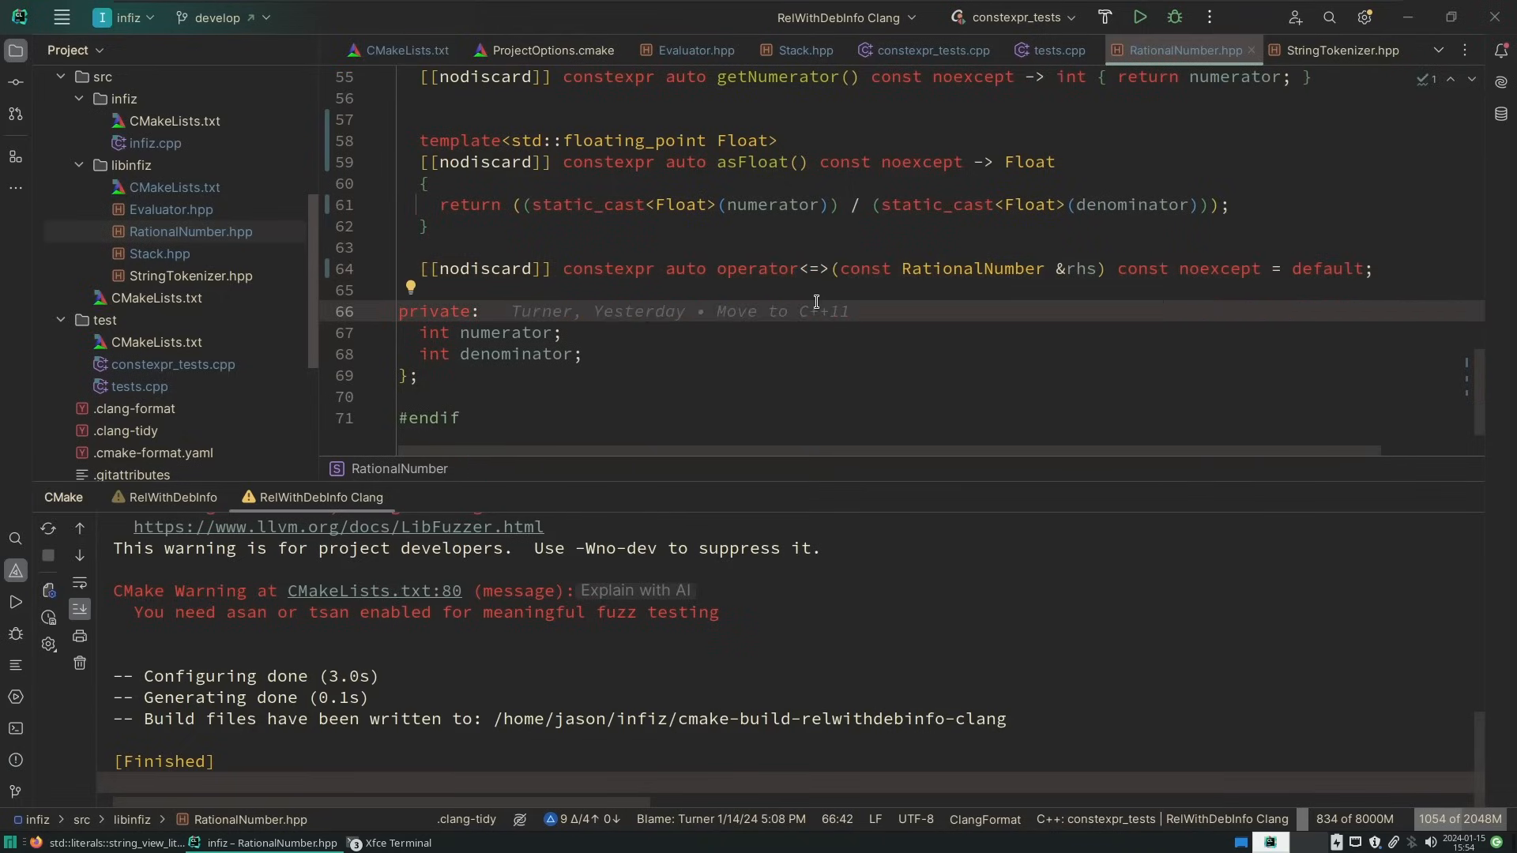
pyautogui.moveTo(724, 259)
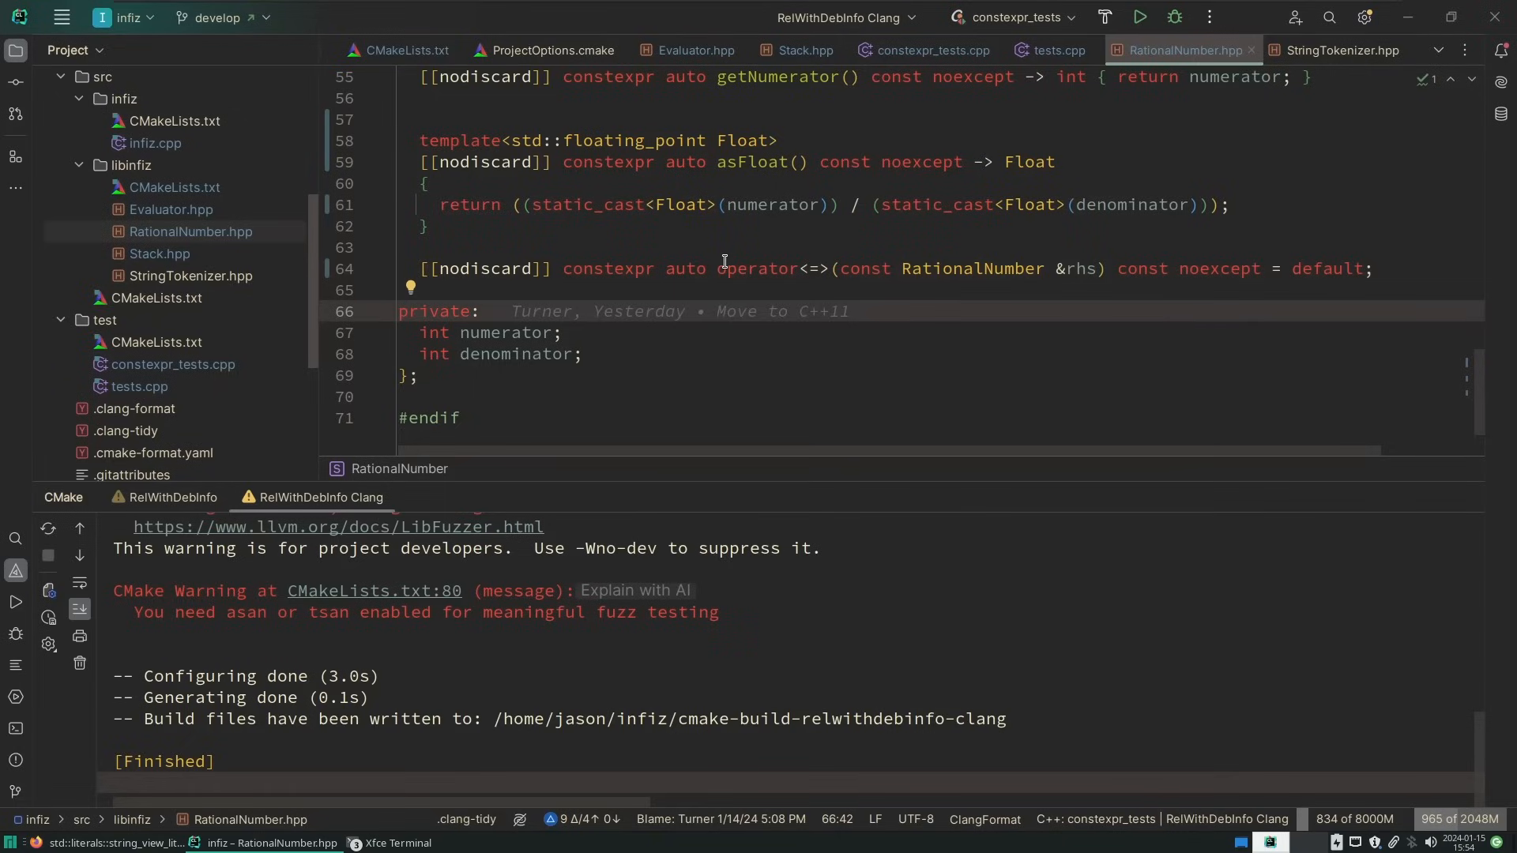
pyautogui.scroll(3)
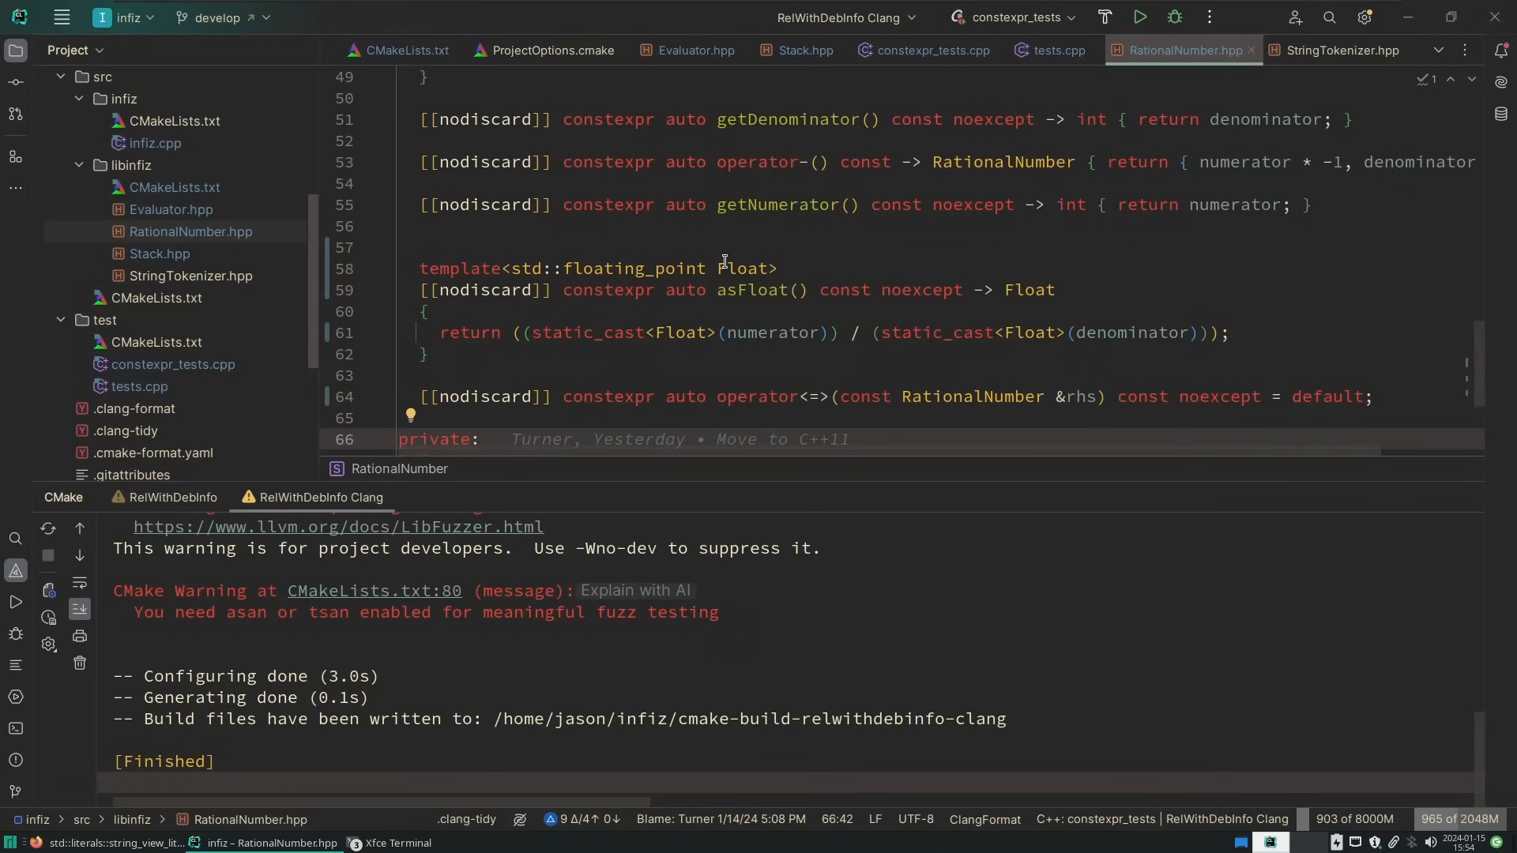
pyautogui.click(690, 49)
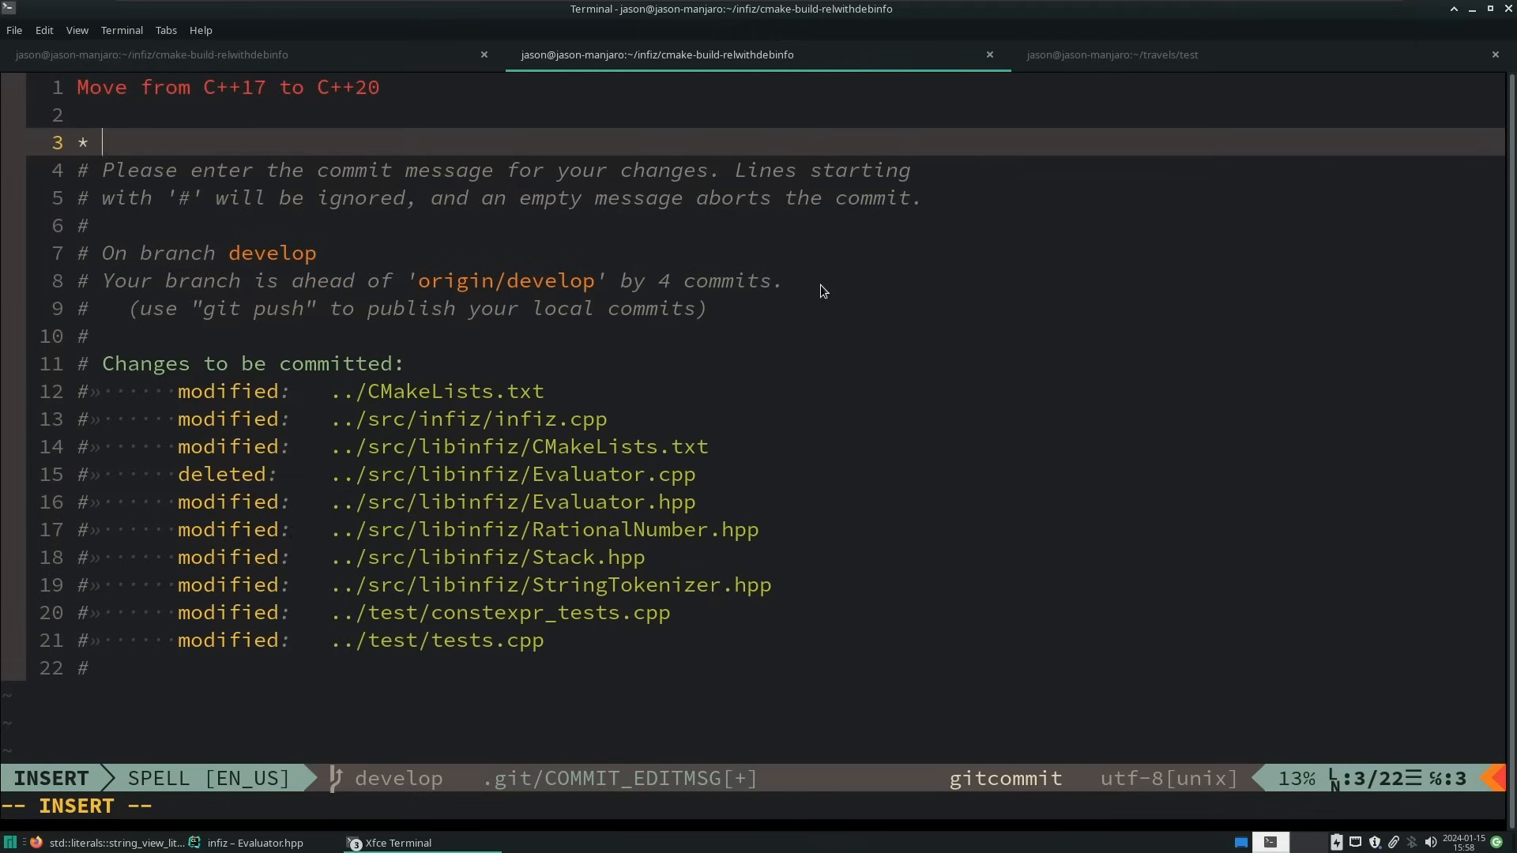
# Add the bullet 'constexpr the rest of the things (could have been done in C++11, but these are'
pyautogui.write('constexpr the rest of the things')
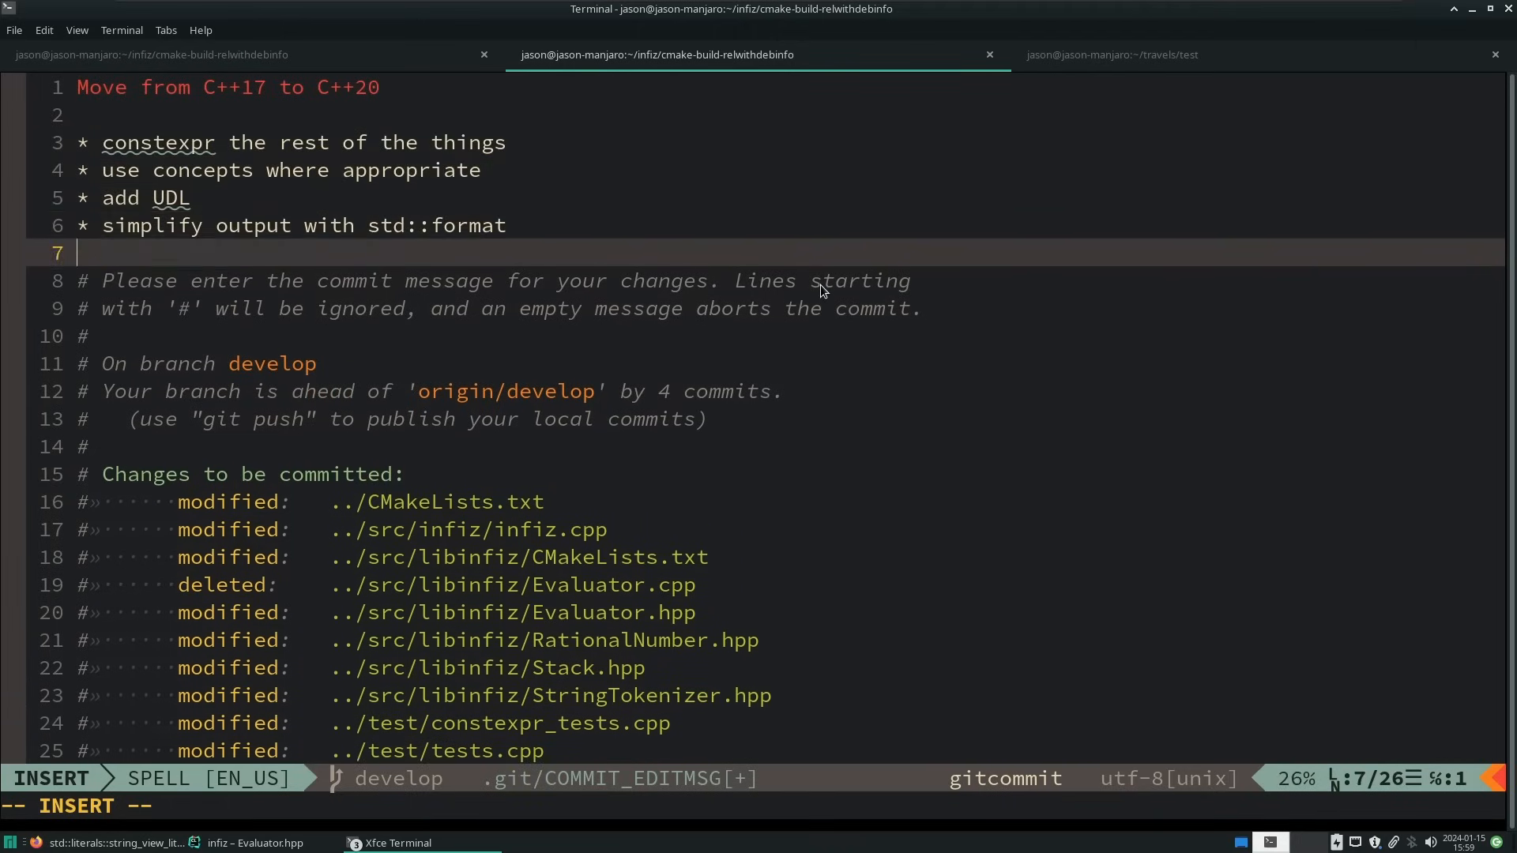
pyautogui.write('(could have been done in C++11, but these are')
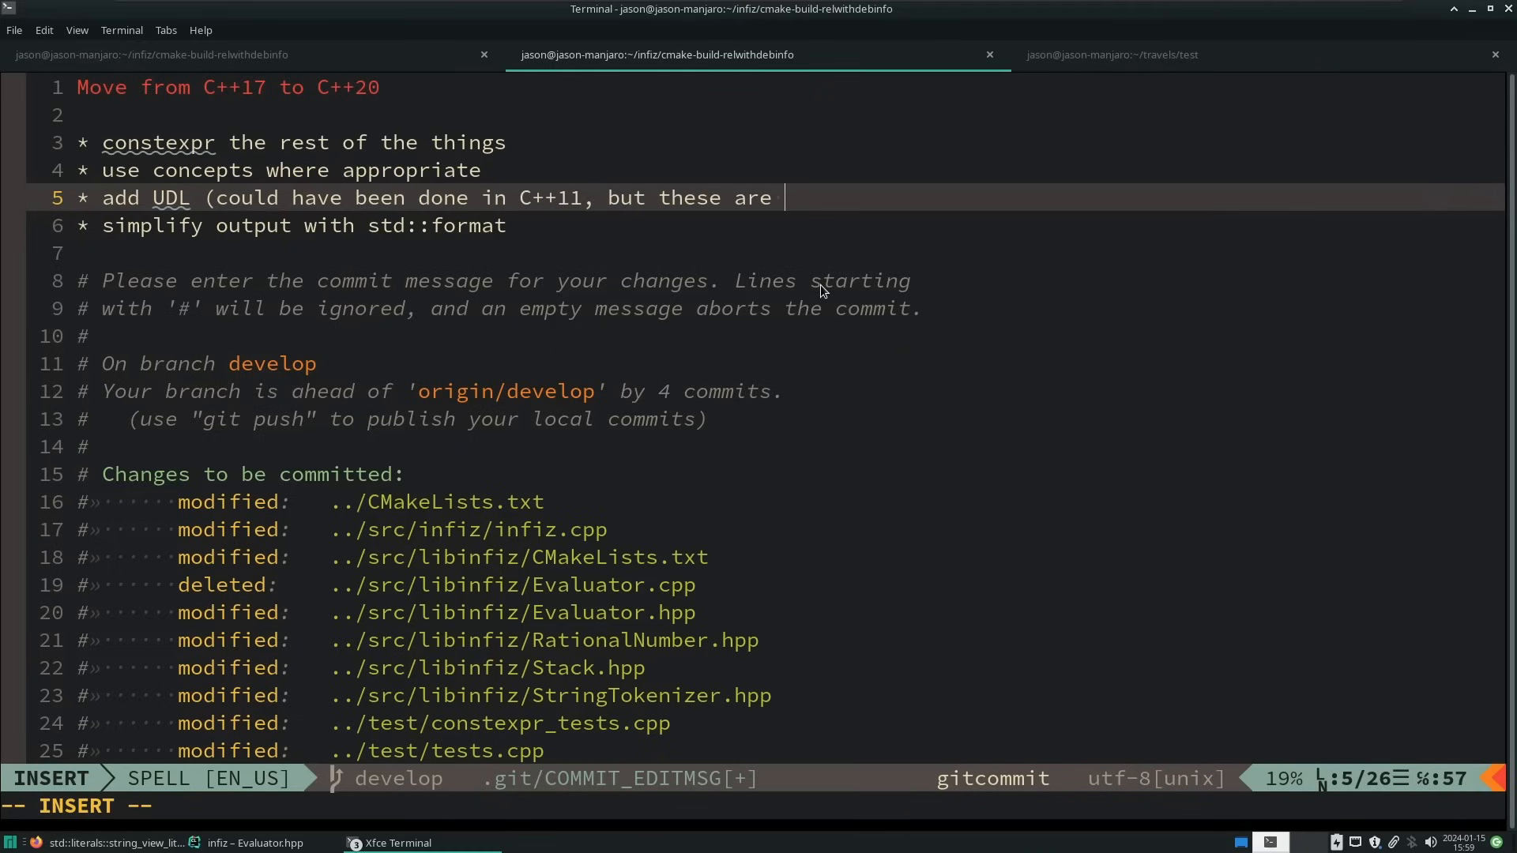